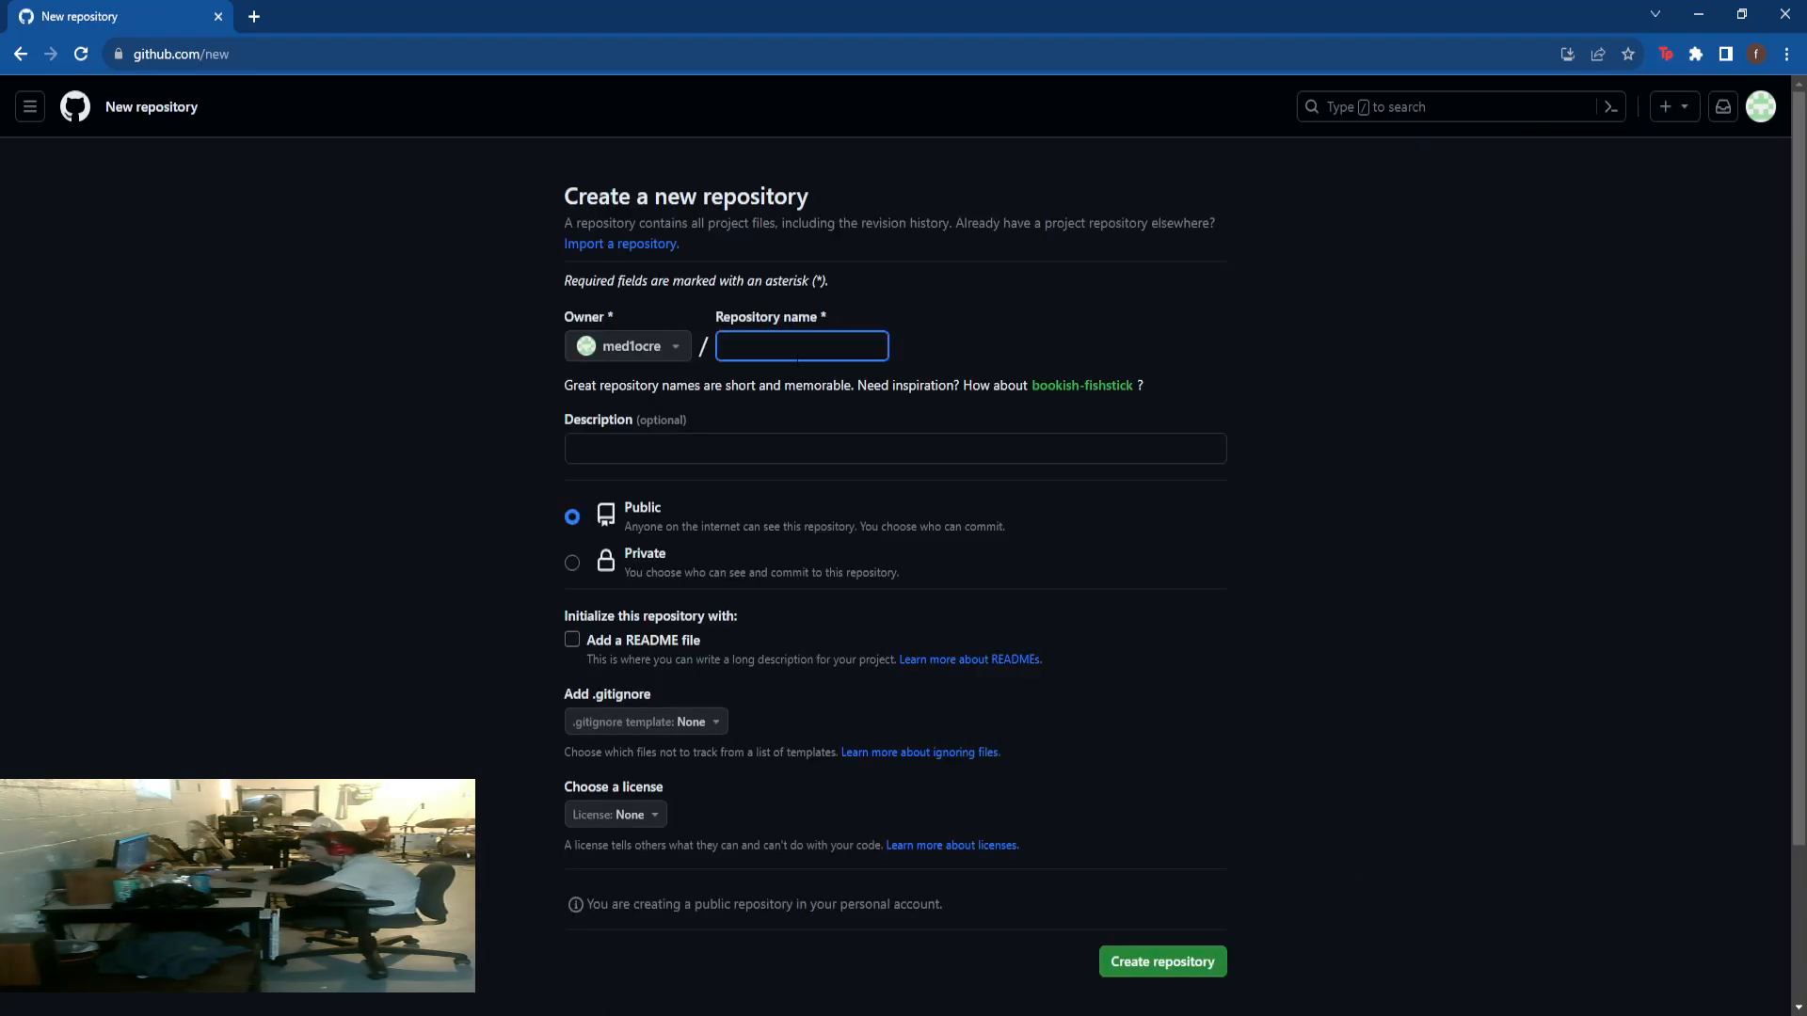
# Create a new public GitHub repository named 'tutorial'
pyautogui.write('tutorial')
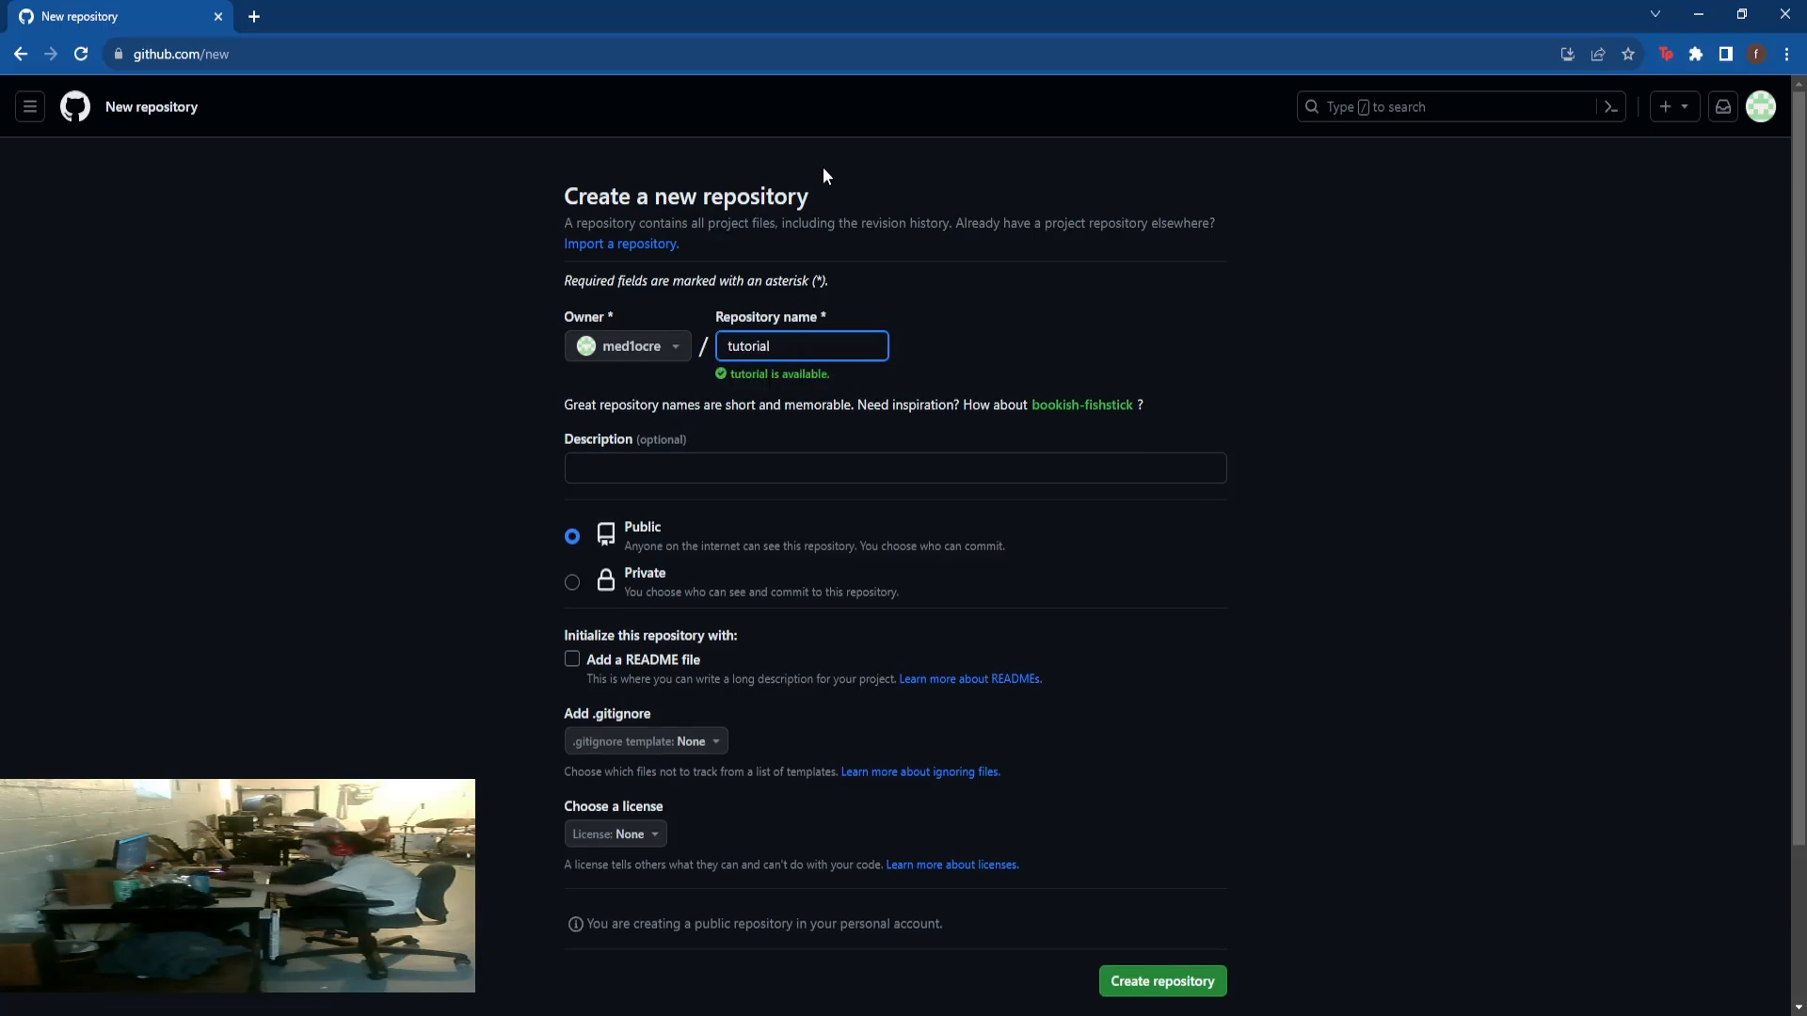
pyautogui.scroll(-3)
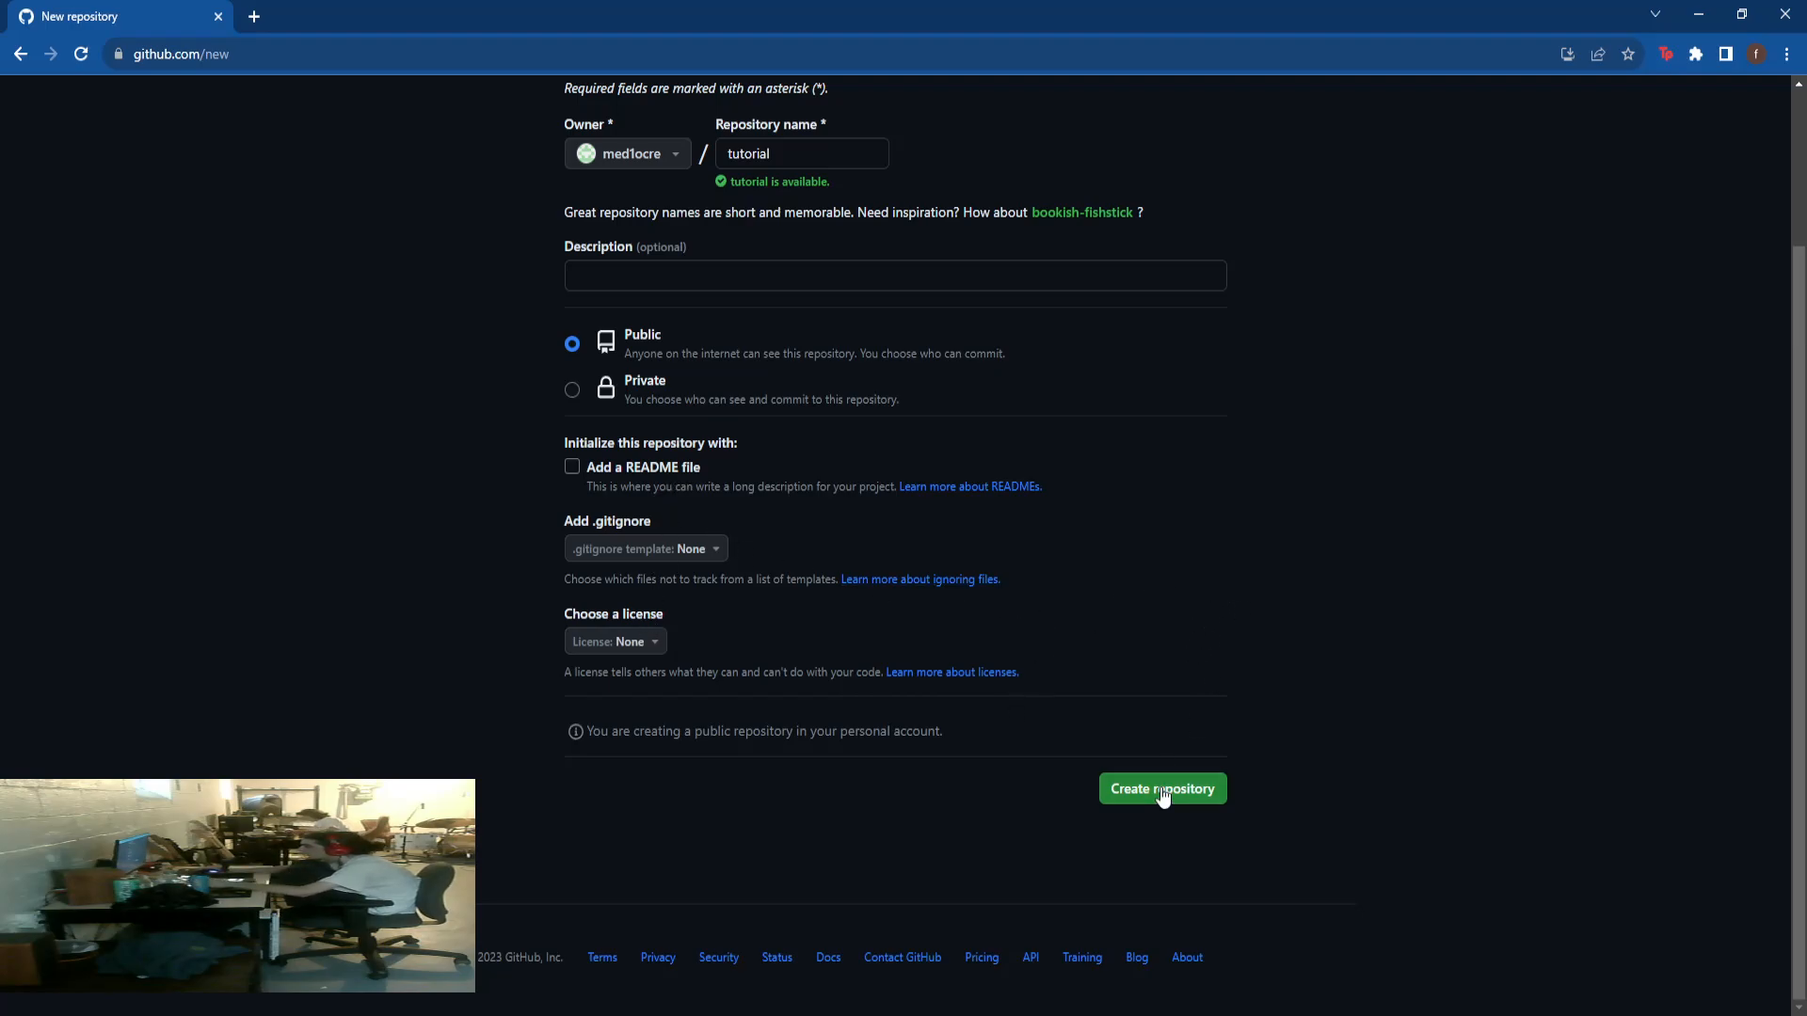
pyautogui.click(1163, 788)
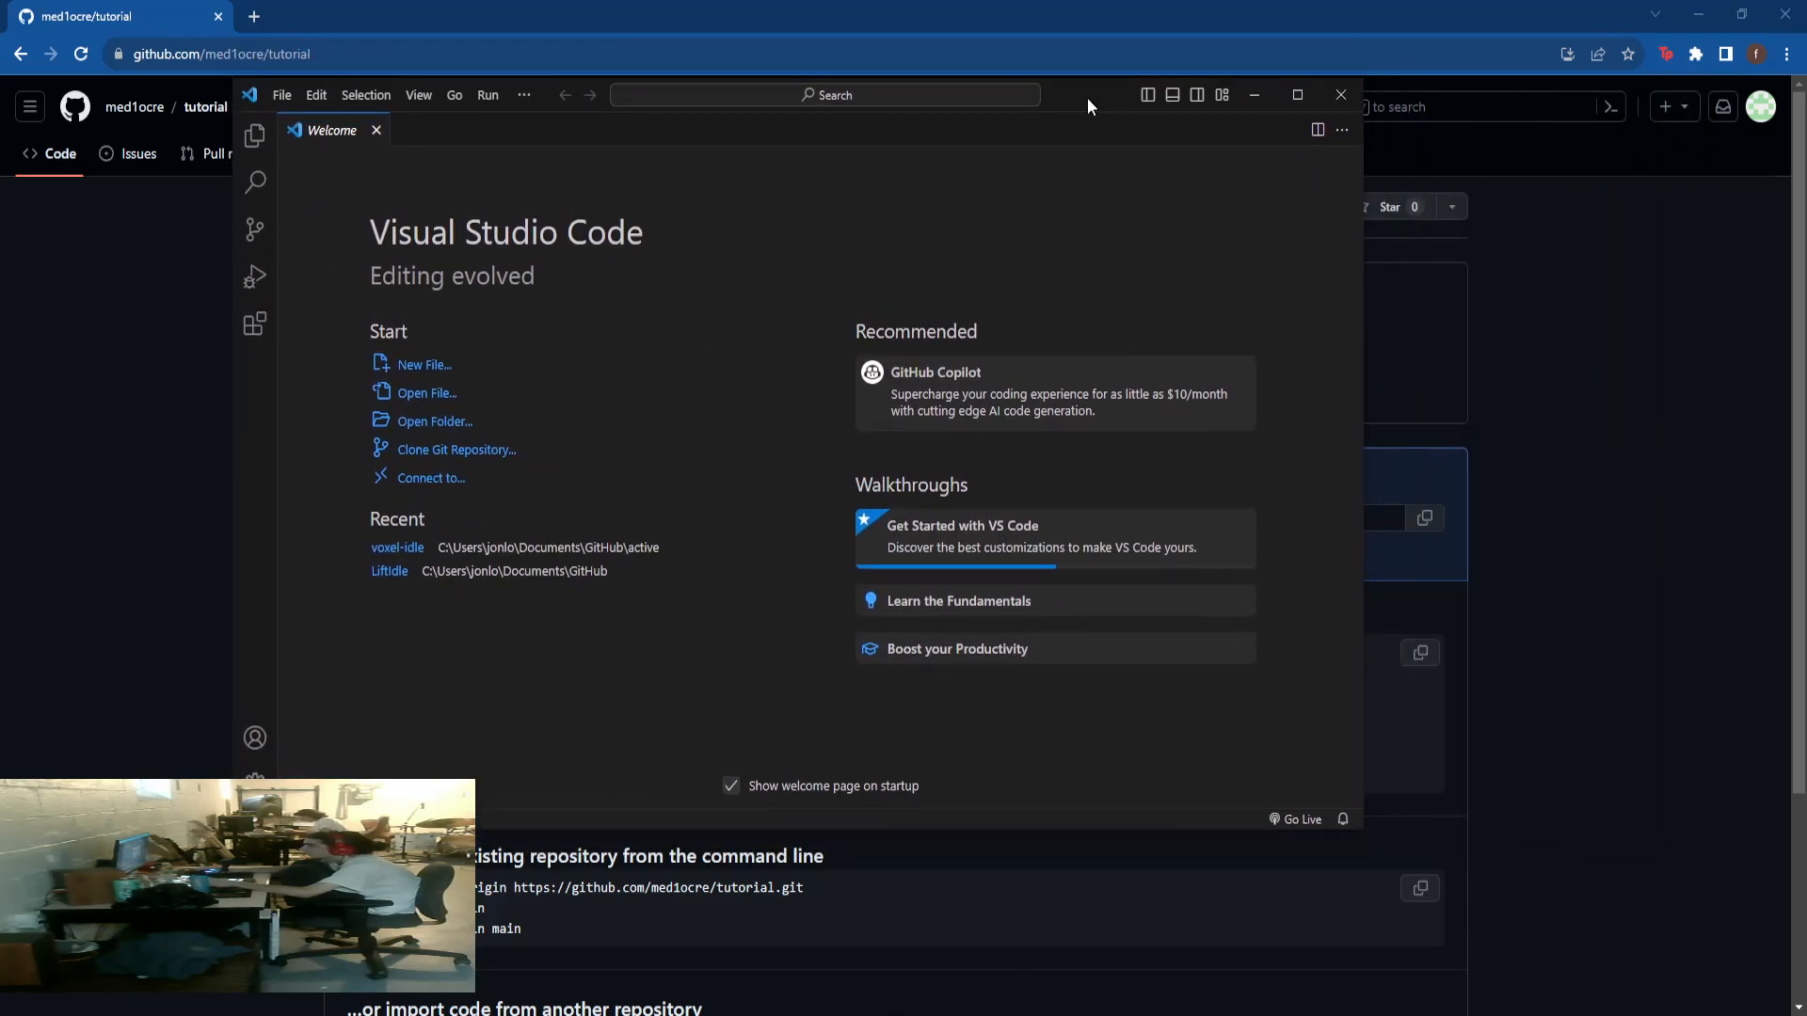
# In a new terminal, change directory into Documents\GitHub
pyautogui.click(523, 94)
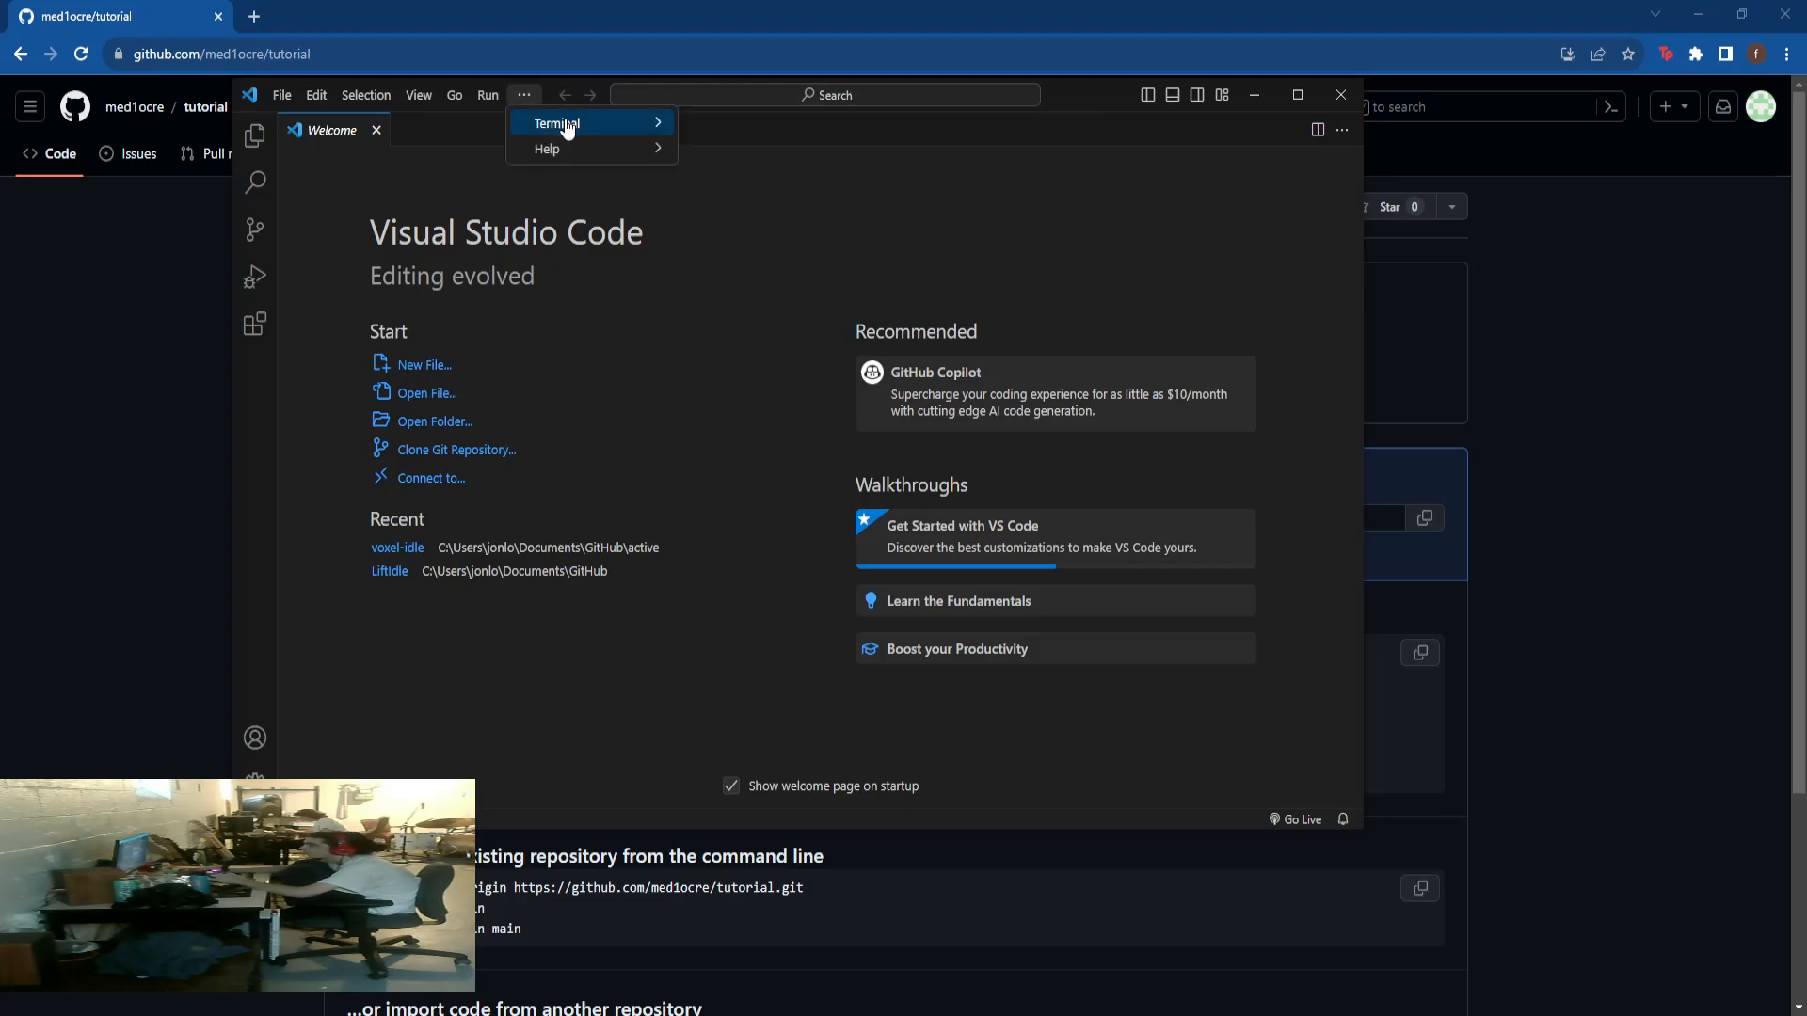
pyautogui.click(557, 125)
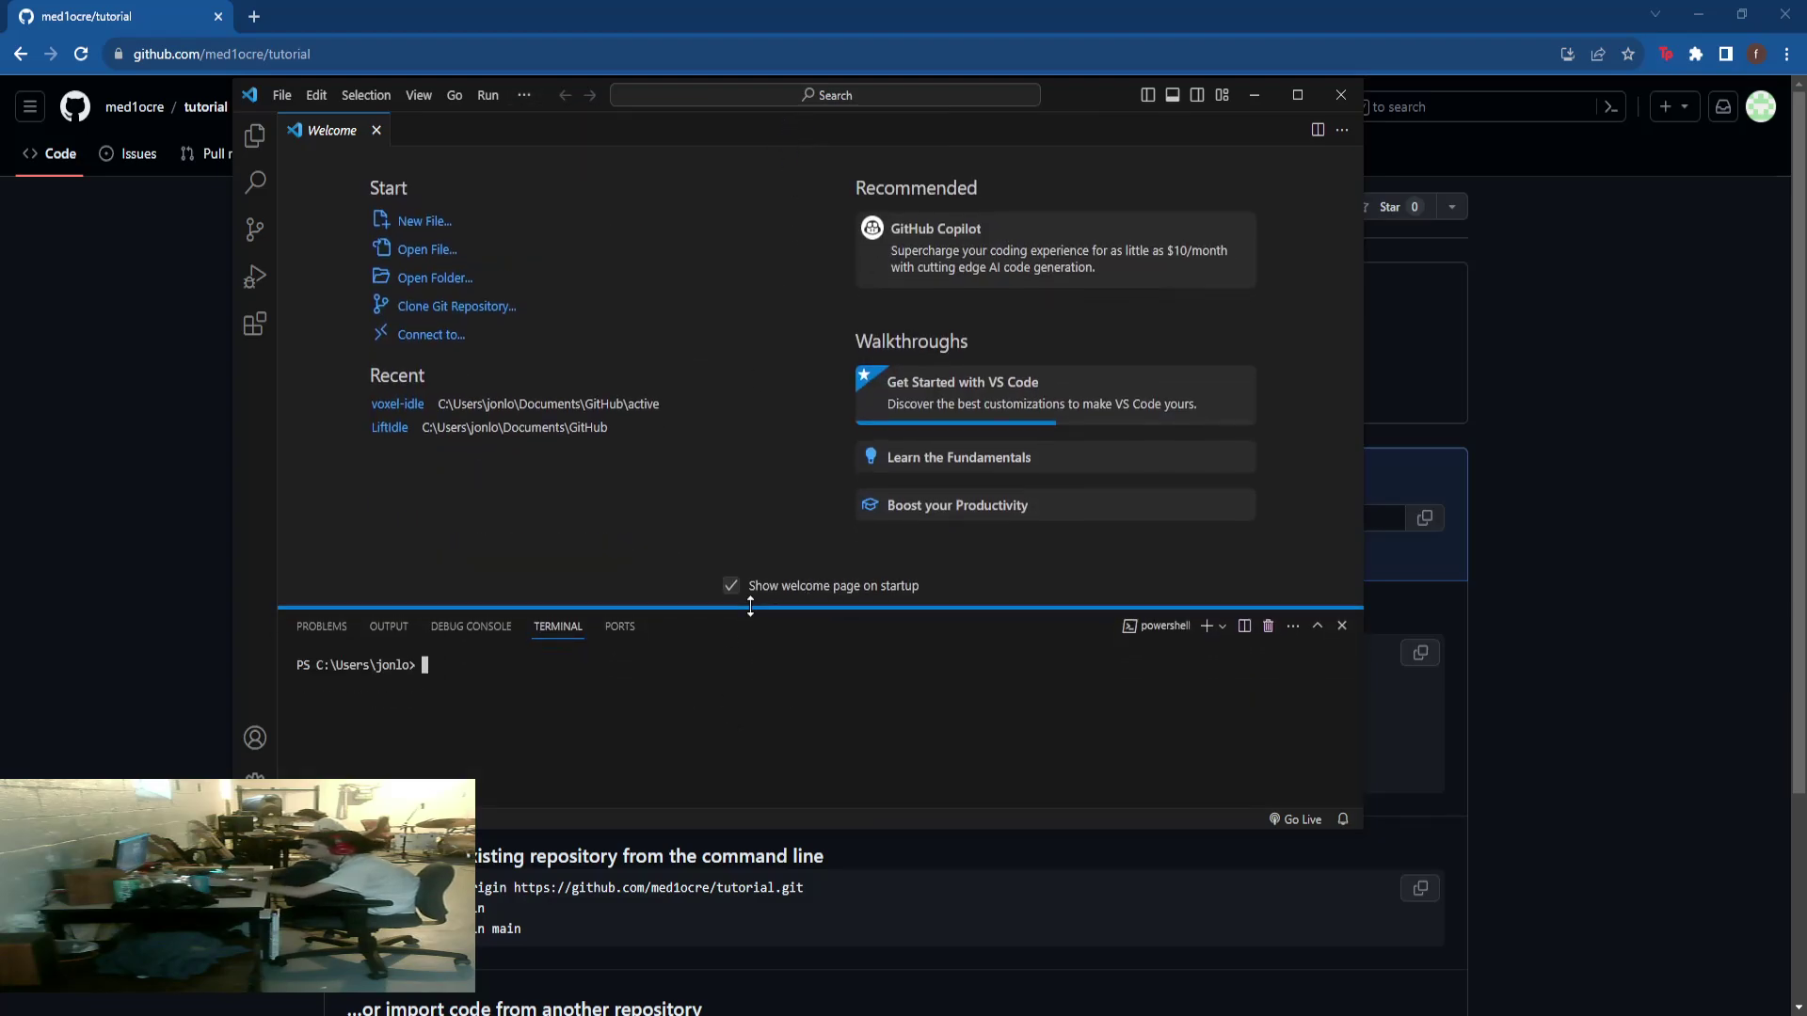
pyautogui.write('cd')
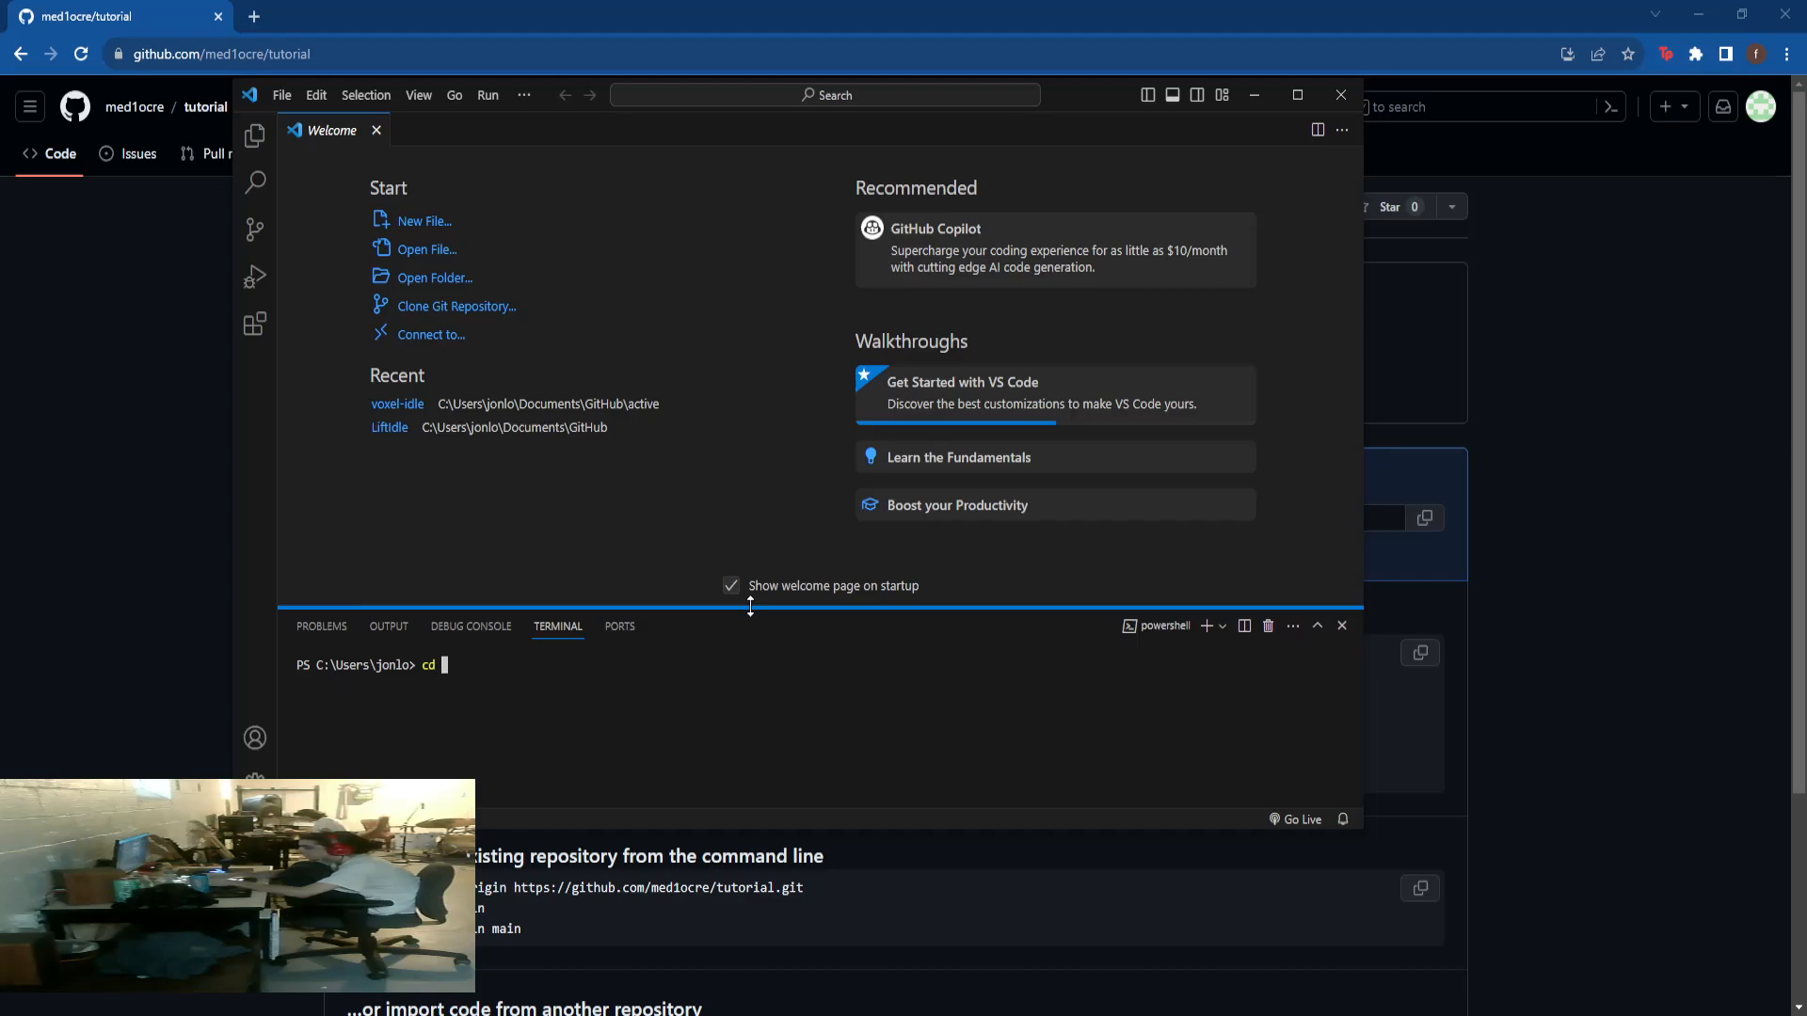
pyautogui.write('g')
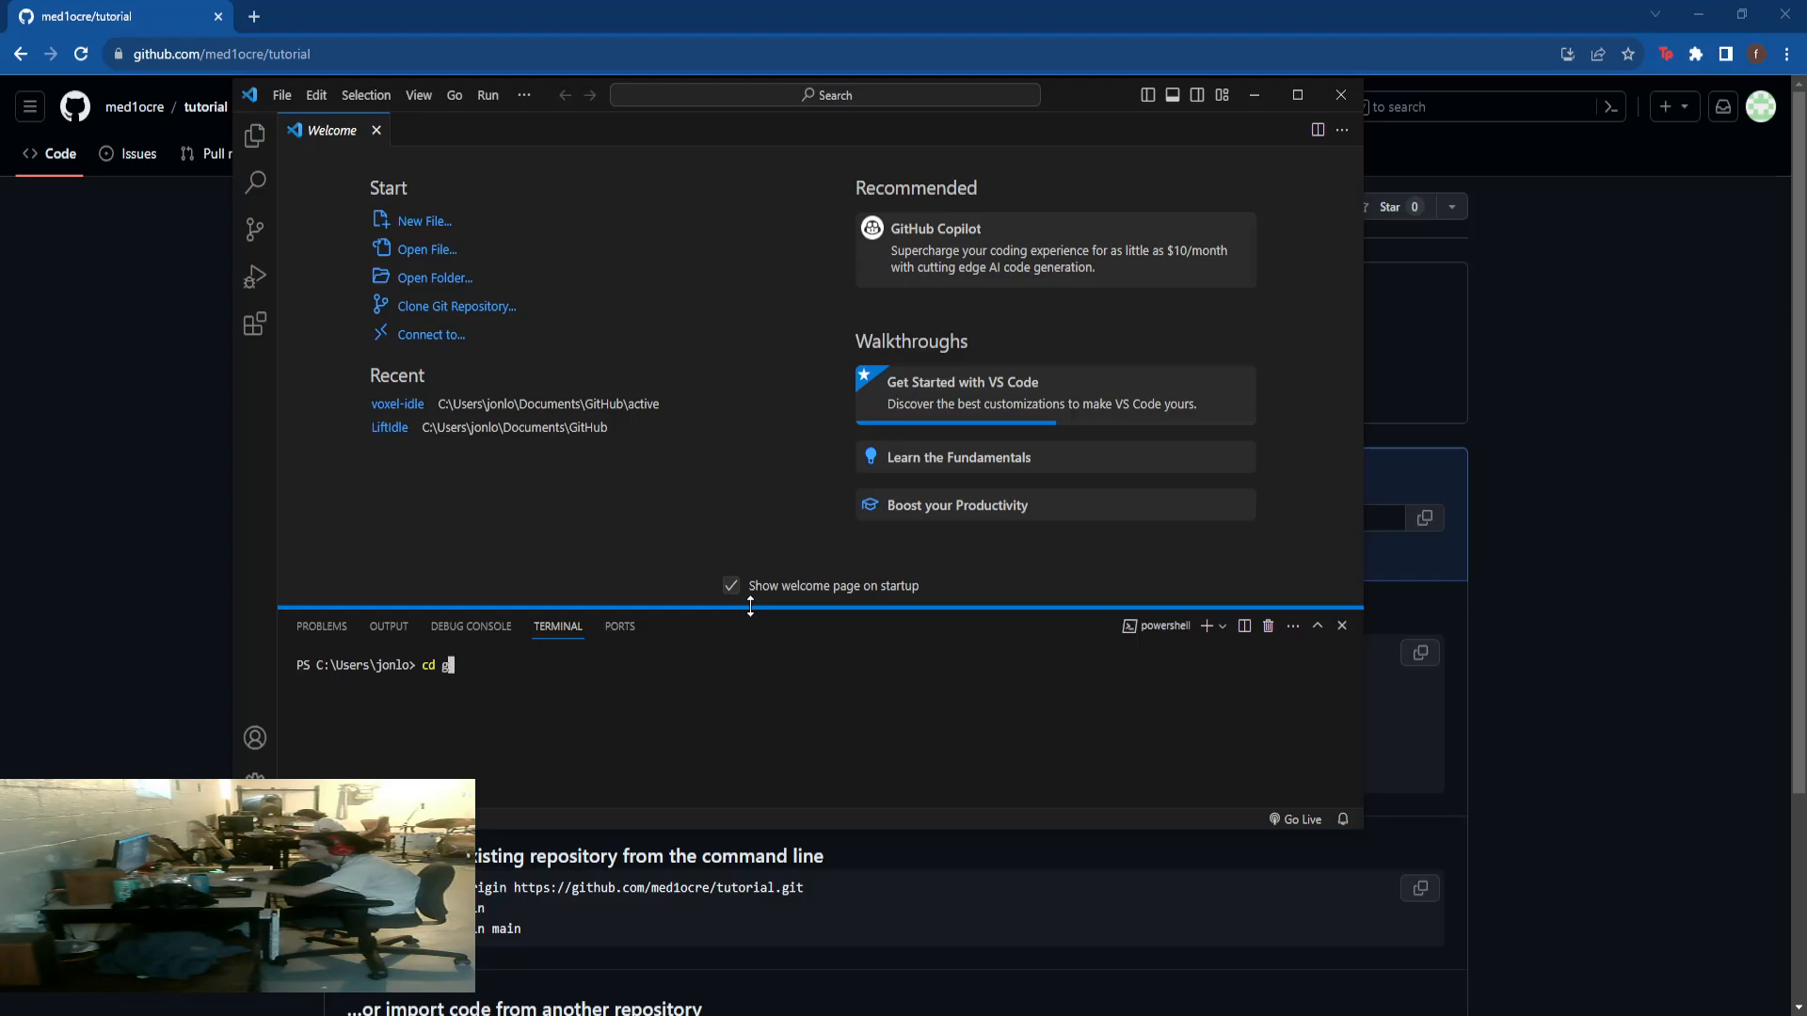
pyautogui.press('Backspace')
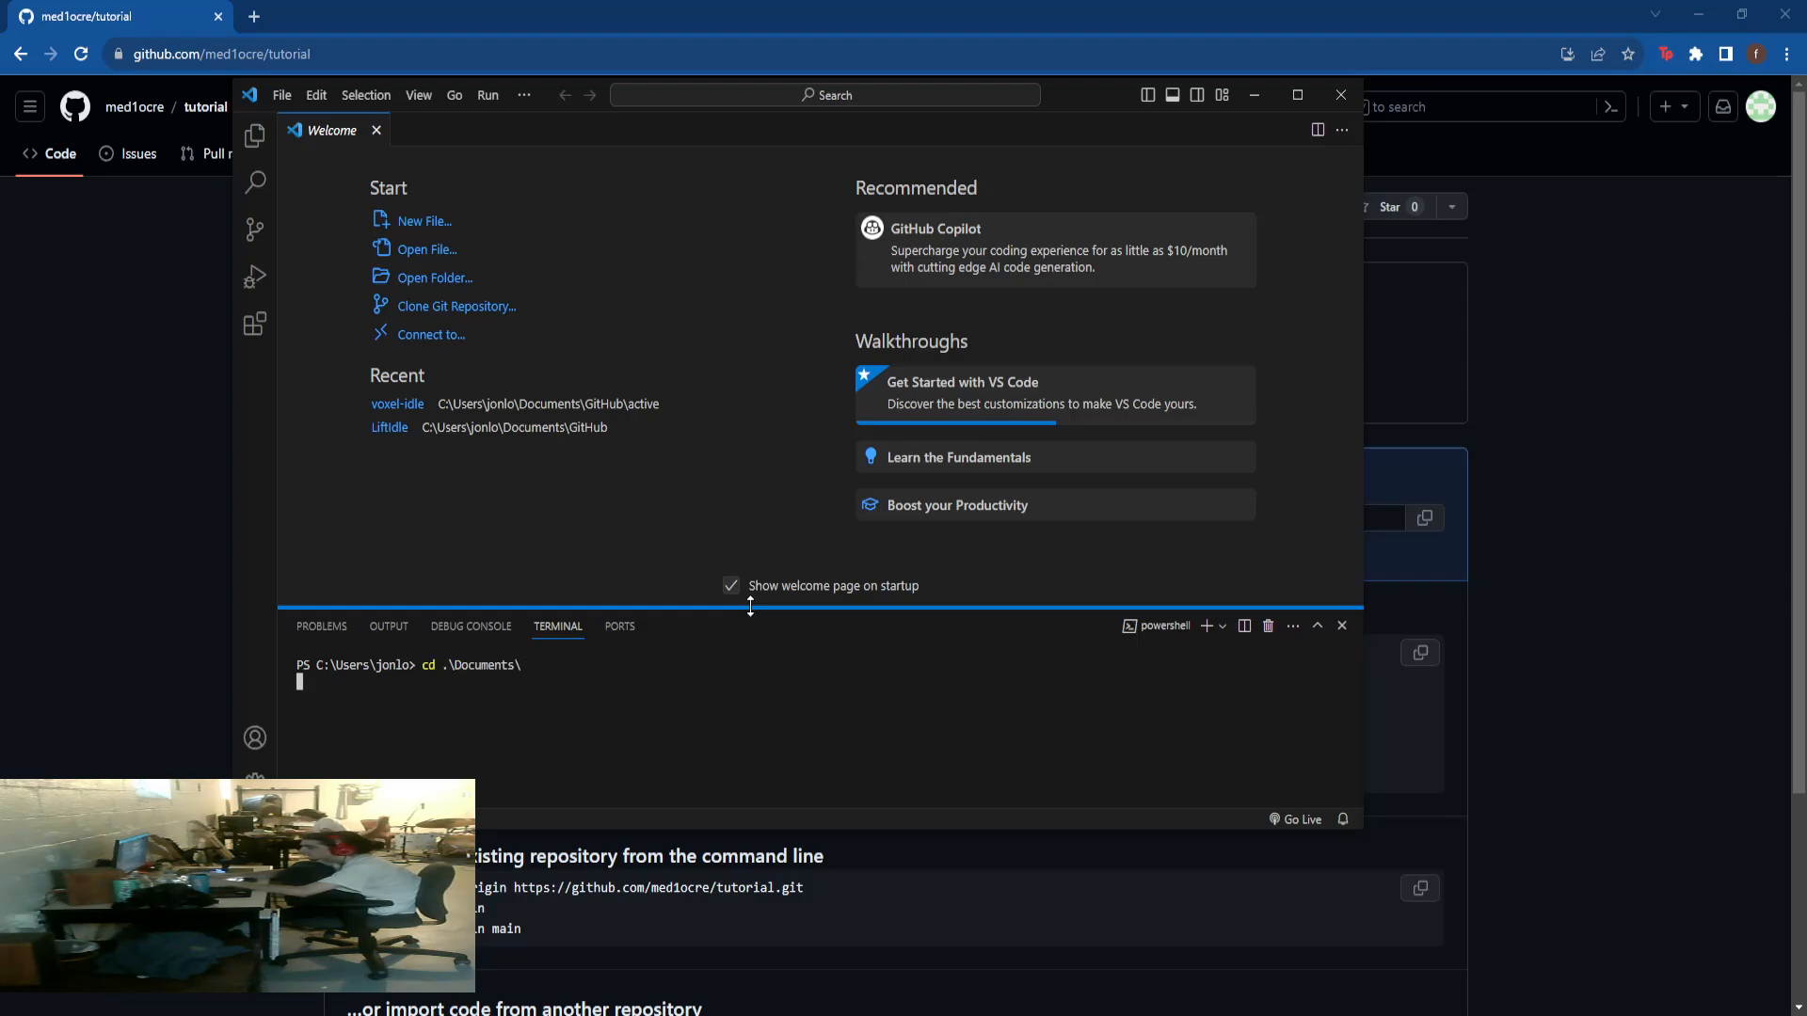
pyautogui.write('cd .\\GitHub\\')
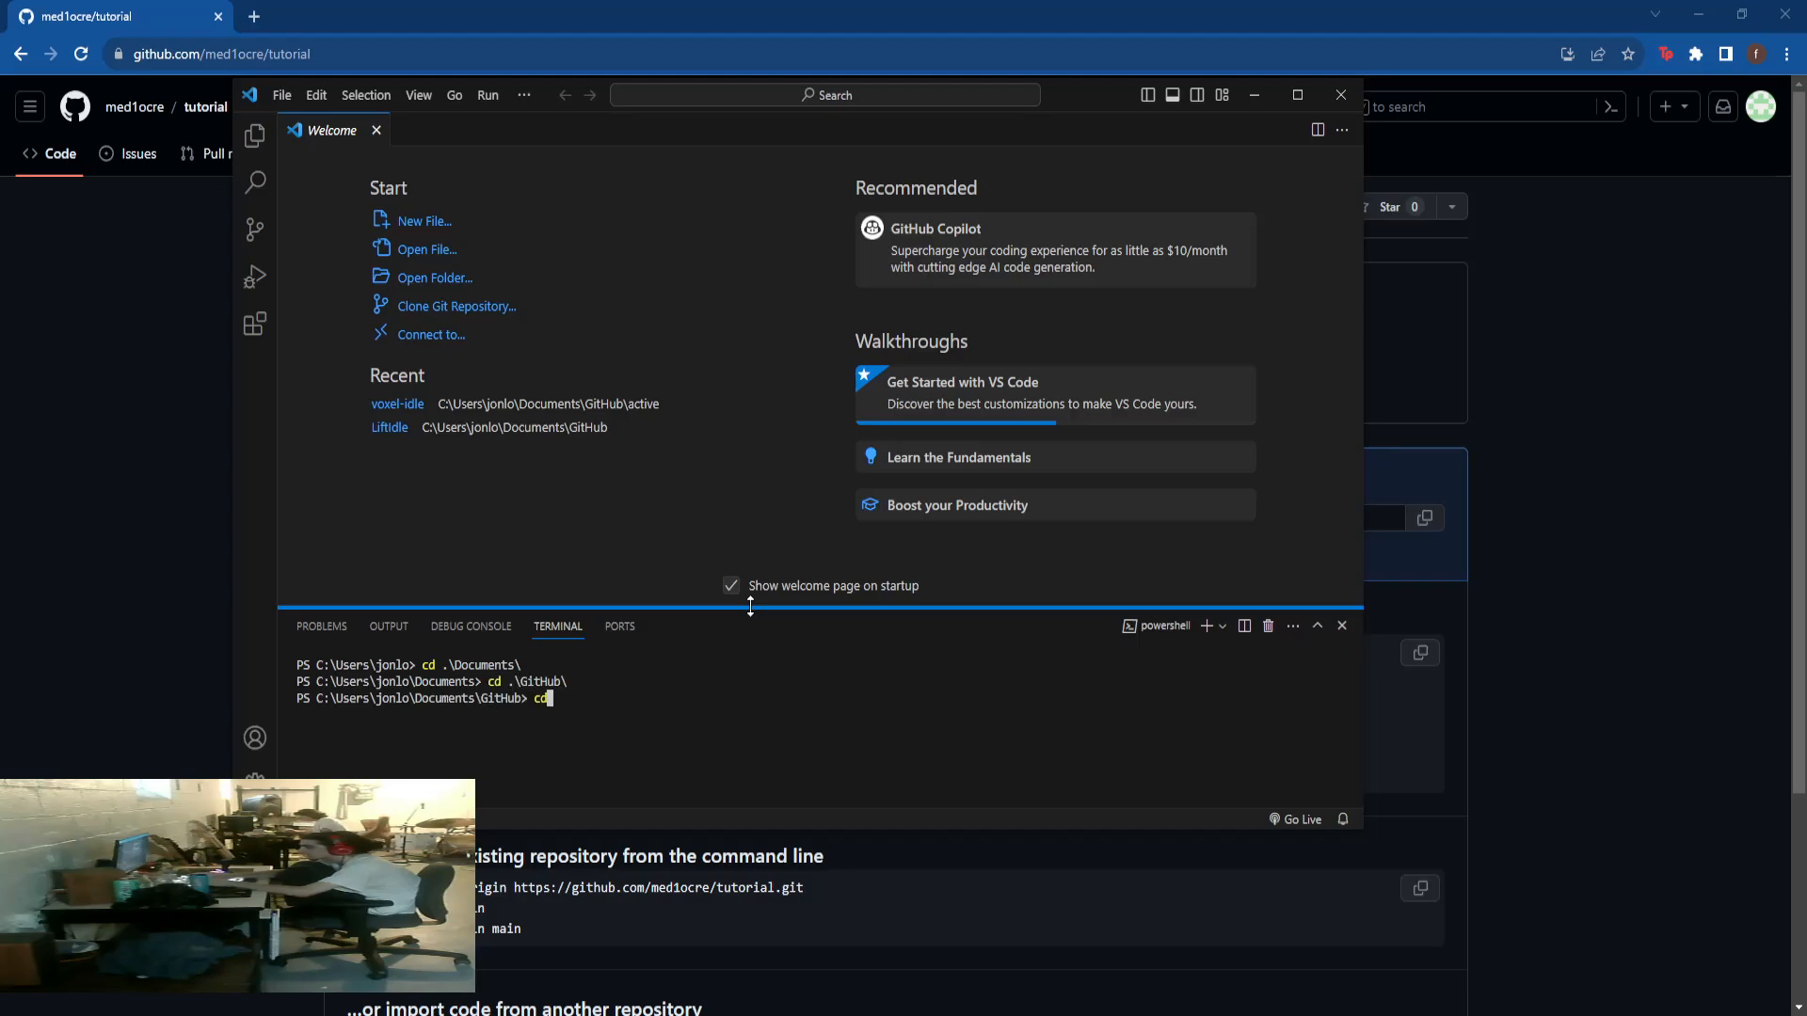
pyautogui.press('Backspace')
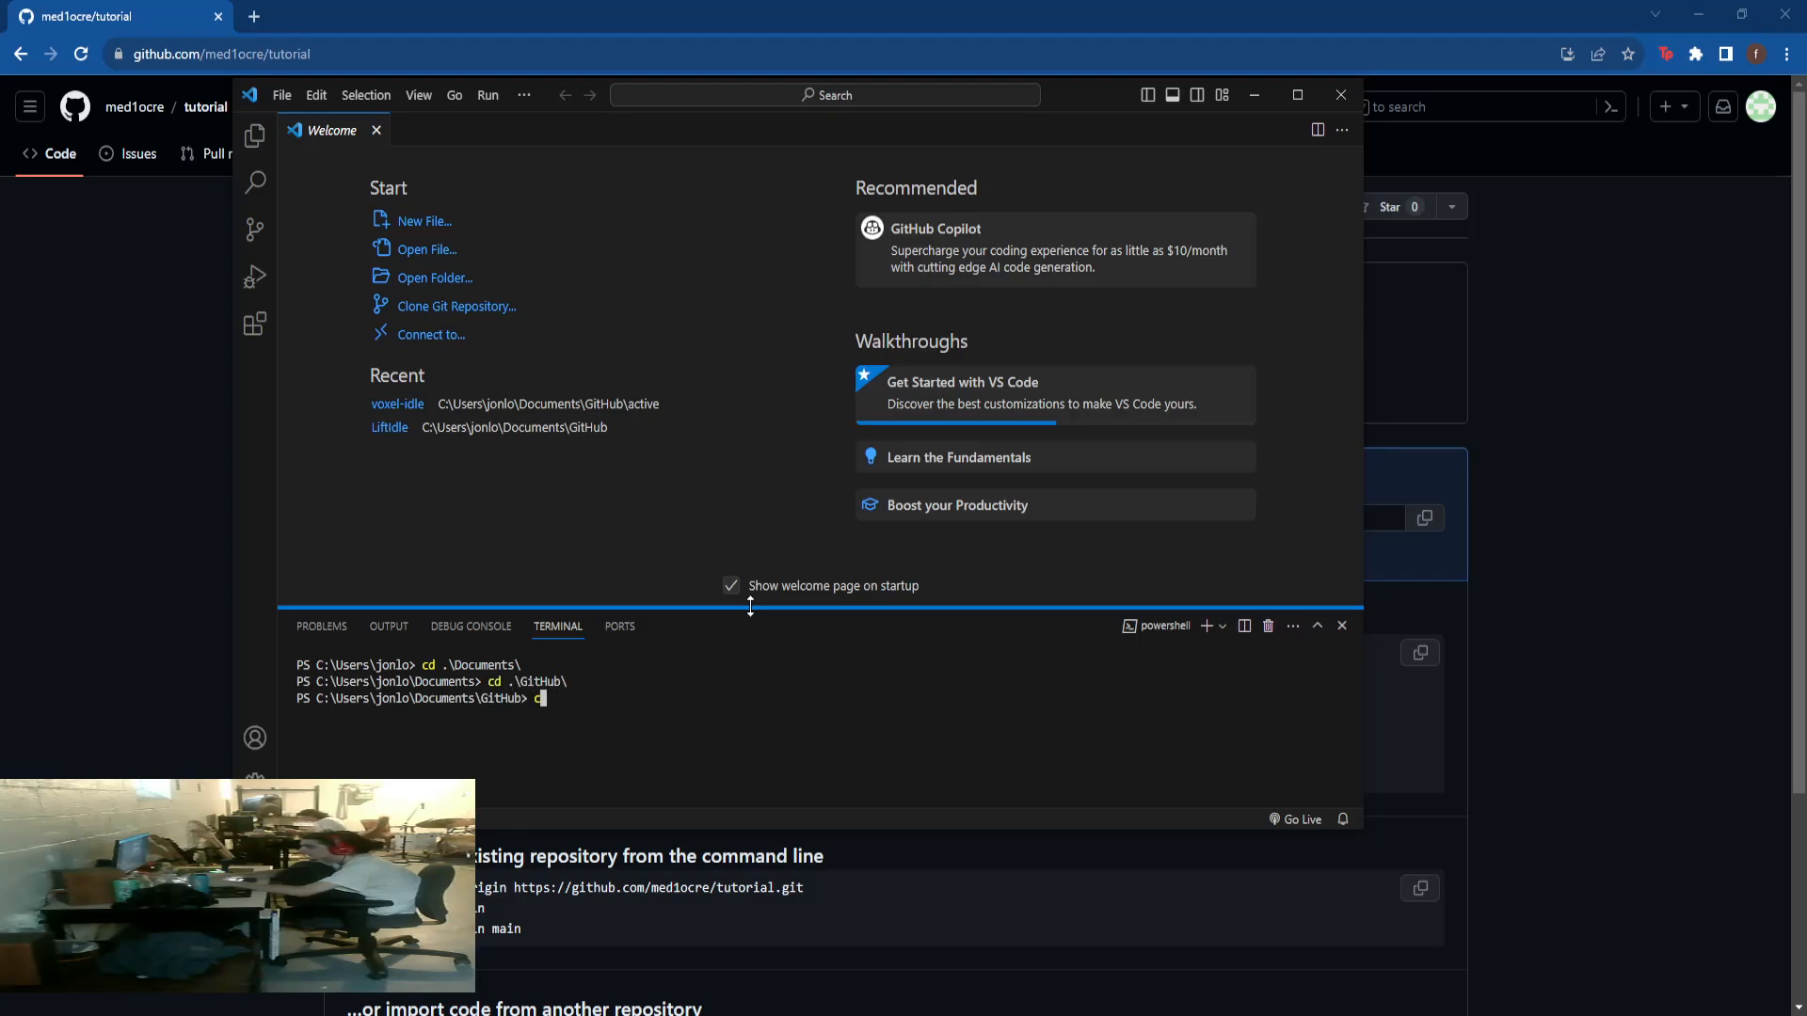
# Make a 'tutorial' folder and move into it
pyautogui.write('mkdir')
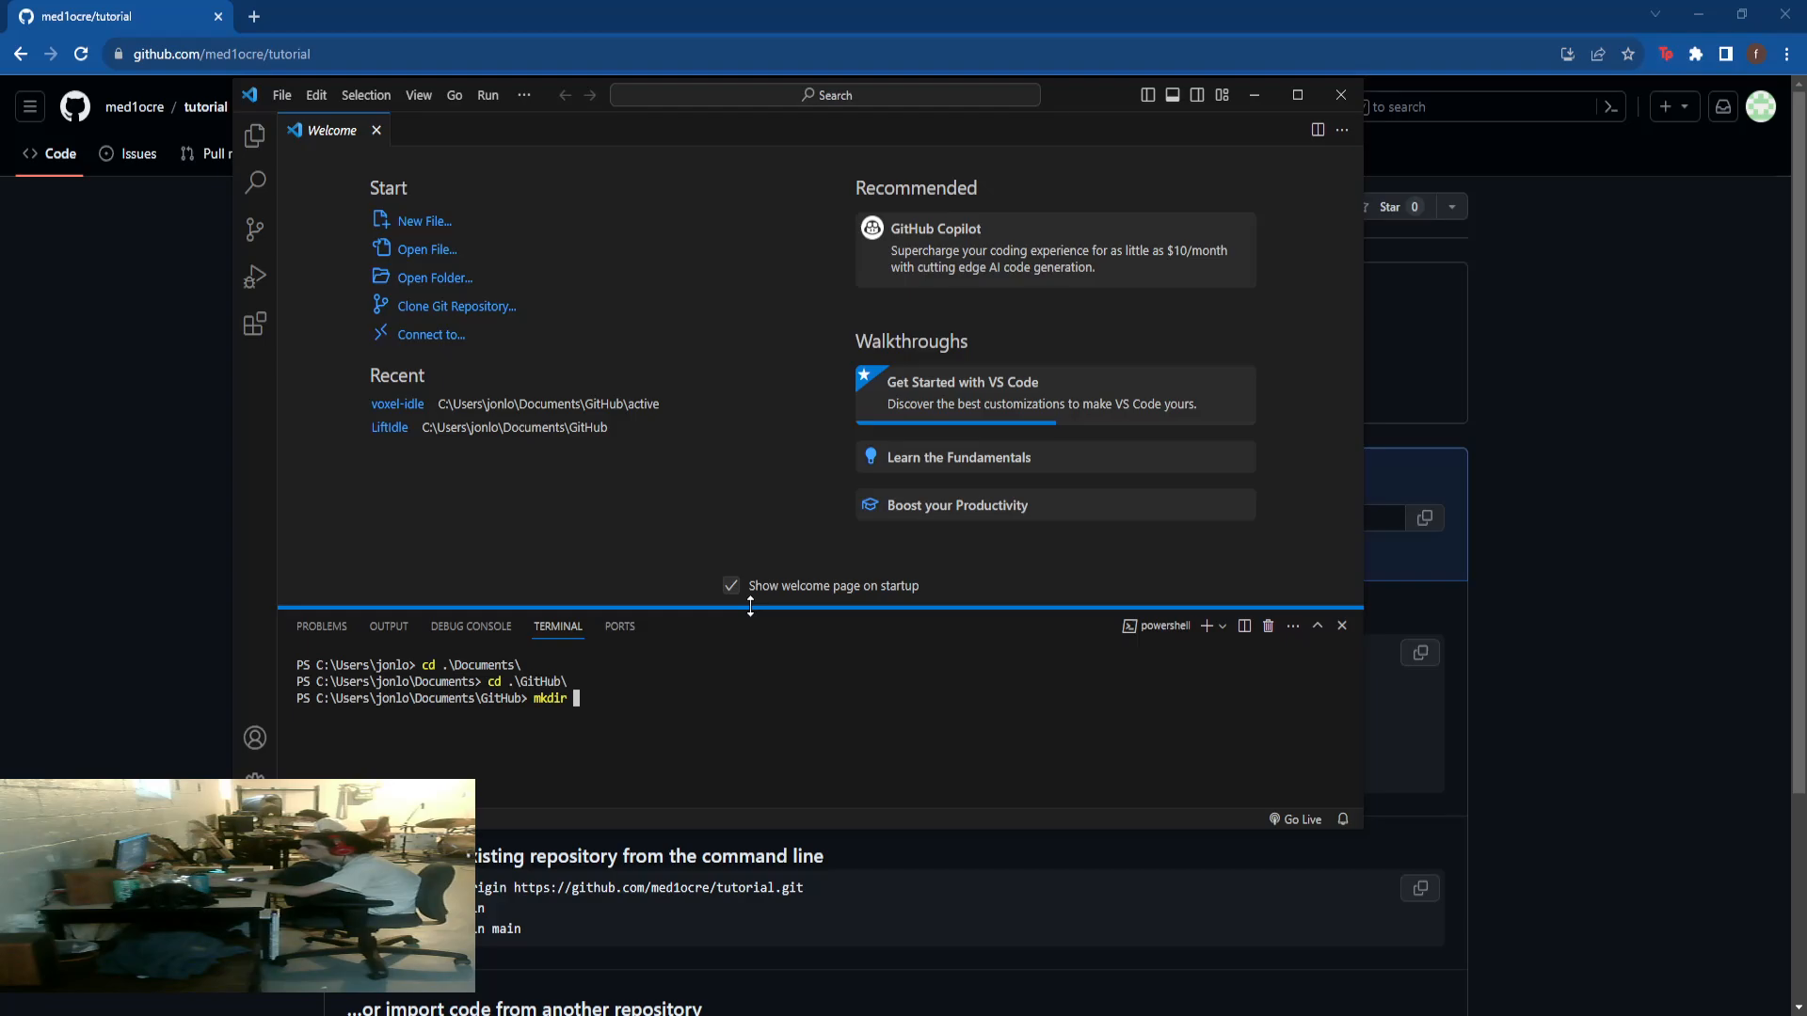
pyautogui.press('Enter')
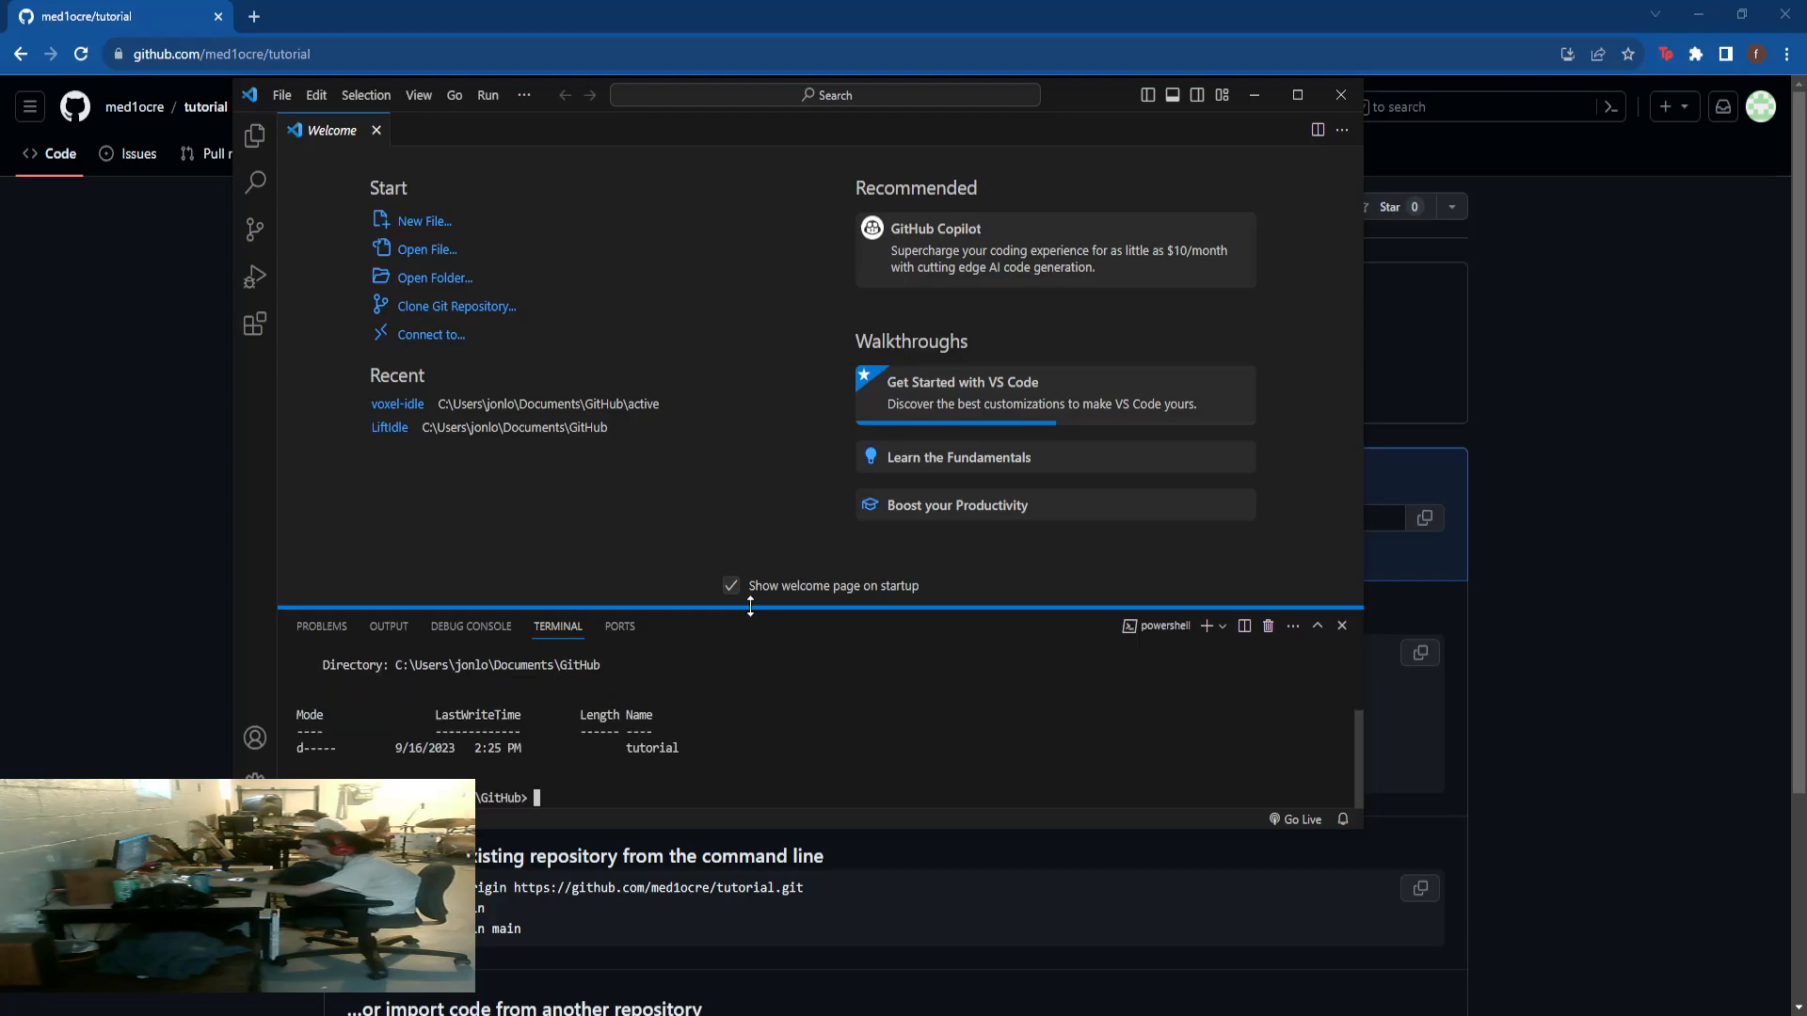
pyautogui.write('cd .\\tutorial\\')
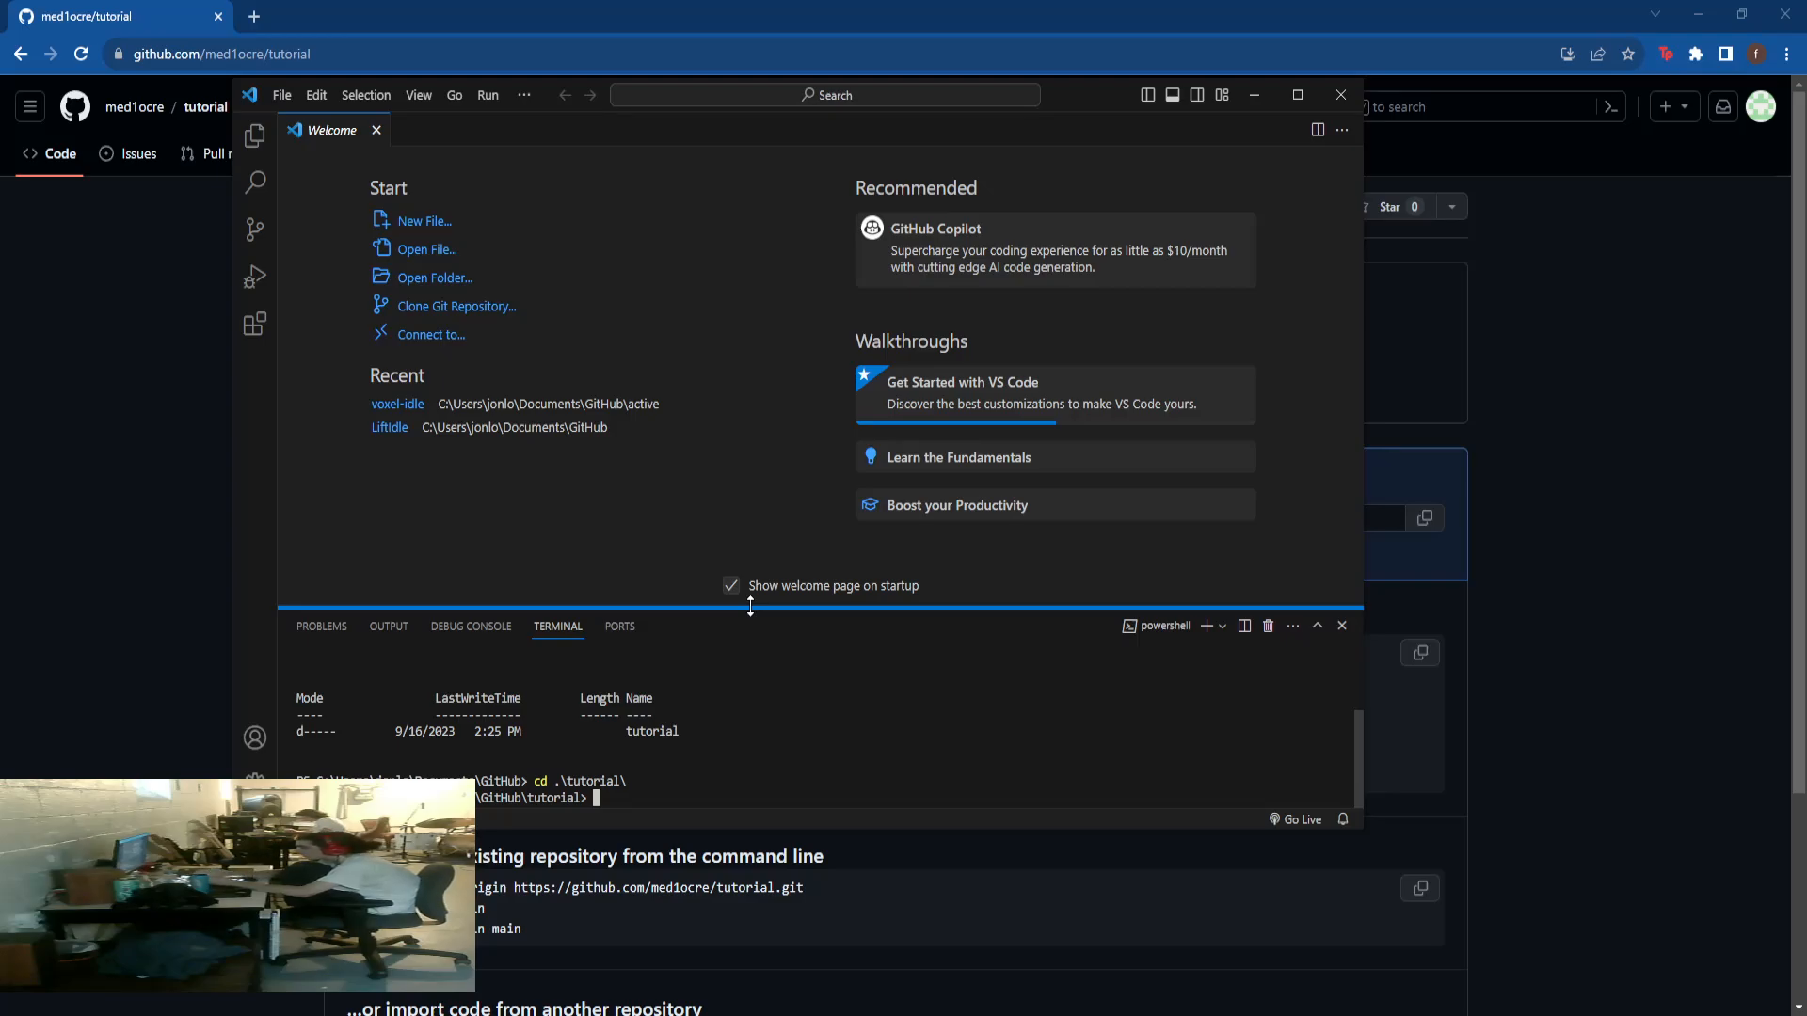
# Run npm create vite@latest to start scaffolding a Vite project
pyautogui.write('npm')
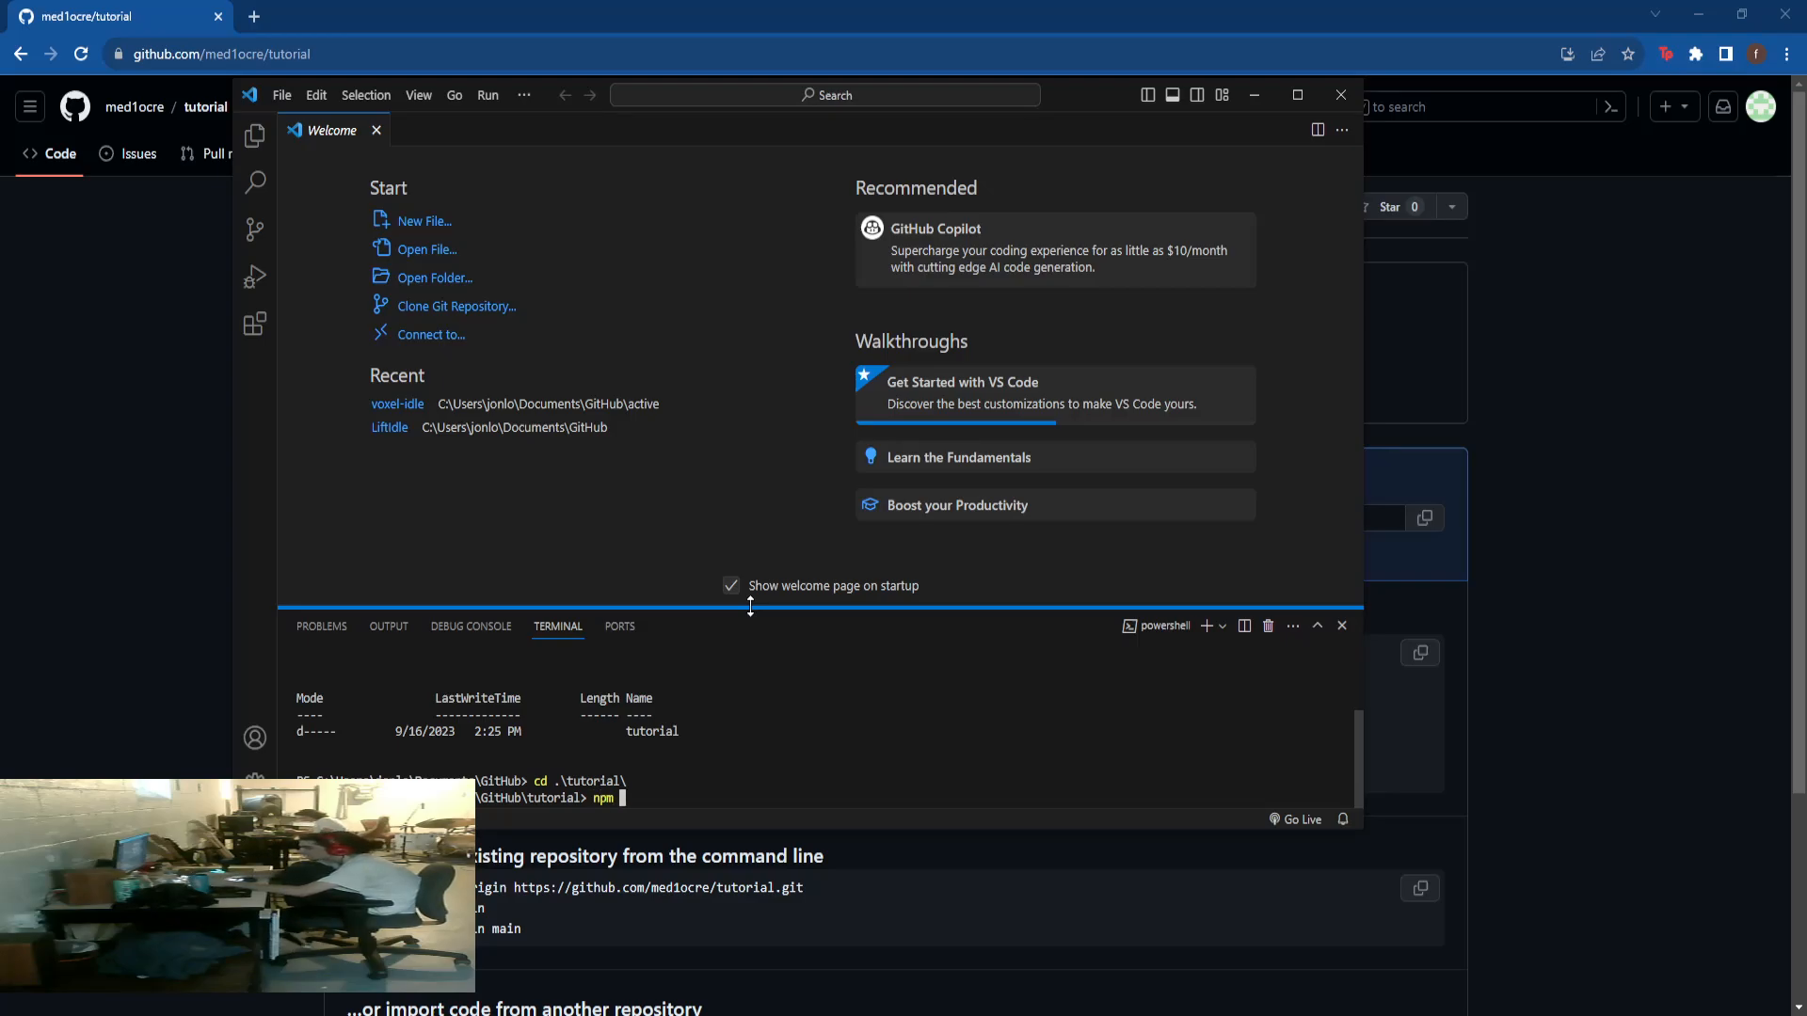
pyautogui.write('create @')
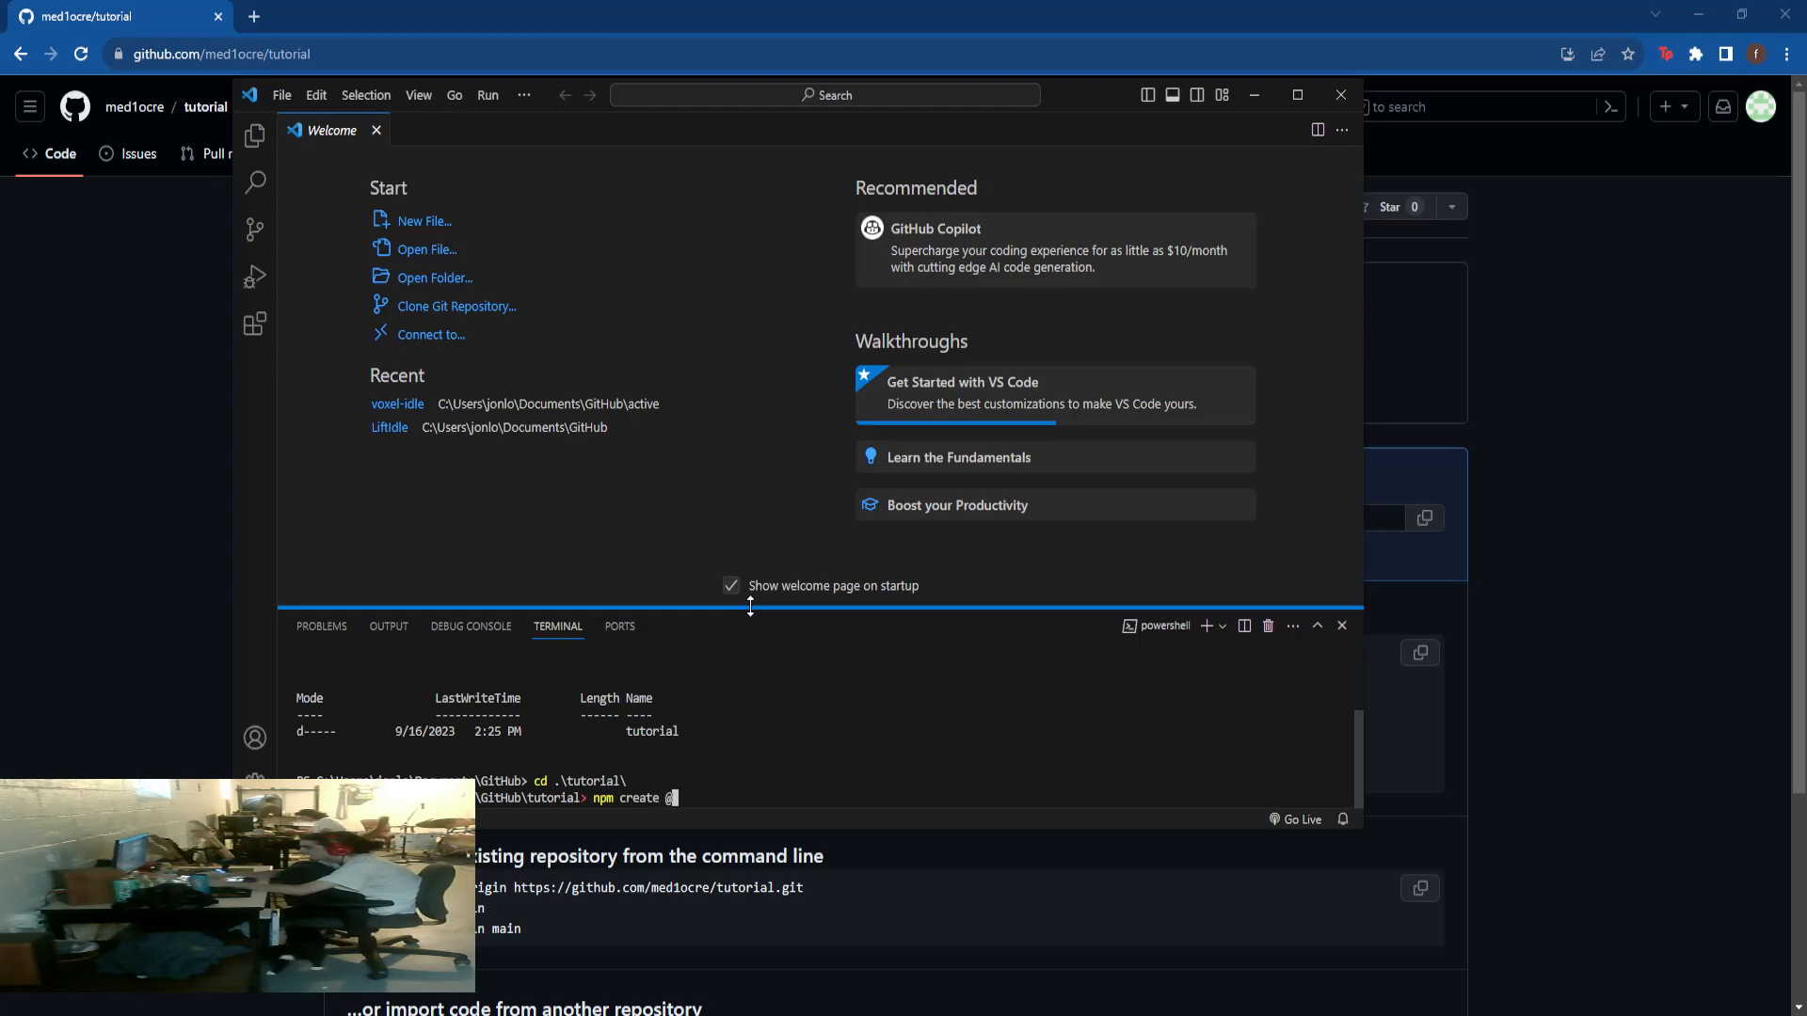
pyautogui.write('viter')
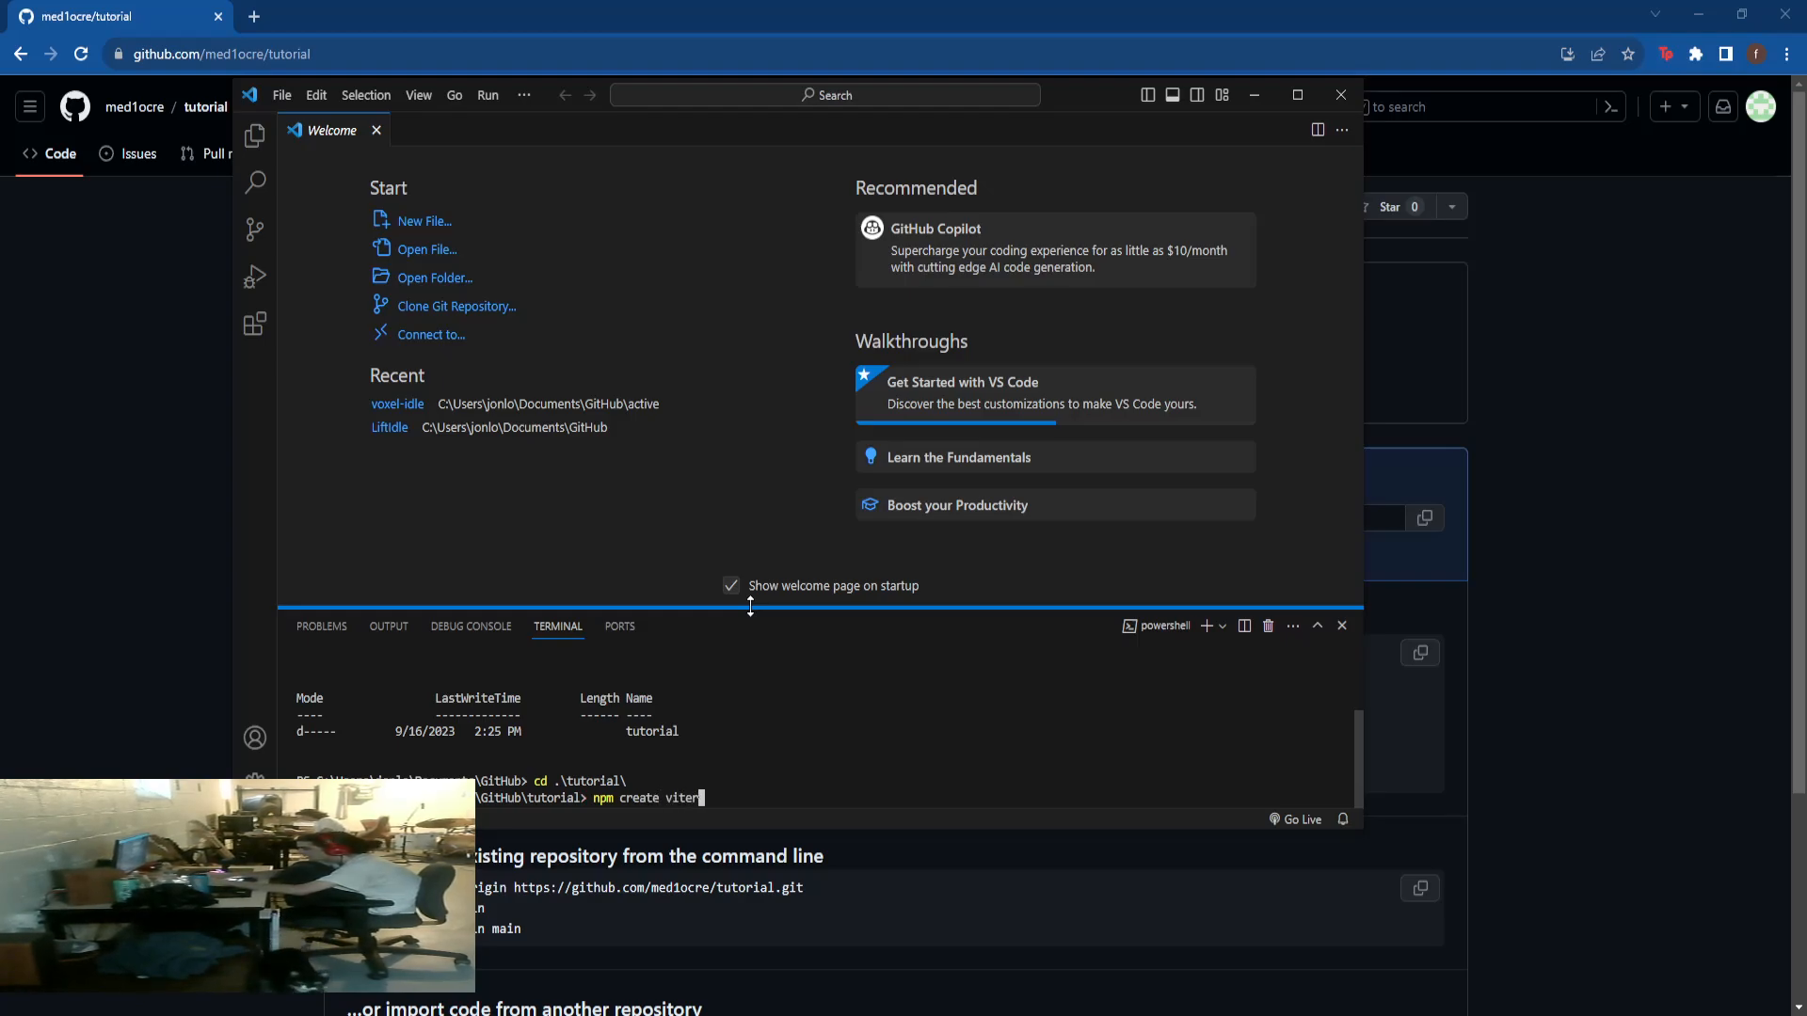
pyautogui.write('@latest')
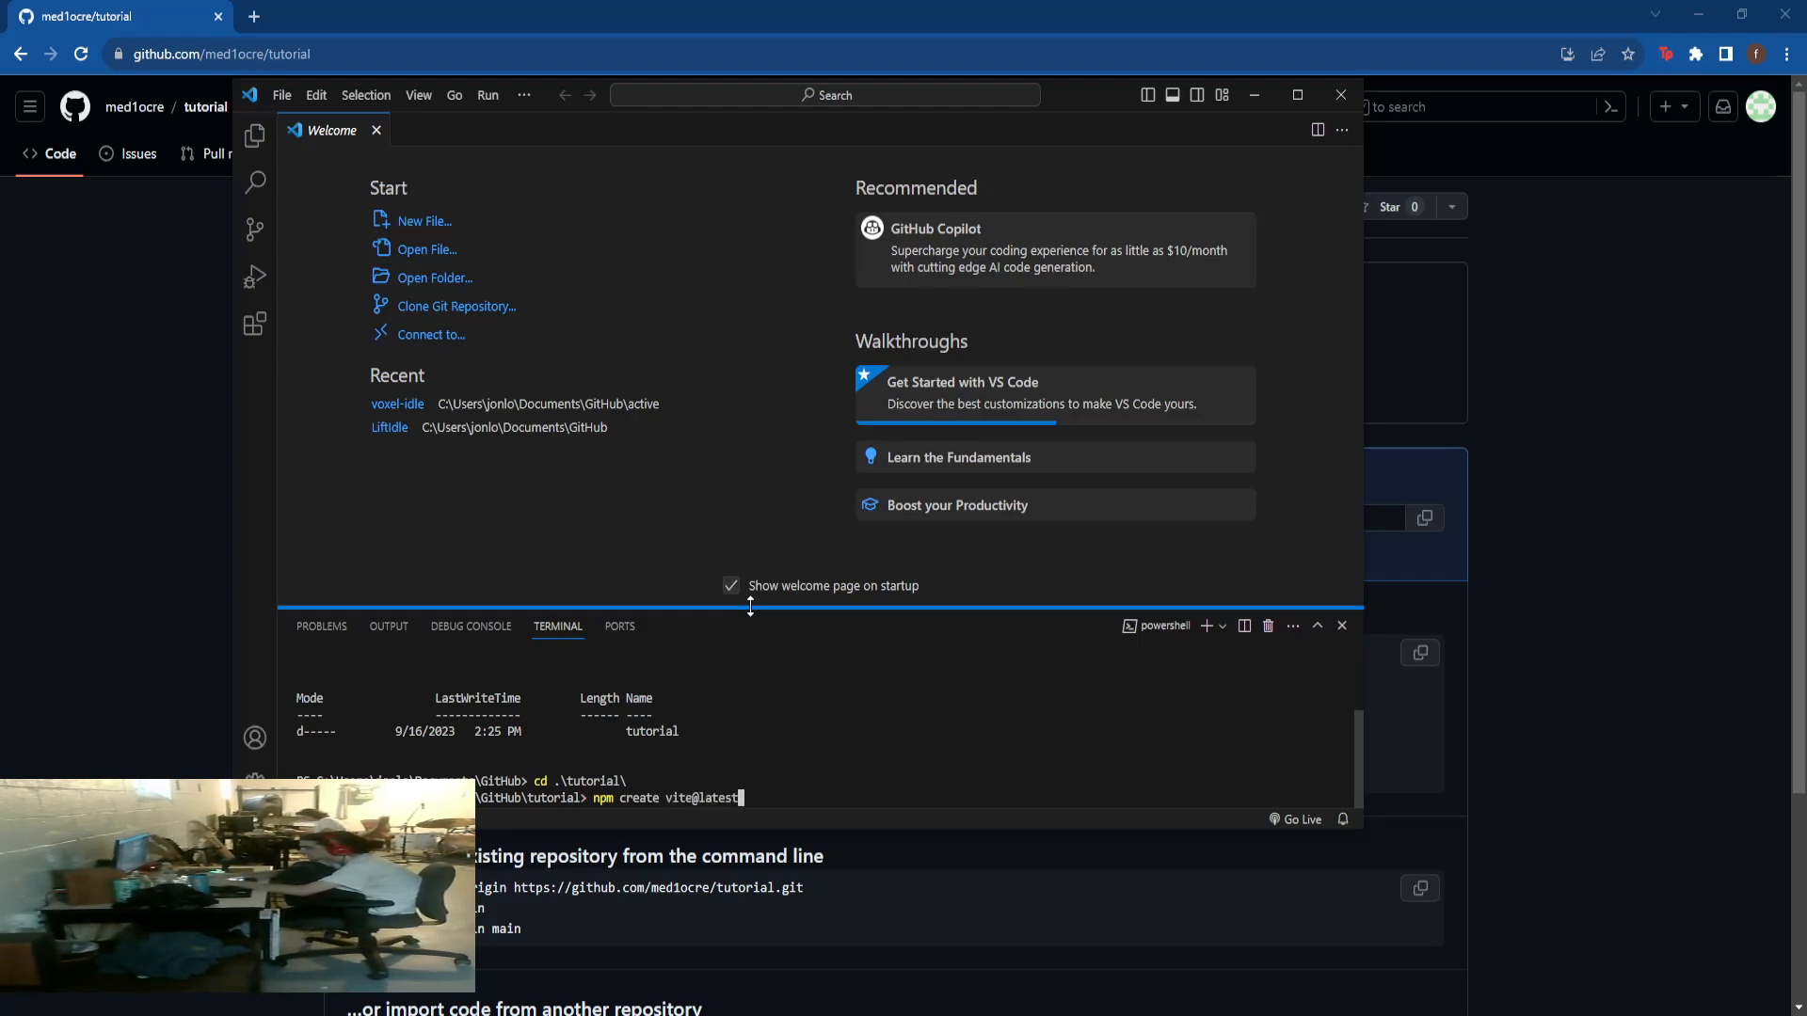
pyautogui.press('Enter')
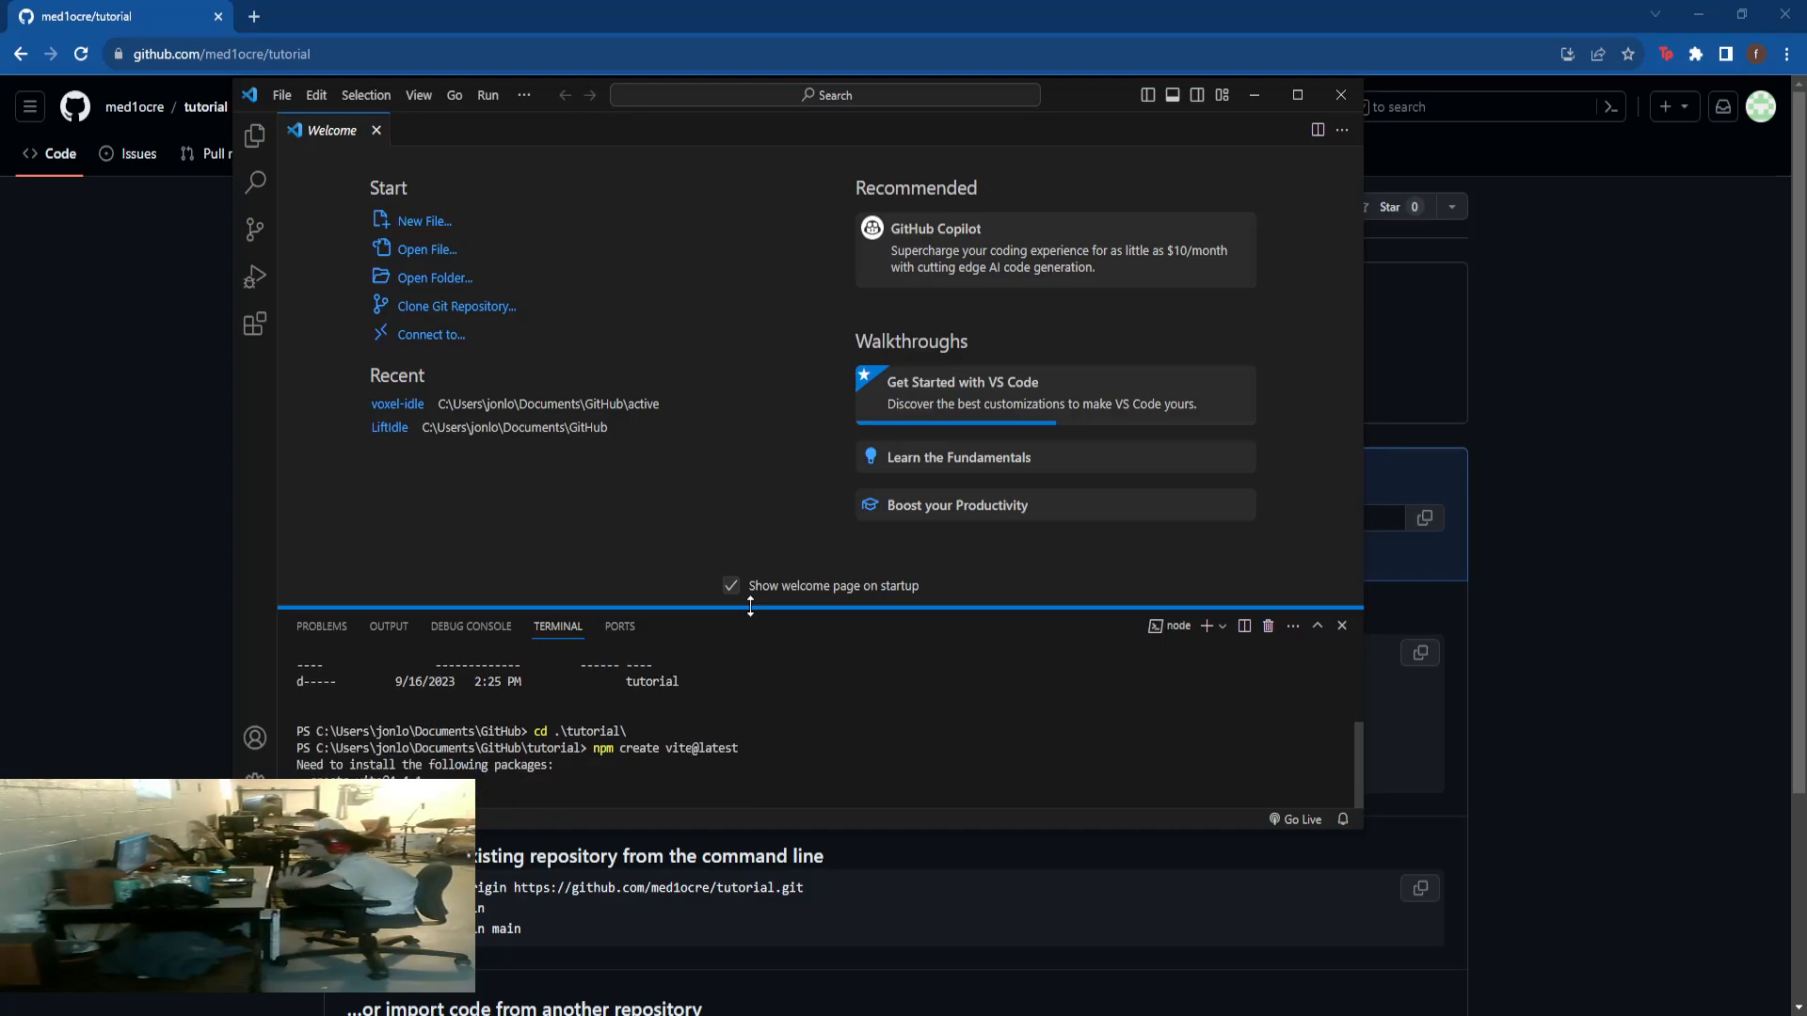
# Confirm installing create-vite, choose React as framework, and cd into the new tutorial project
pyautogui.write('y) y')
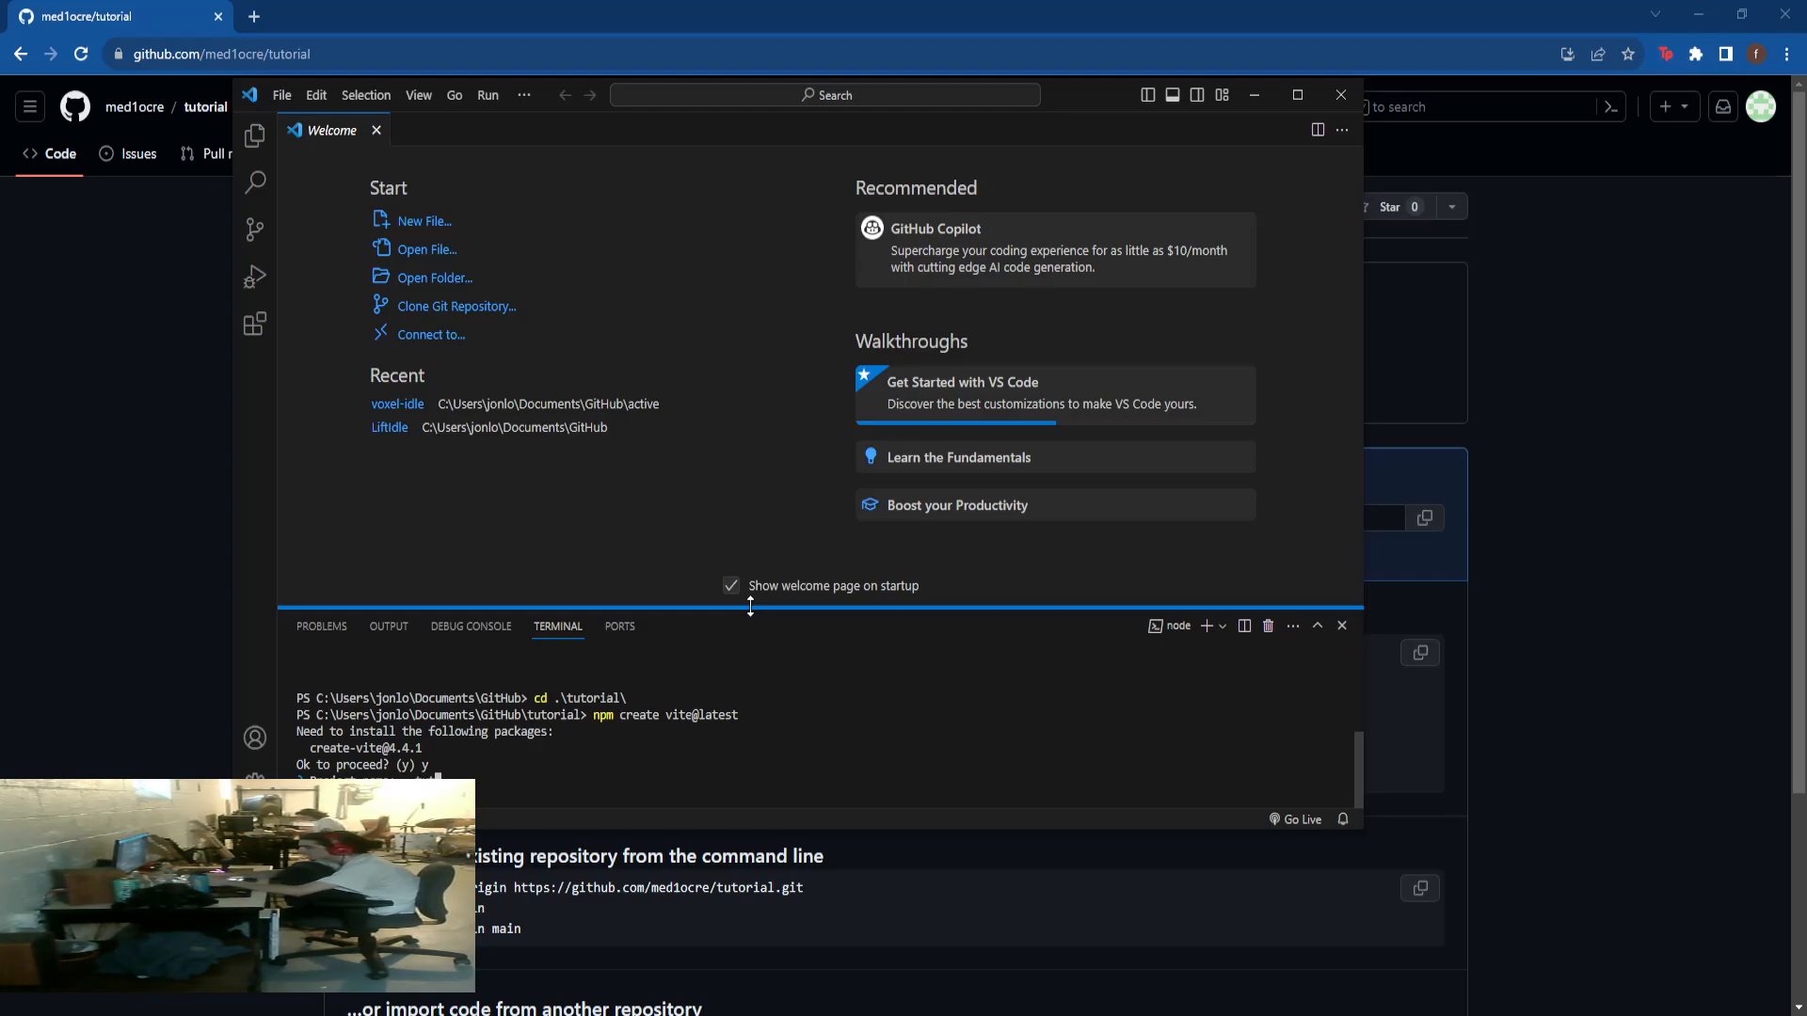
pyautogui.press('Enter')
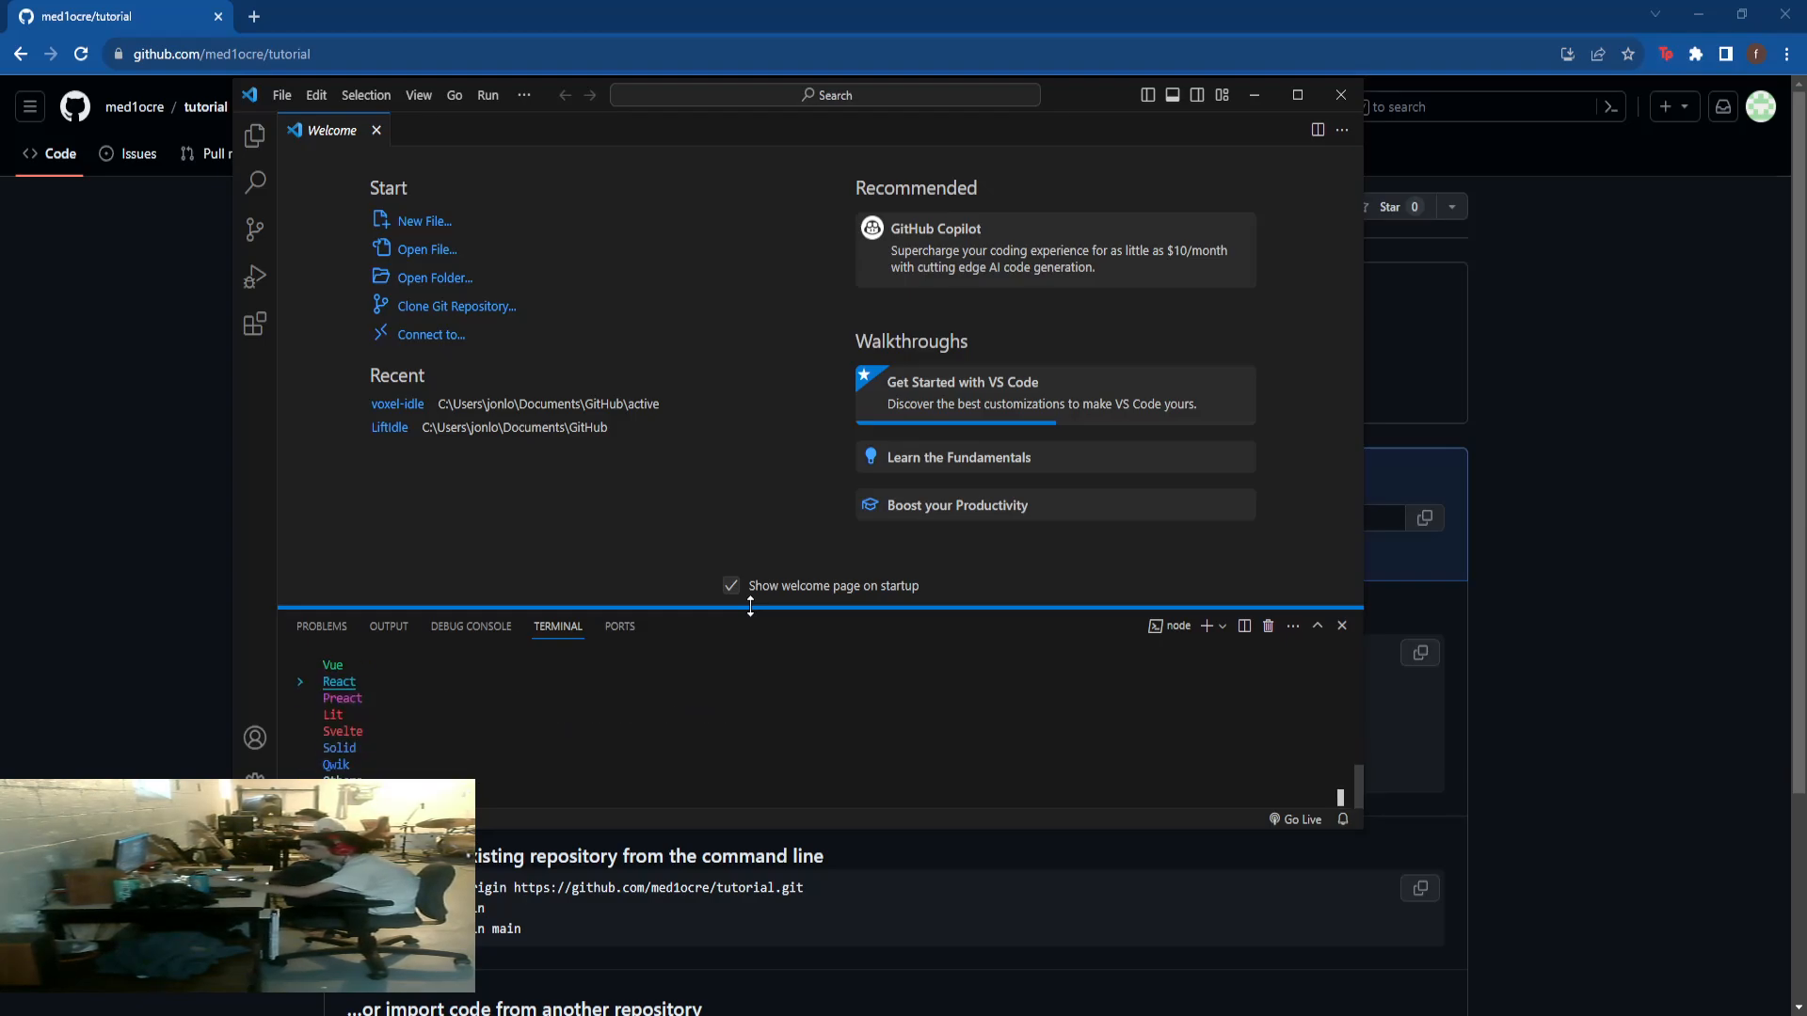
pyautogui.press('Enter')
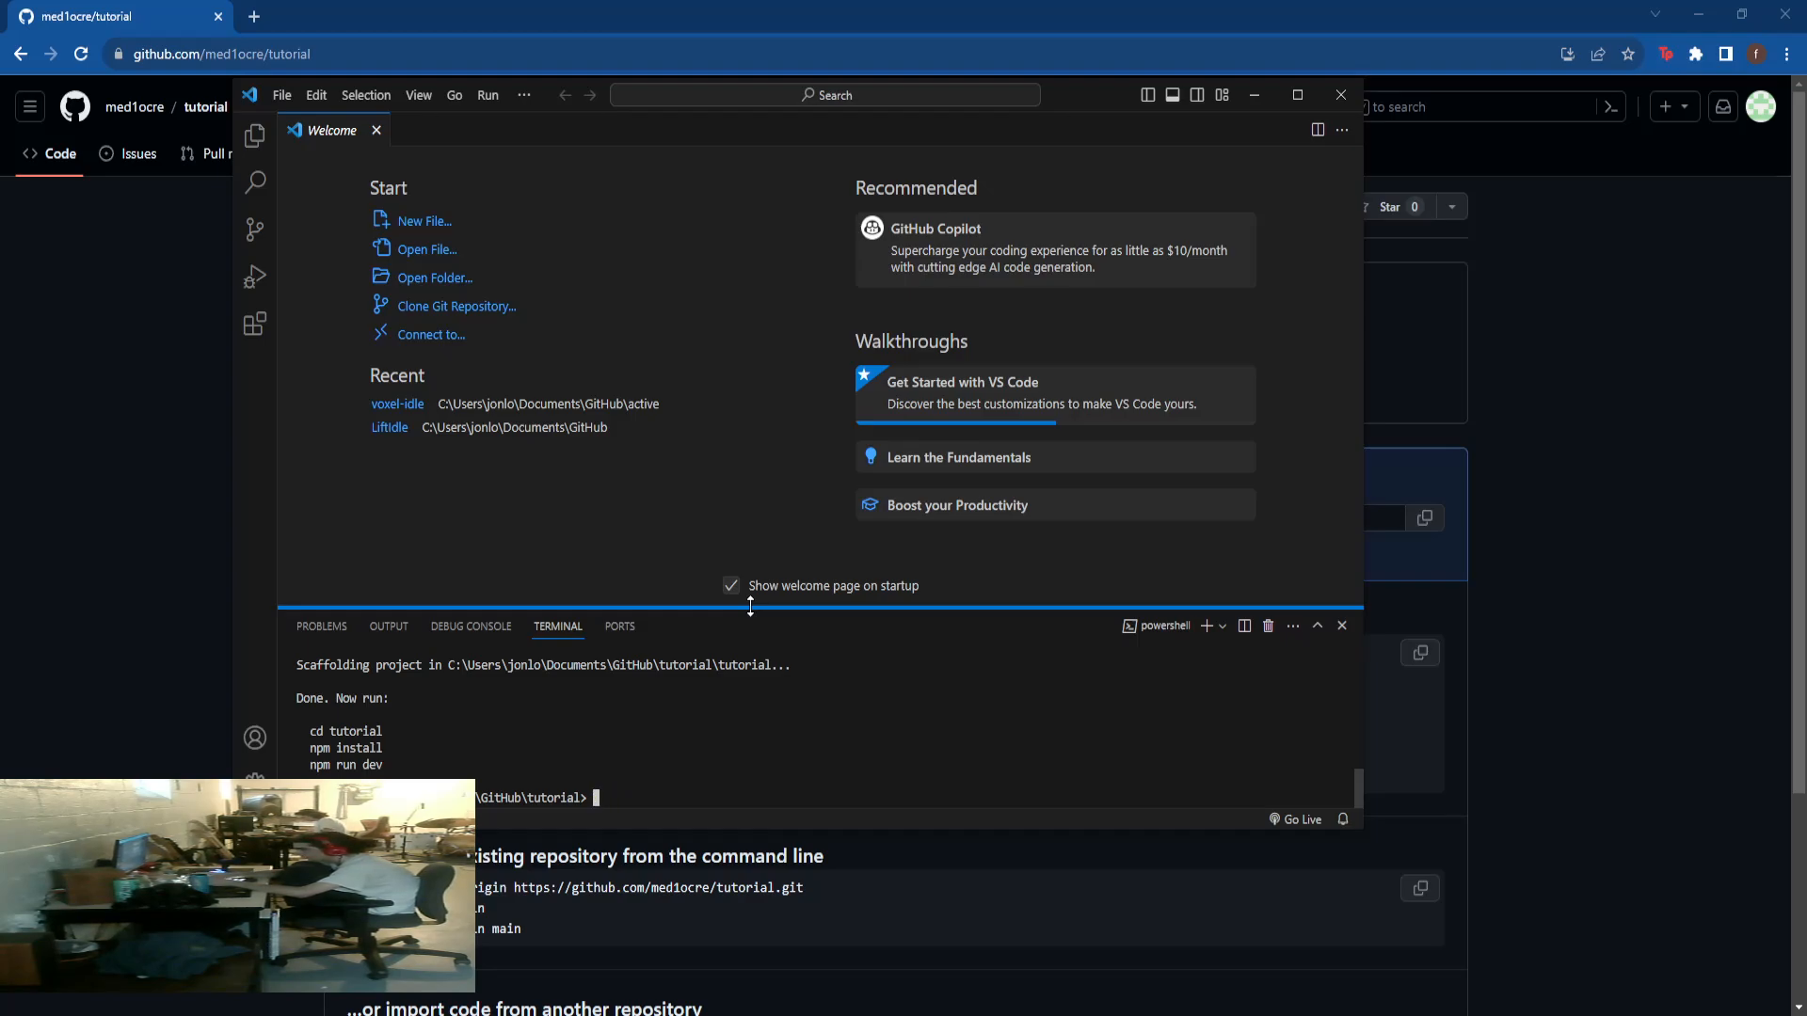
pyautogui.write('cd t6u')
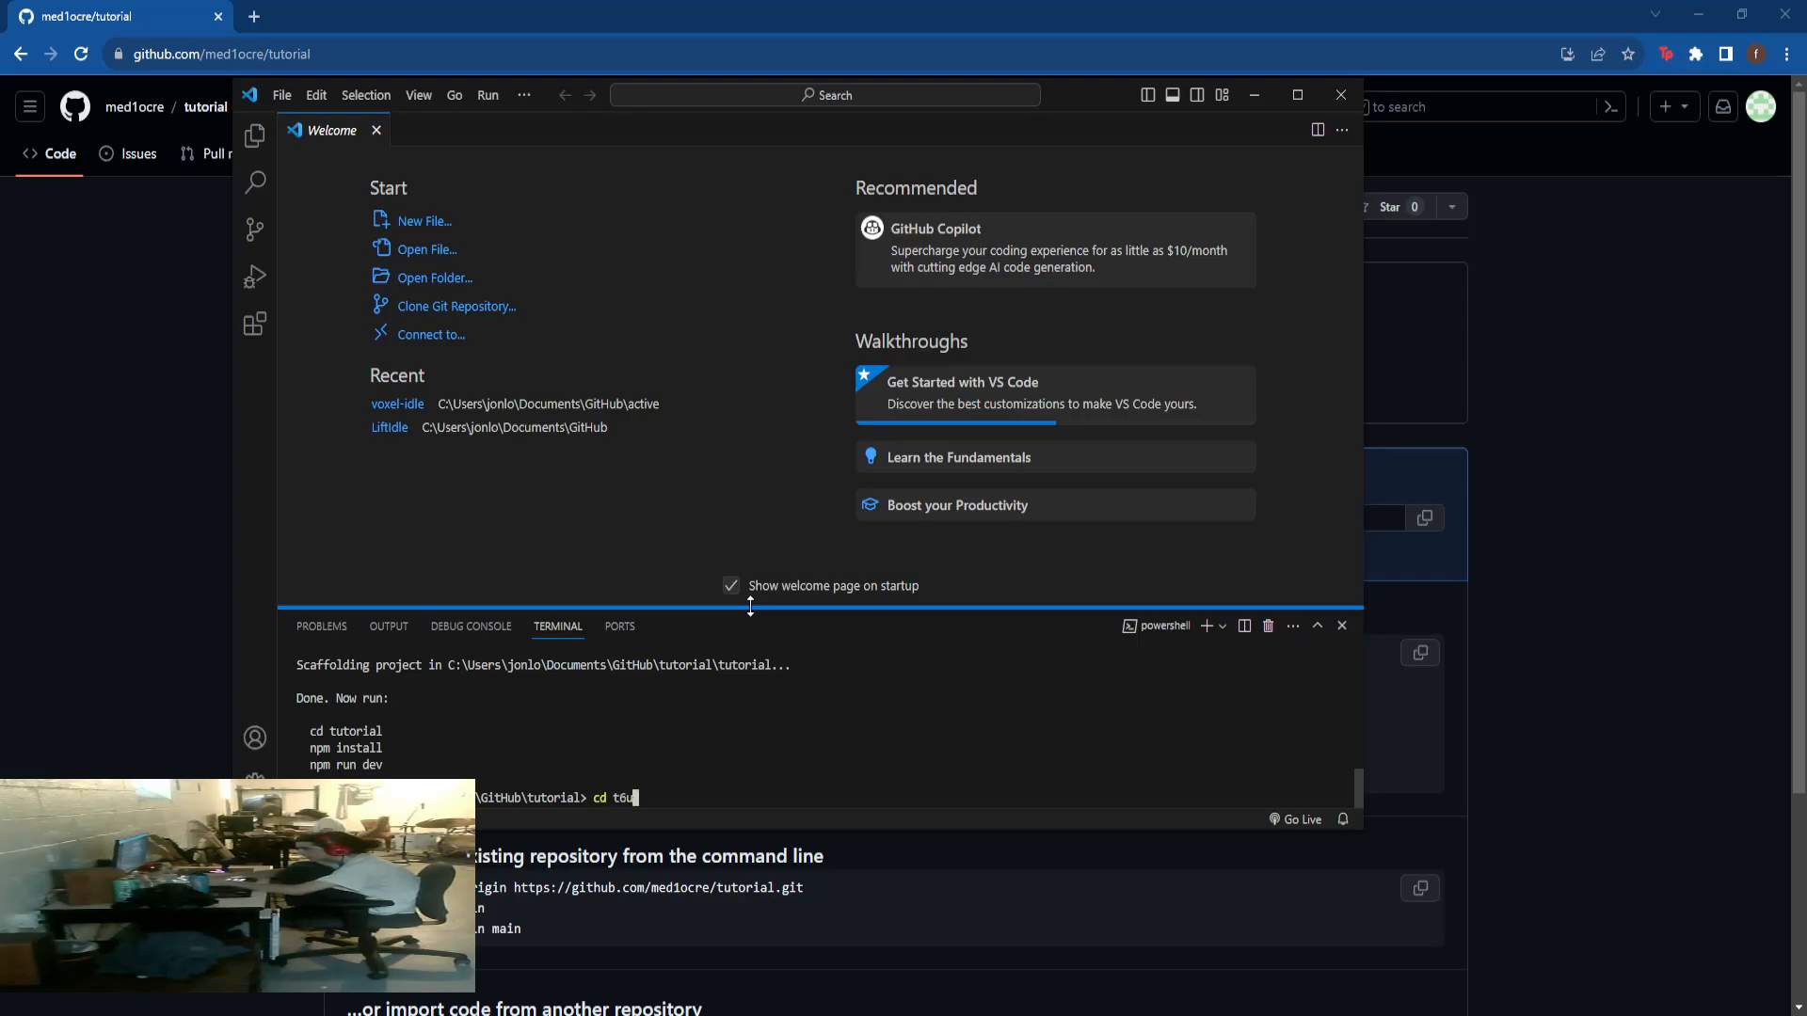
pyautogui.press('Enter')
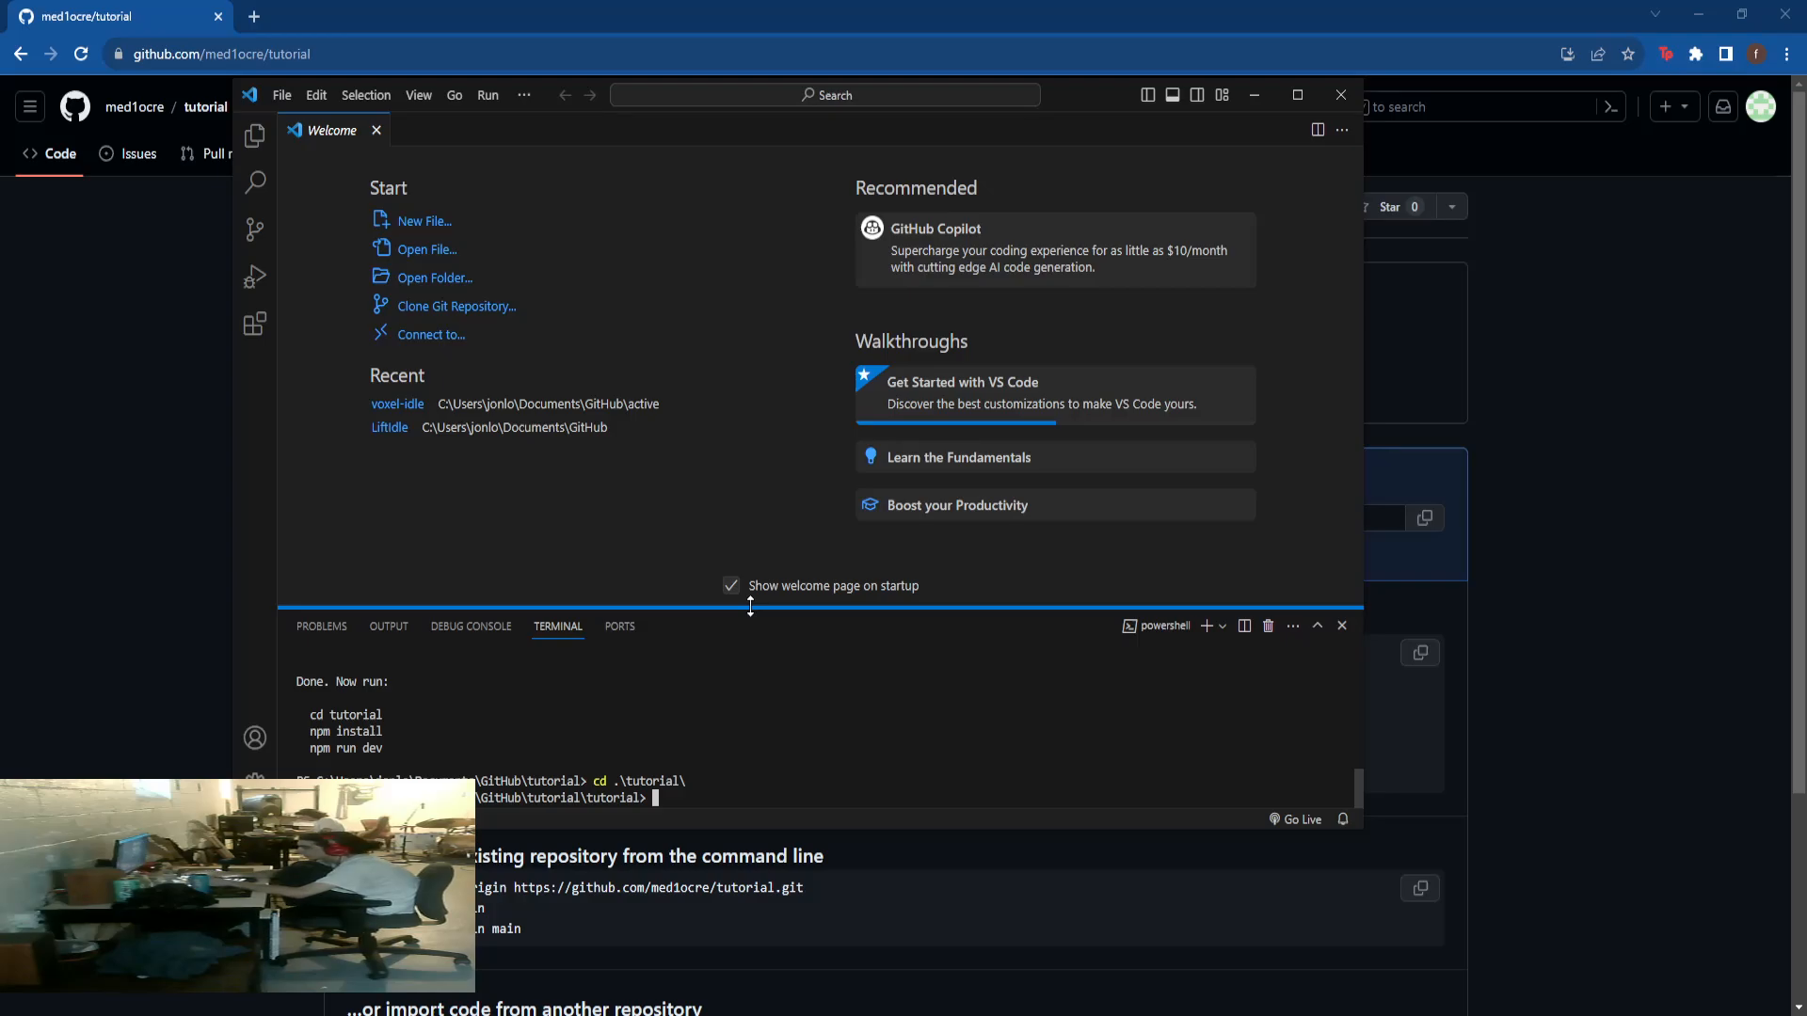
# Run npm install, then install gh-pages as a dev dependency
pyautogui.write('npm inst')
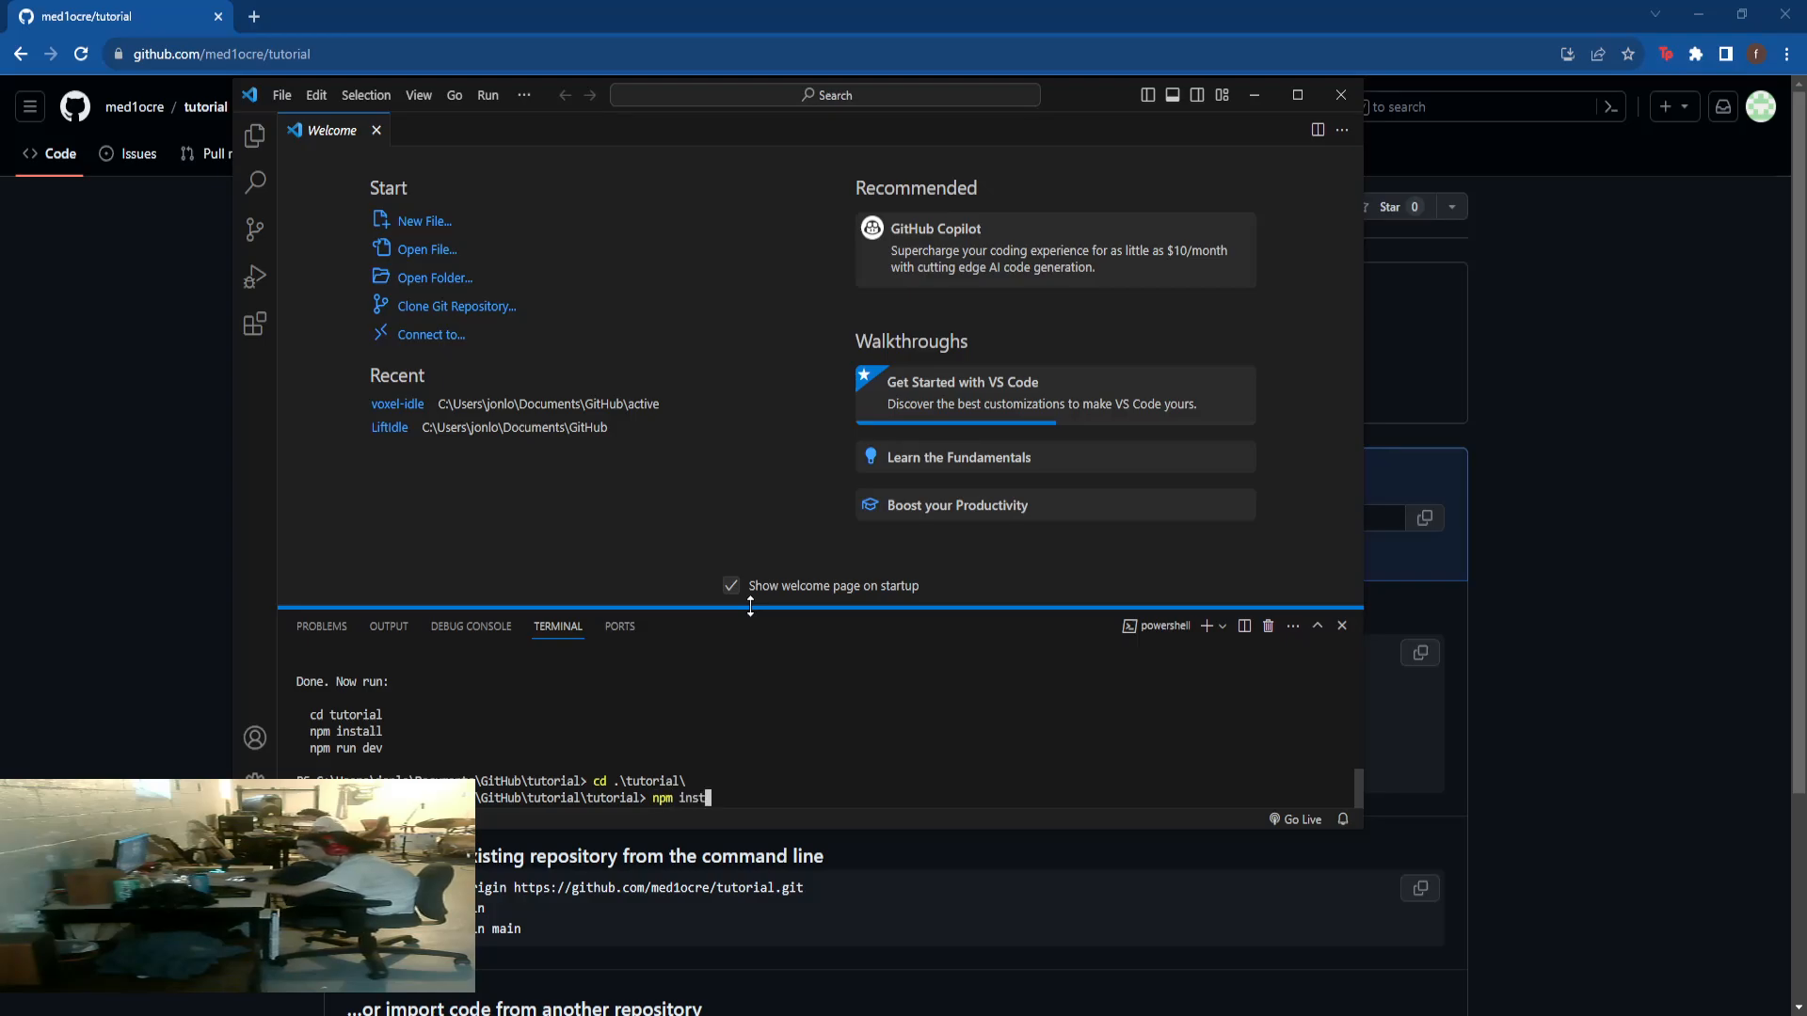
pyautogui.write('all')
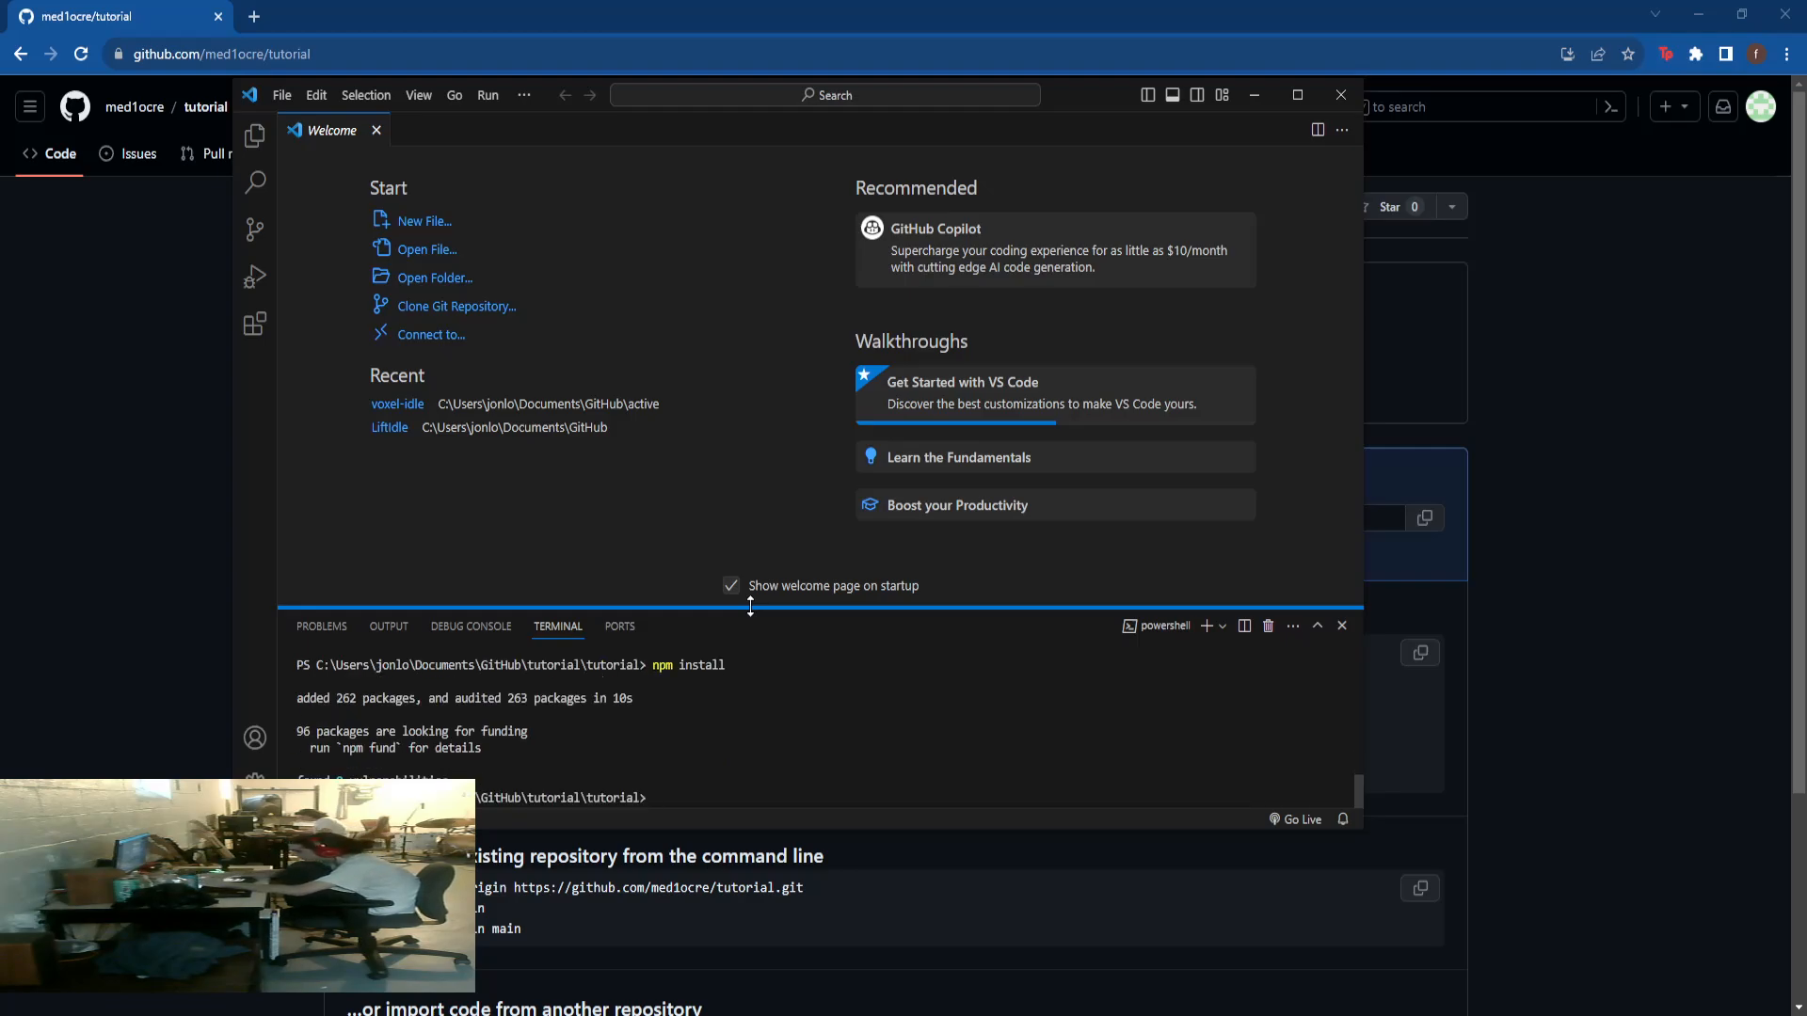
pyautogui.write('npm install')
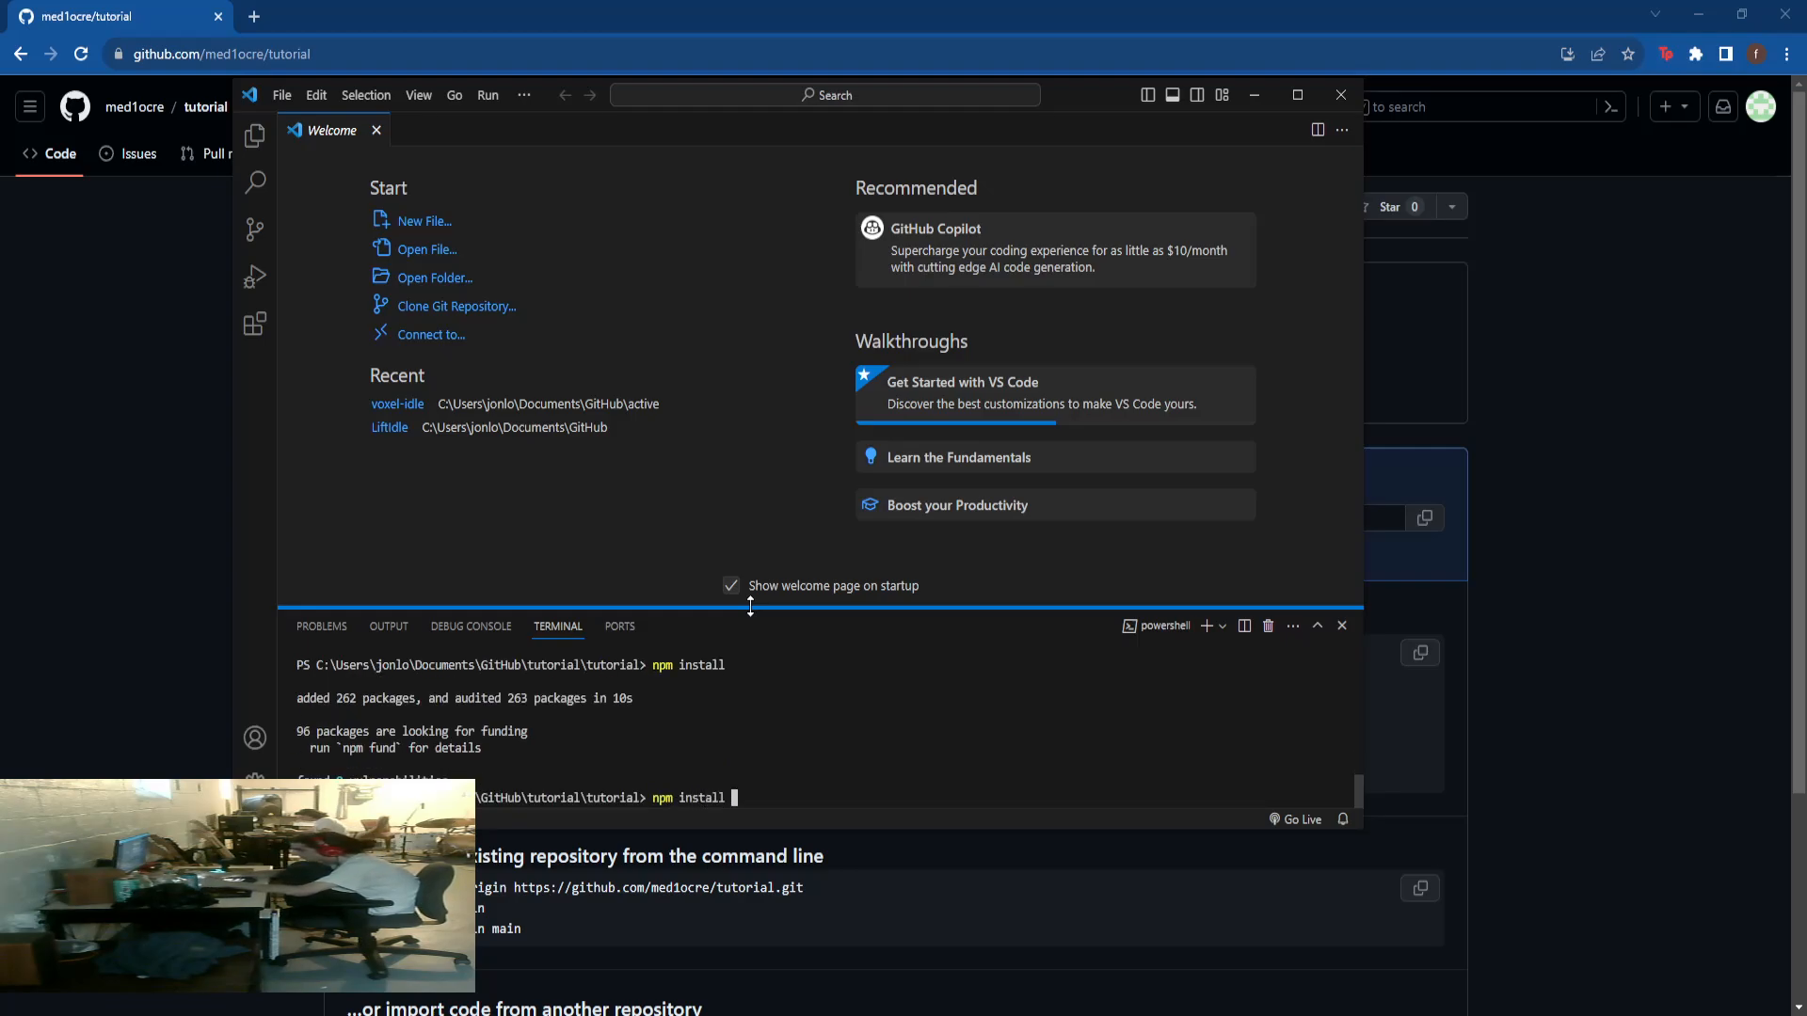
pyautogui.write('--save-dev')
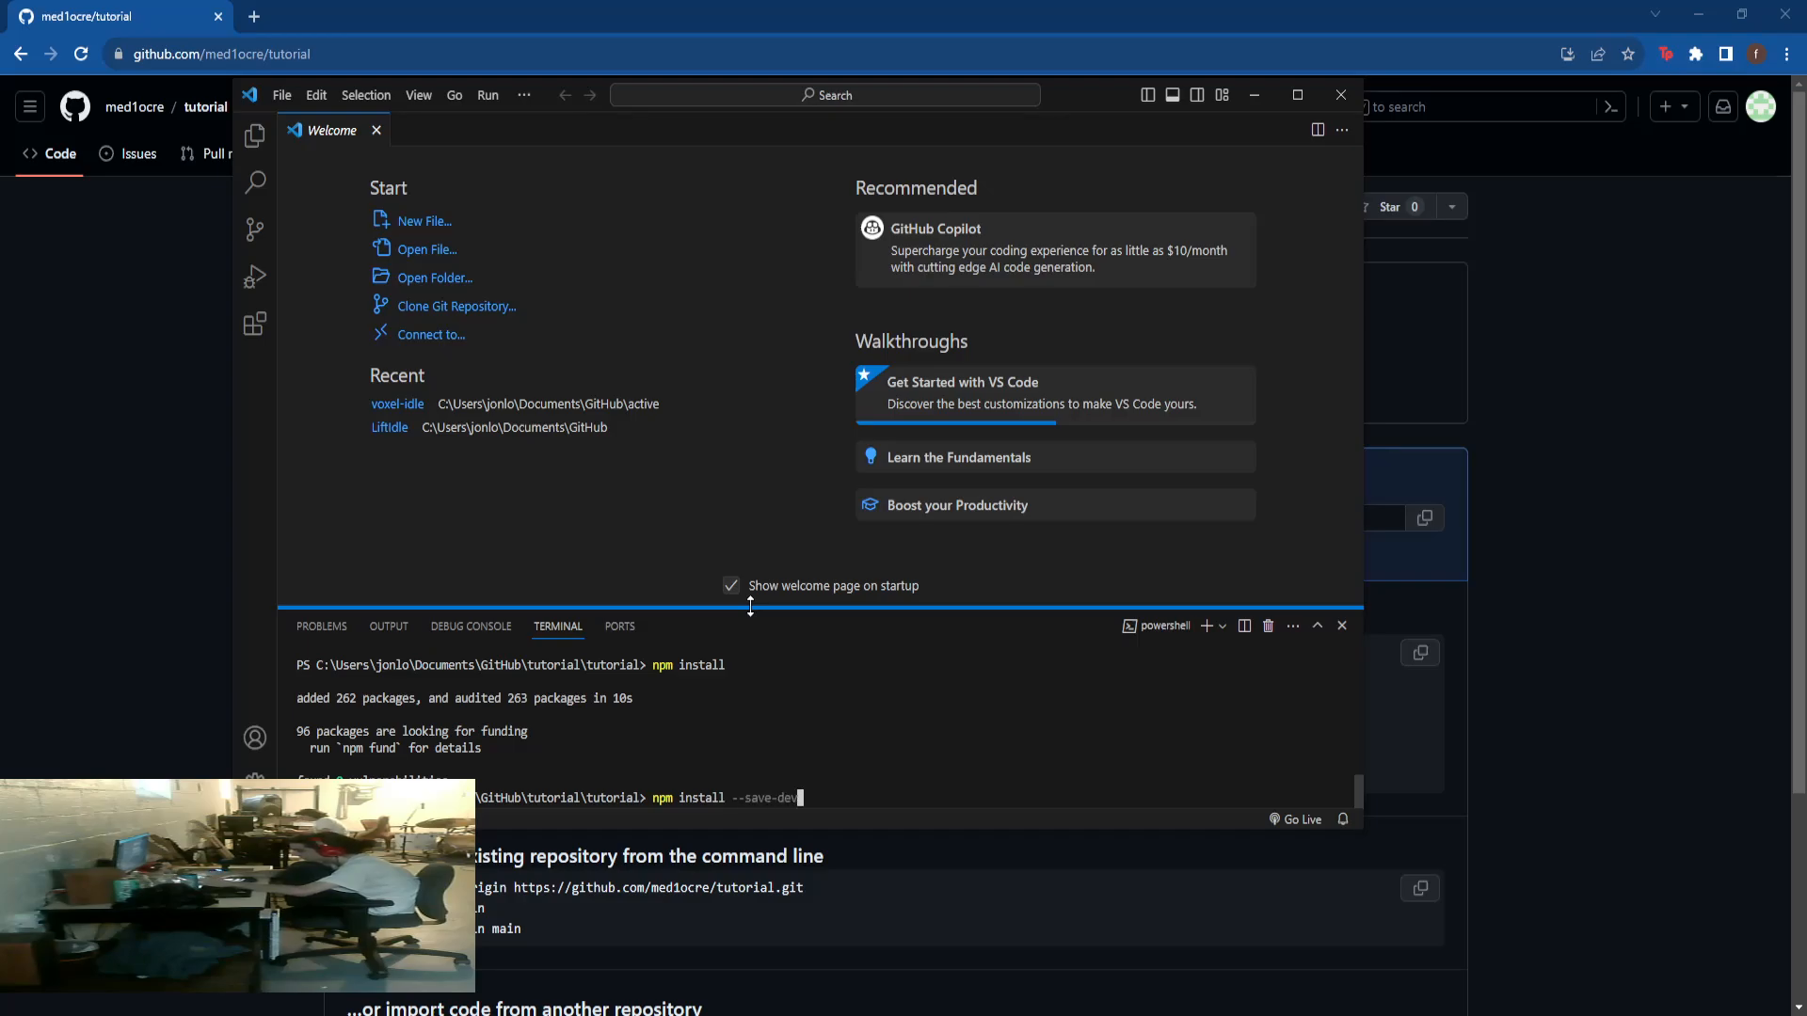
pyautogui.write('gh-pages')
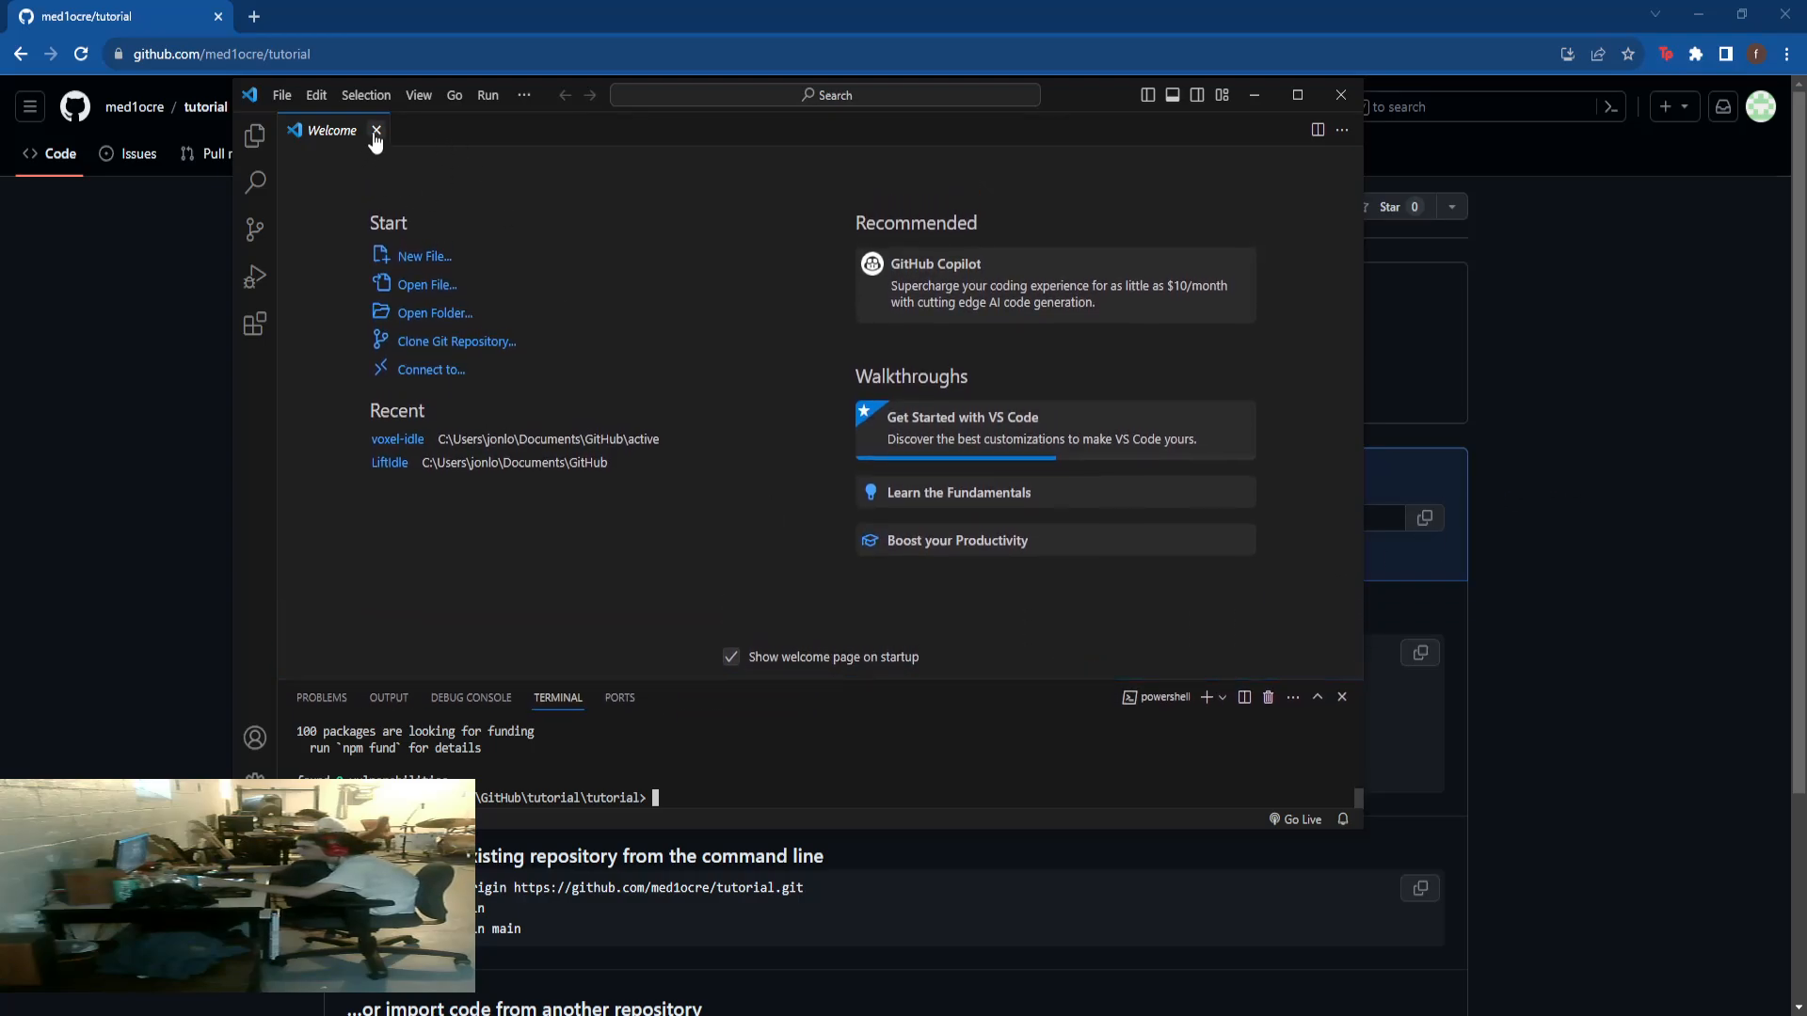
# Open Documents\GitHub\tutorial as the workspace folder
pyautogui.click(375, 130)
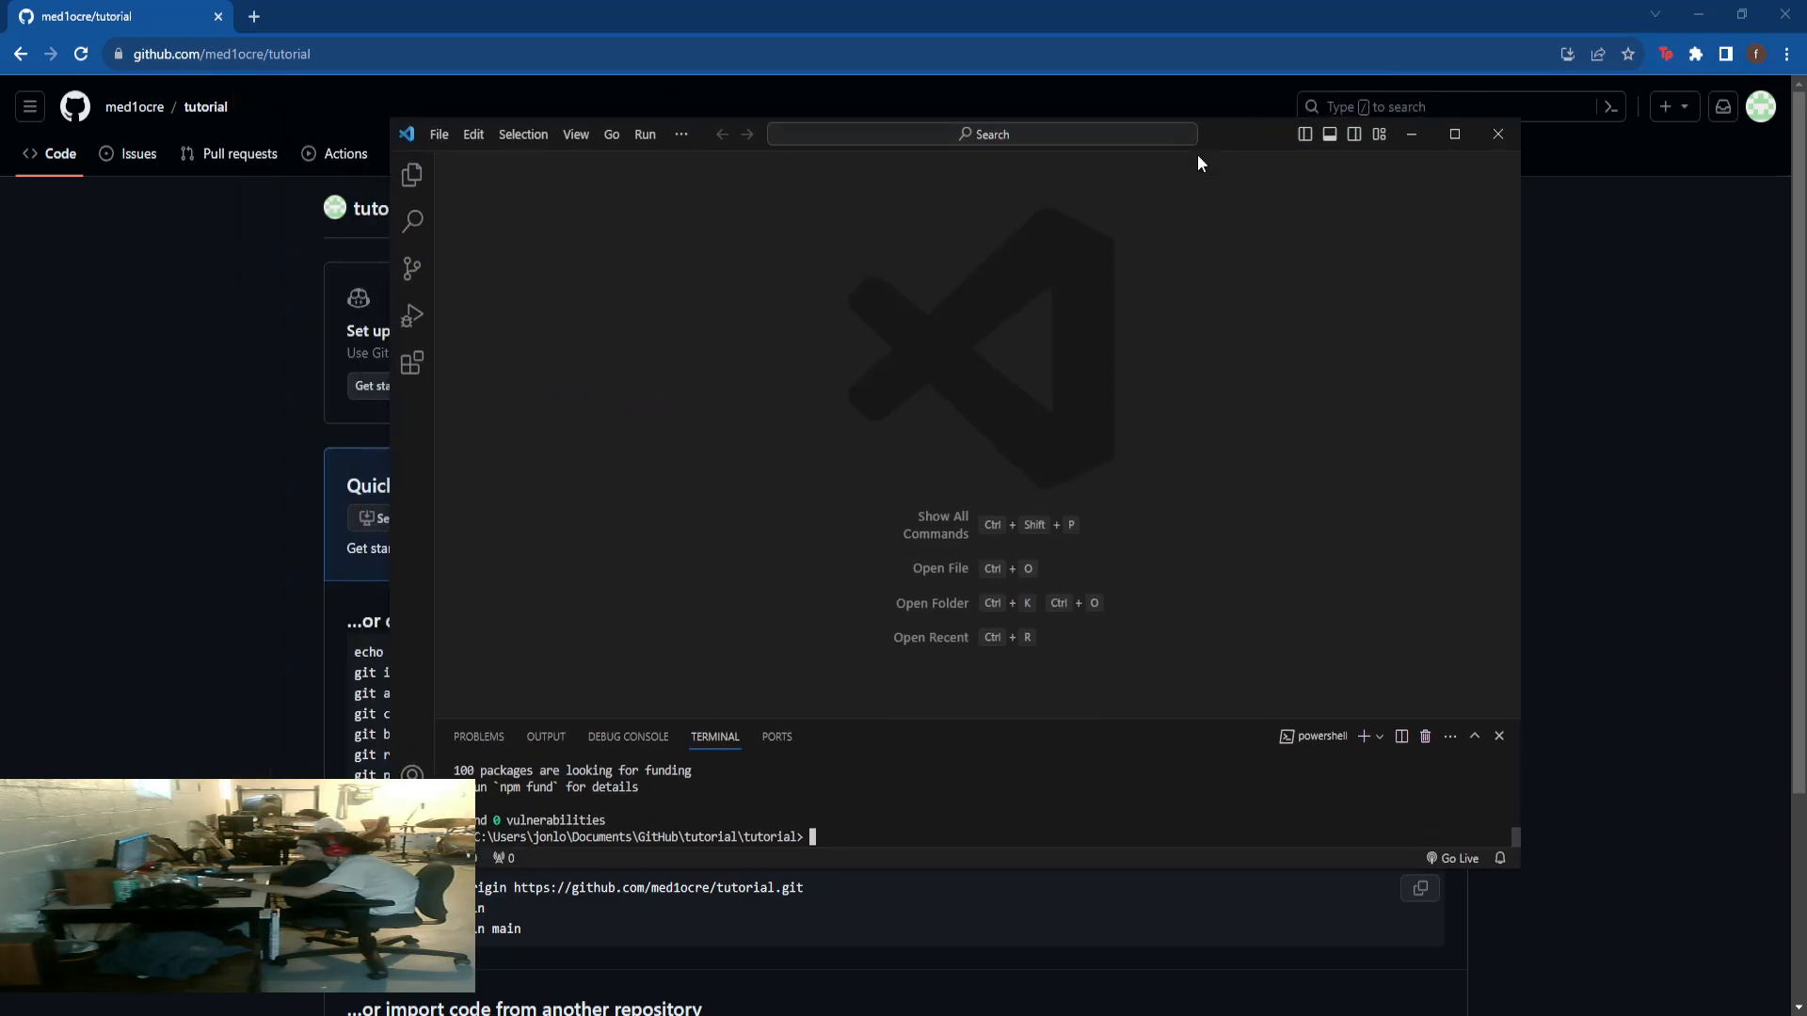
pyautogui.moveTo(484, 143)
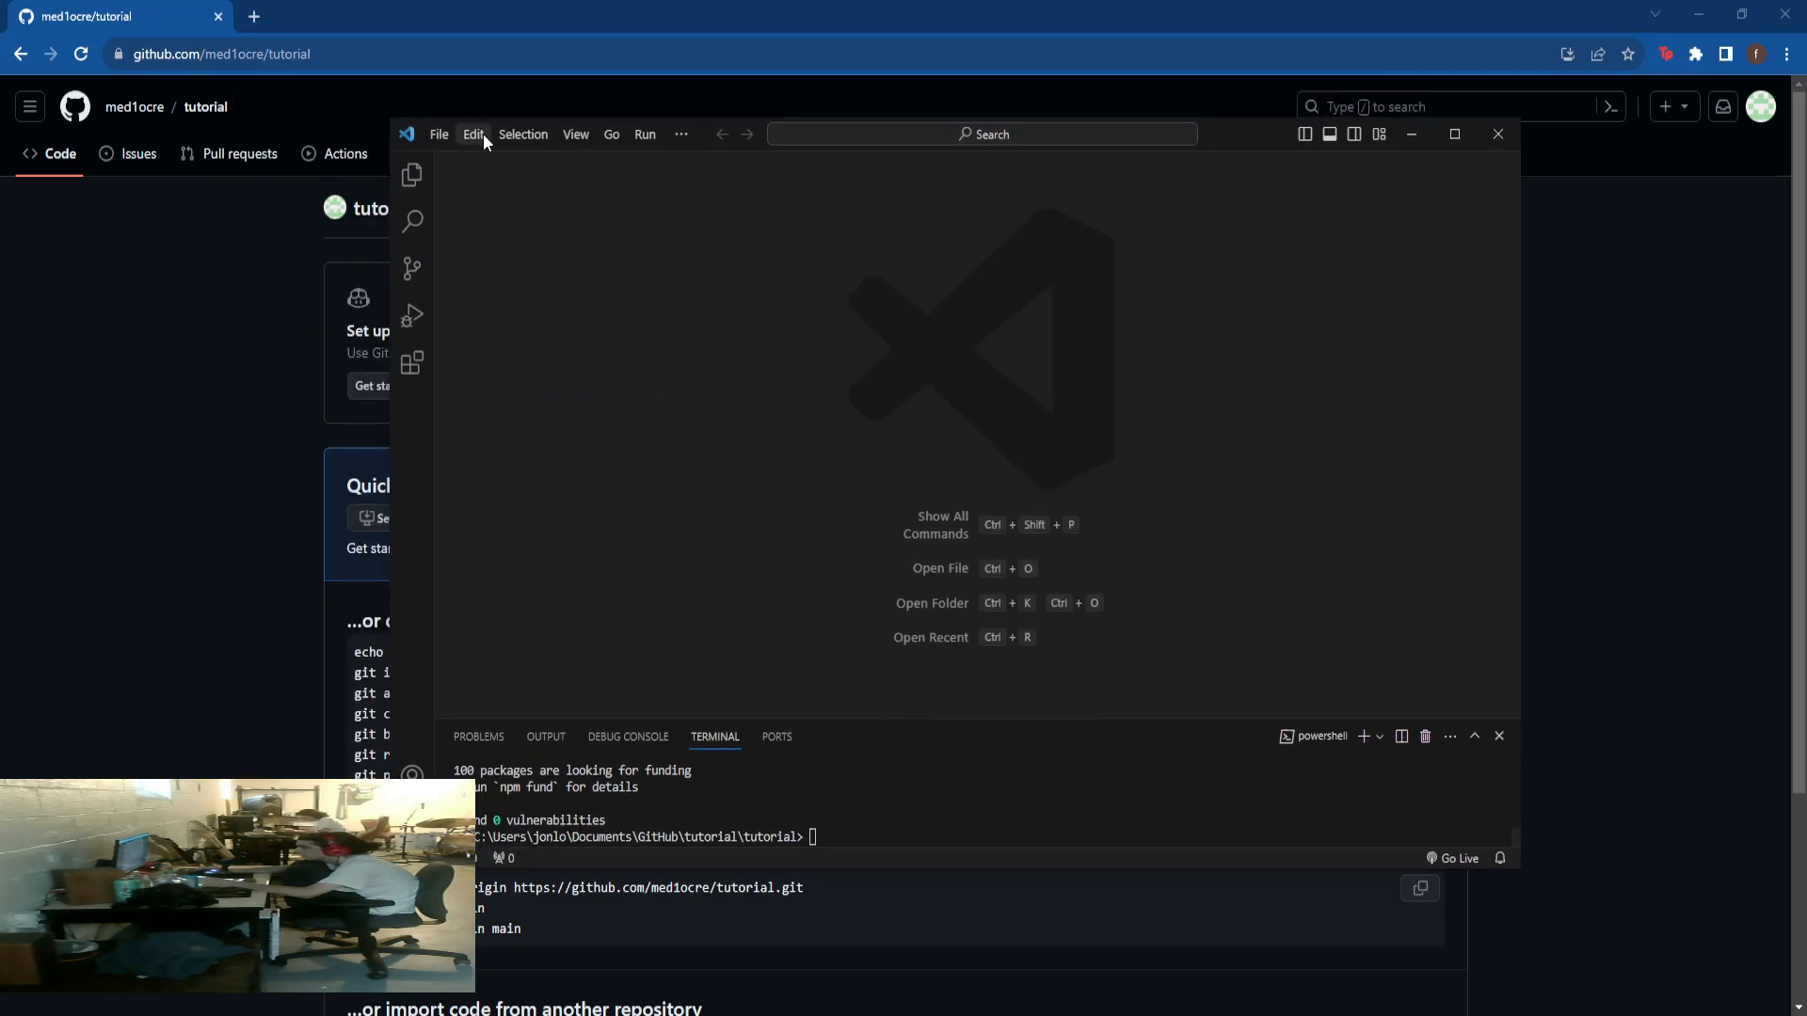
pyautogui.click(933, 603)
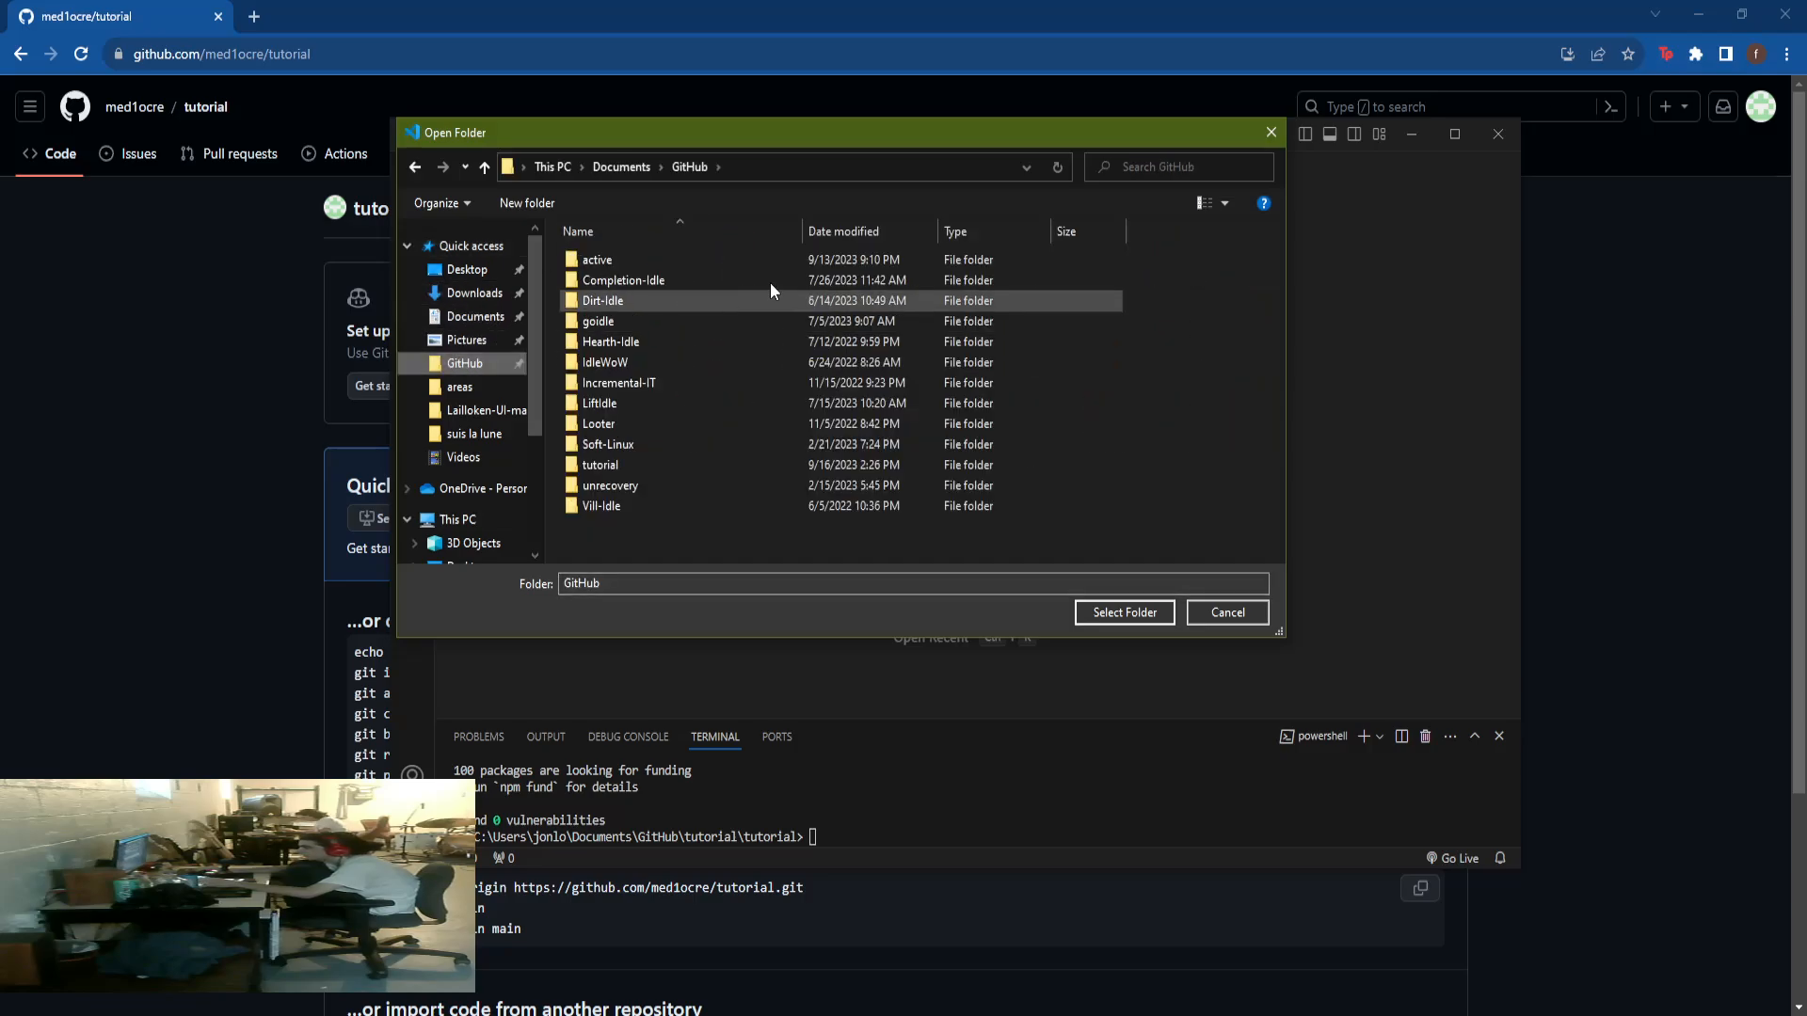
pyautogui.click(597, 257)
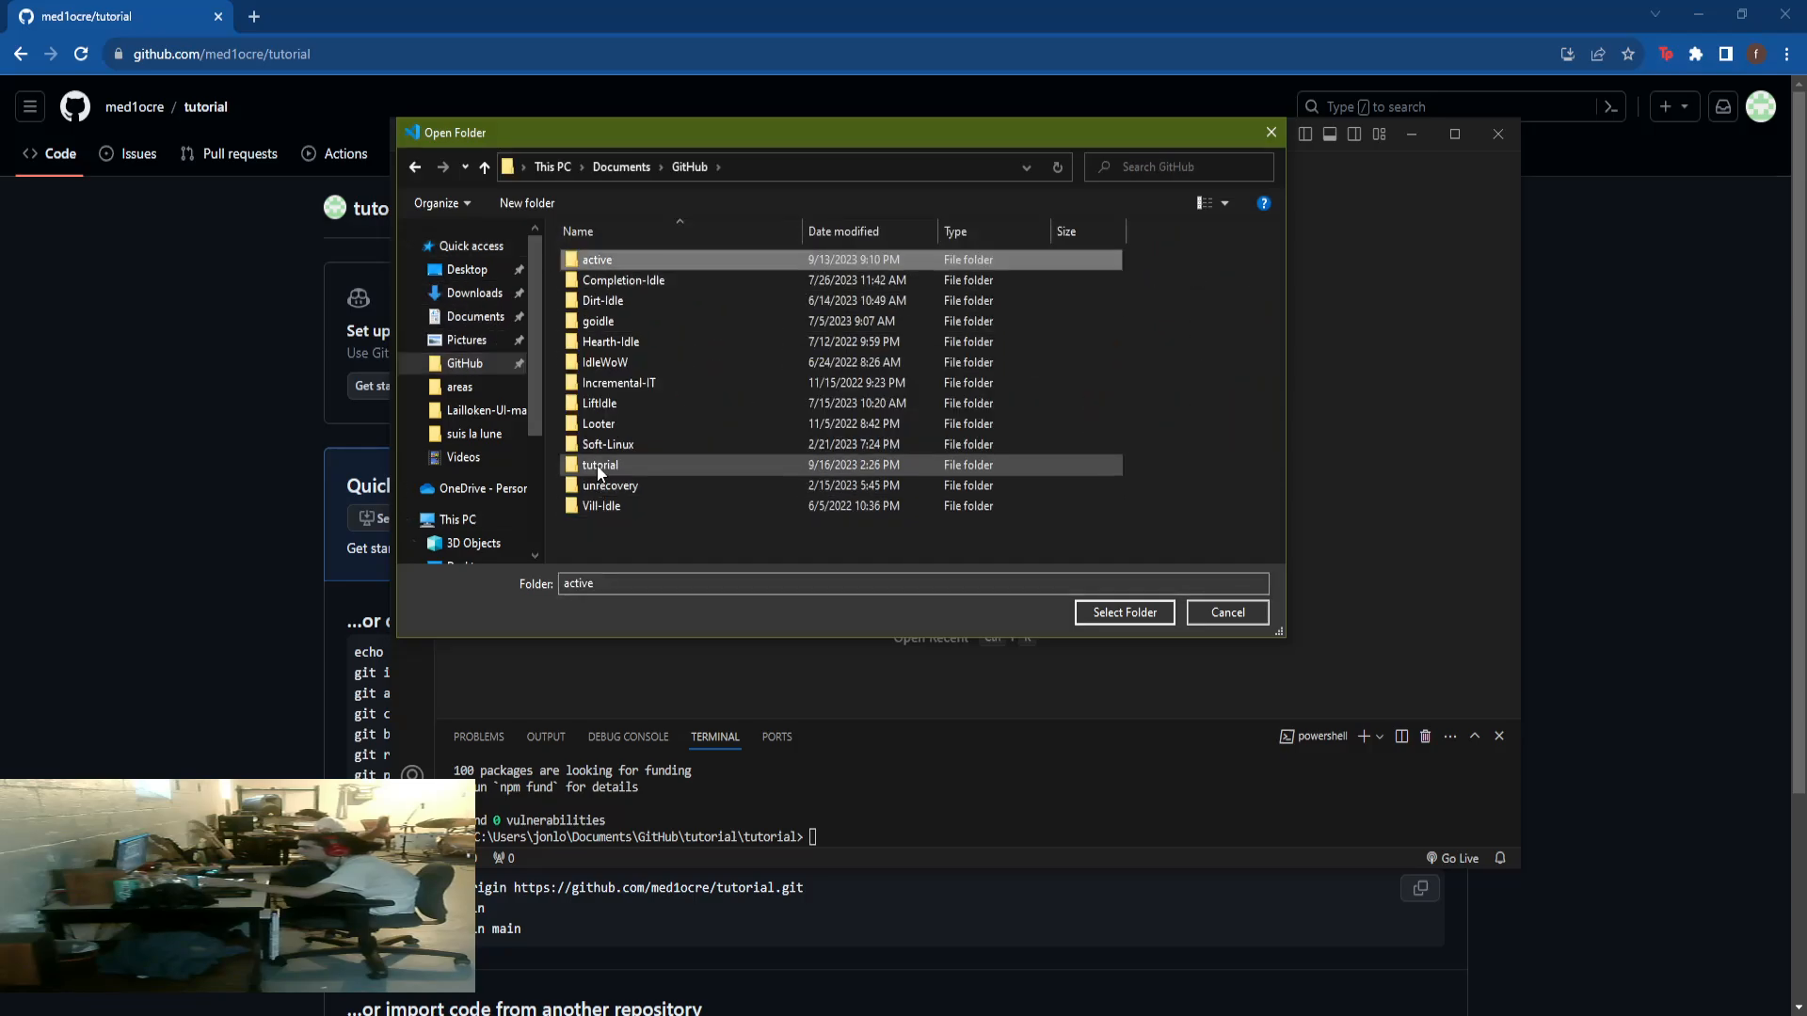
pyautogui.doubleClick(598, 465)
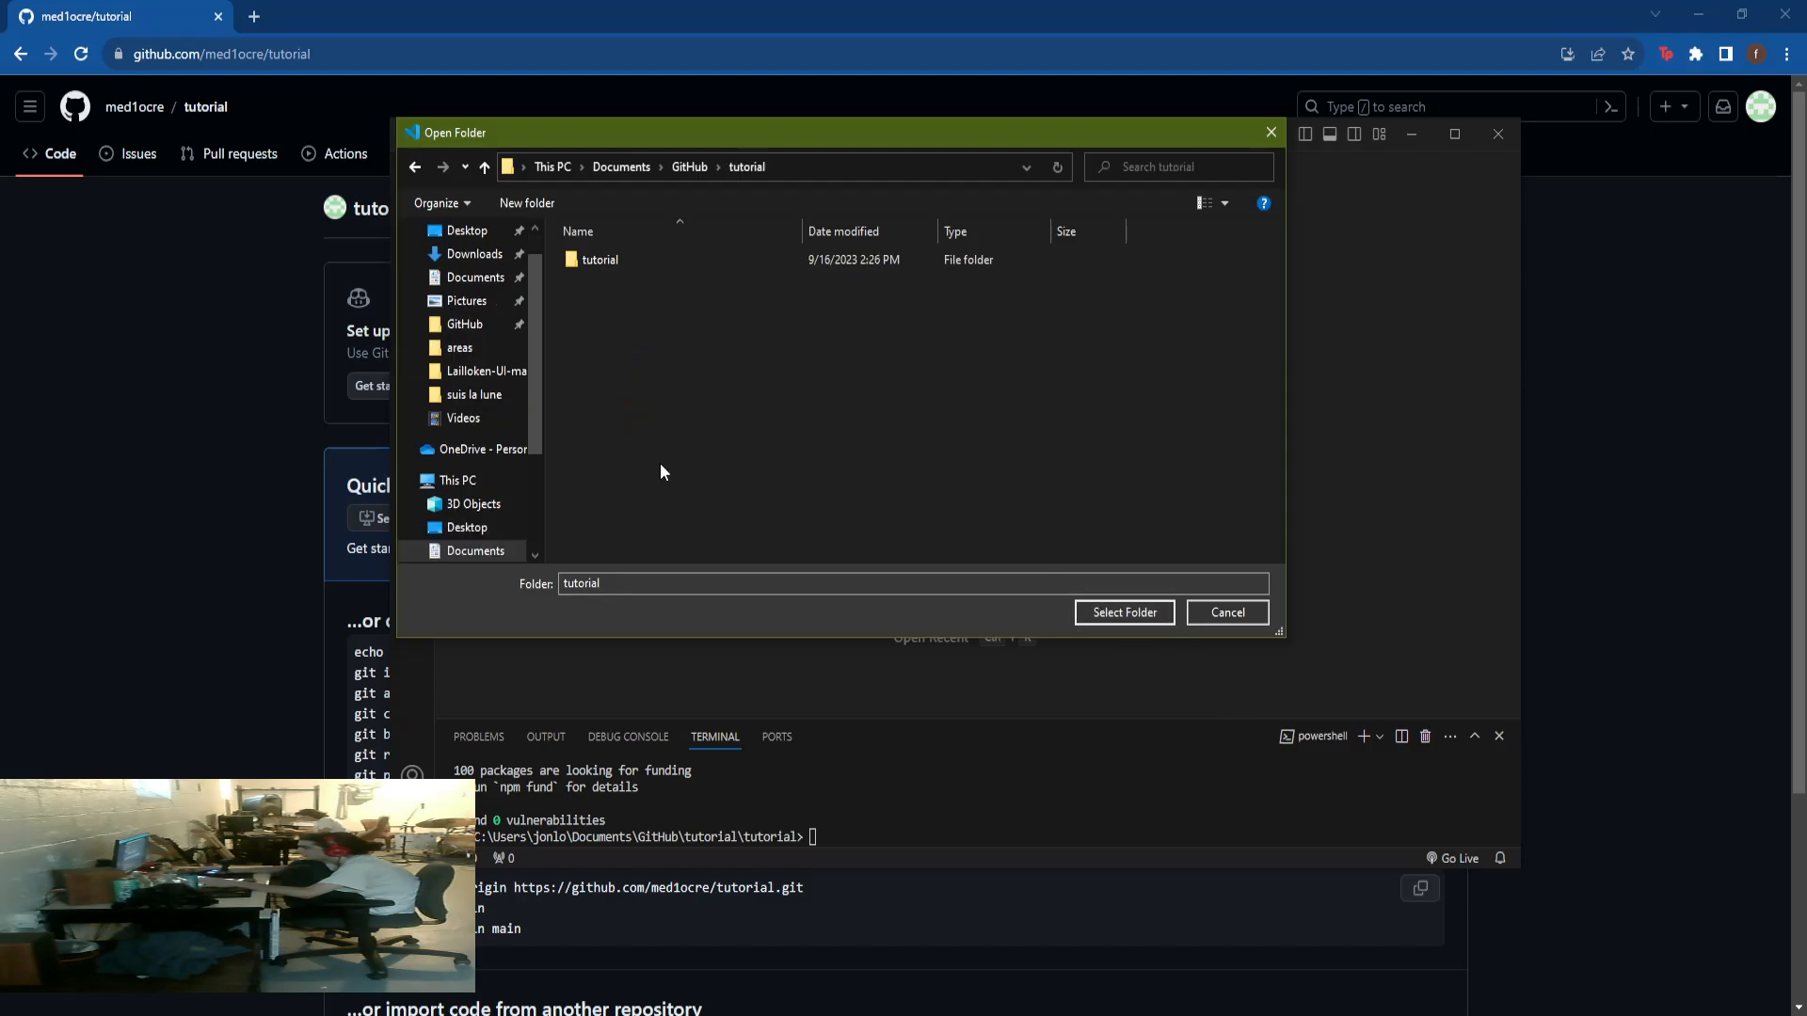
pyautogui.click(1123, 613)
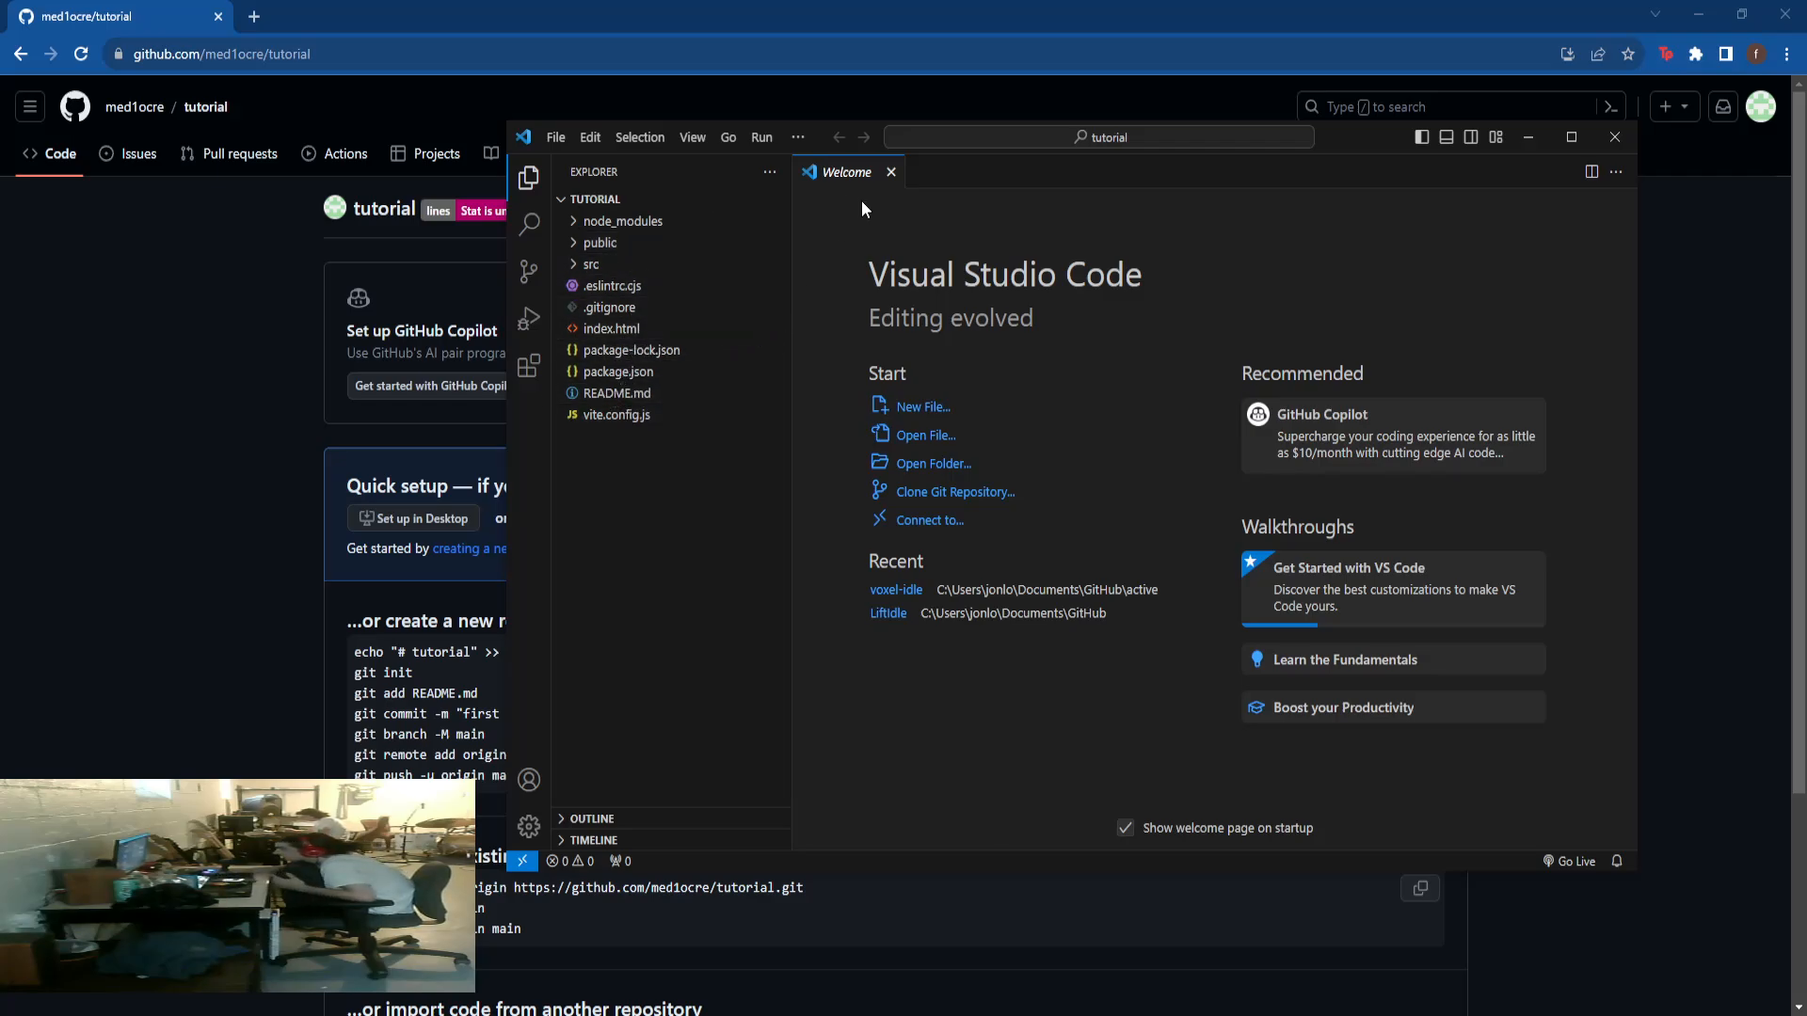
# Browse package-lock.json, package.json, vite.config.js and src, then return to package.json
pyautogui.click(892, 172)
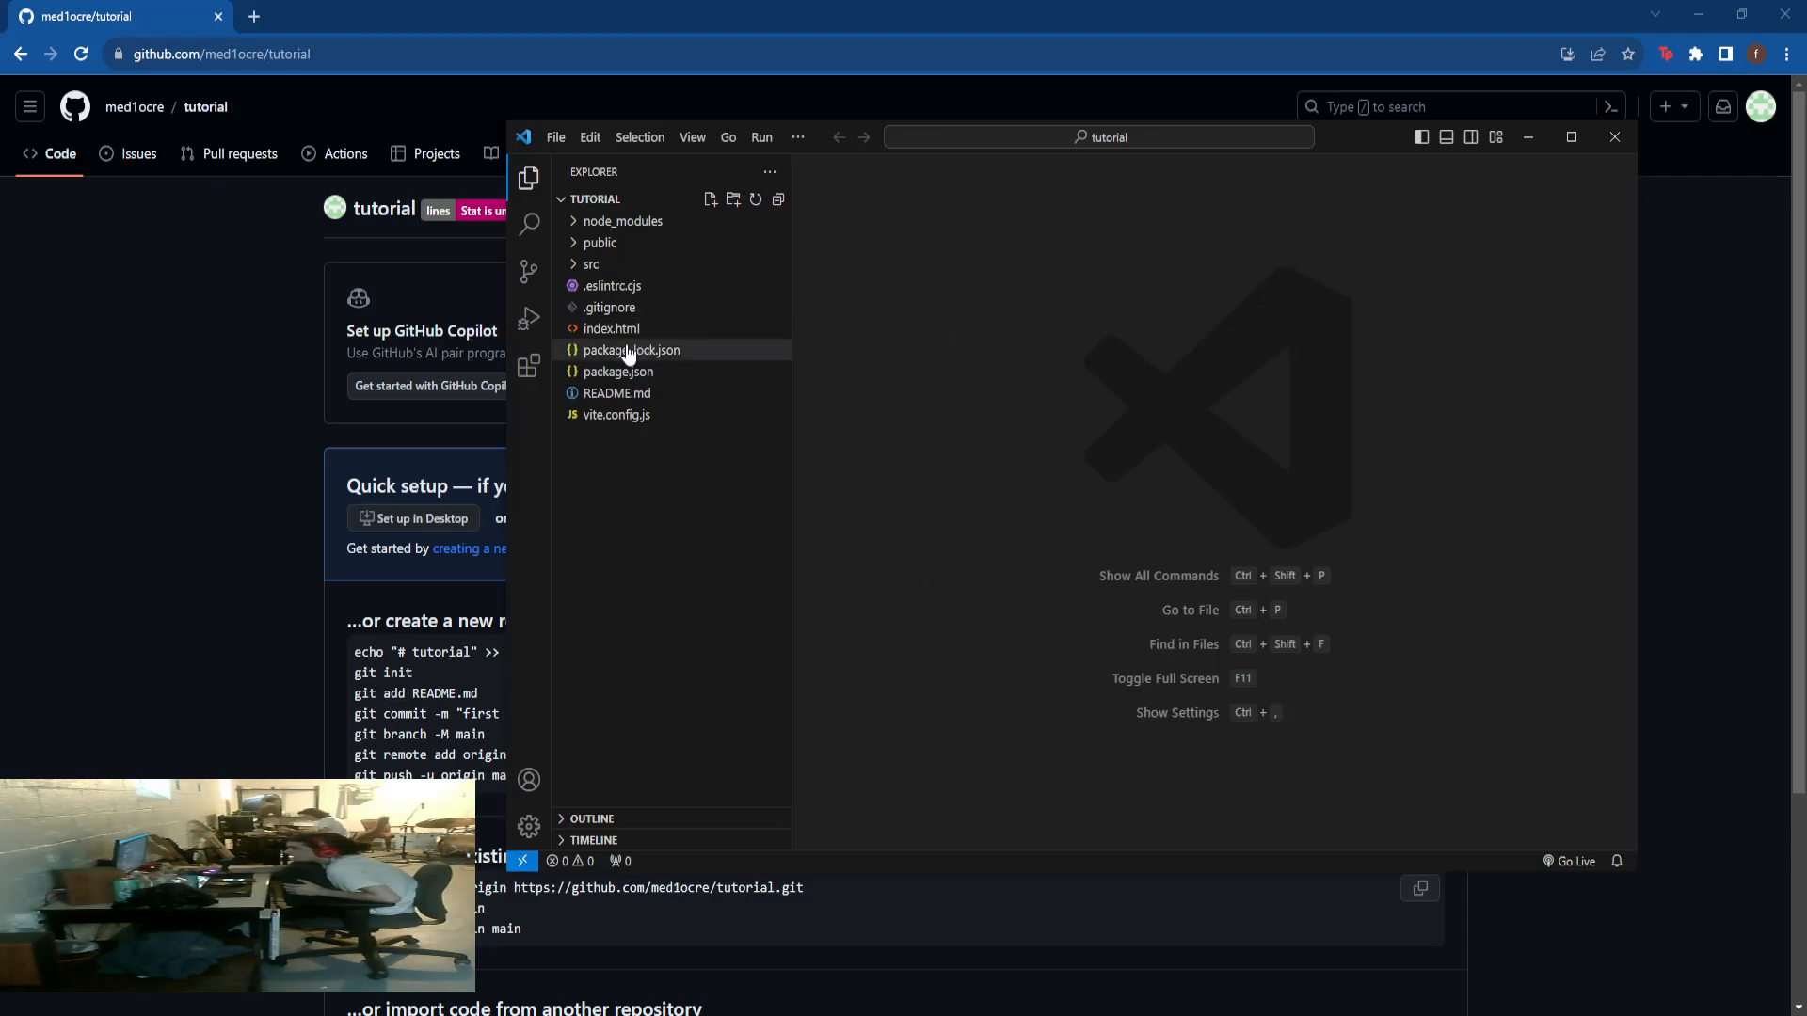
pyautogui.click(631, 350)
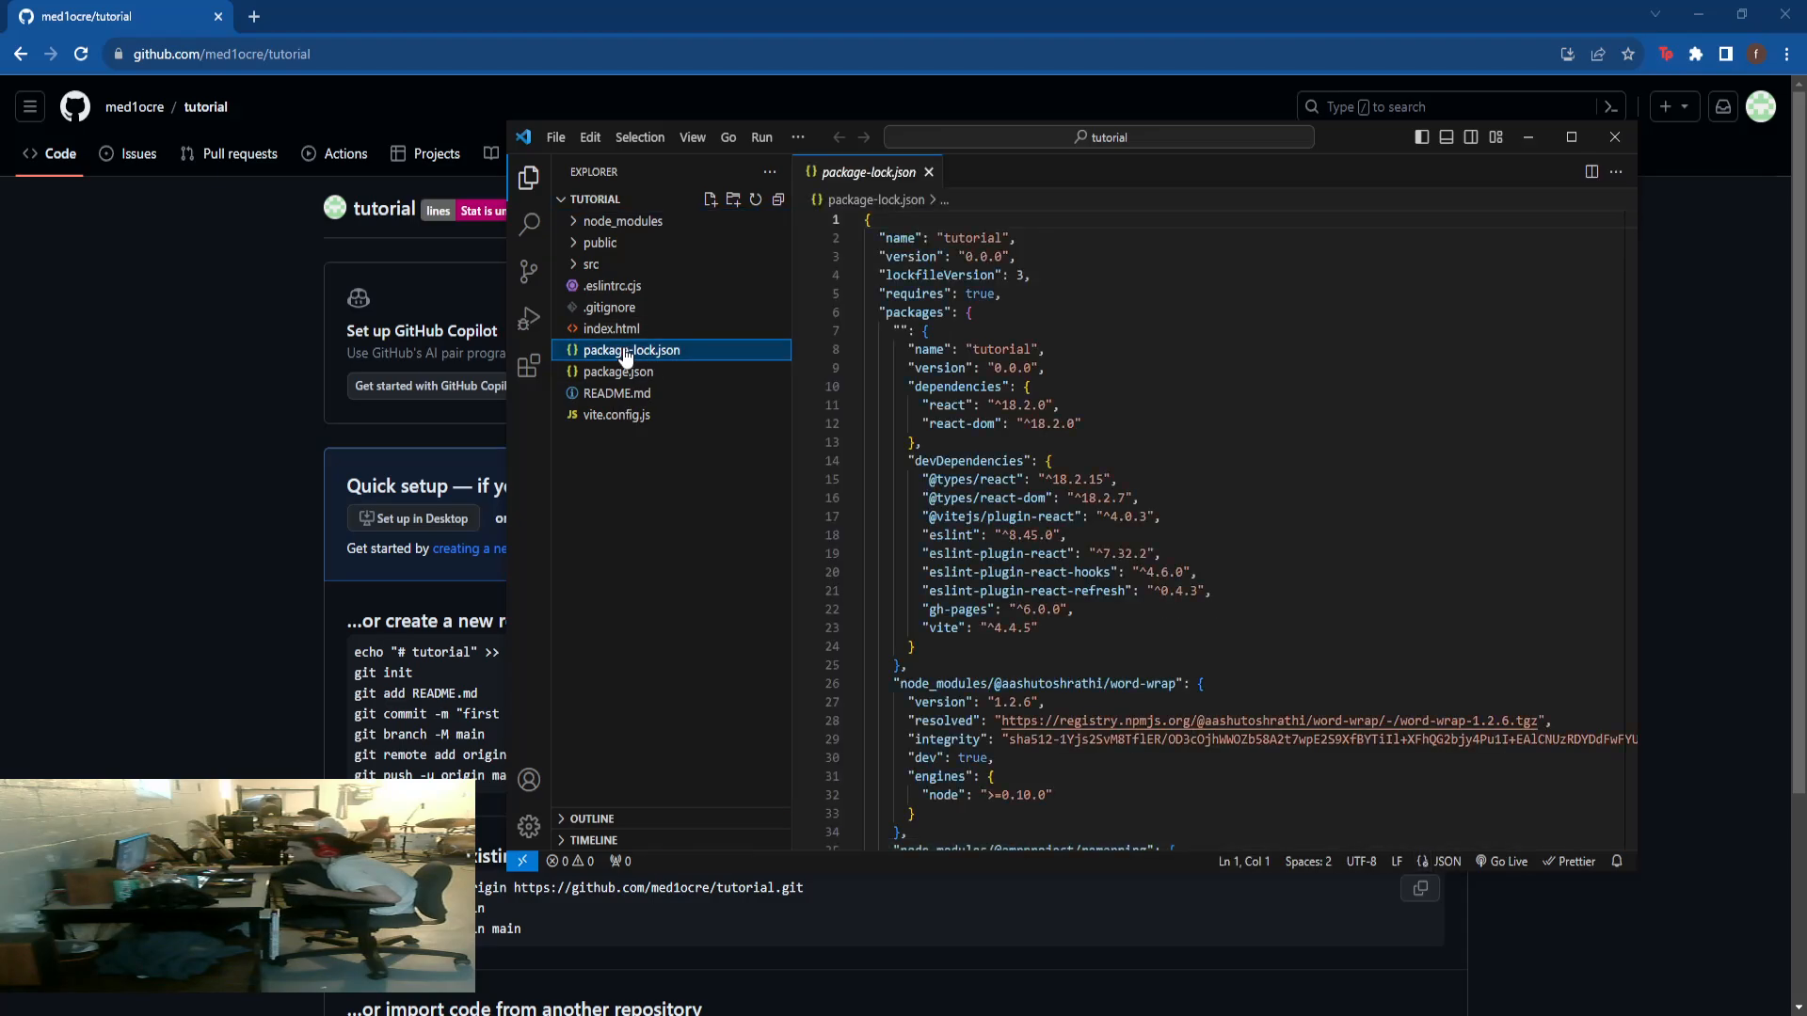
pyautogui.moveTo(621, 382)
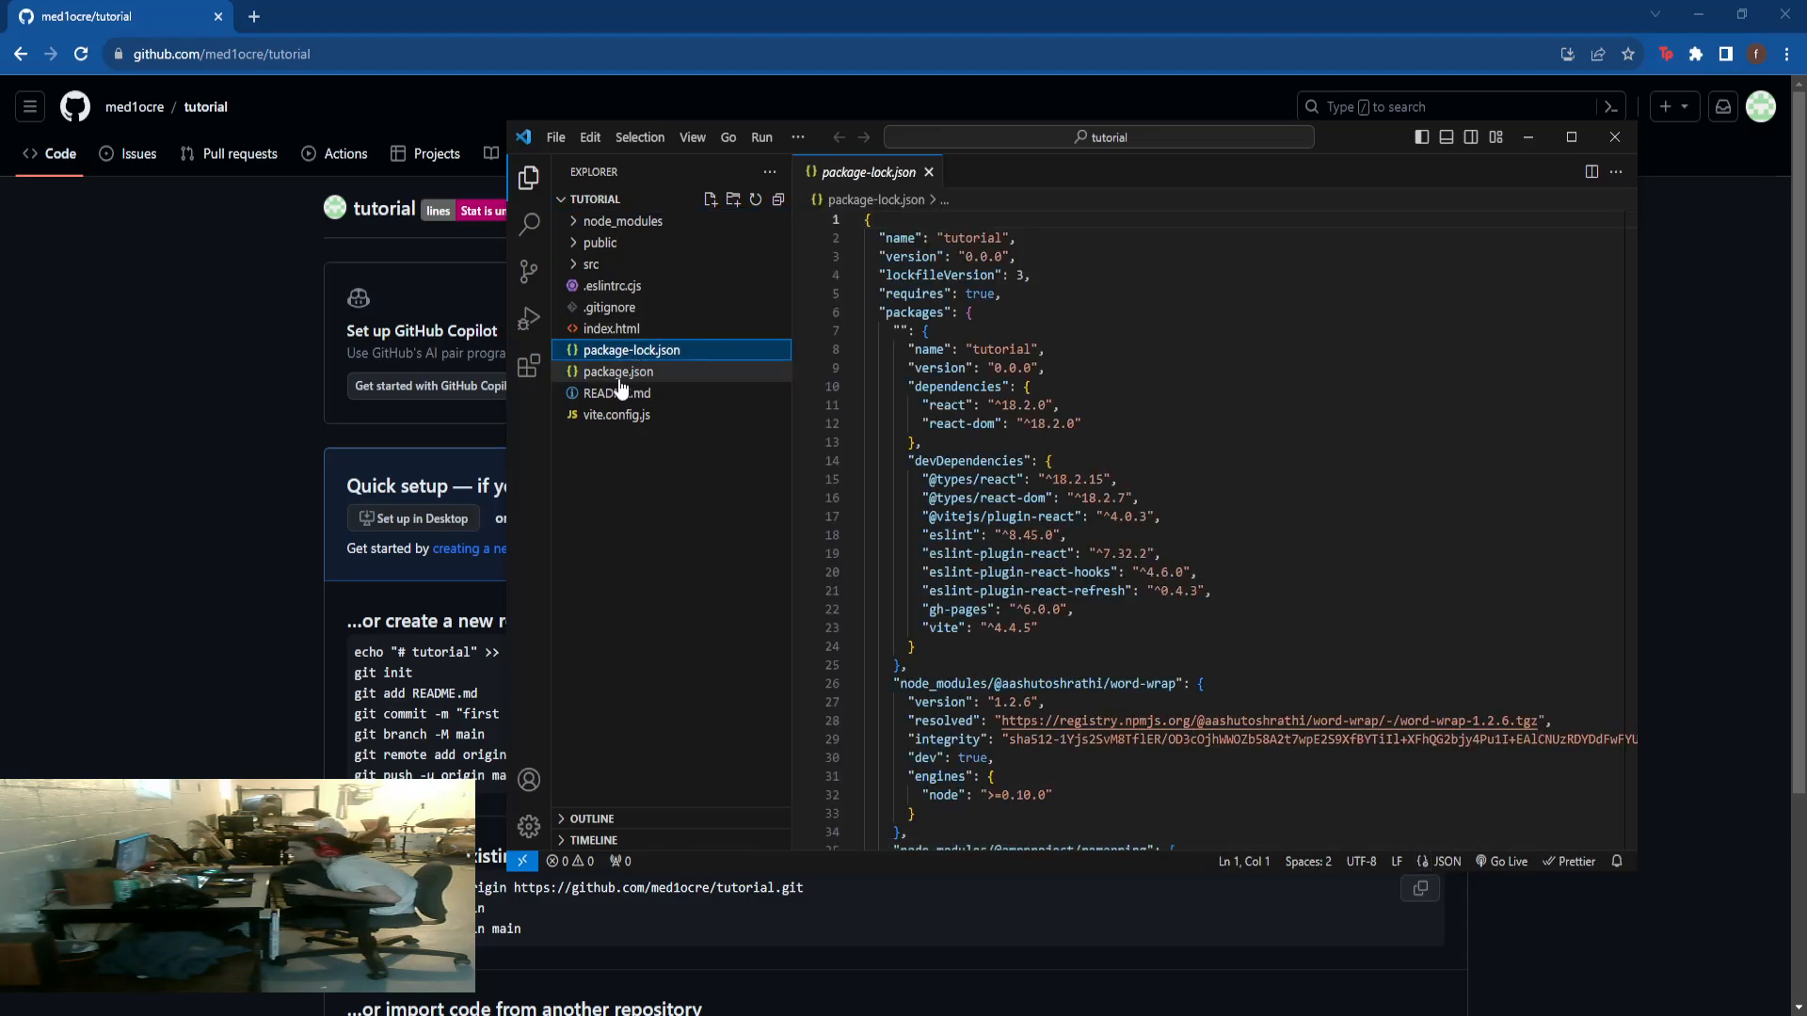
pyautogui.click(617, 370)
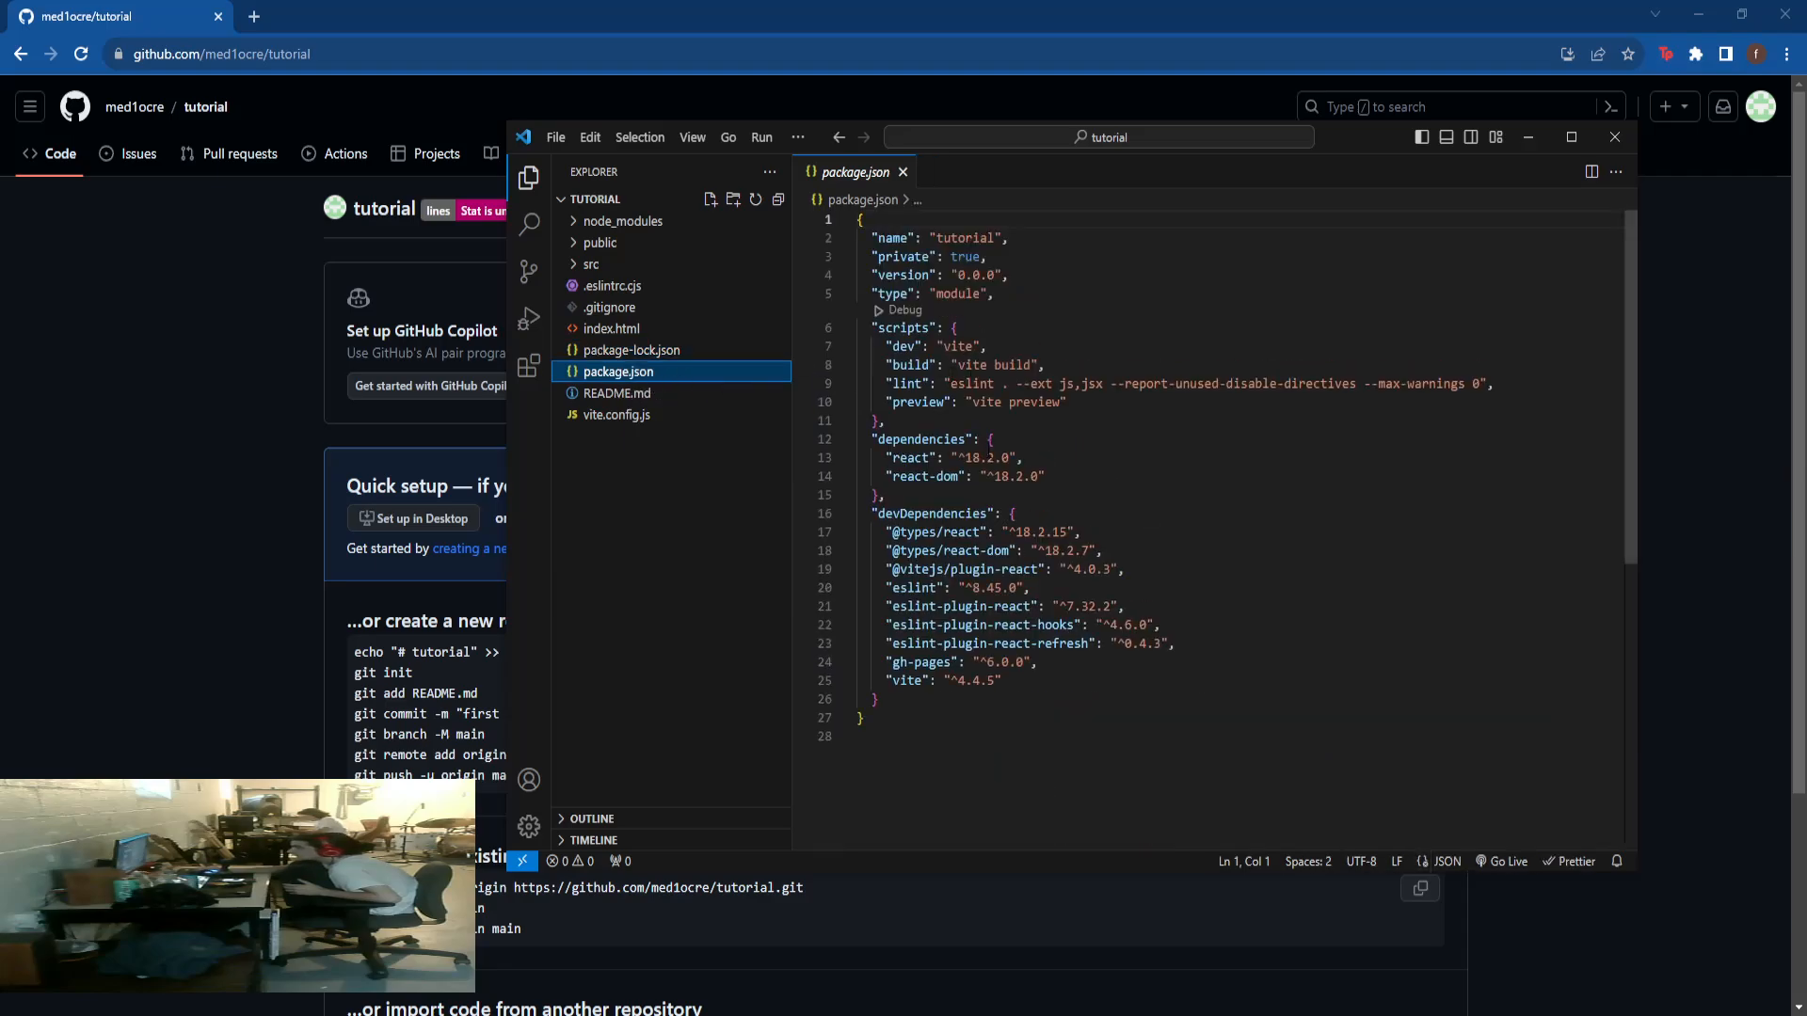
pyautogui.moveTo(666, 354)
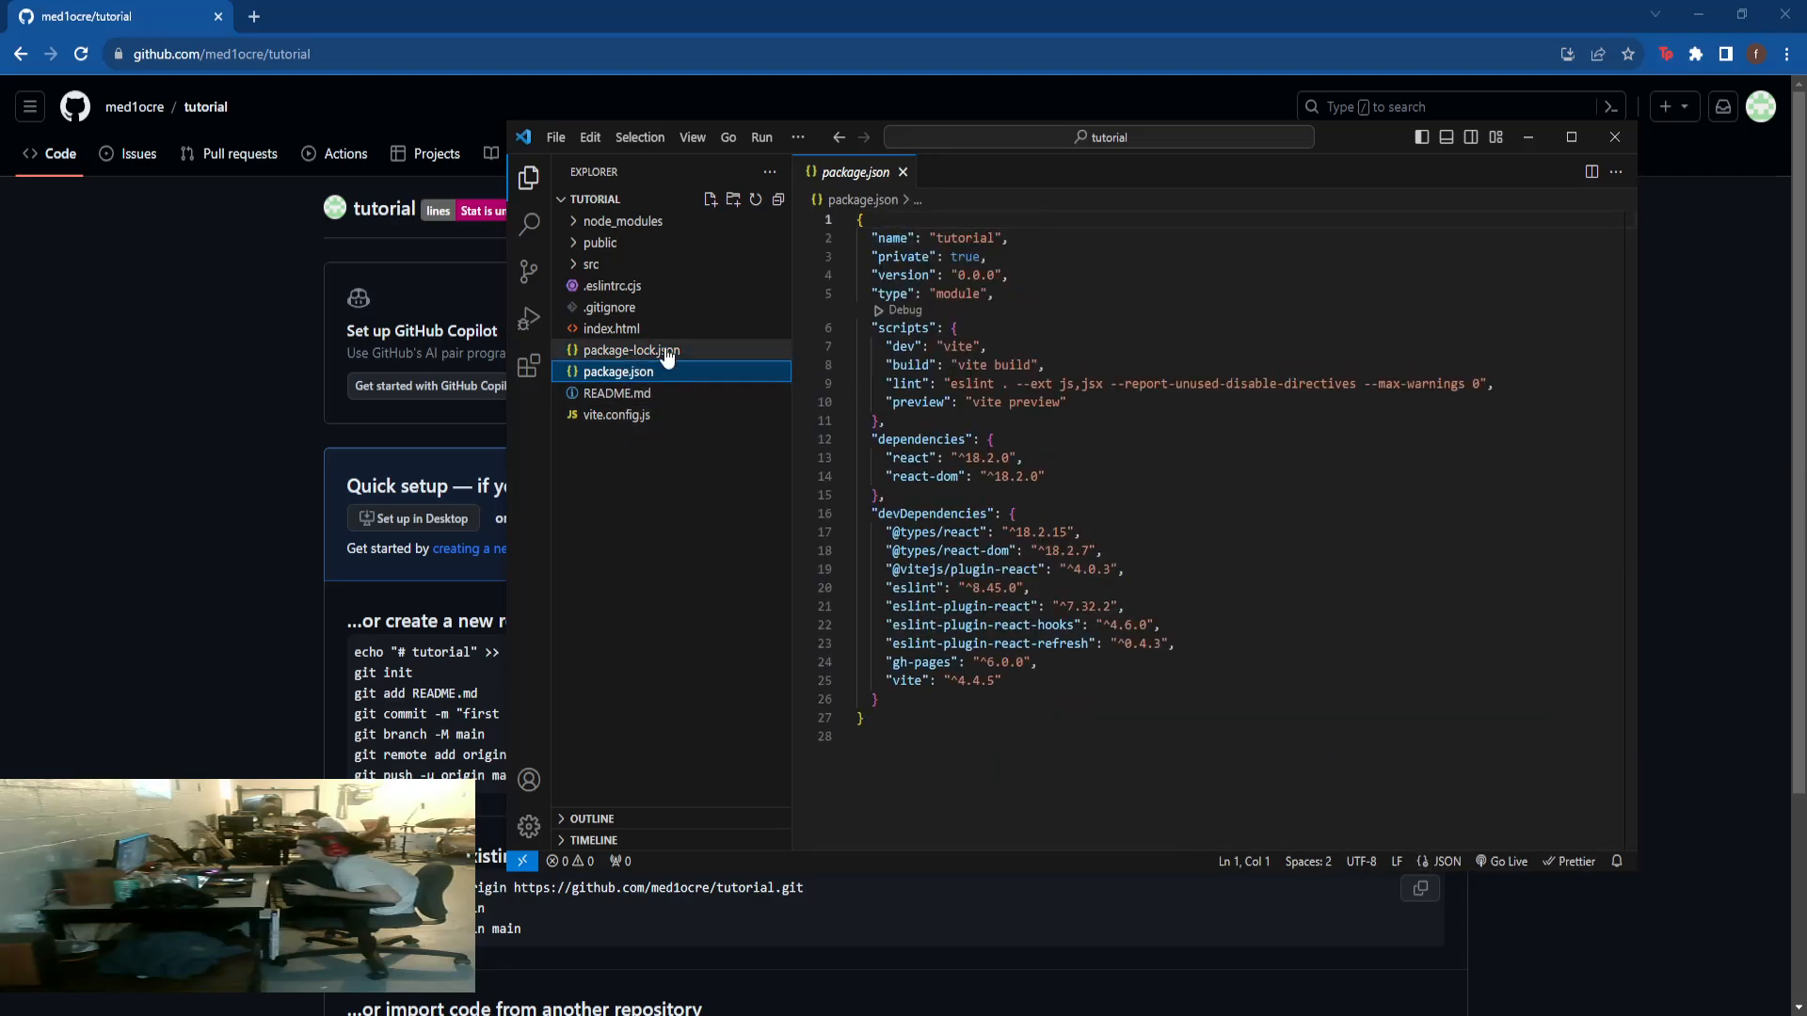
pyautogui.click(616, 414)
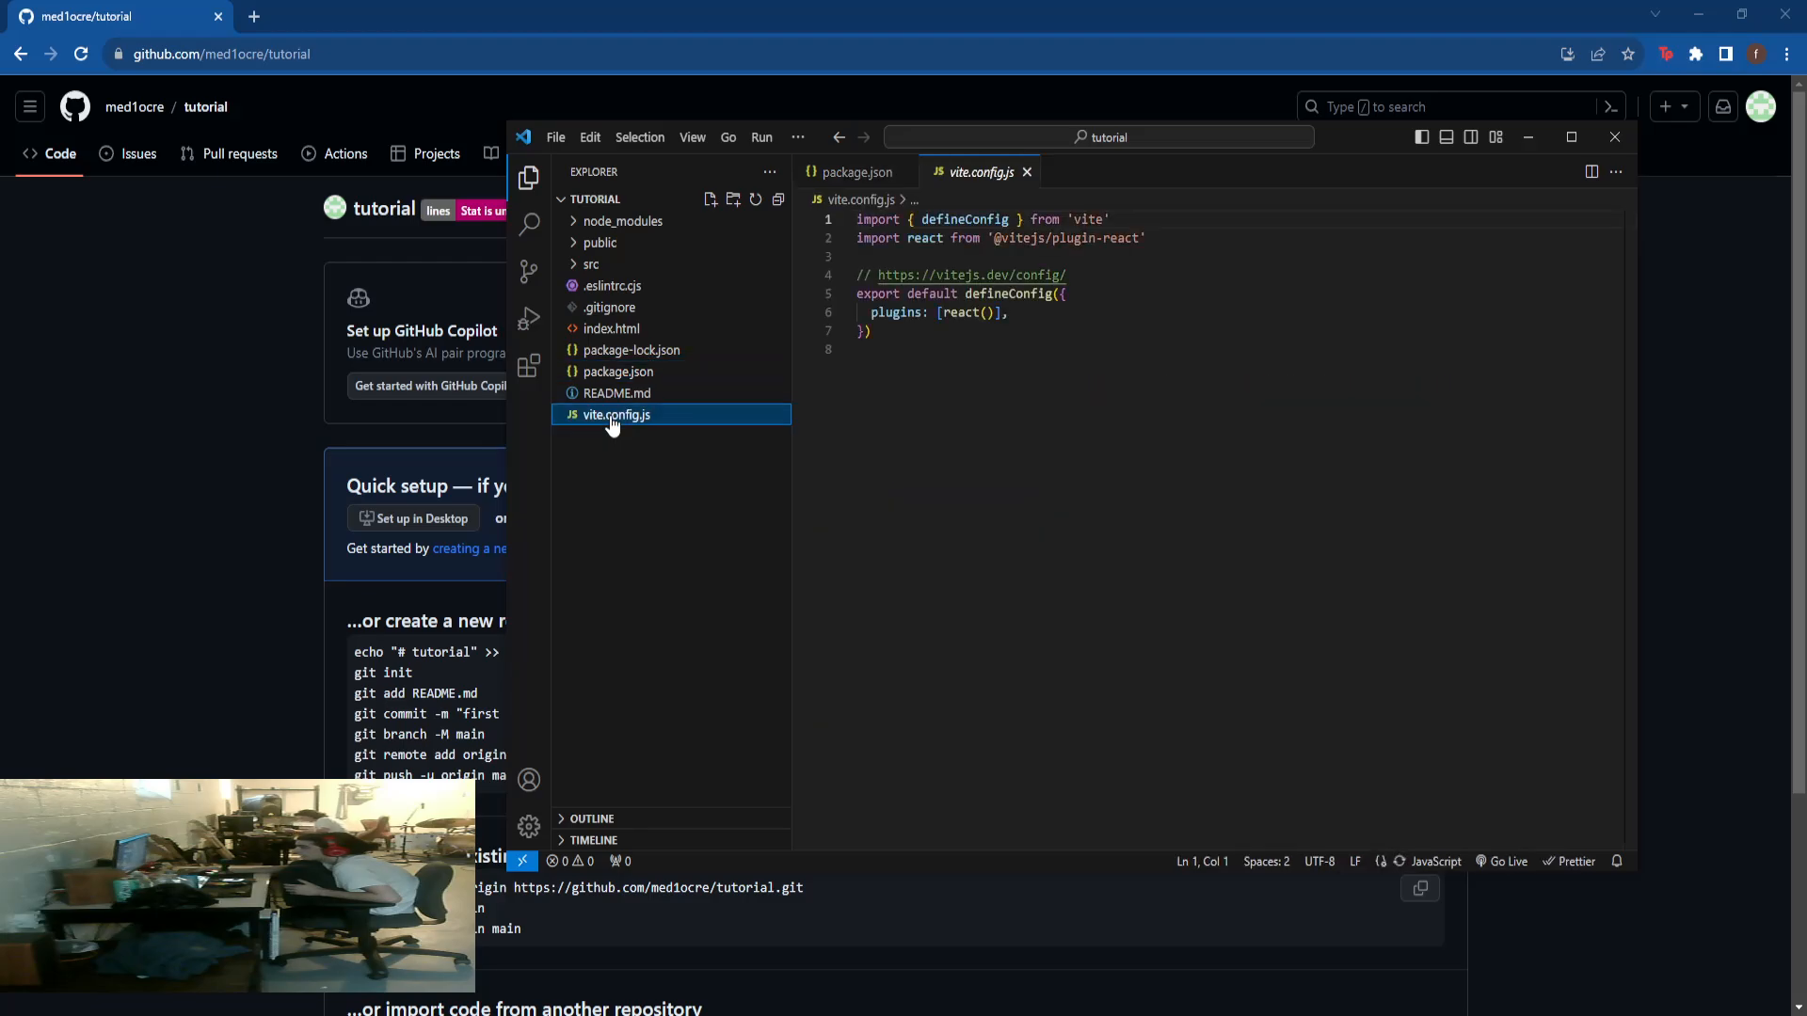
pyautogui.click(590, 263)
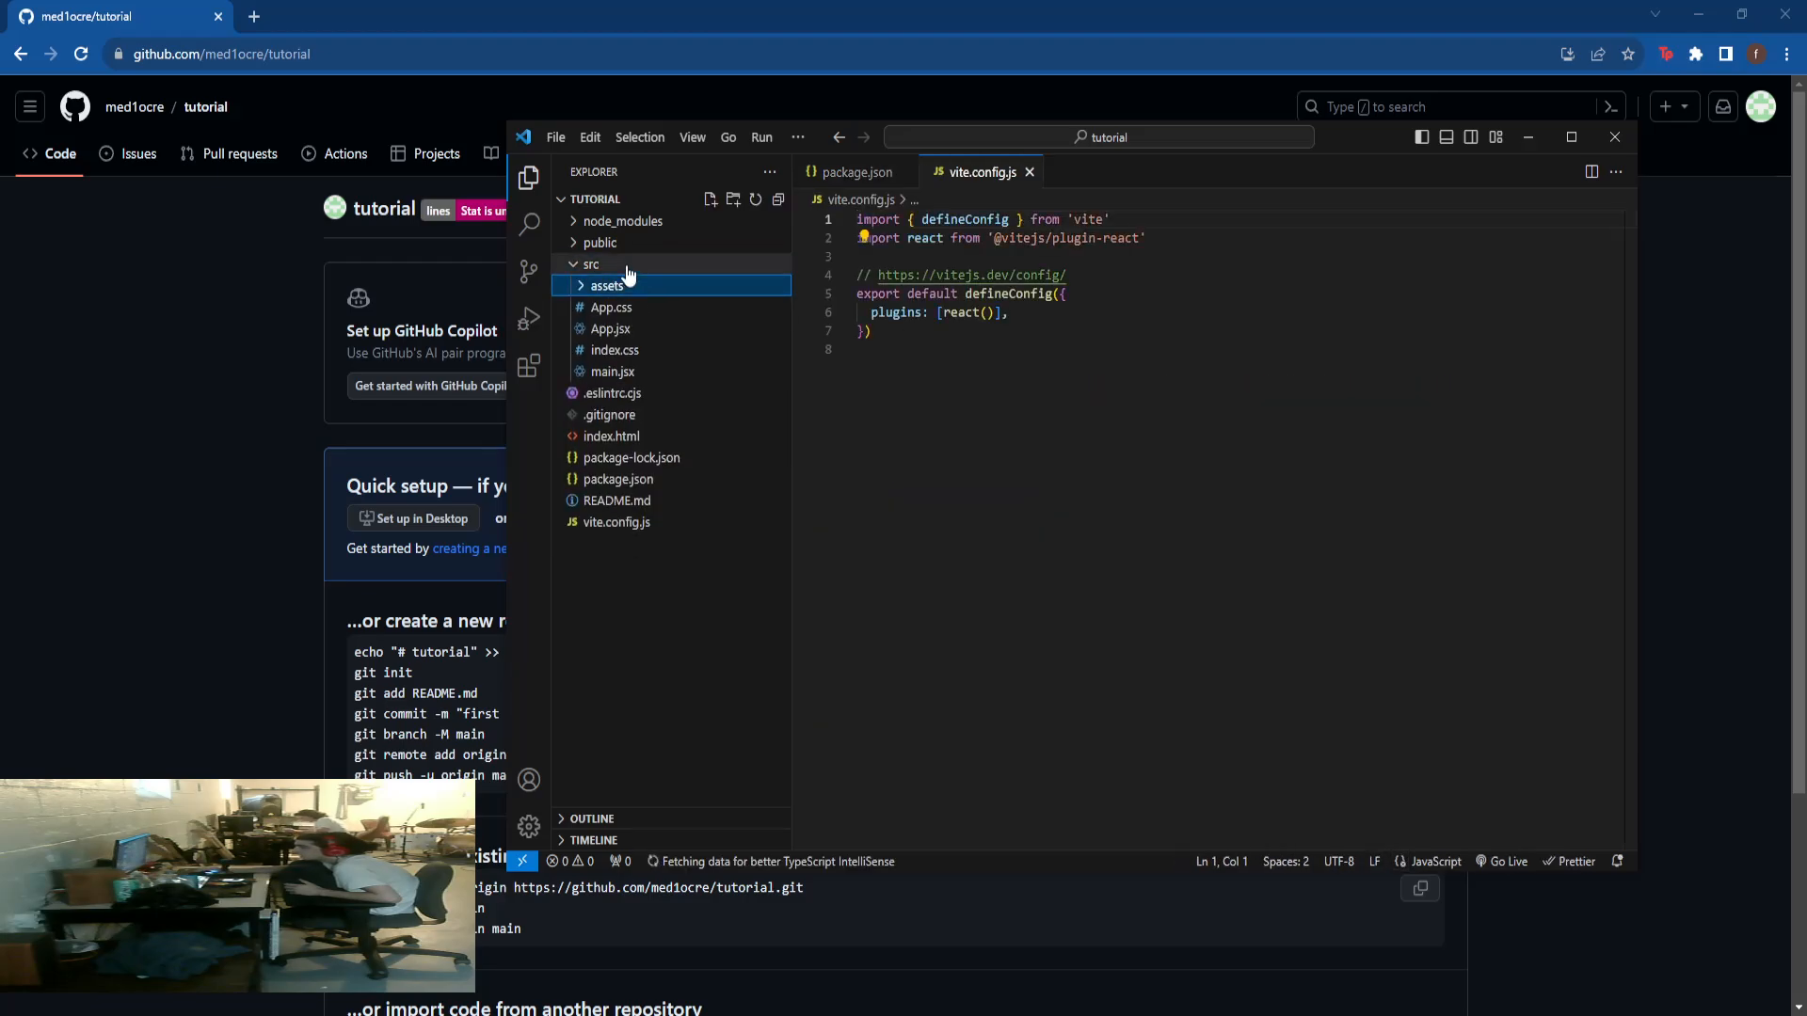
pyautogui.click(591, 263)
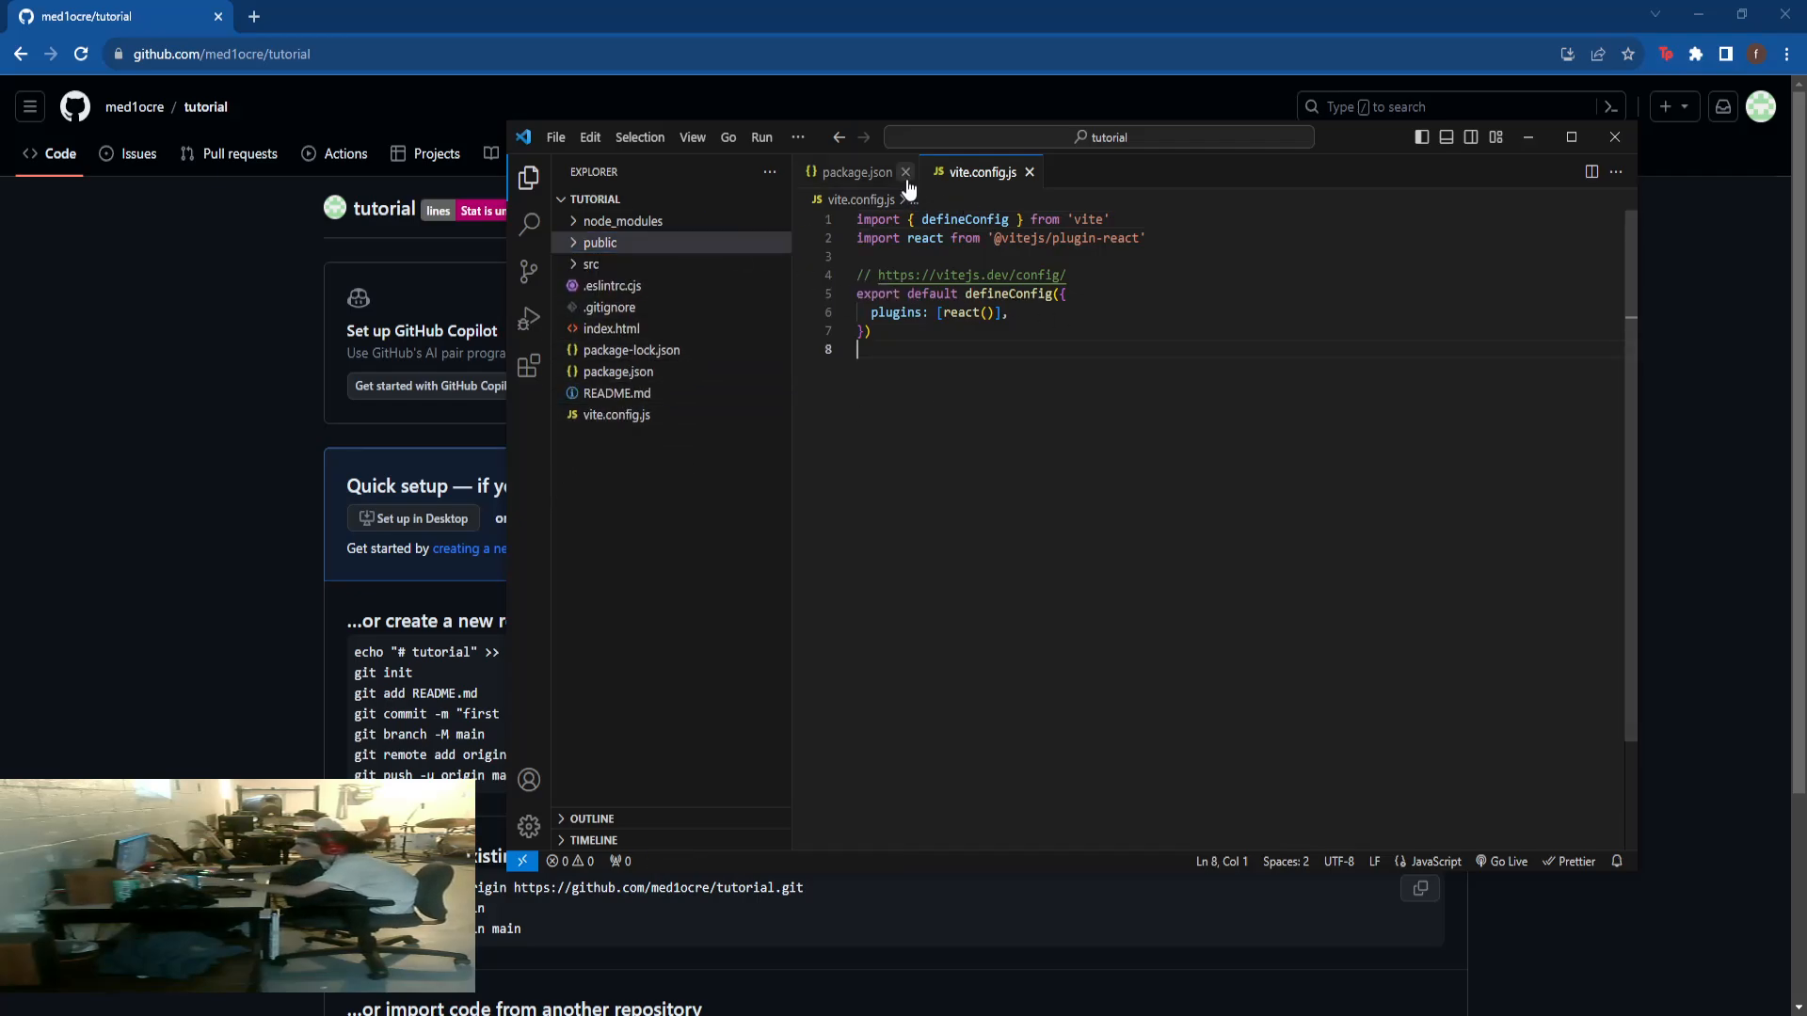
pyautogui.click(855, 171)
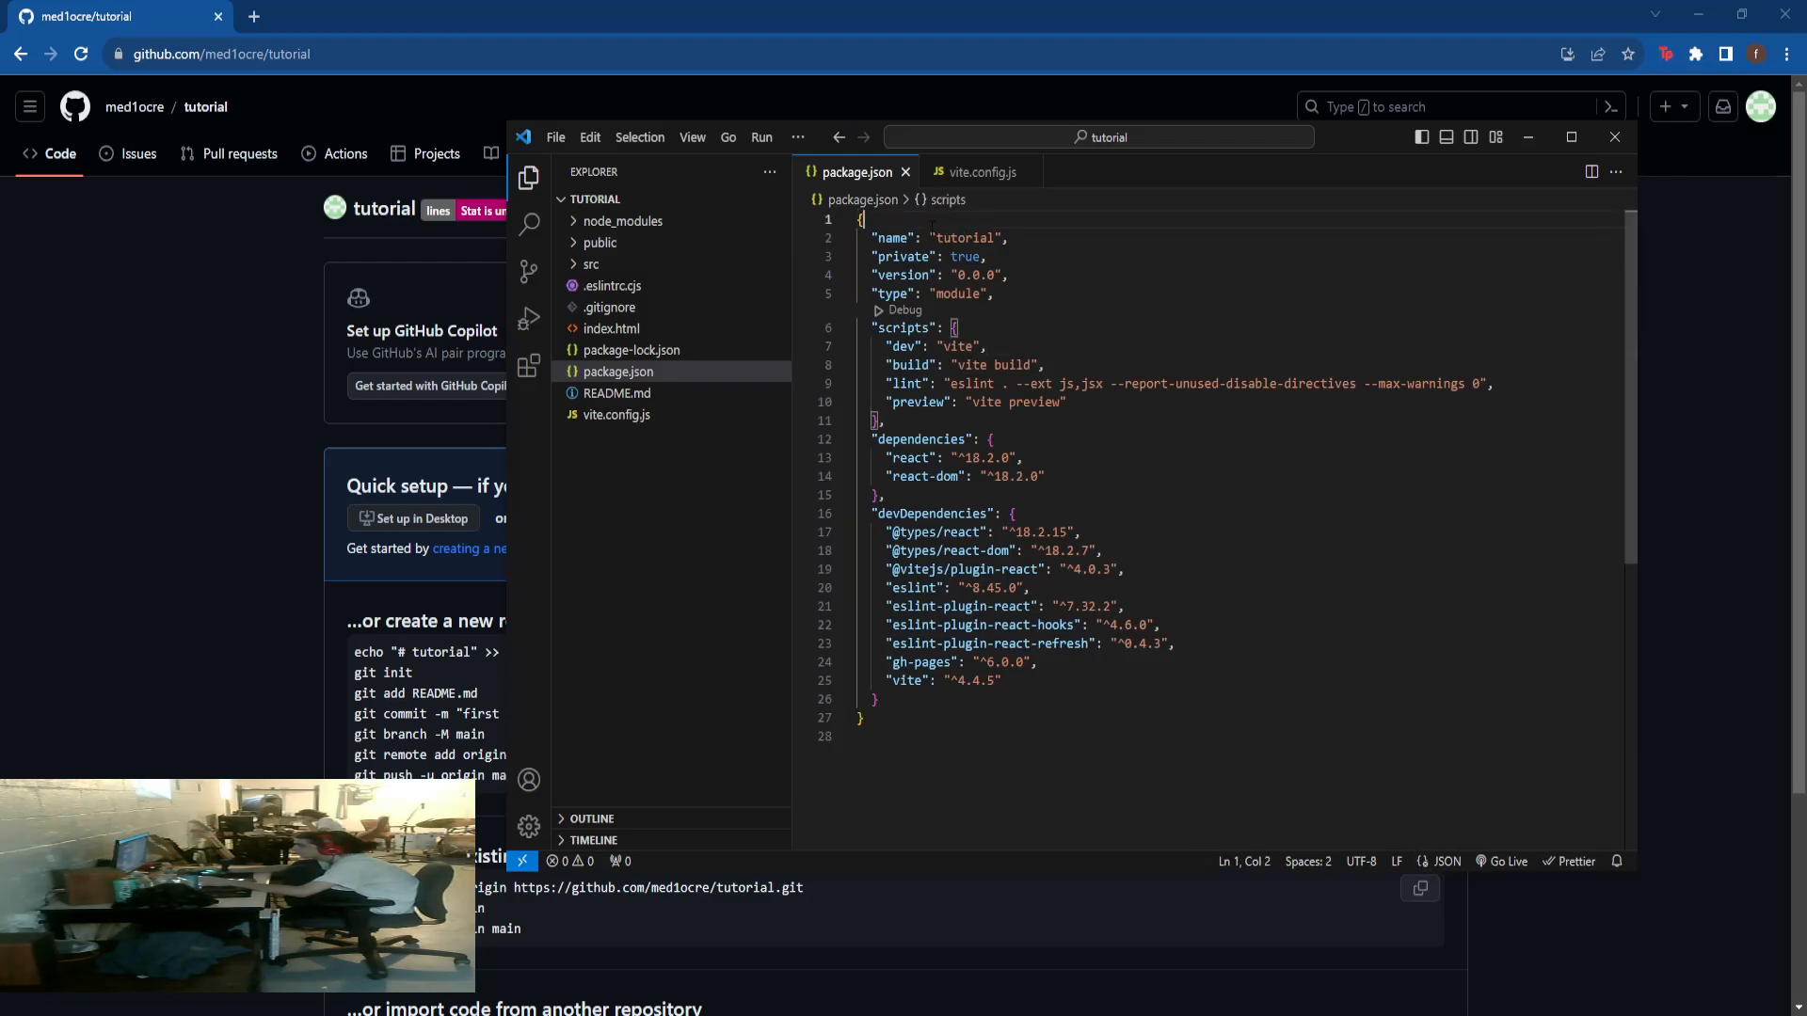
pyautogui.doubleClick(963, 237)
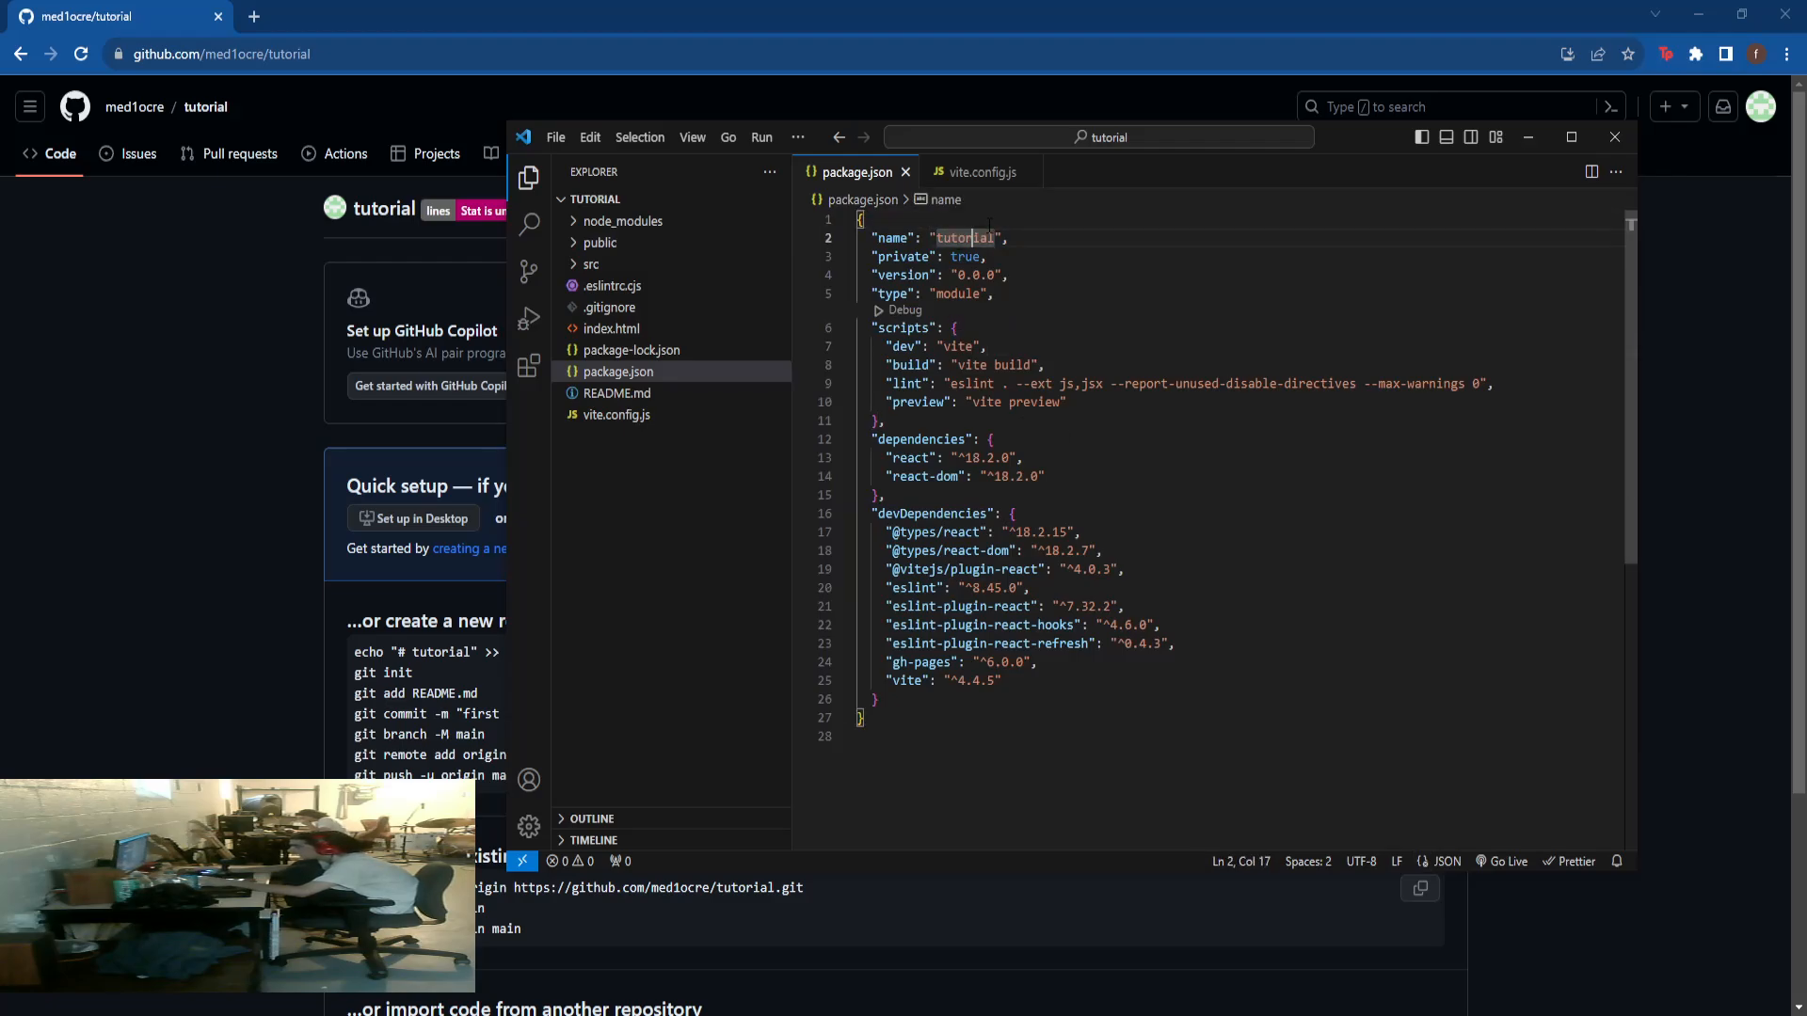
pyautogui.press('Enter')
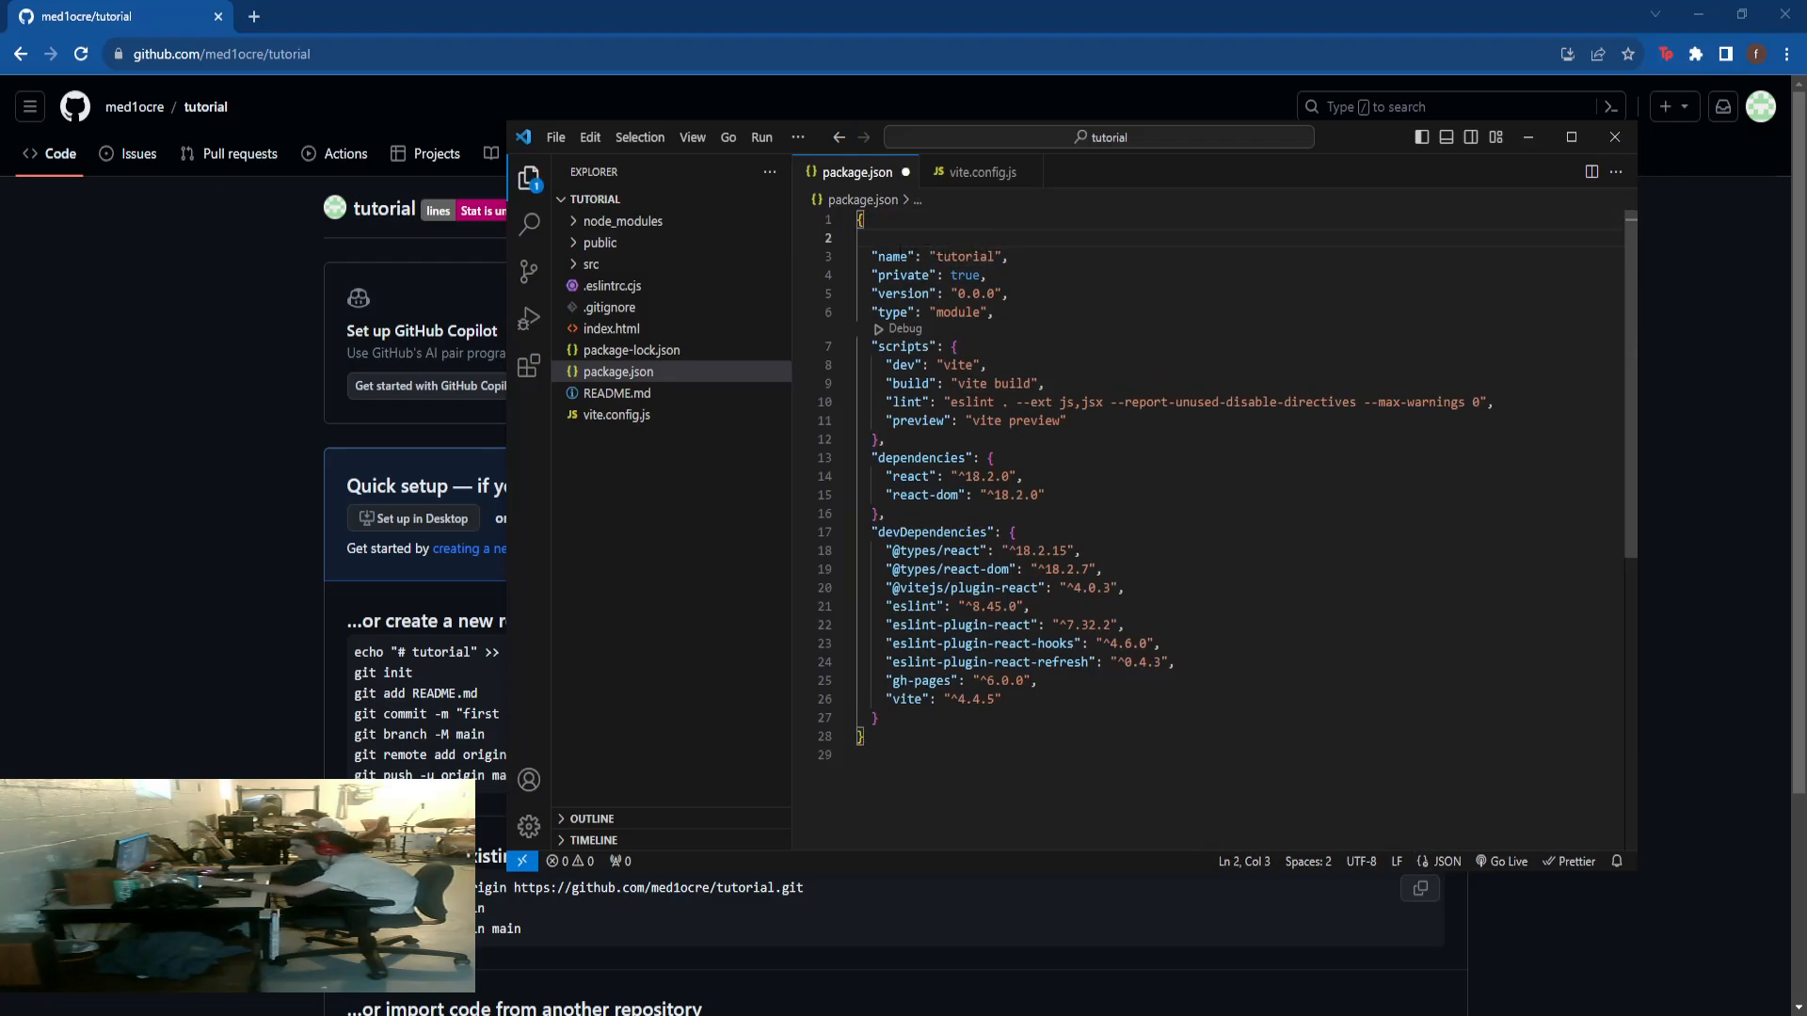
pyautogui.write('homepage')
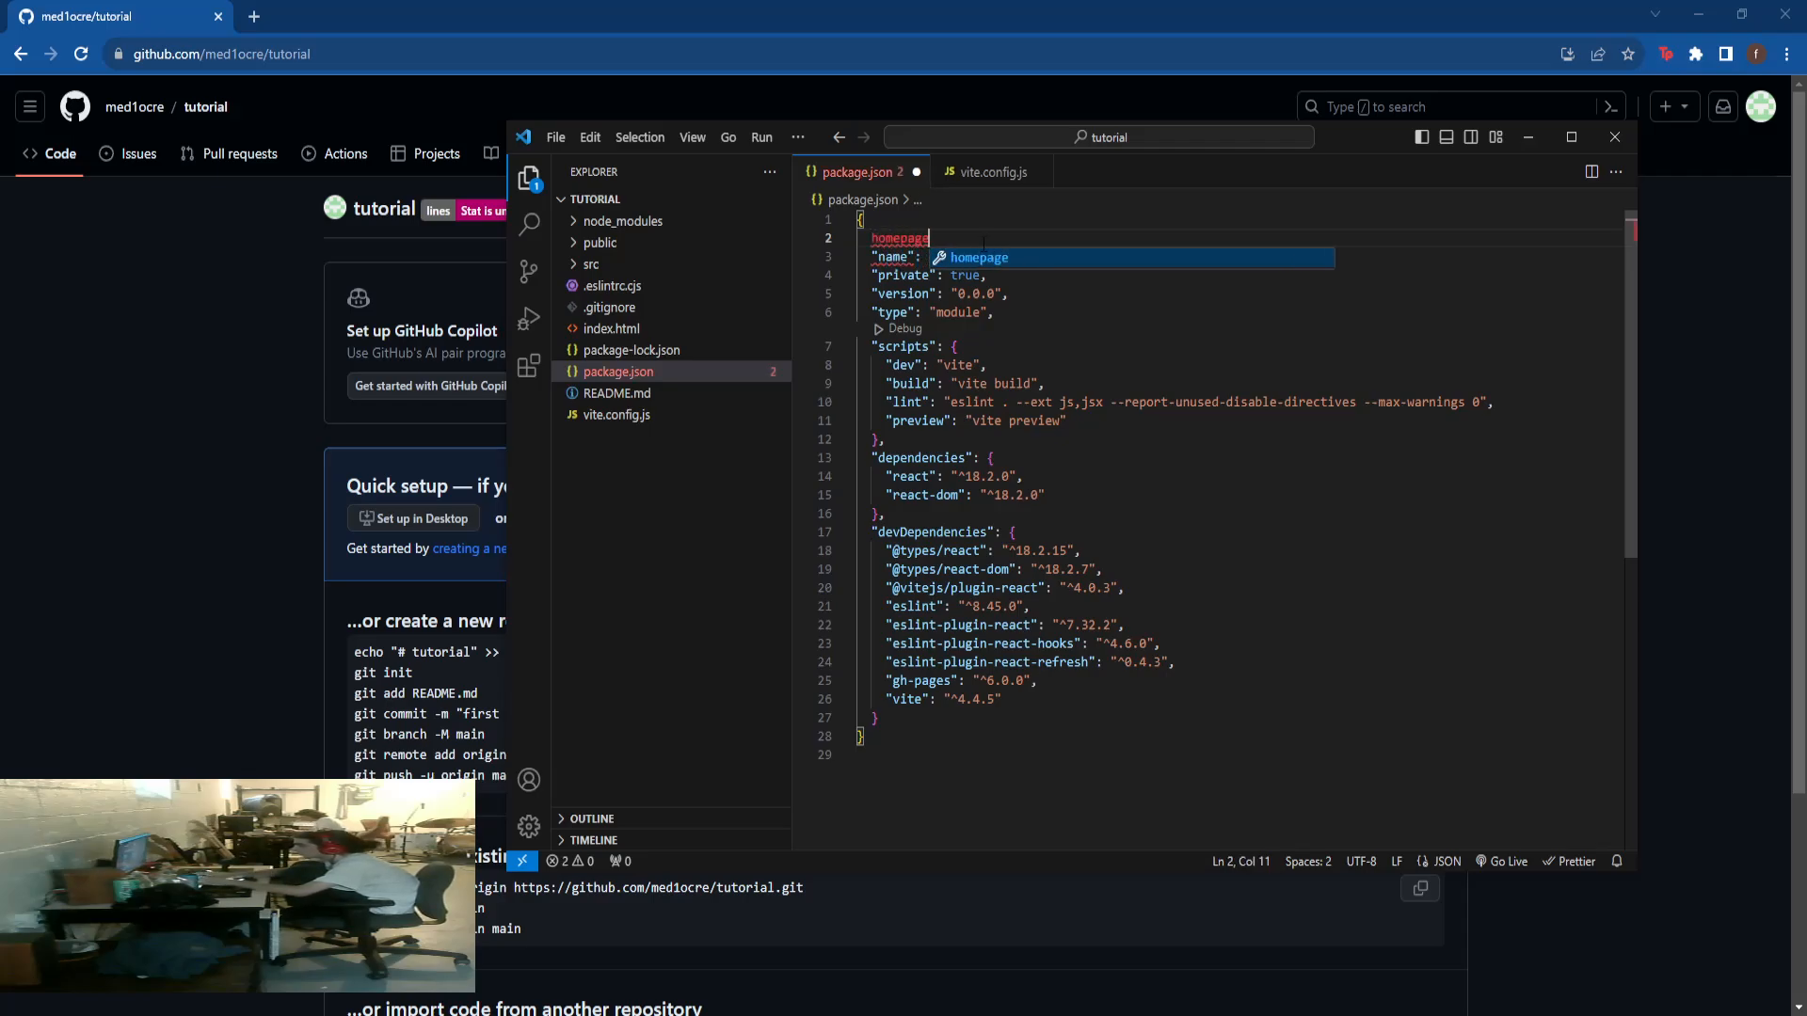
pyautogui.write('"homepage": "",')
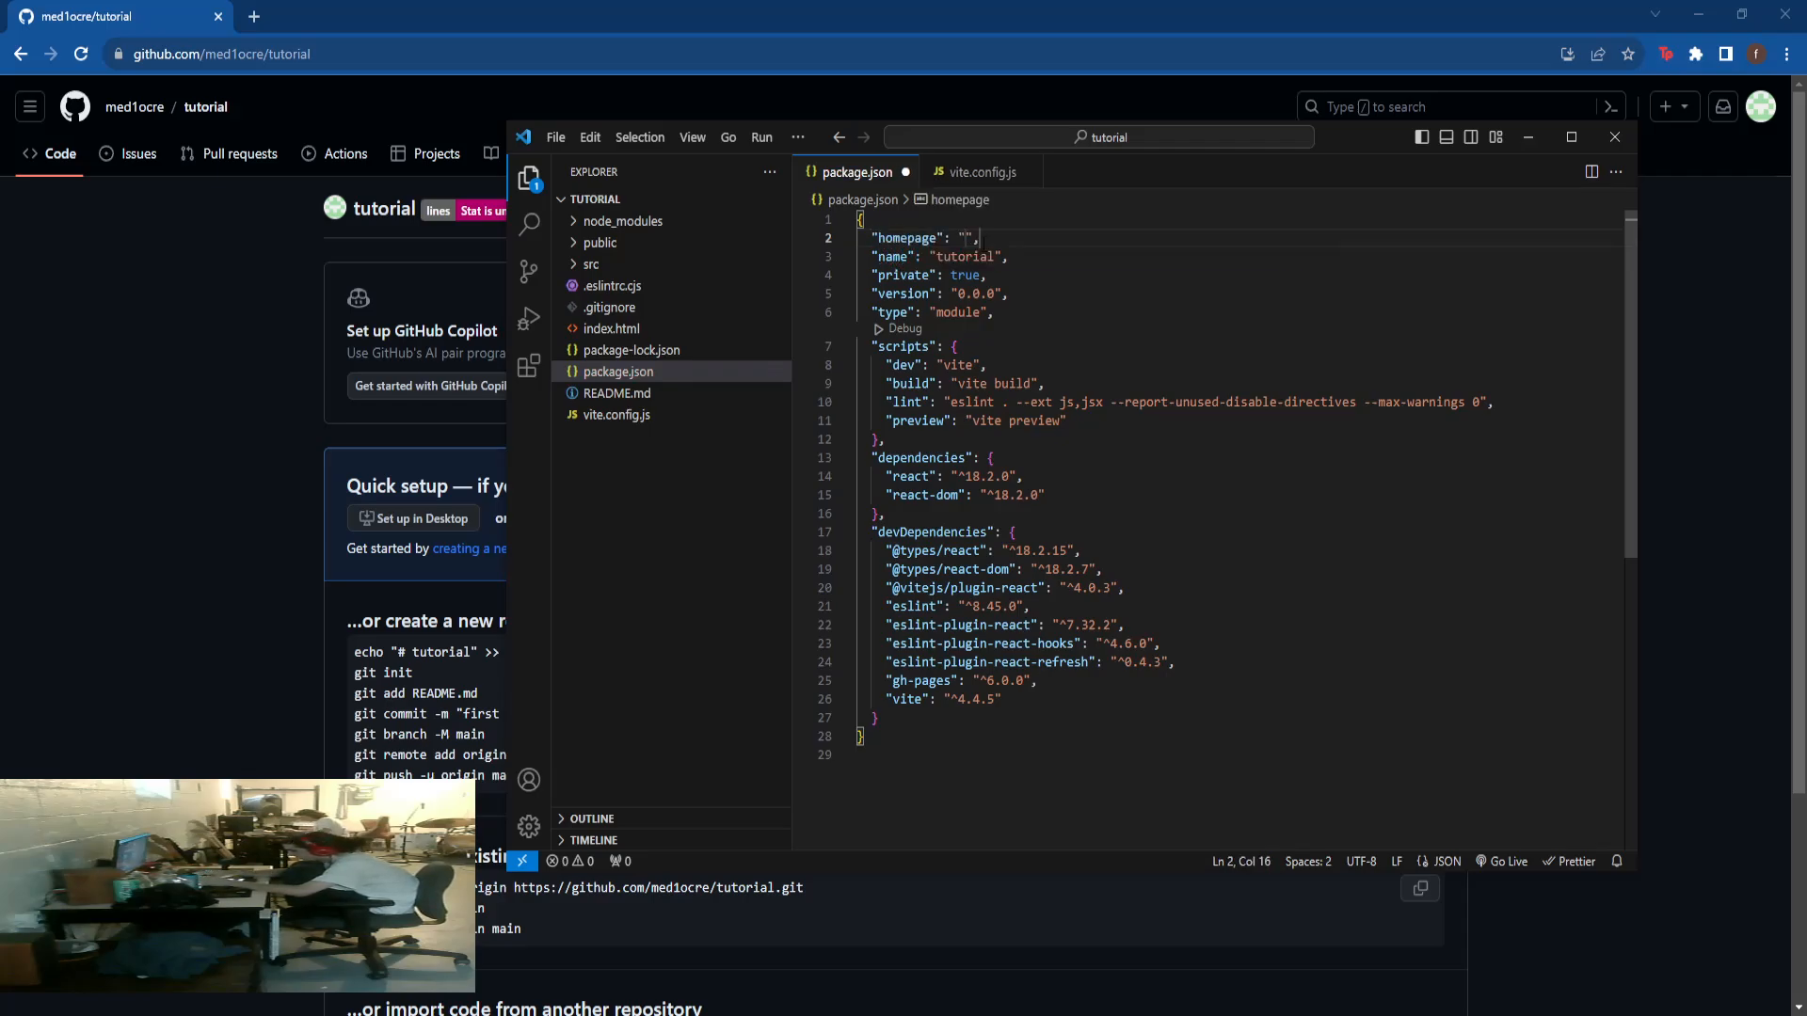
pyautogui.write('http')
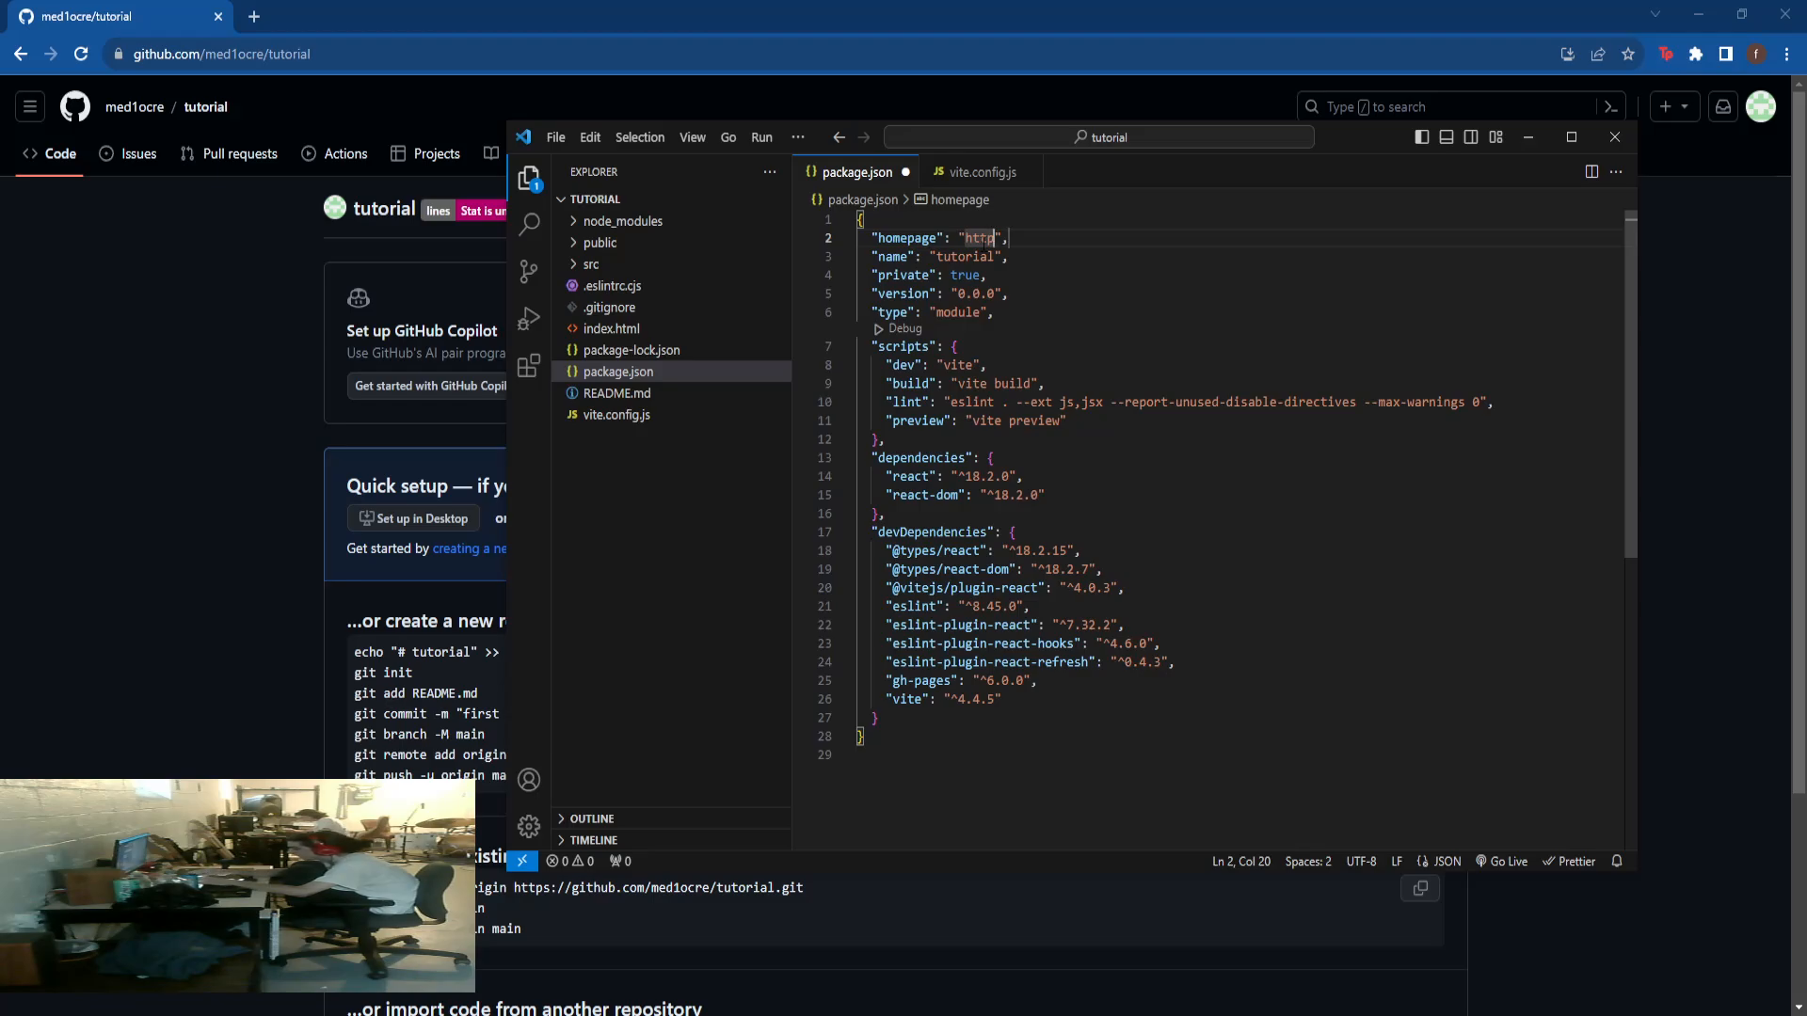
pyautogui.write('://')
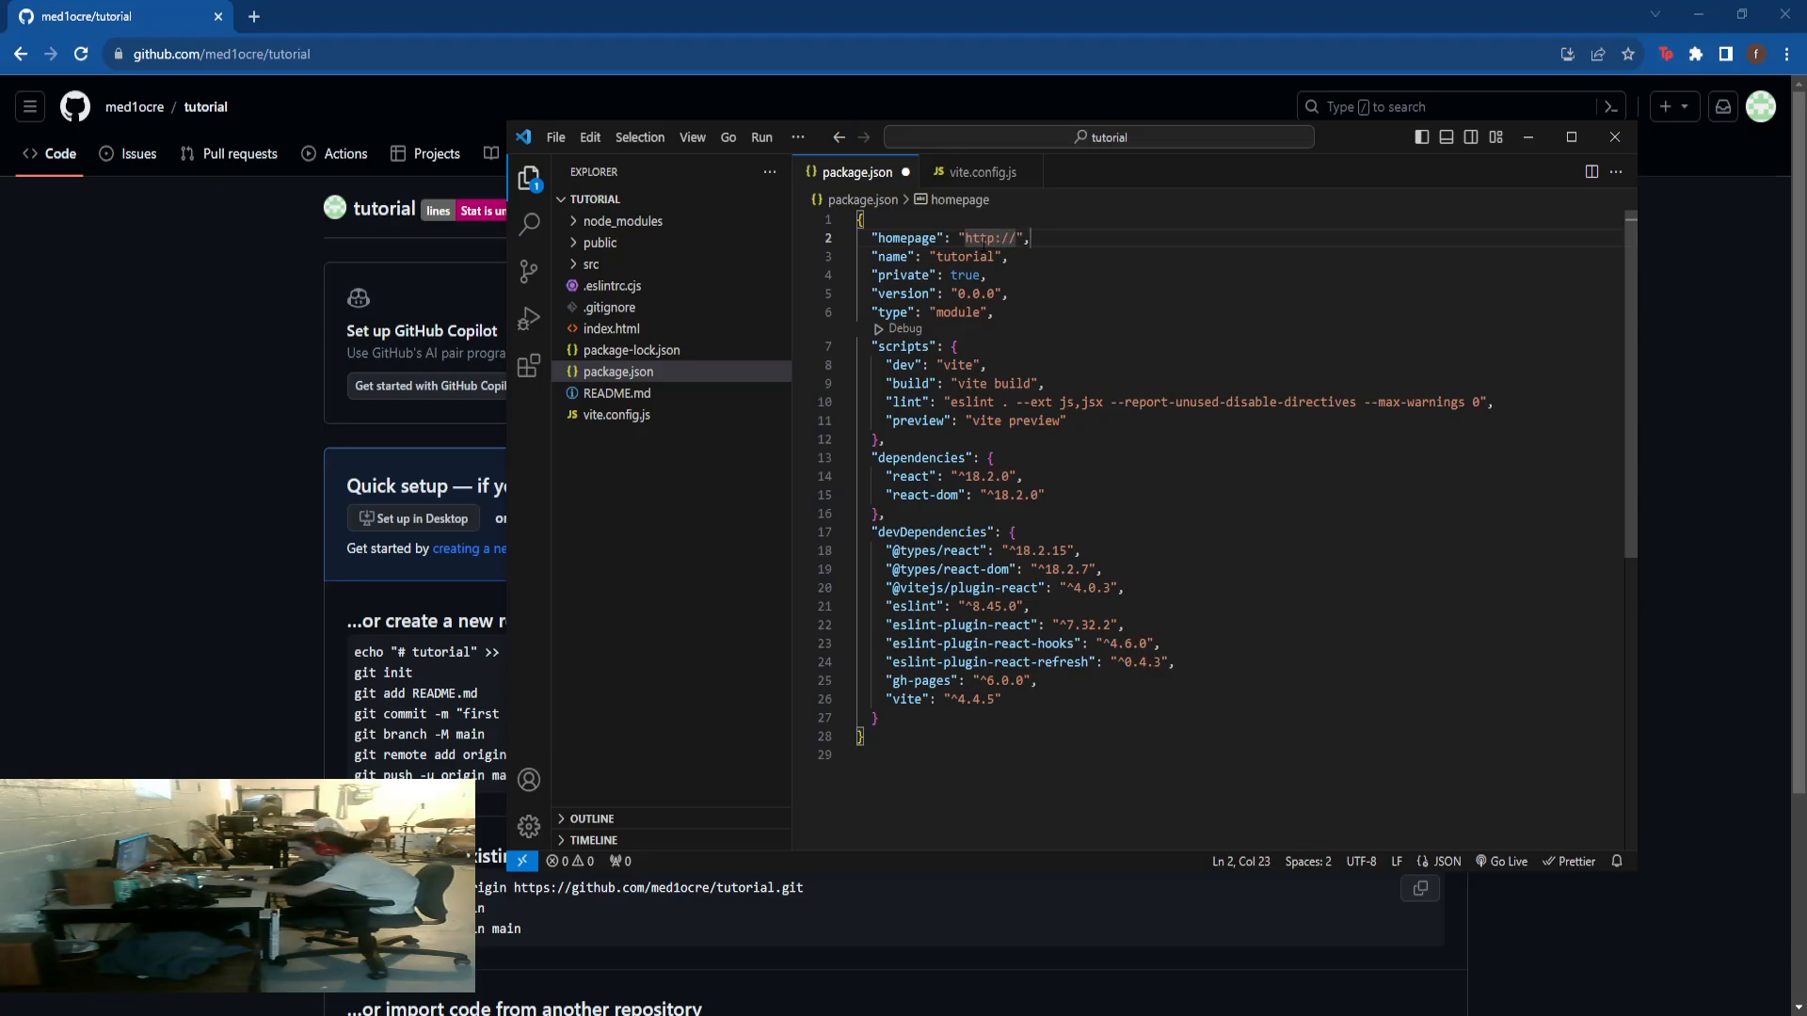
pyautogui.write('med1ocre')
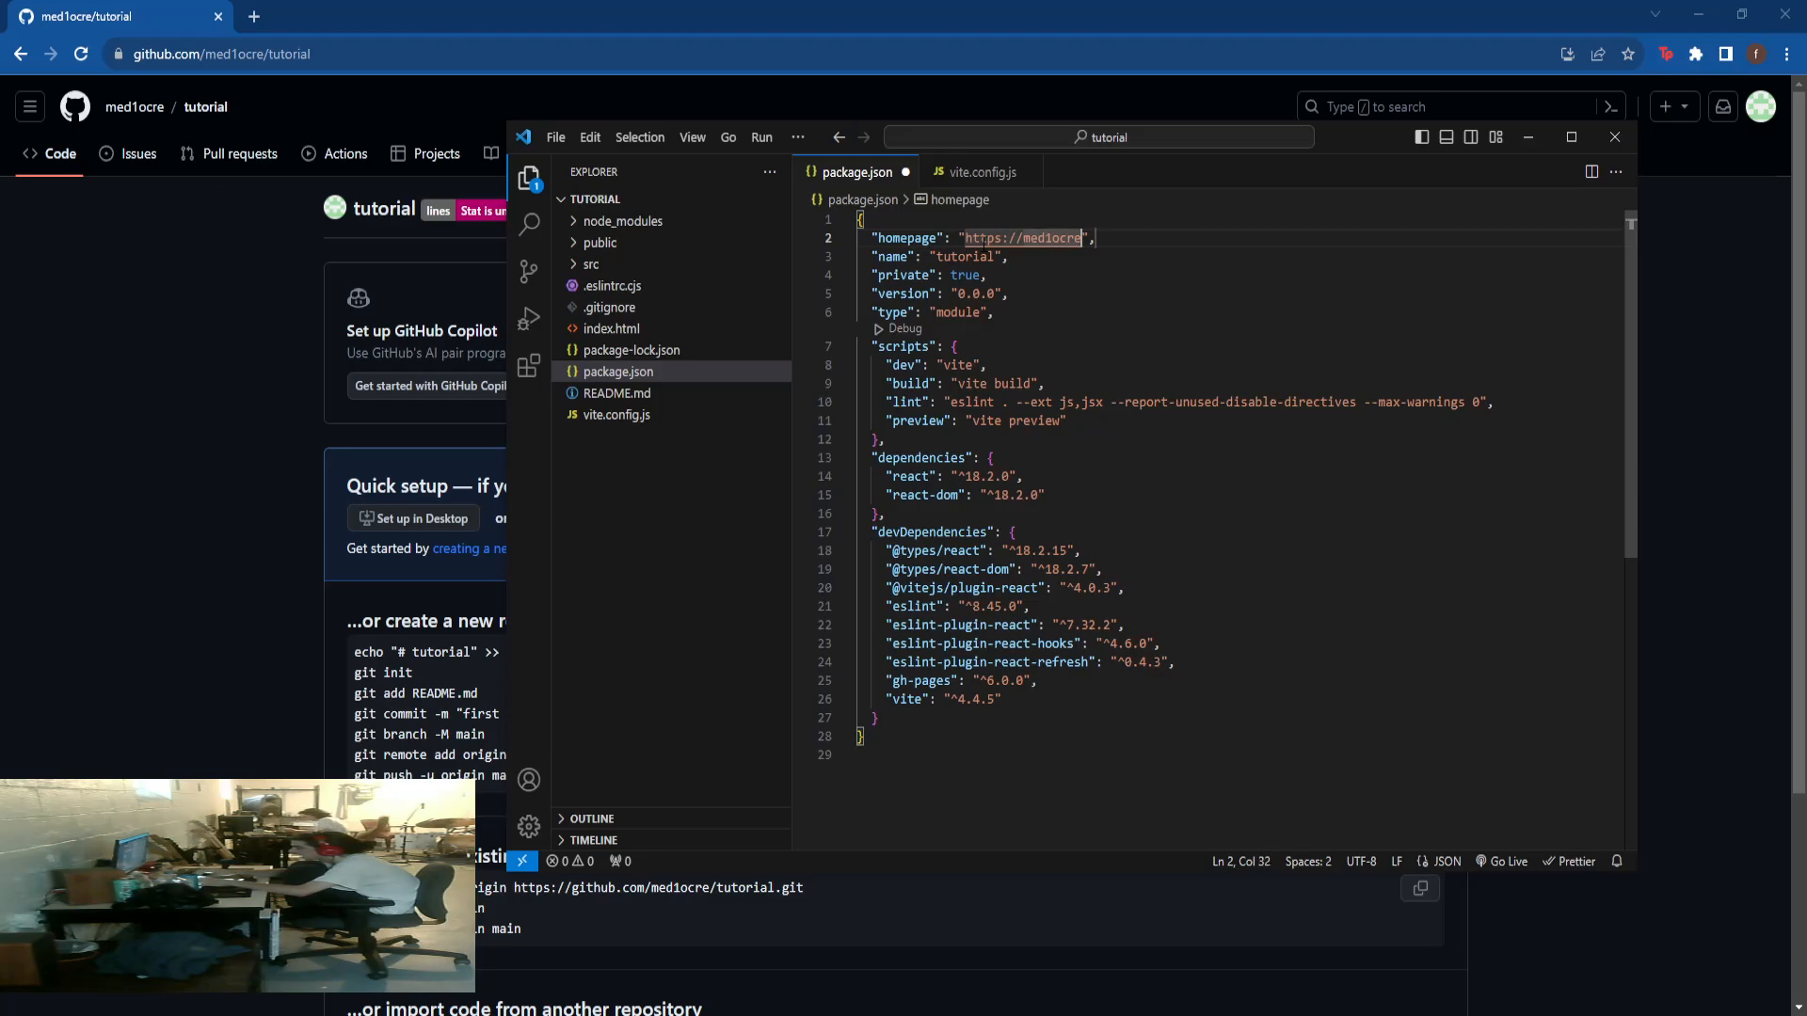
pyautogui.write('.github.')
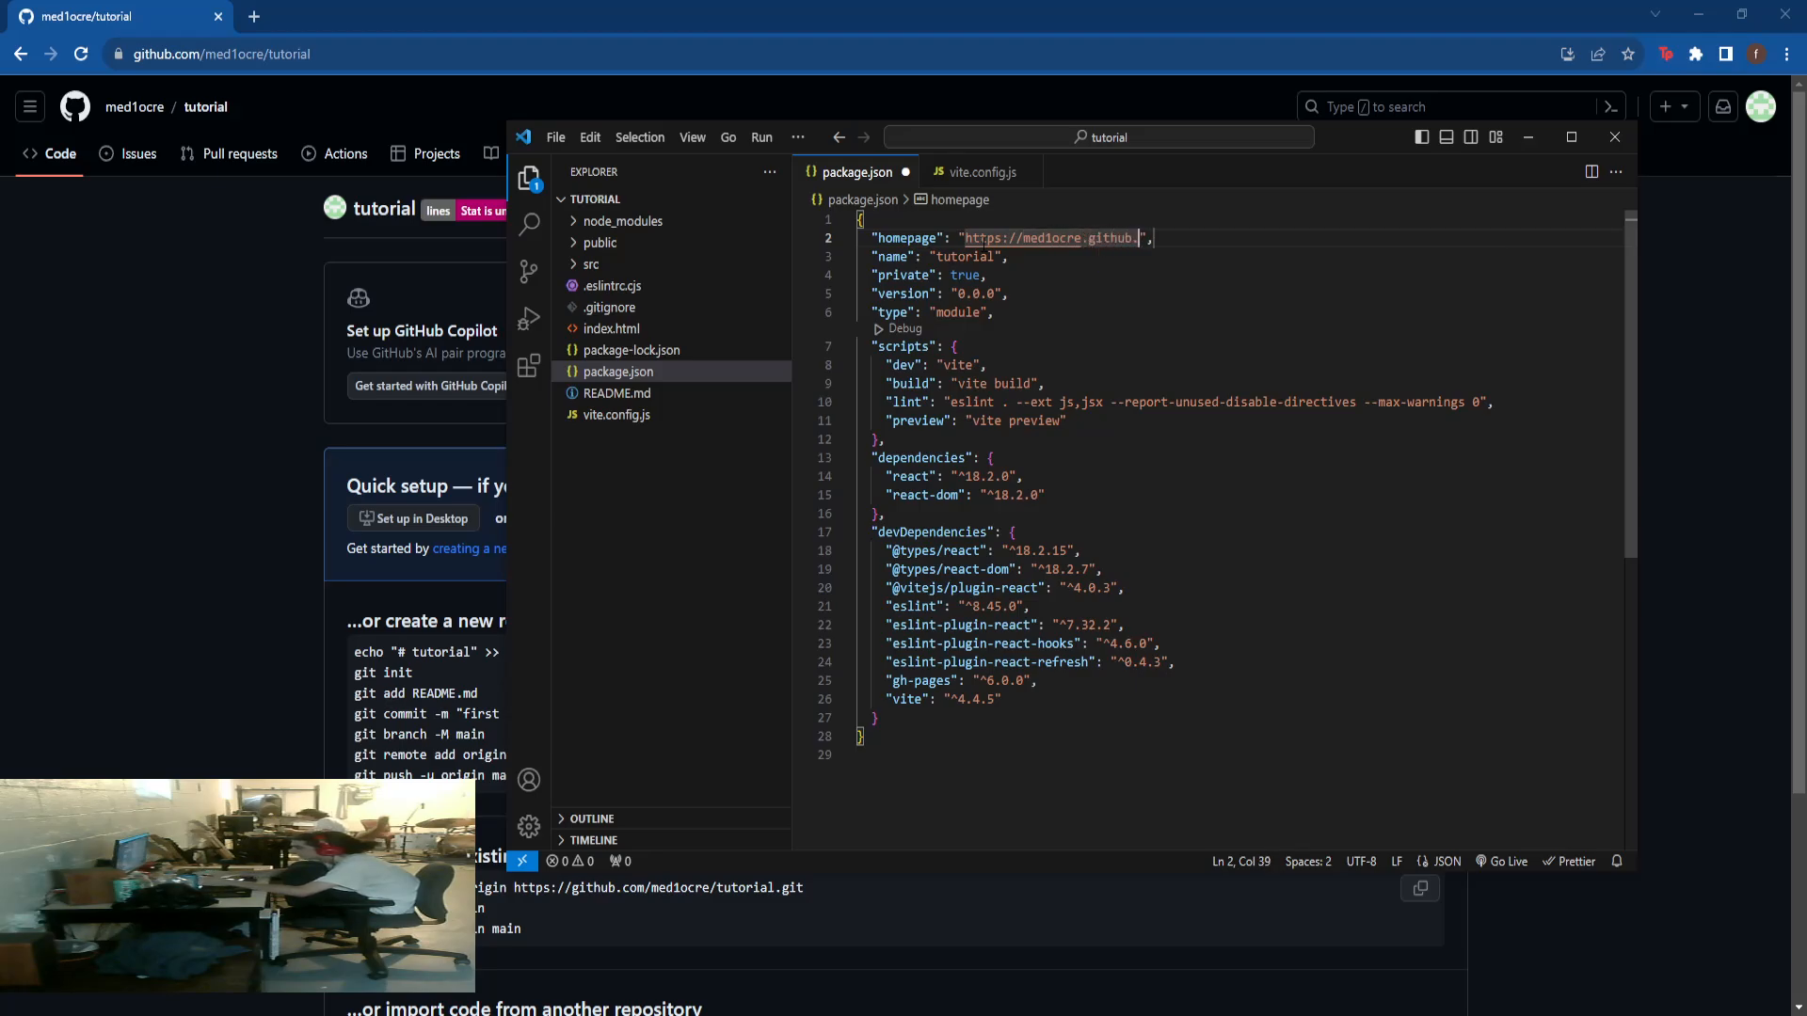
pyautogui.write('io/')
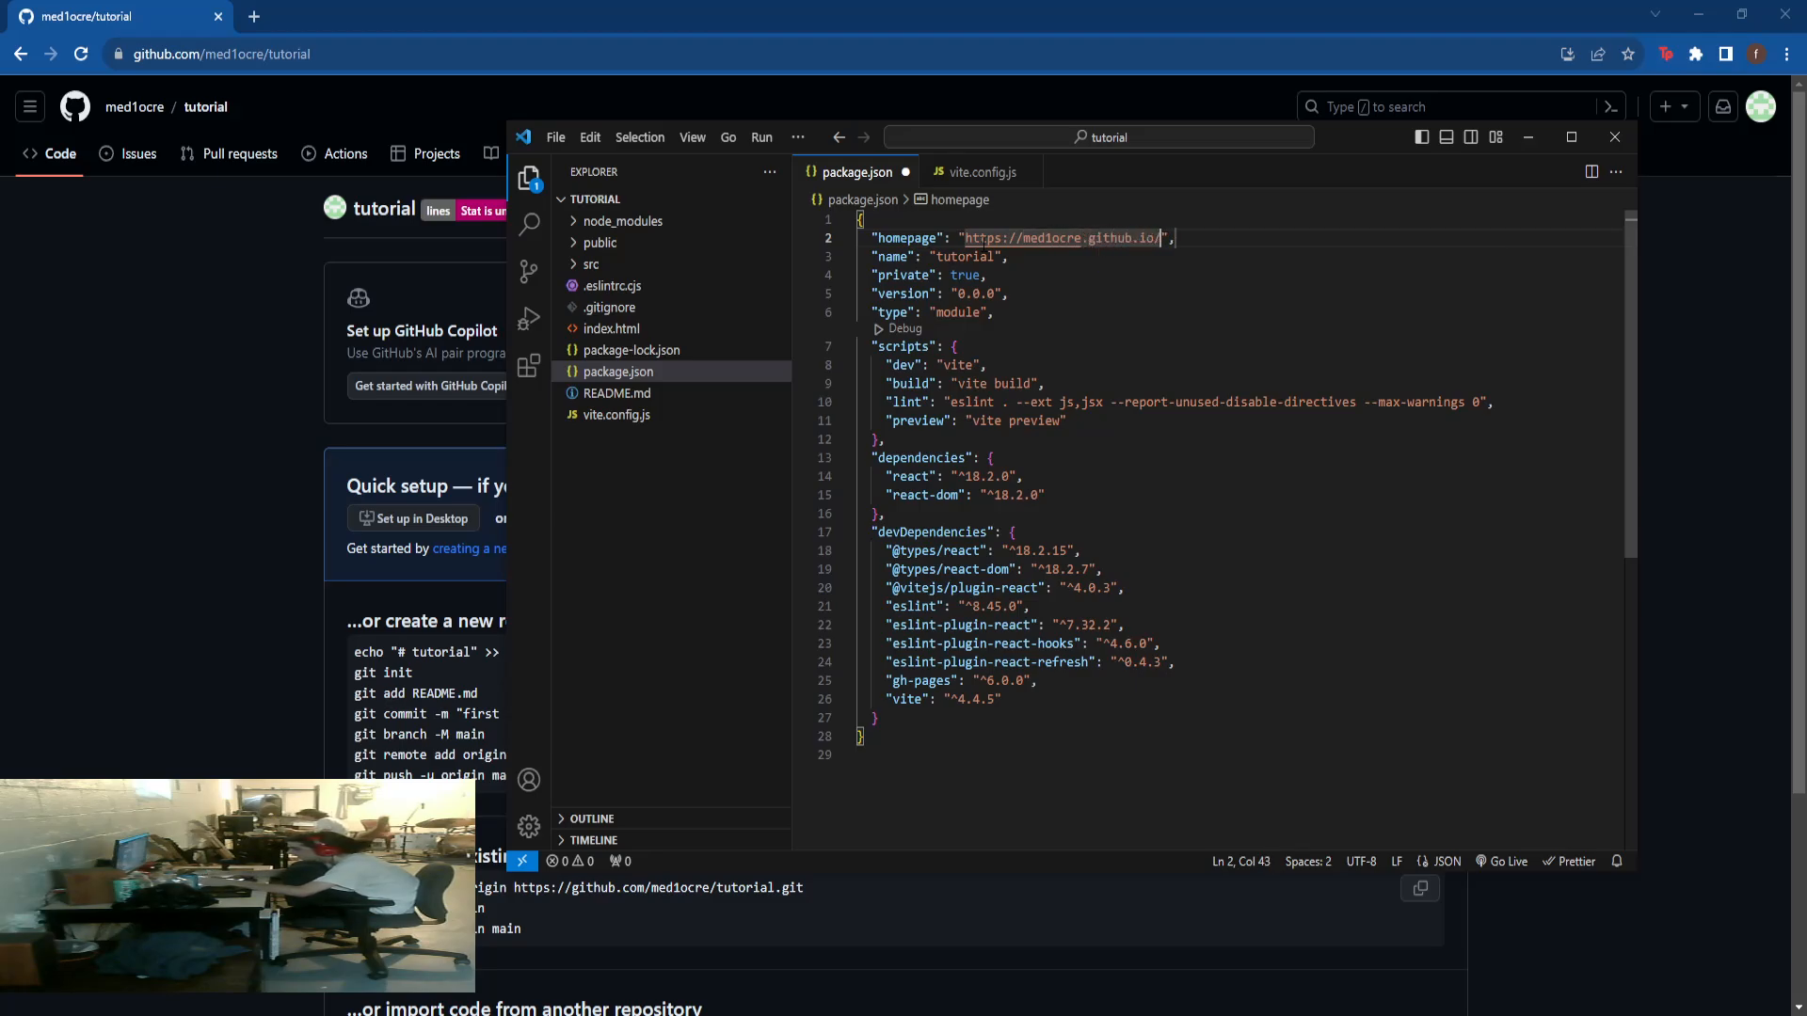
pyautogui.write('tutorial/')
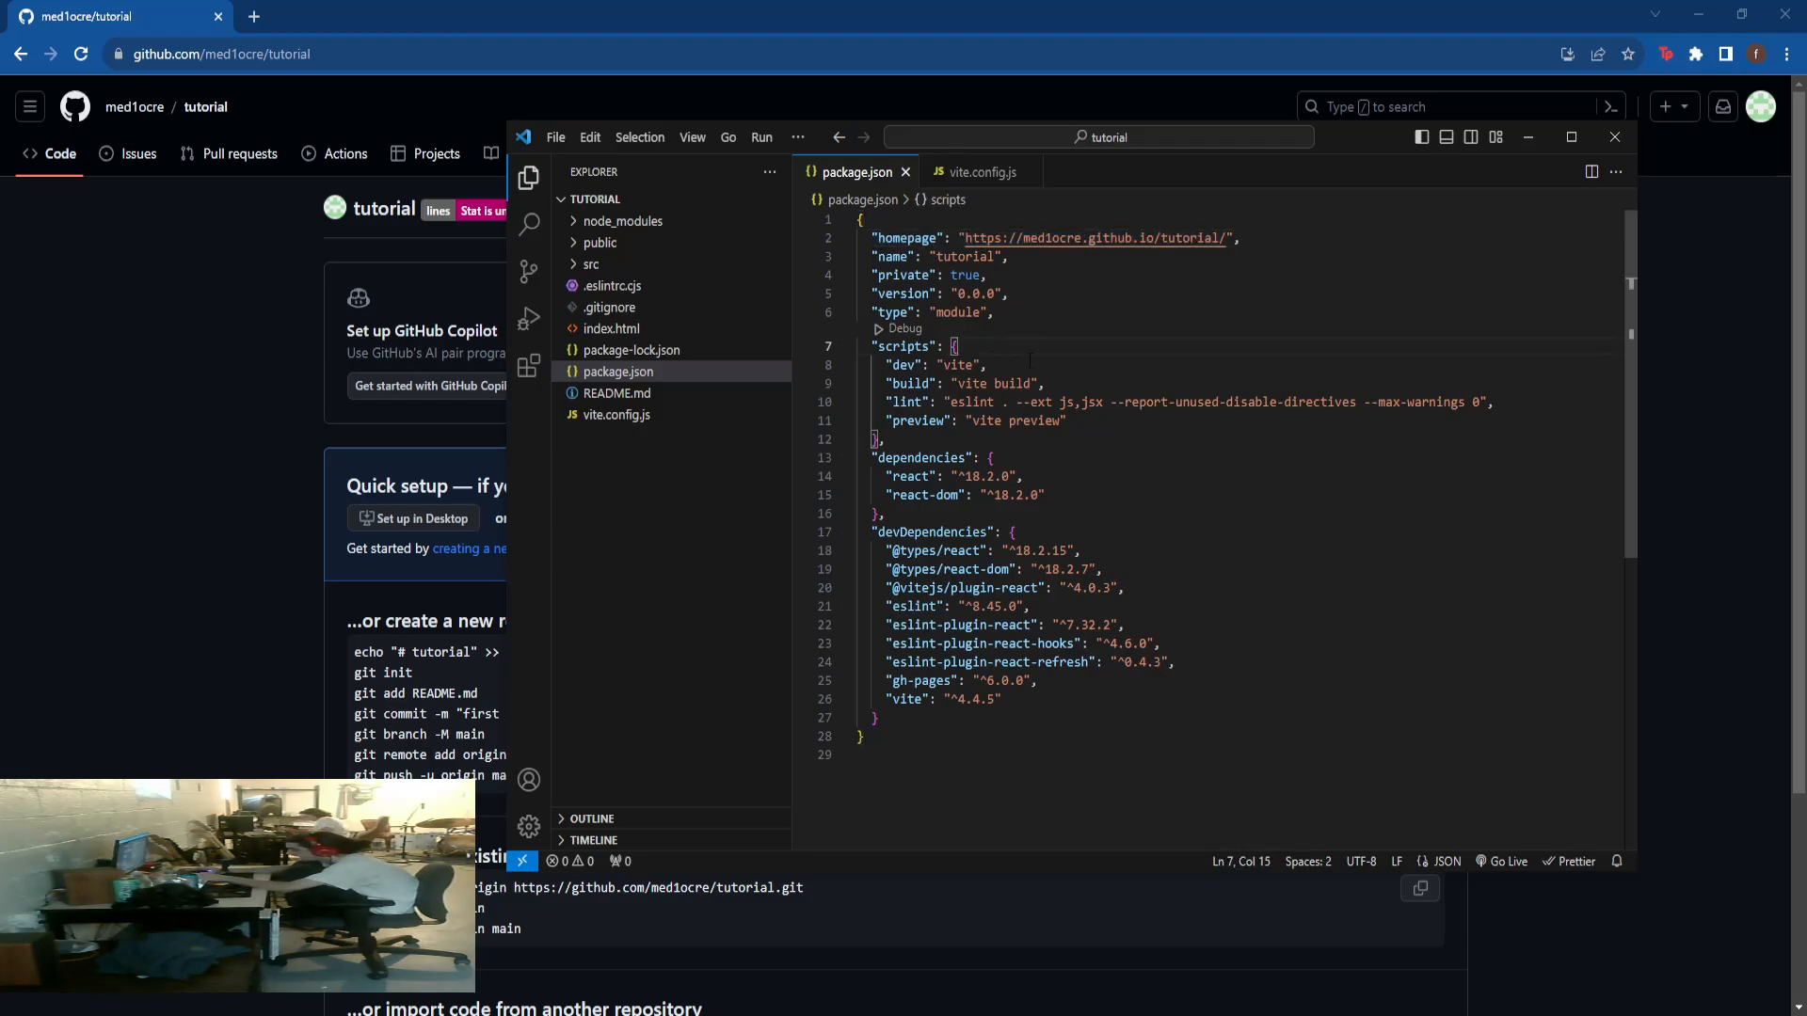
# Add a "predeploy": "npm run build" script to package.json
pyautogui.press('Enter')
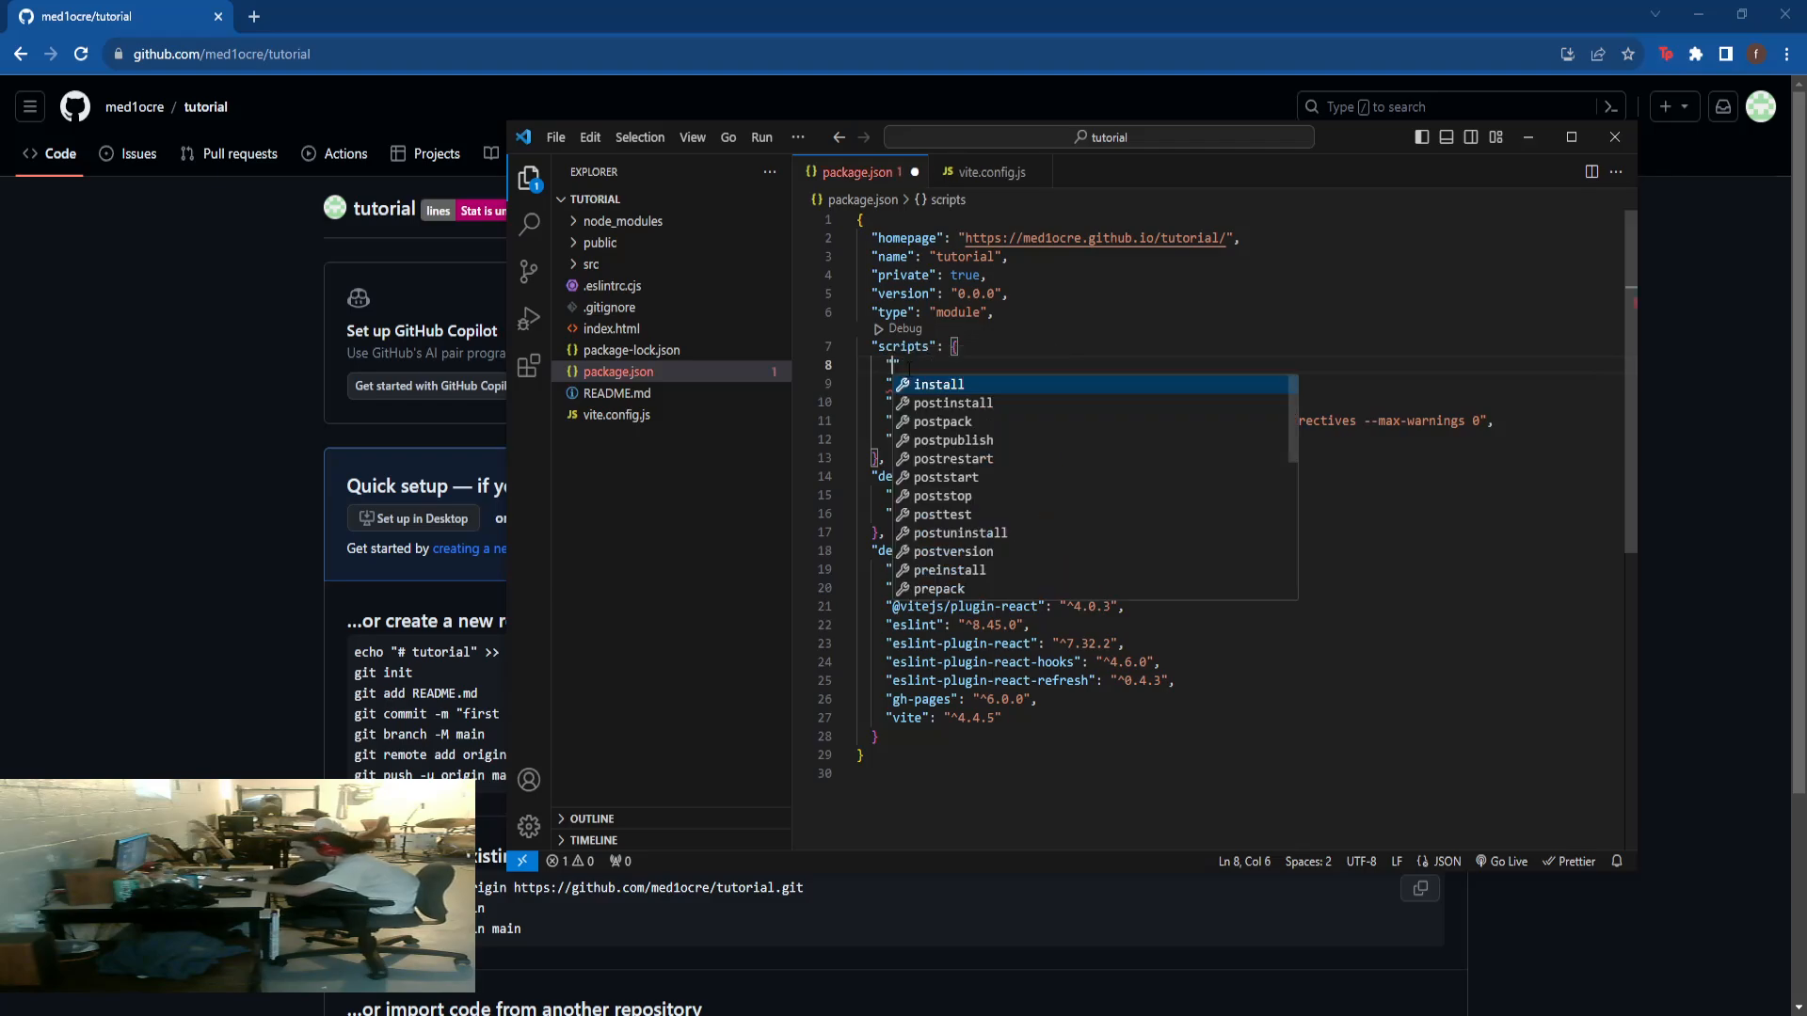
pyautogui.write('predeploy')
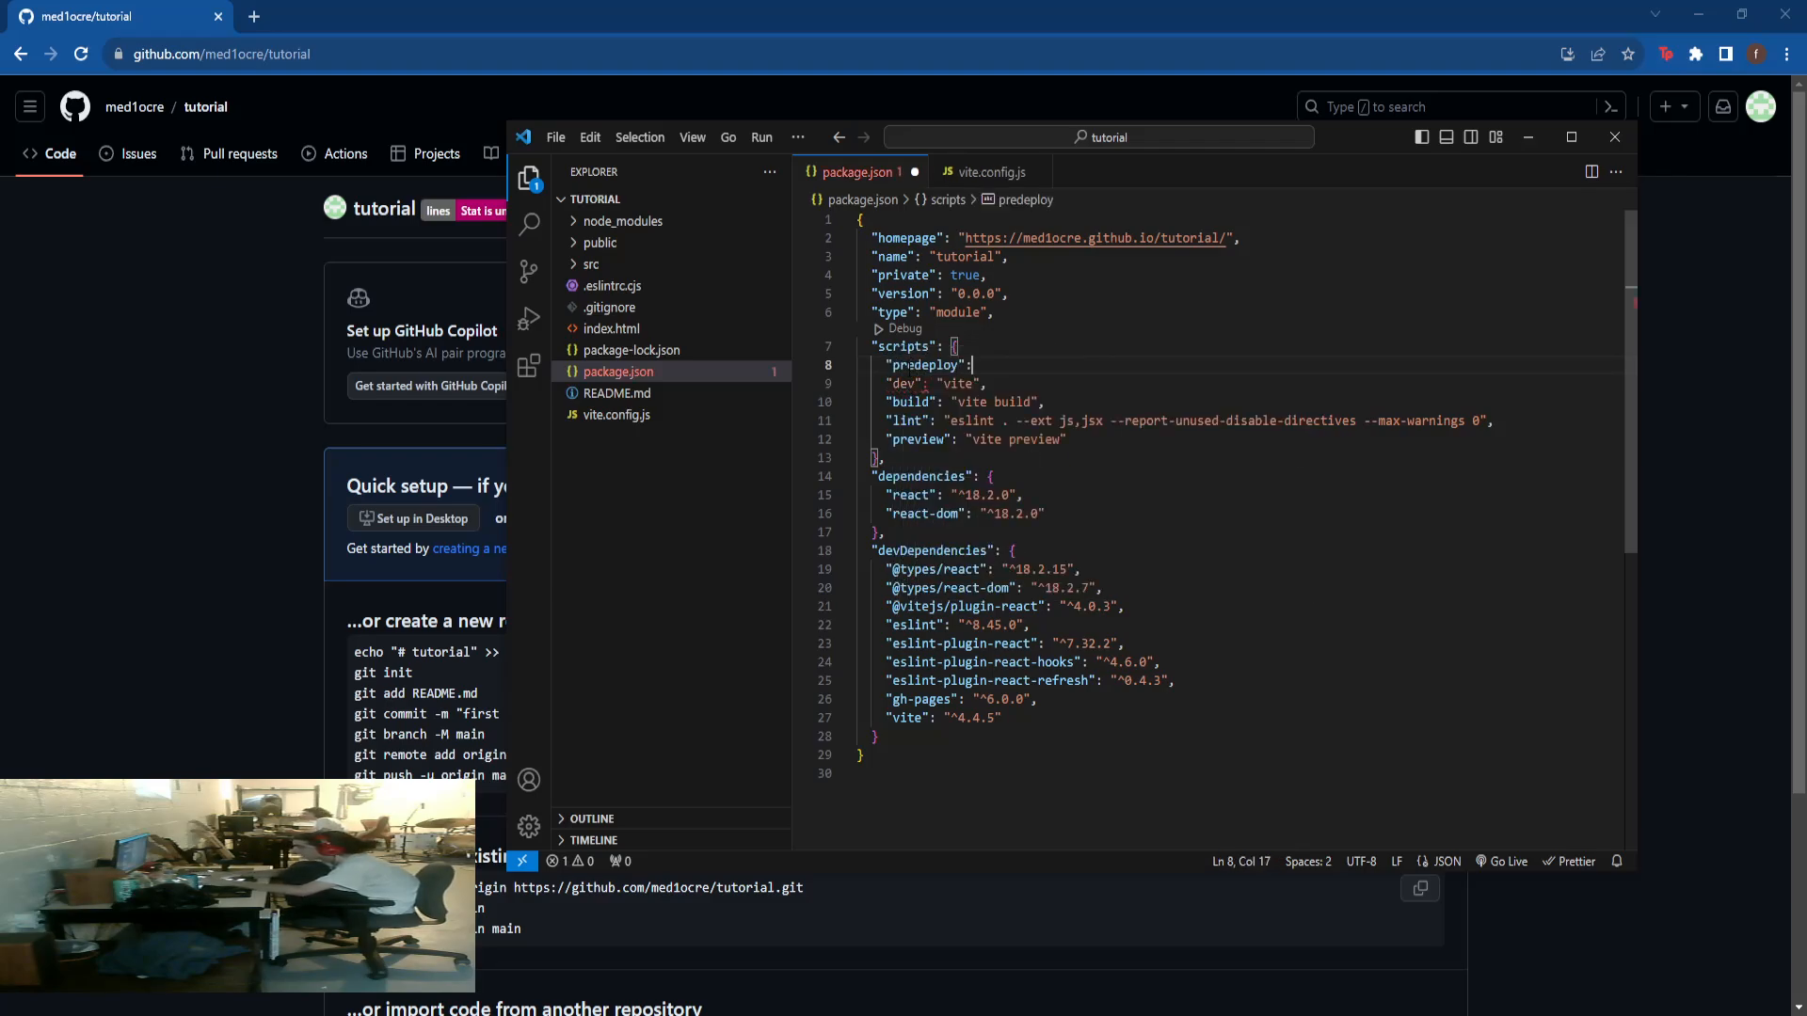
pyautogui.write('""')
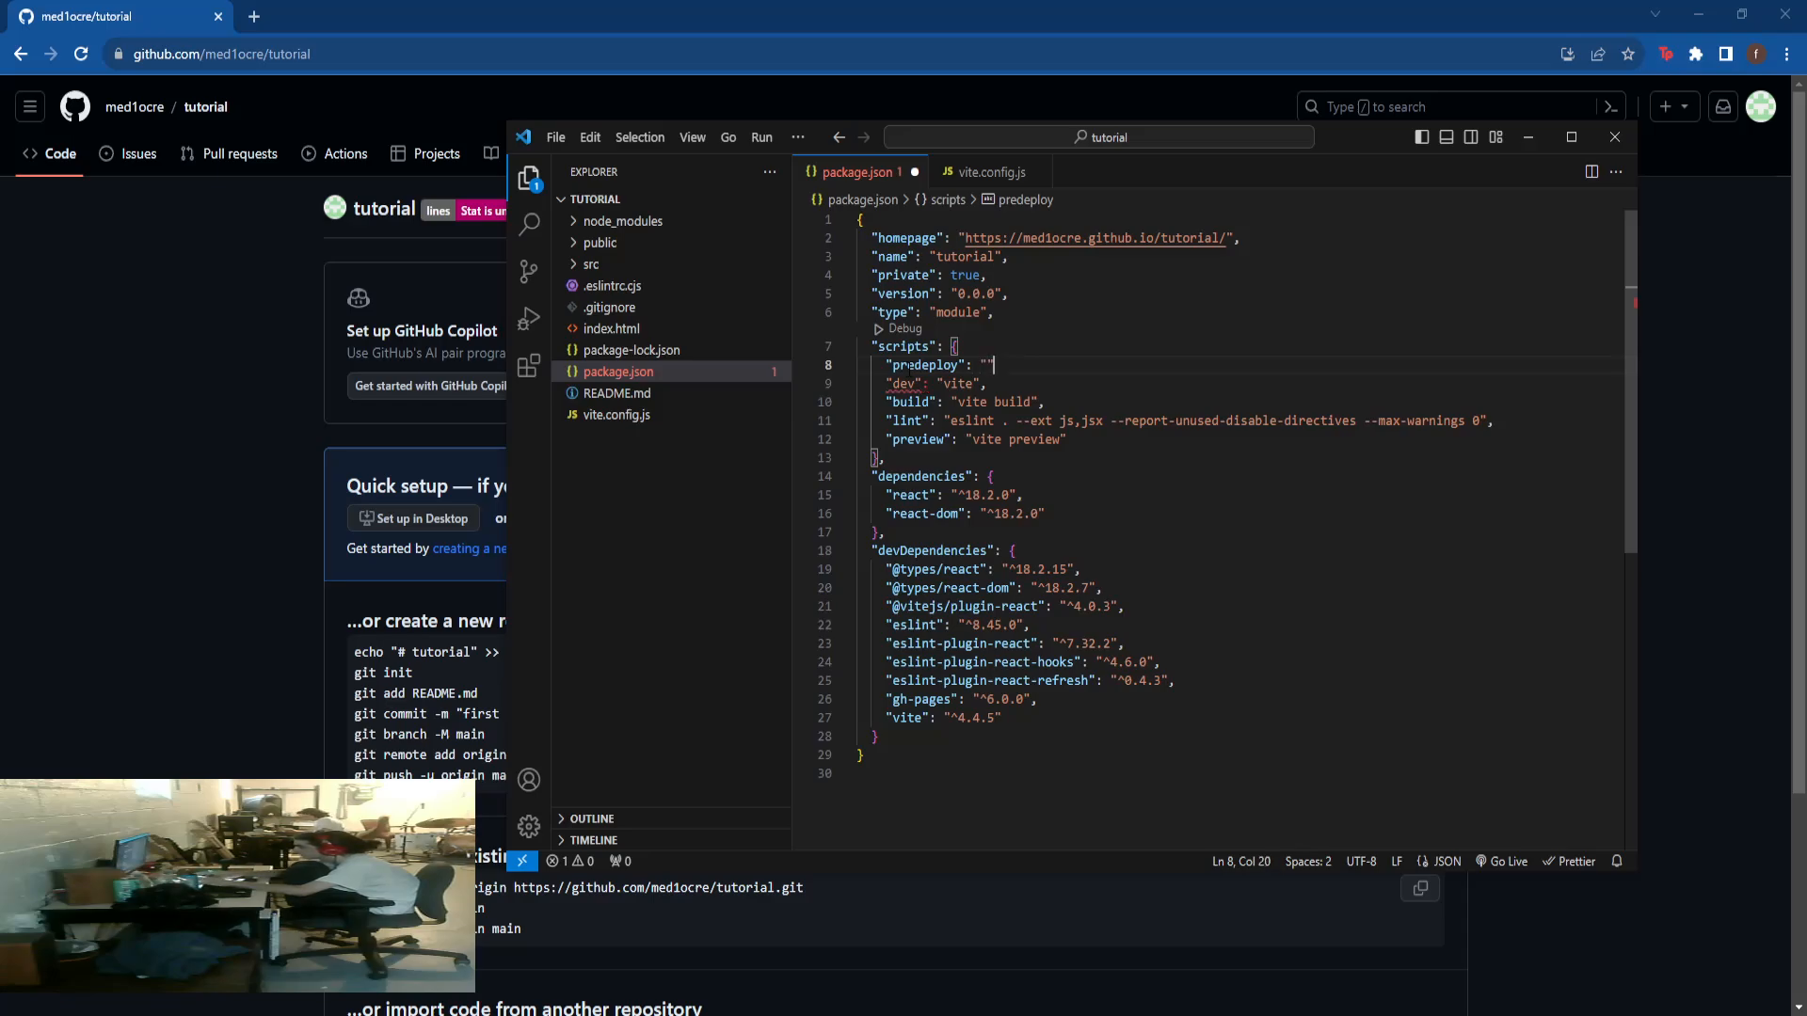
pyautogui.write(',')
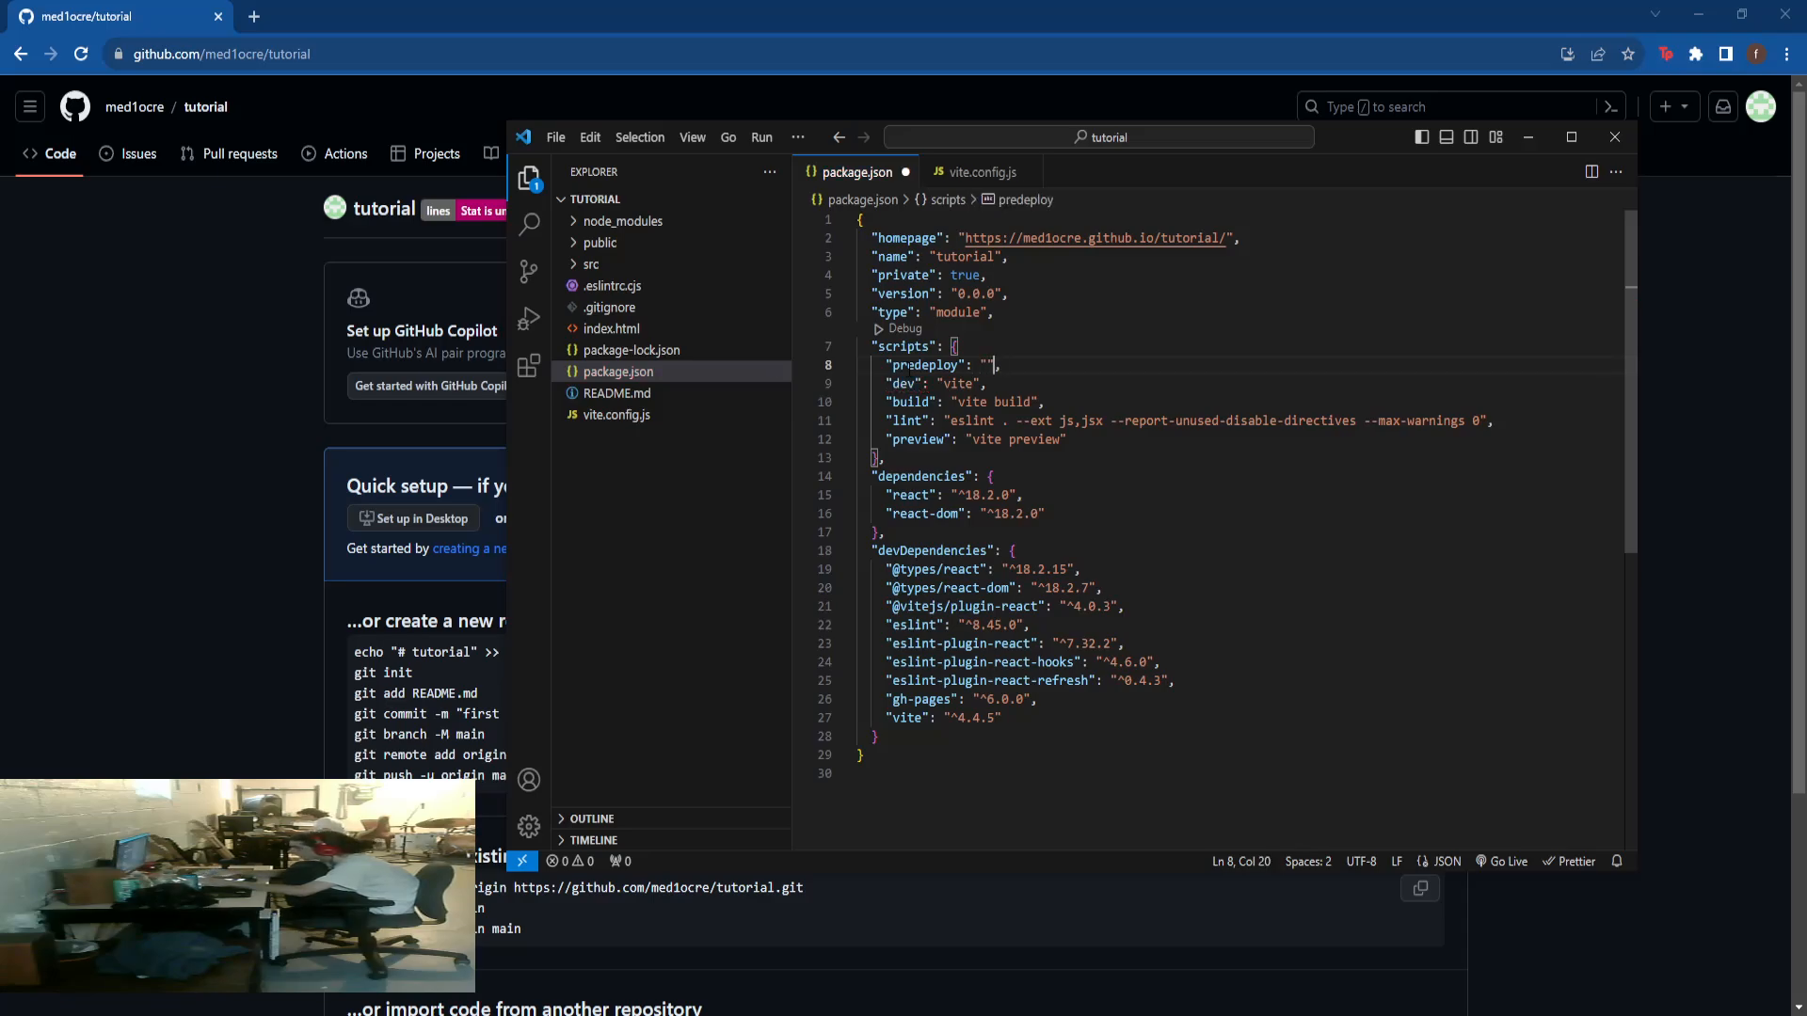
pyautogui.write('npm')
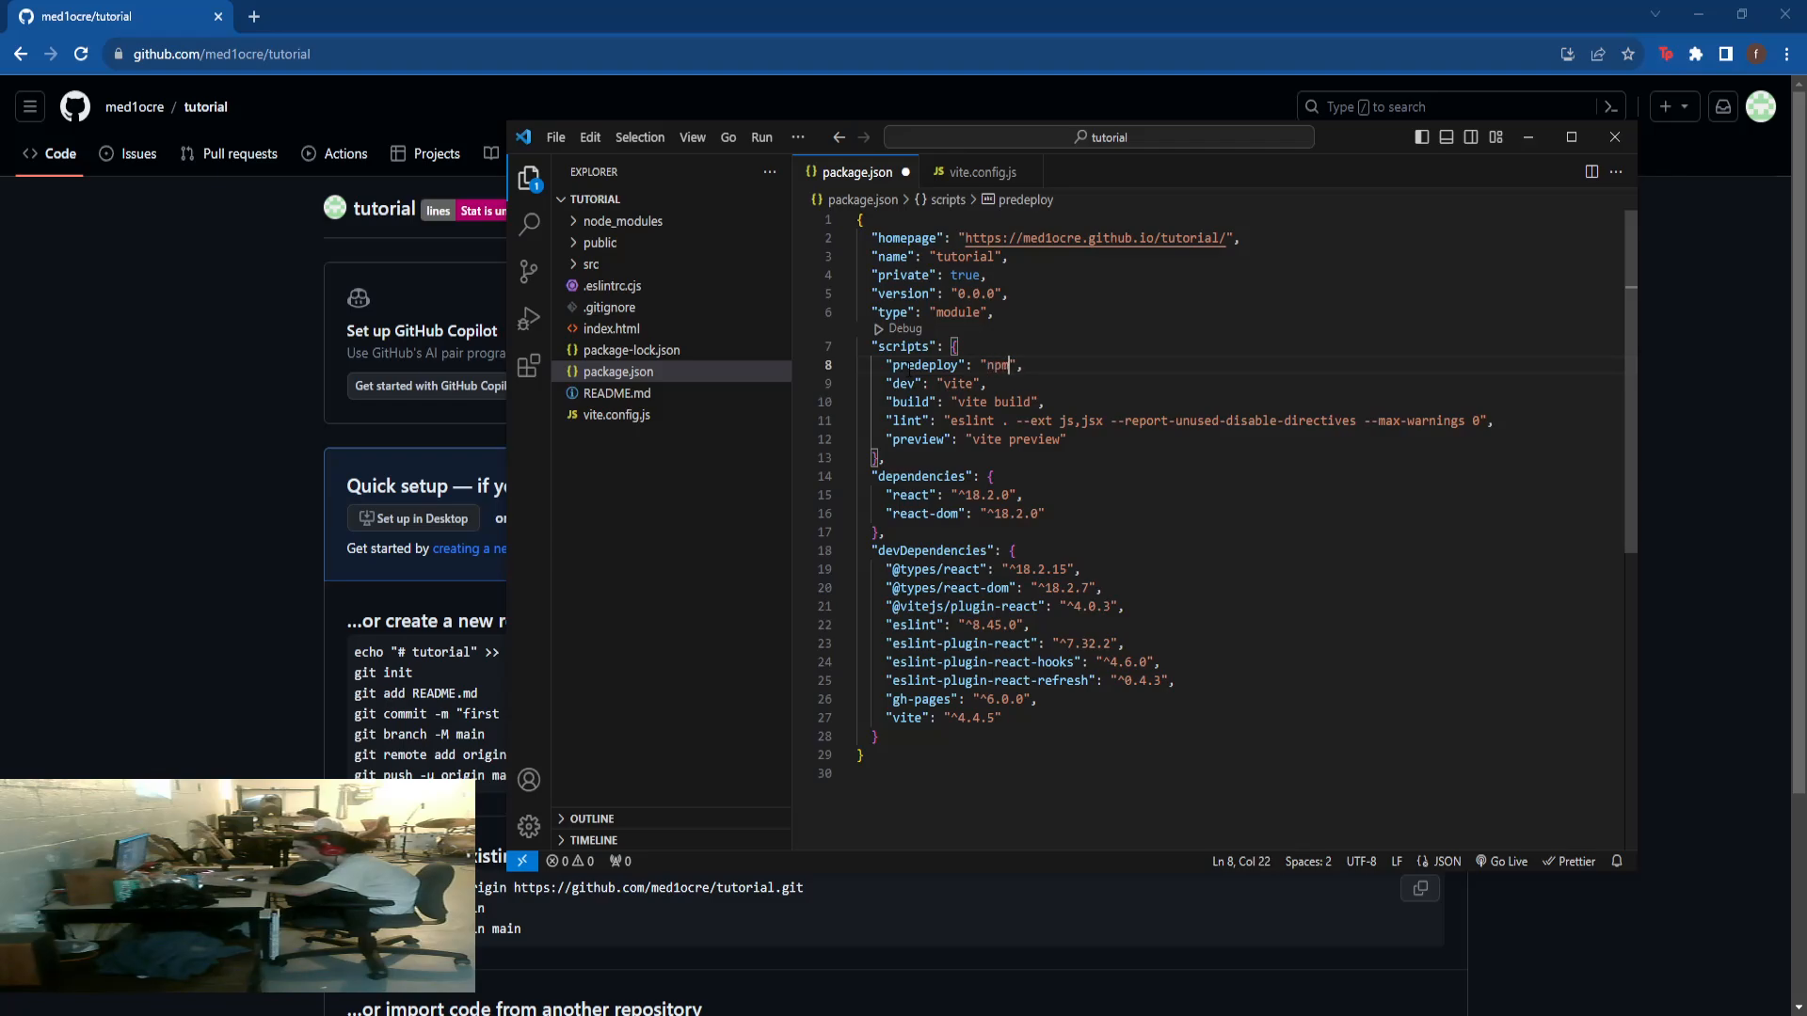
pyautogui.write('run build')
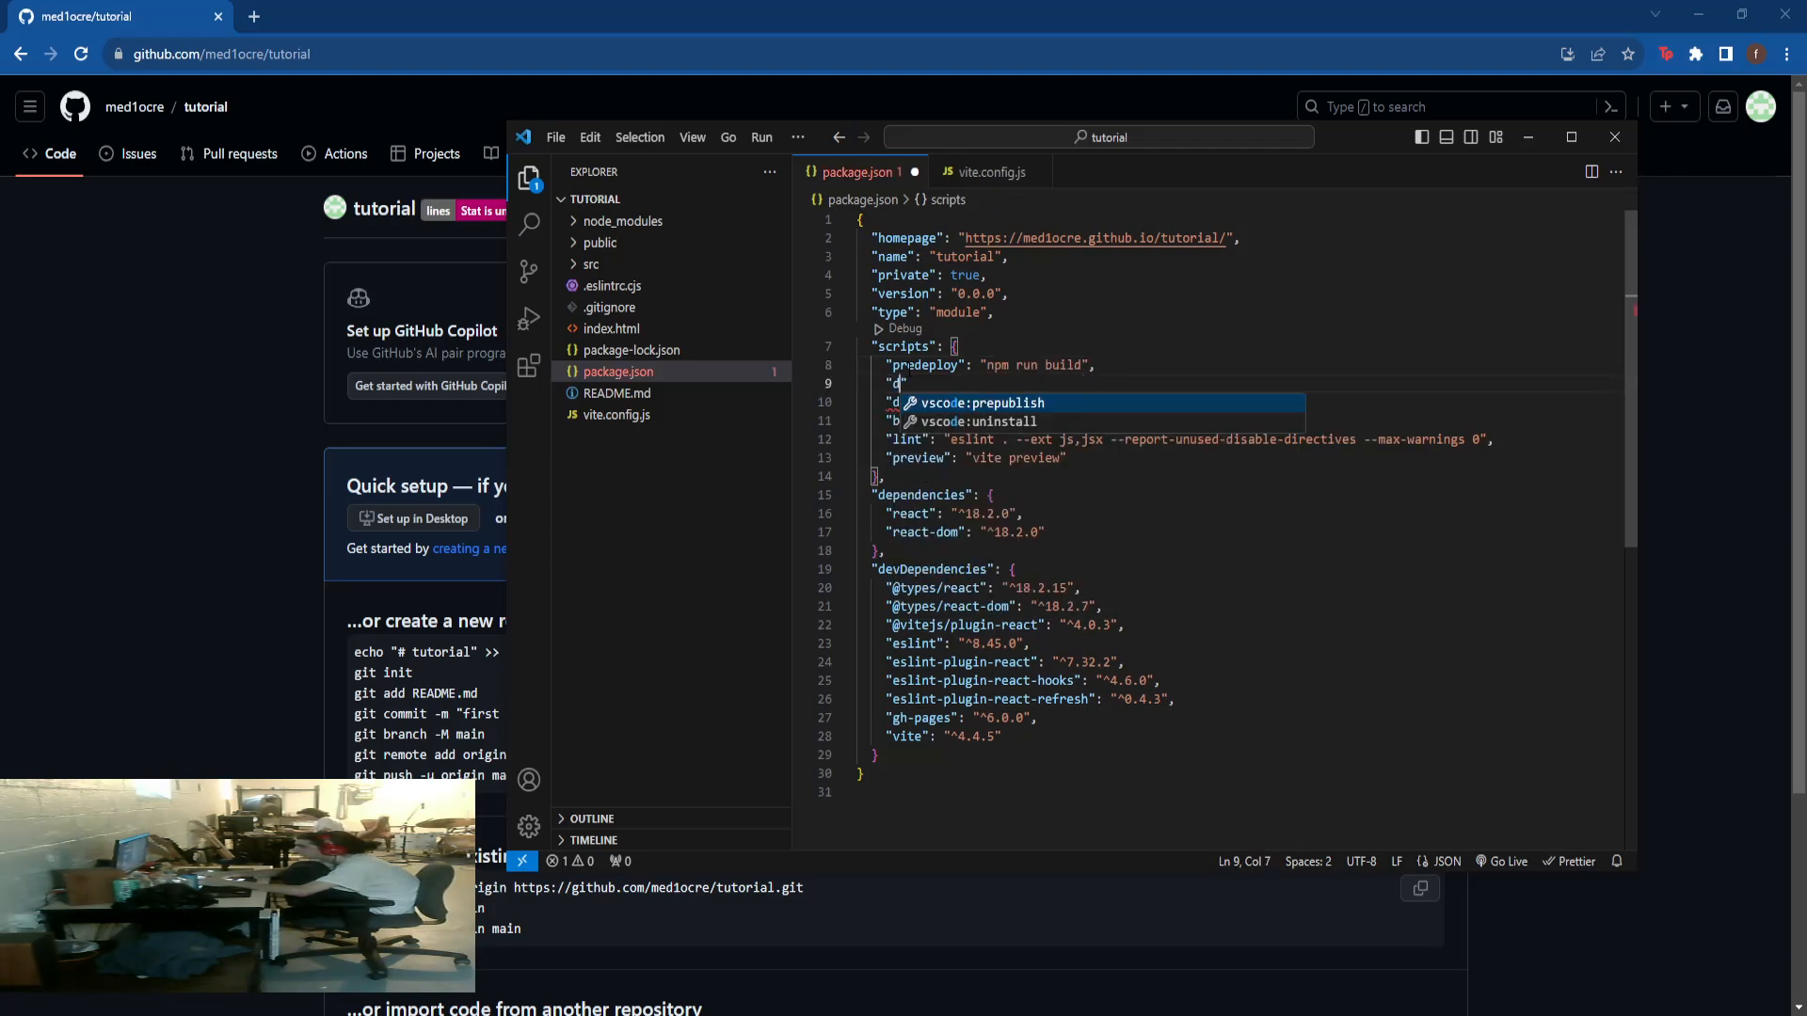
# Add a "deploy": "gh-pages -d dist" script and save package.json
pyautogui.write('eploy')
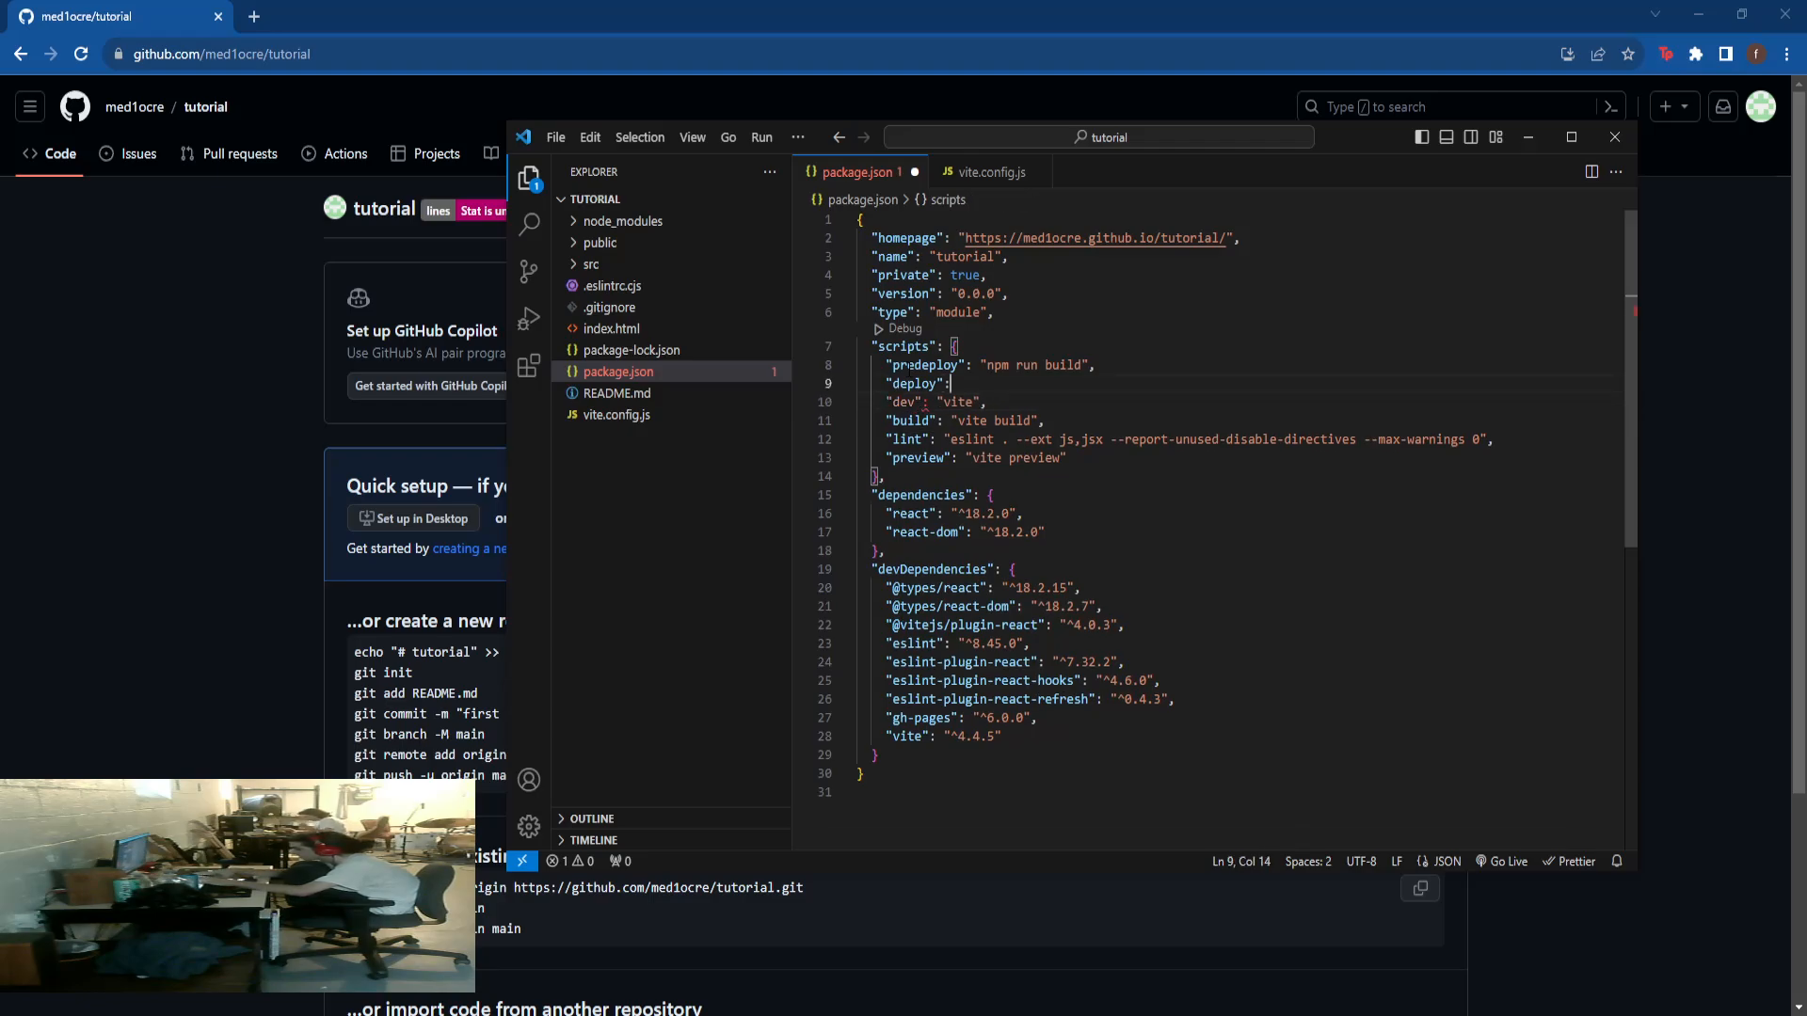
pyautogui.write('"g')
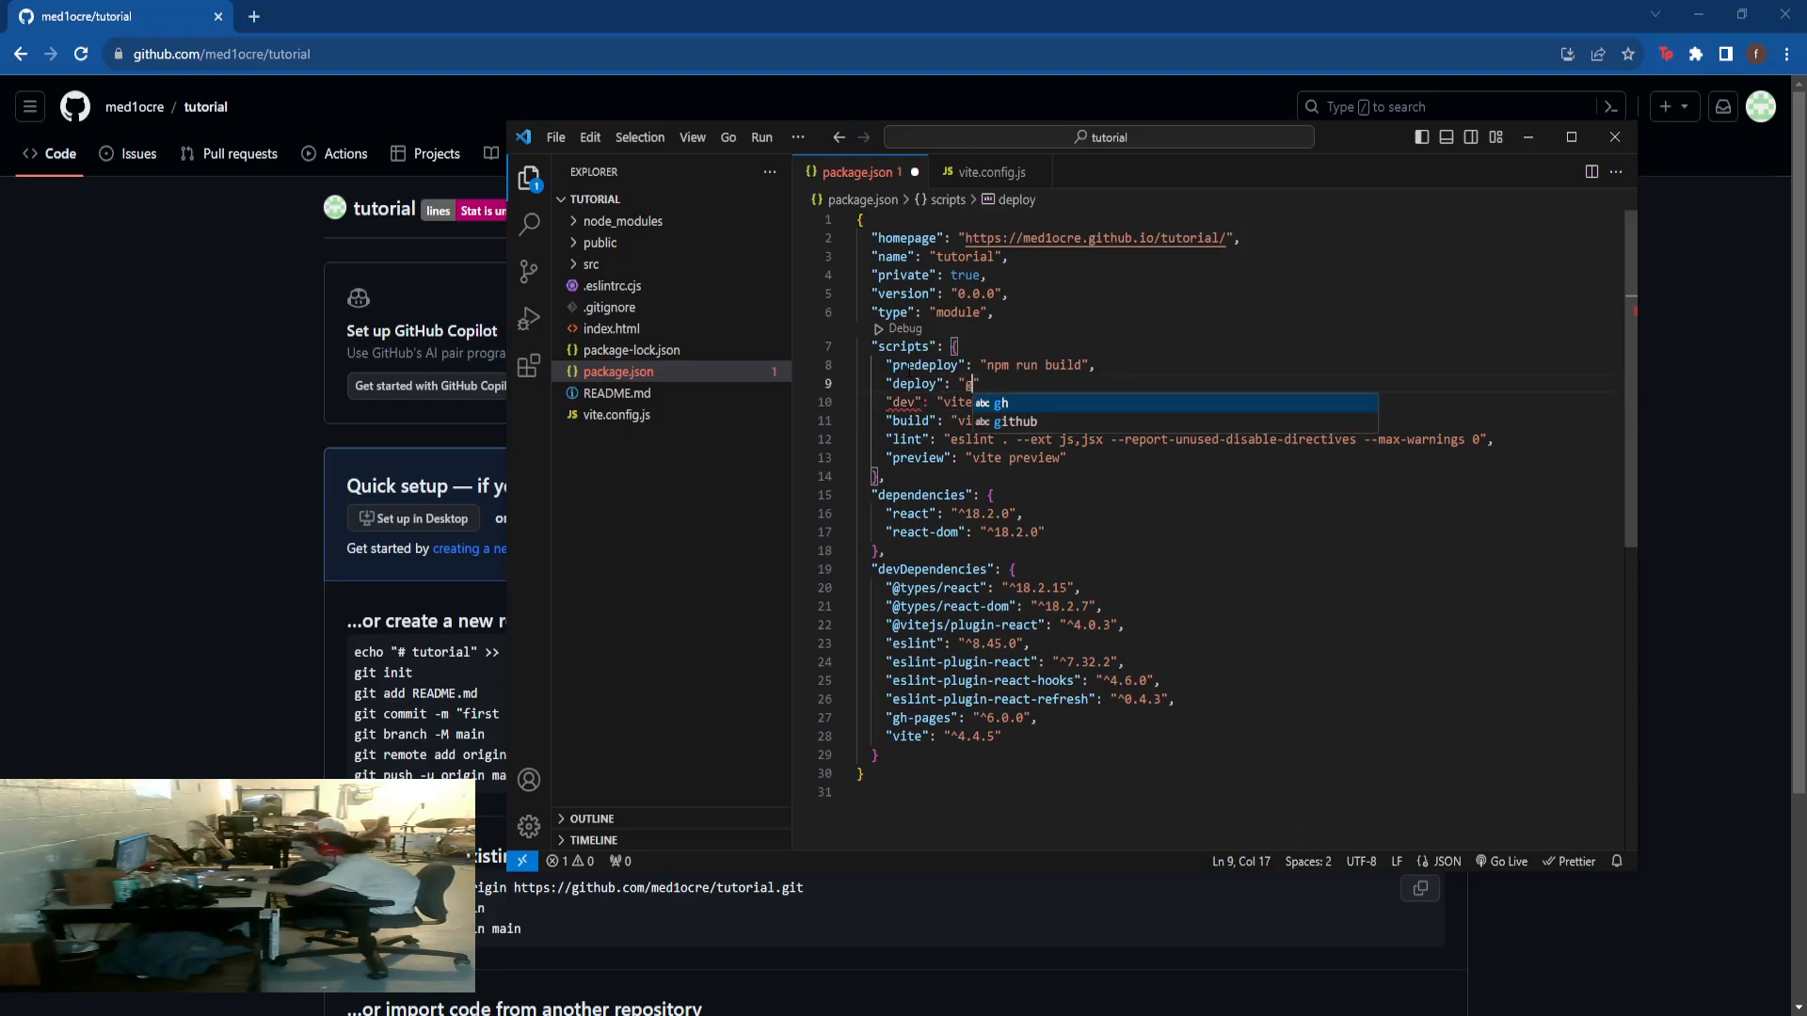
pyautogui.write('h-pages -d d')
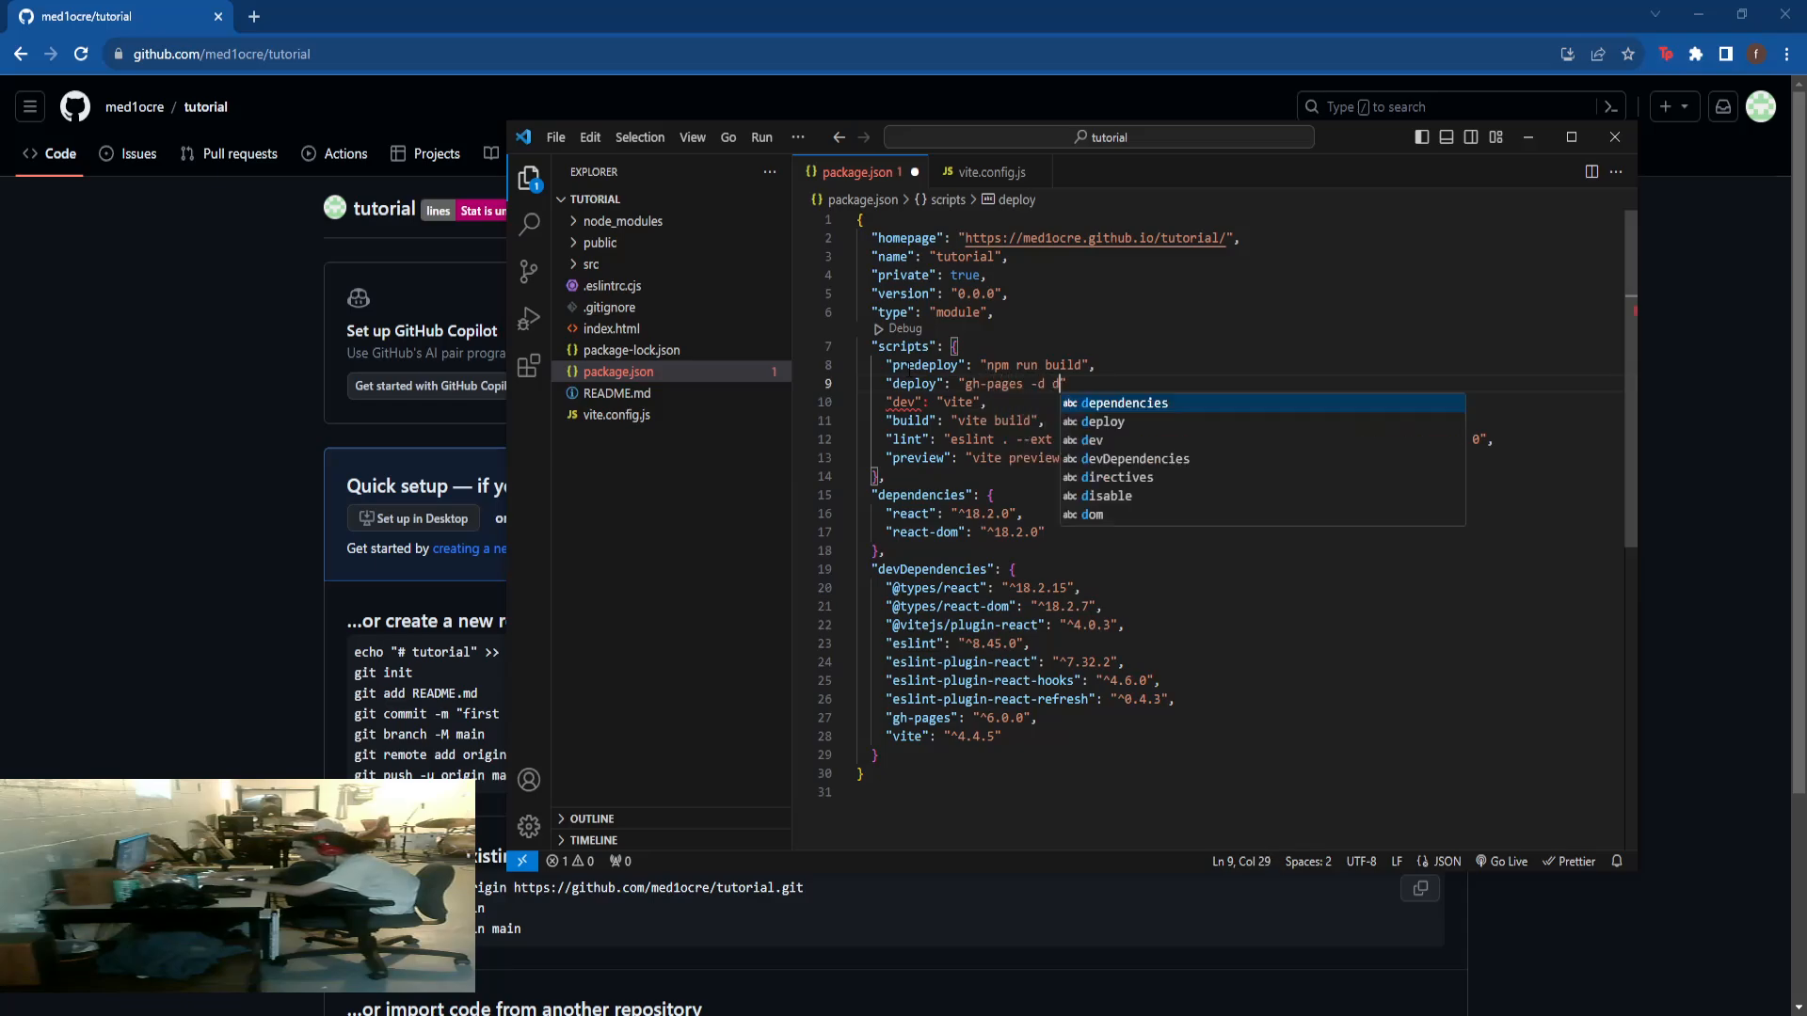
pyautogui.write('ist')
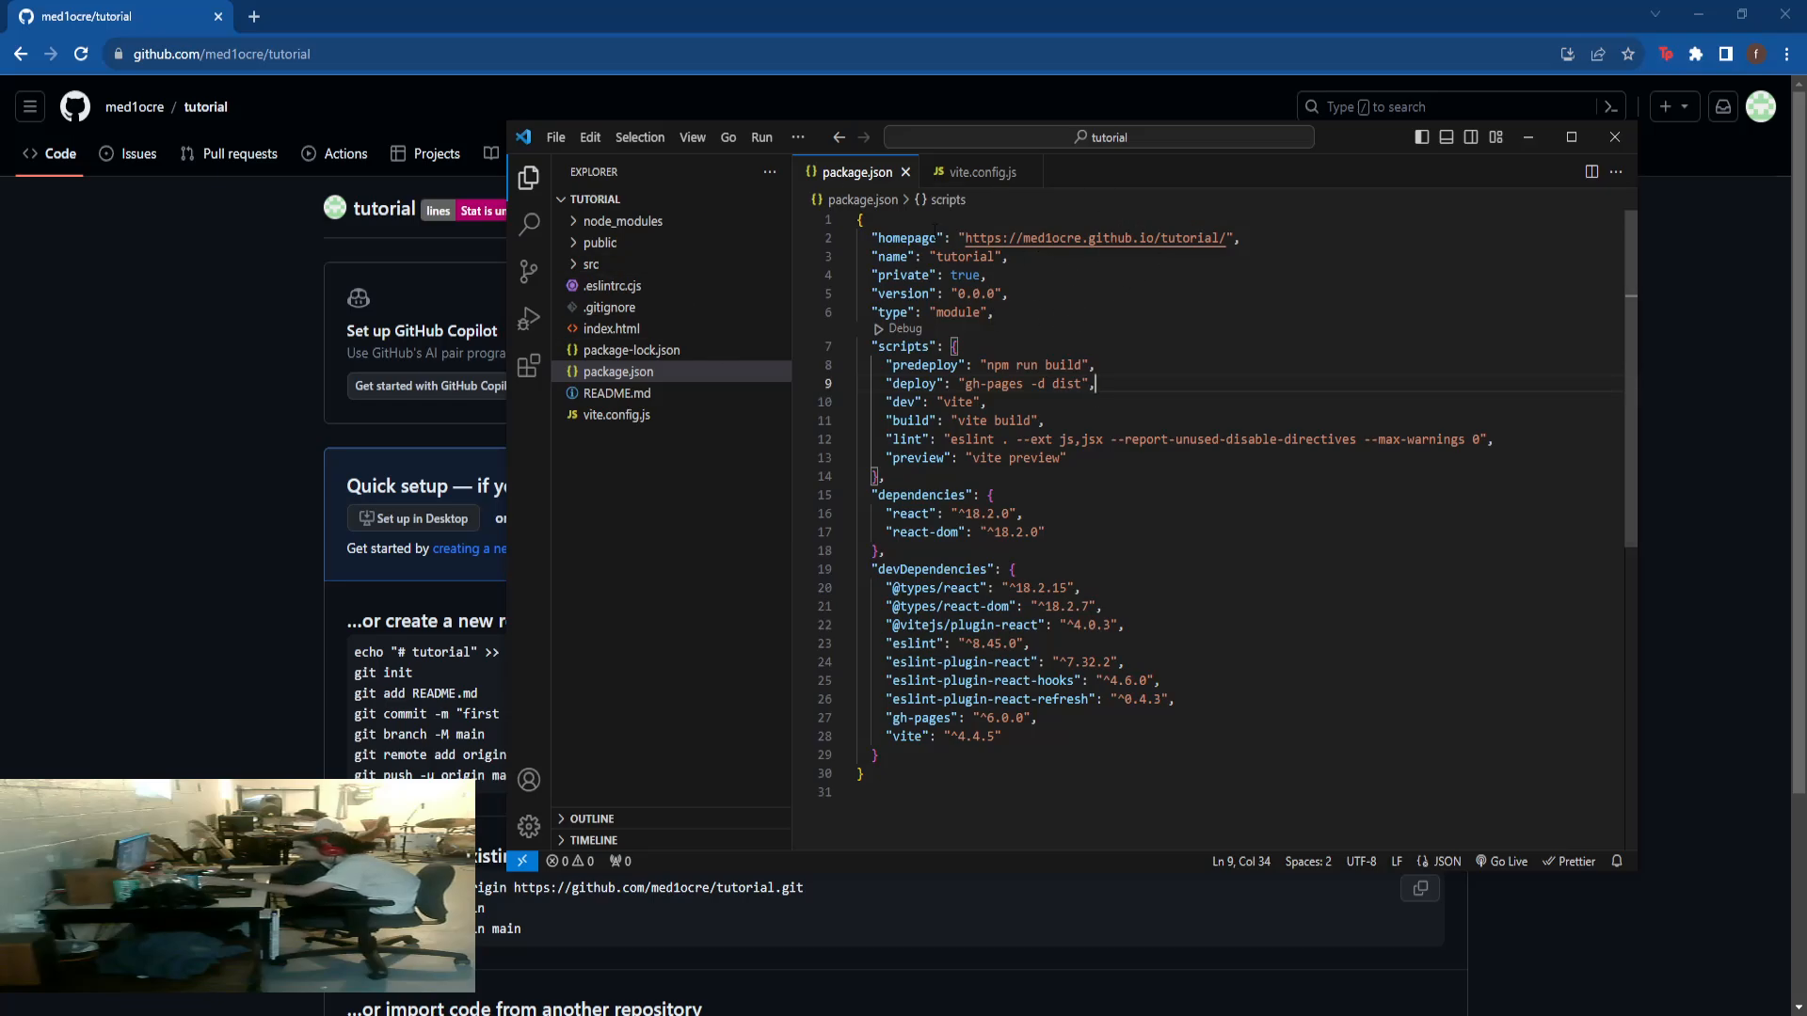
pyautogui.click(982, 171)
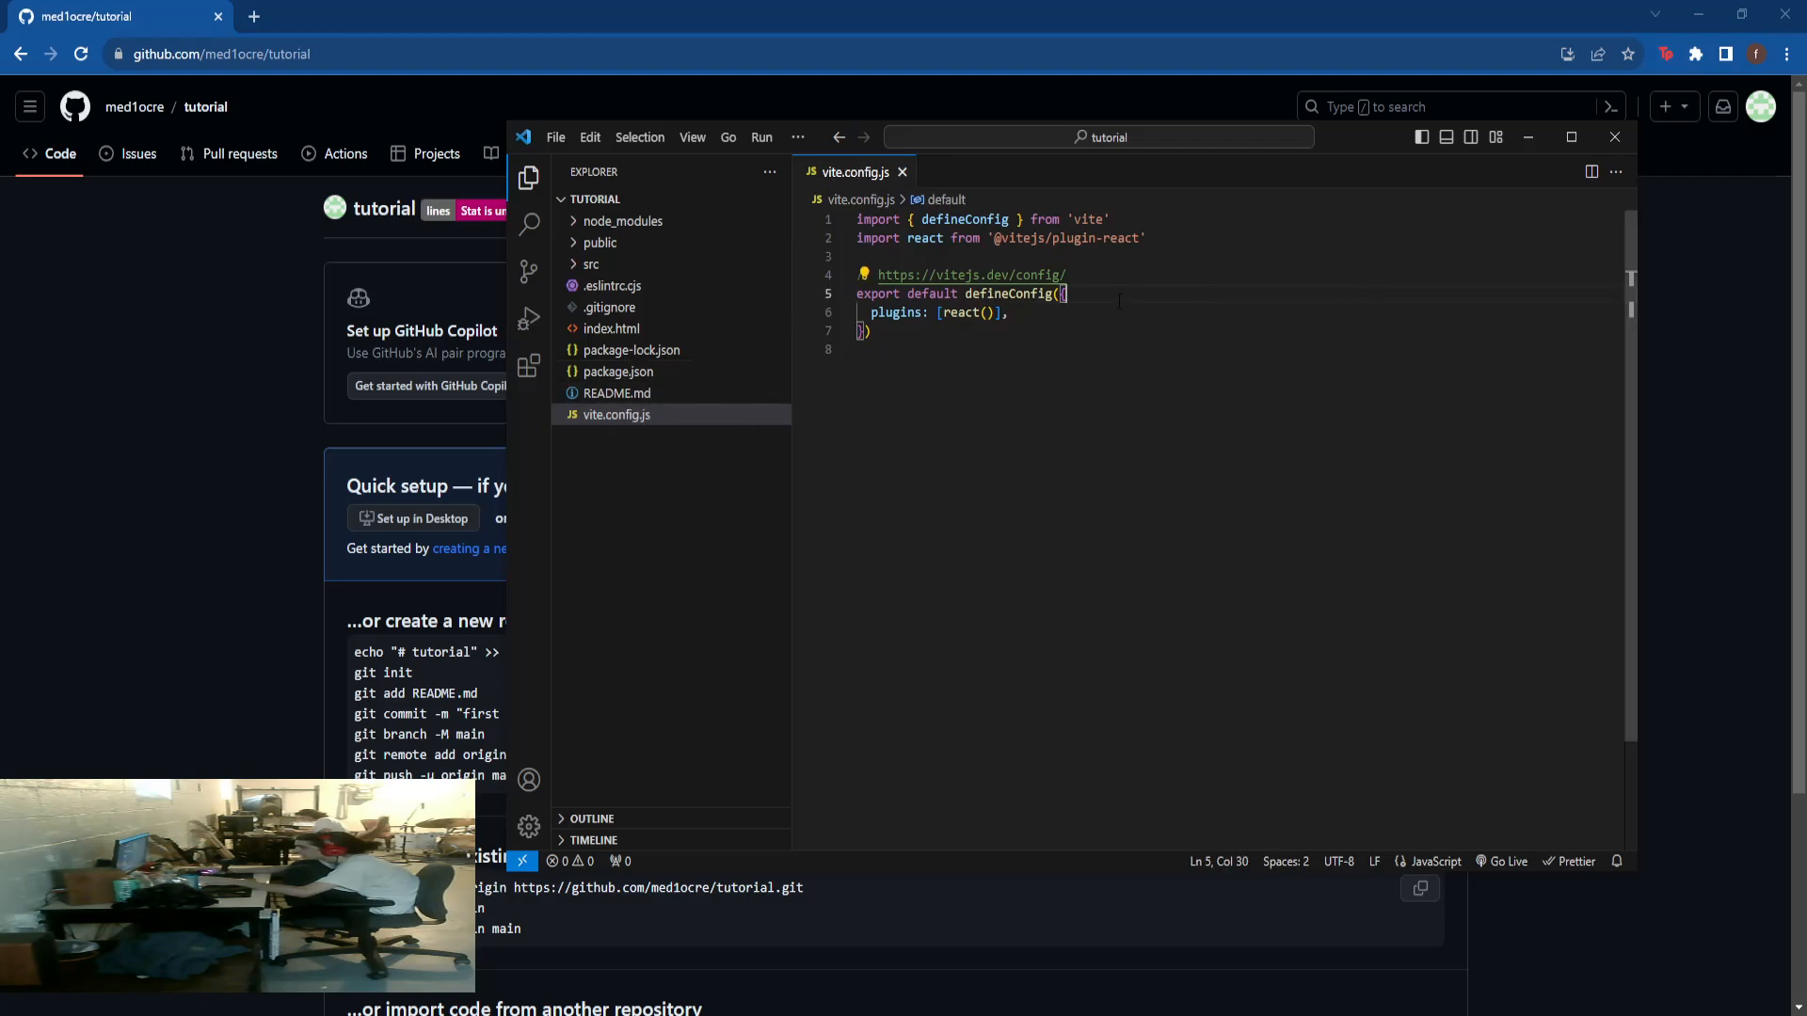
# Set base: "/tutorial/" inside defineConfig in vite.config.js and save
pyautogui.press('Enter')
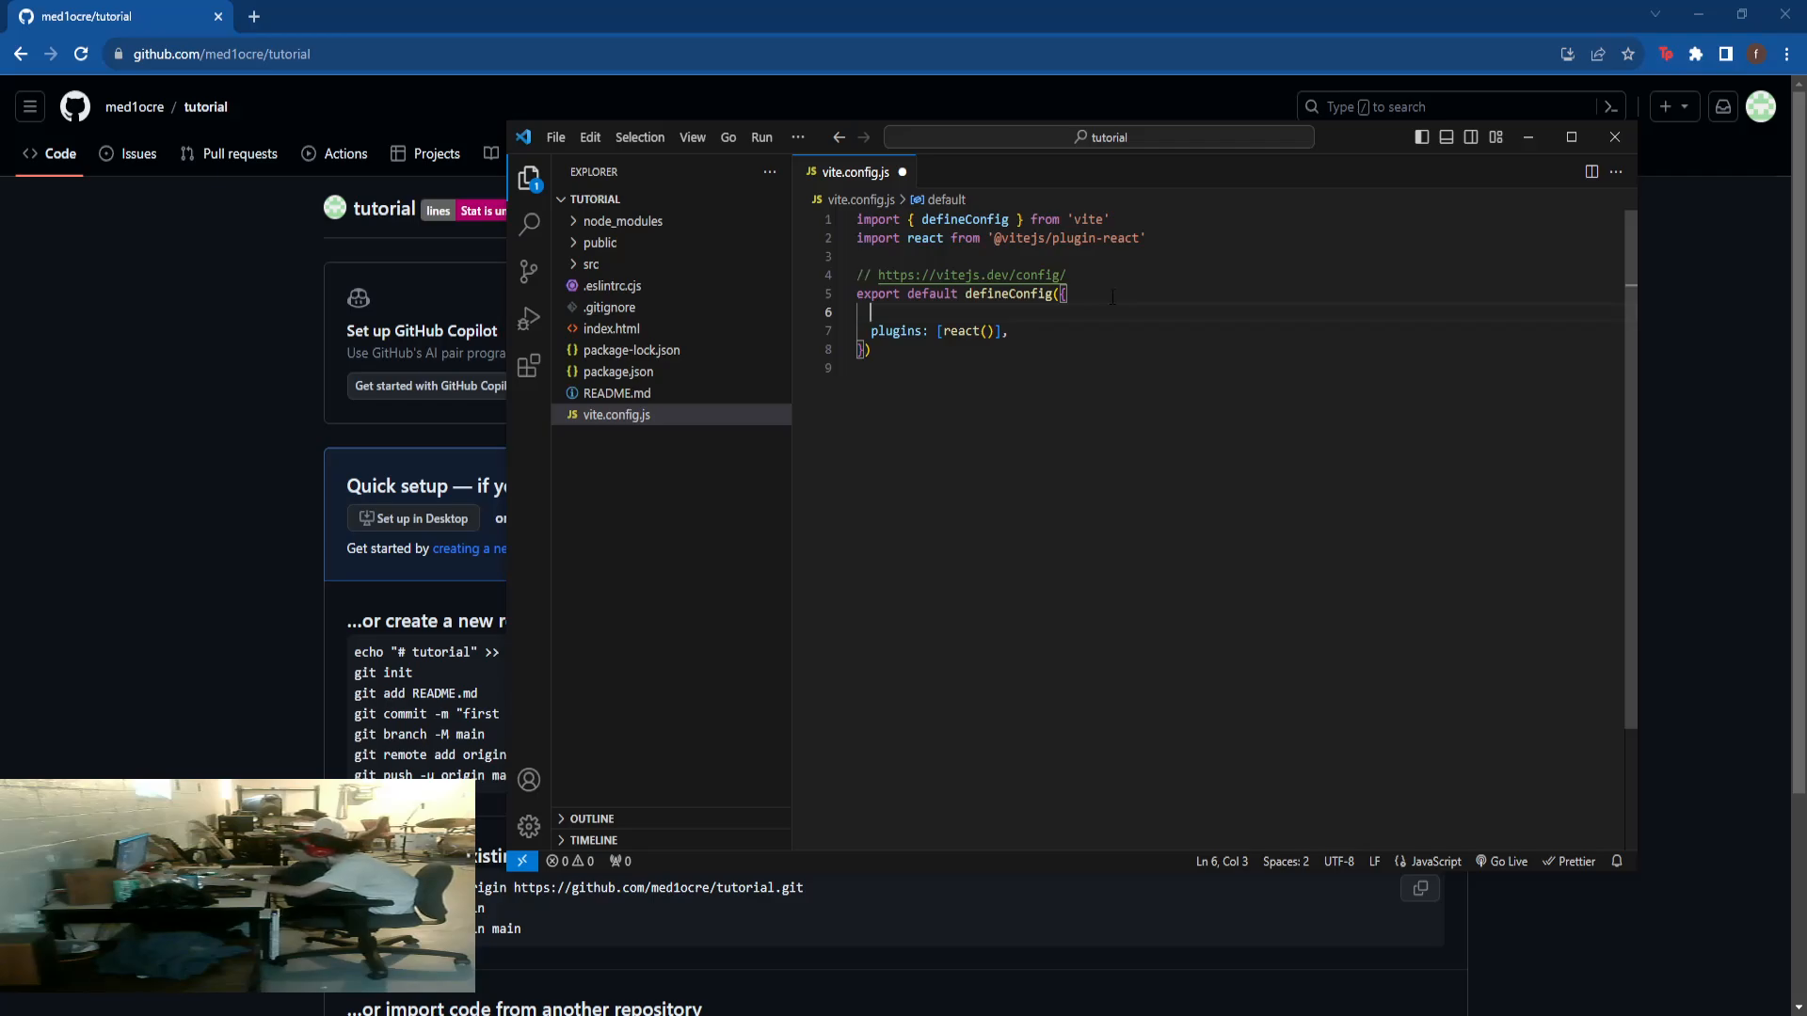
pyautogui.write('base:')
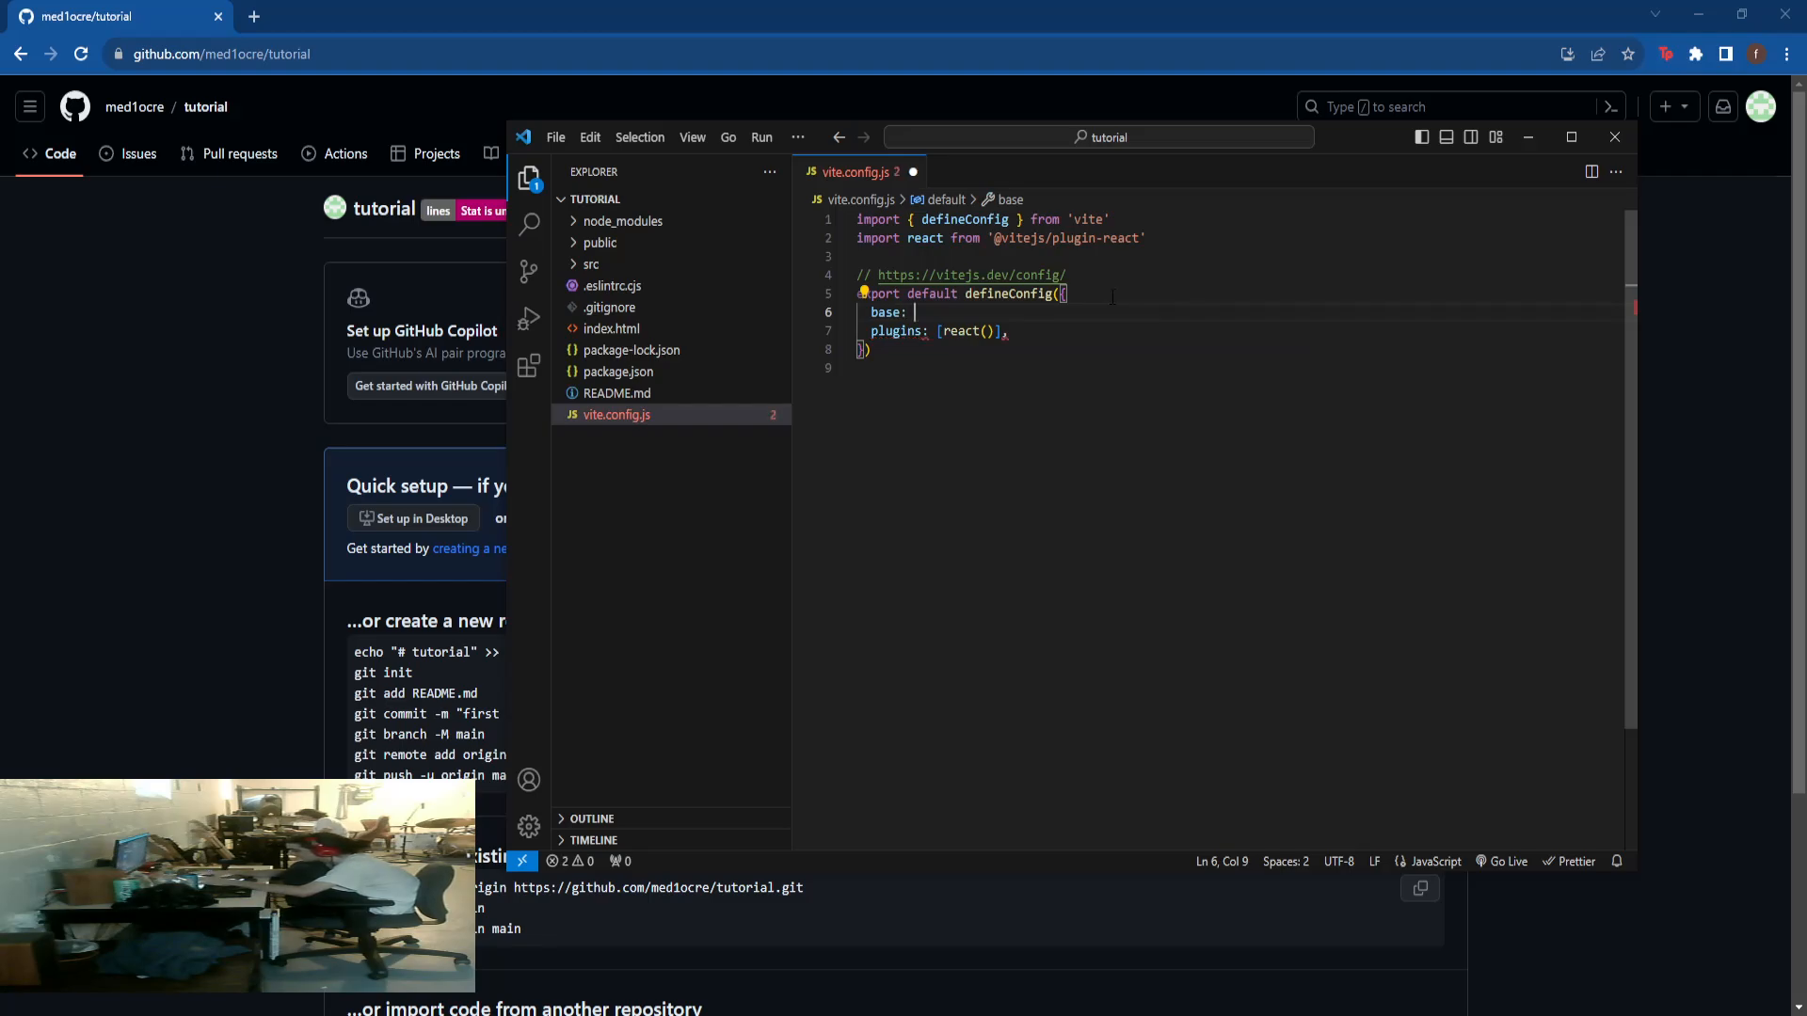
pyautogui.write('""')
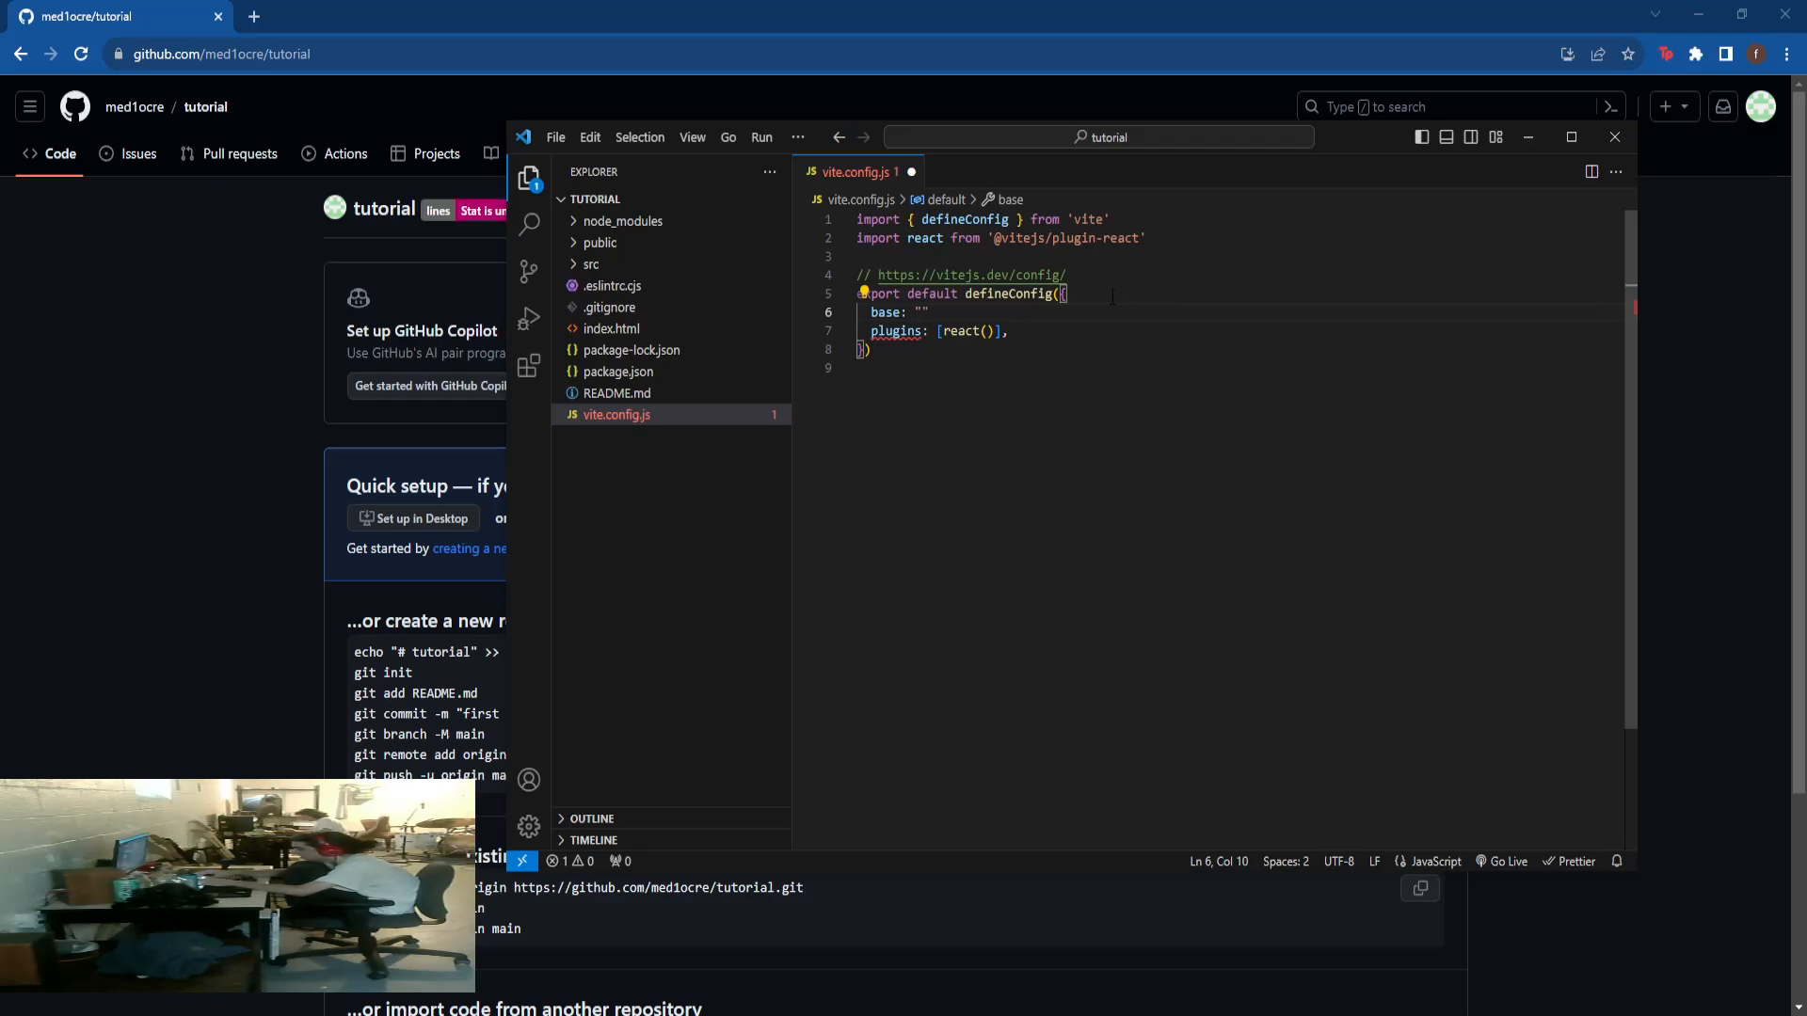
pyautogui.write('/tutorial')
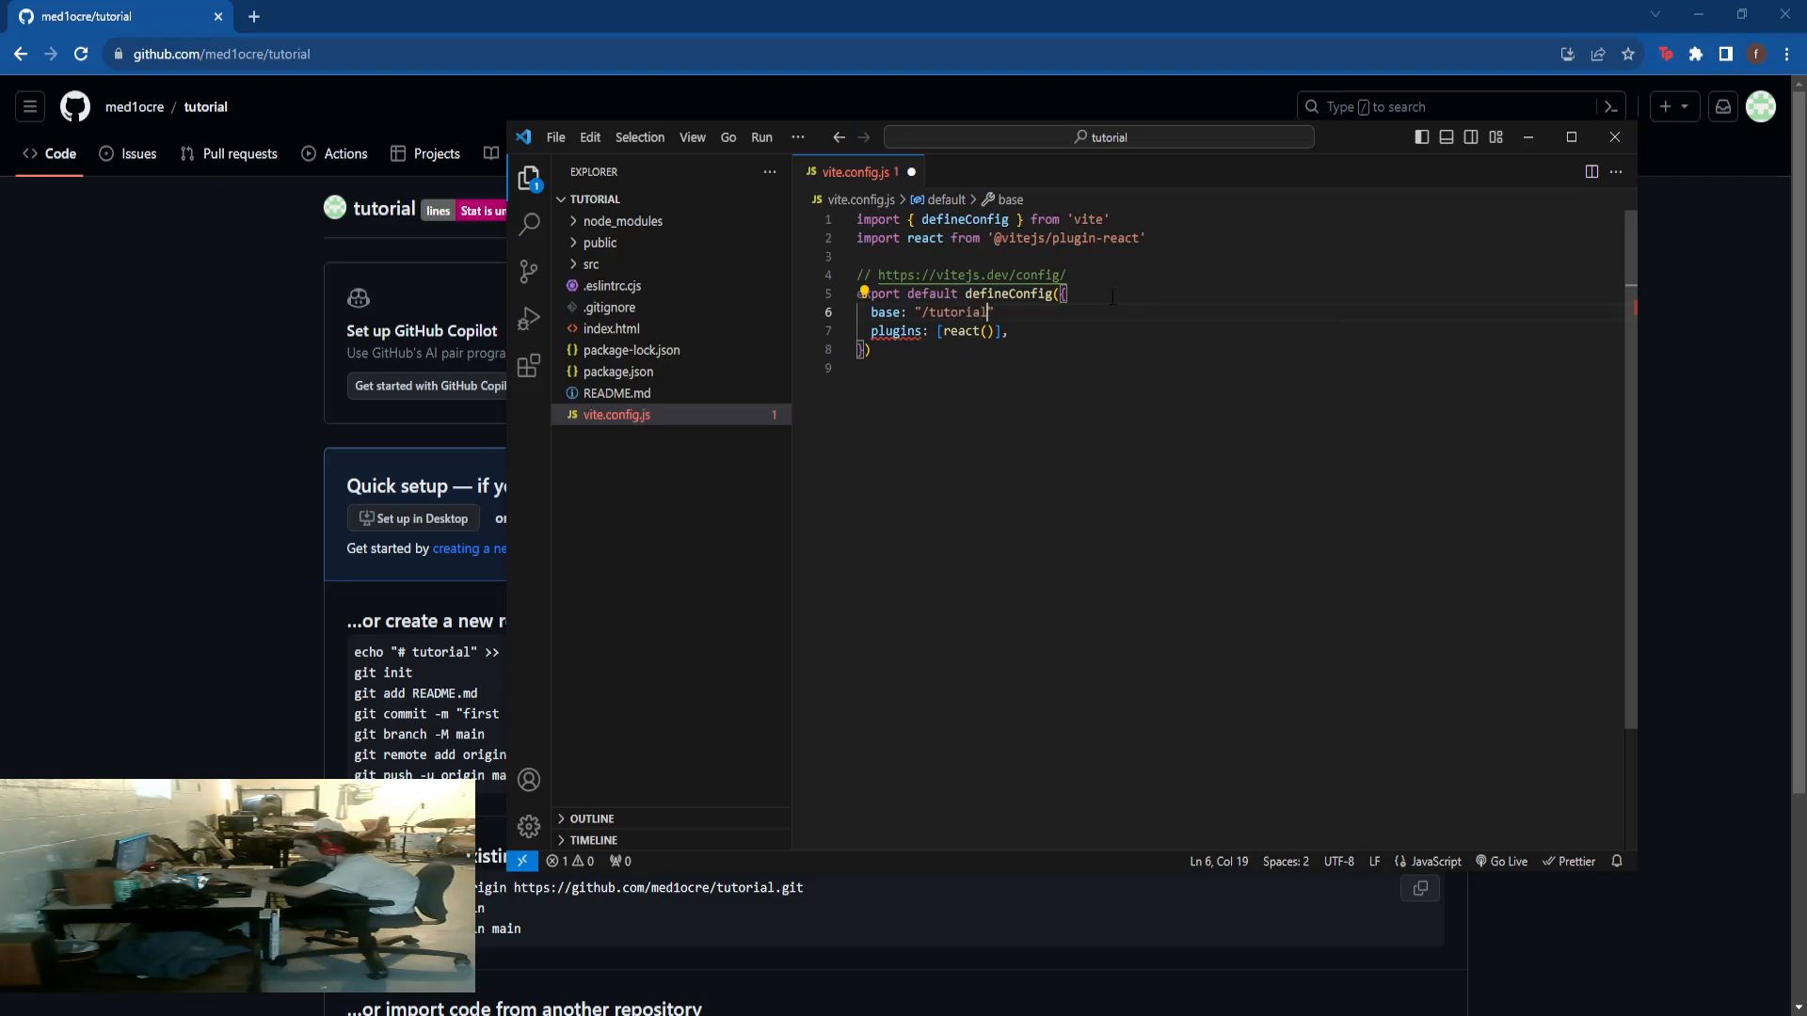
pyautogui.write('/')
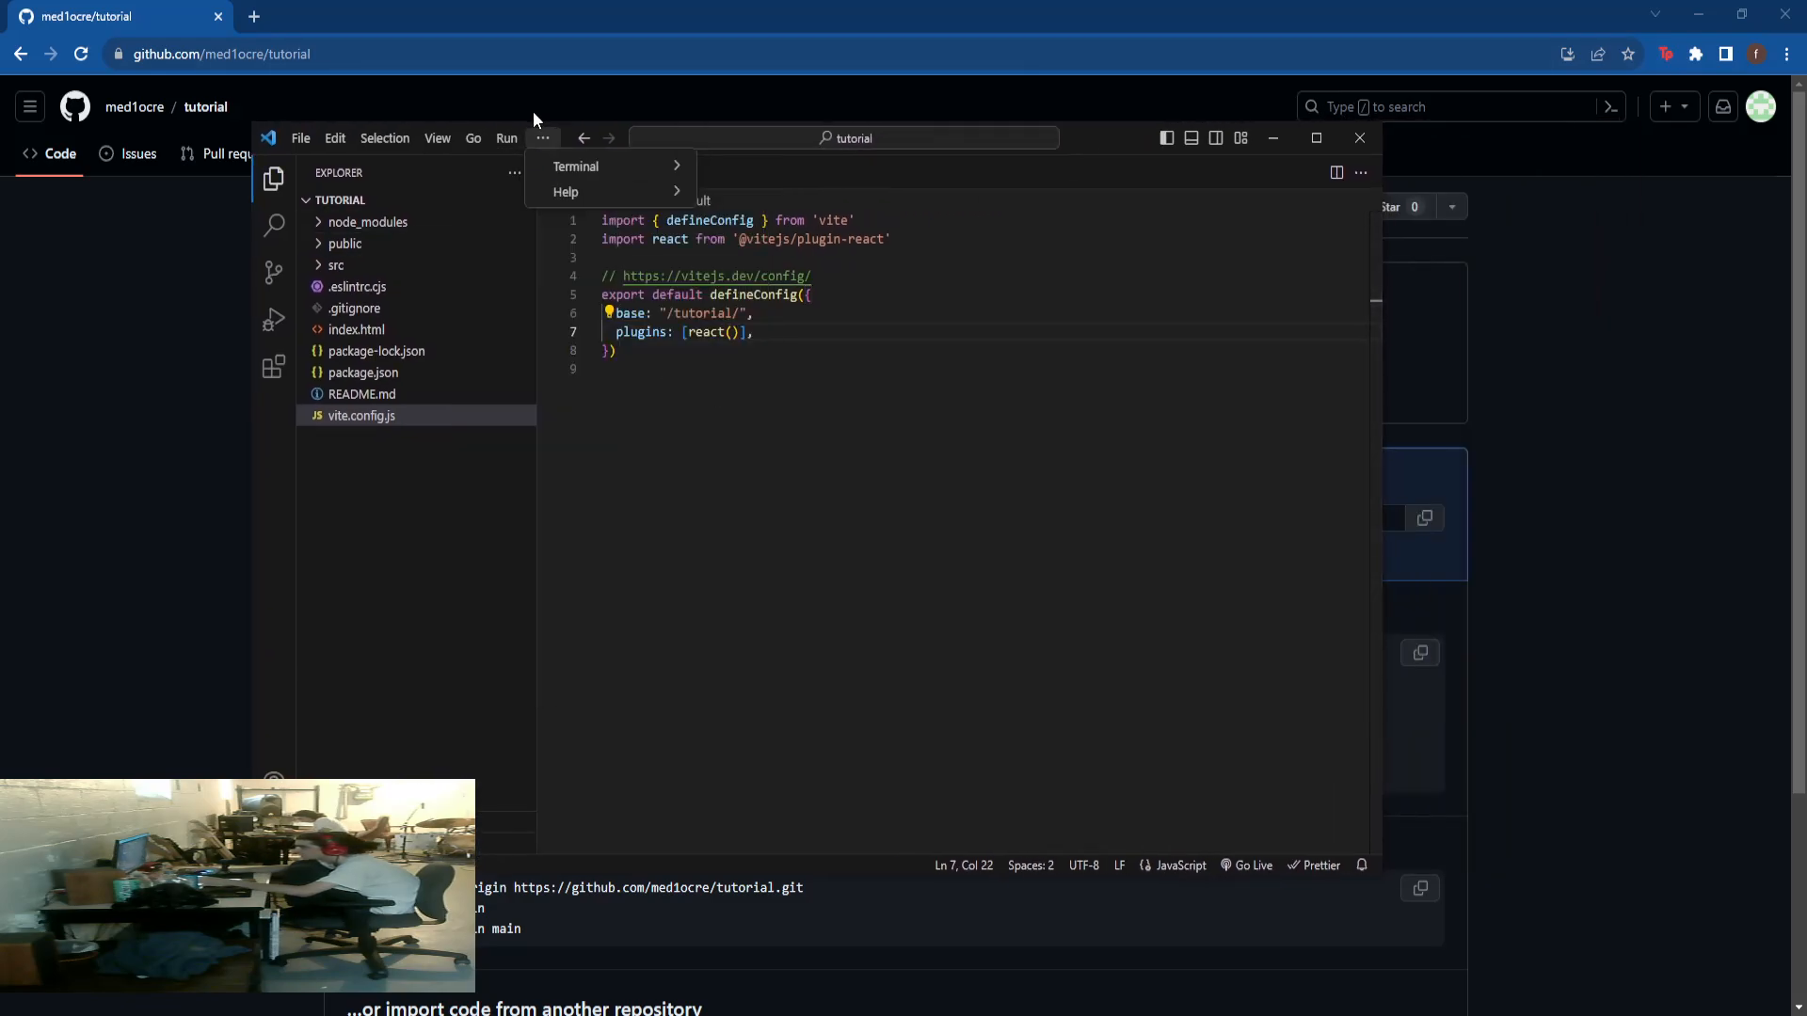
pyautogui.moveTo(559, 151)
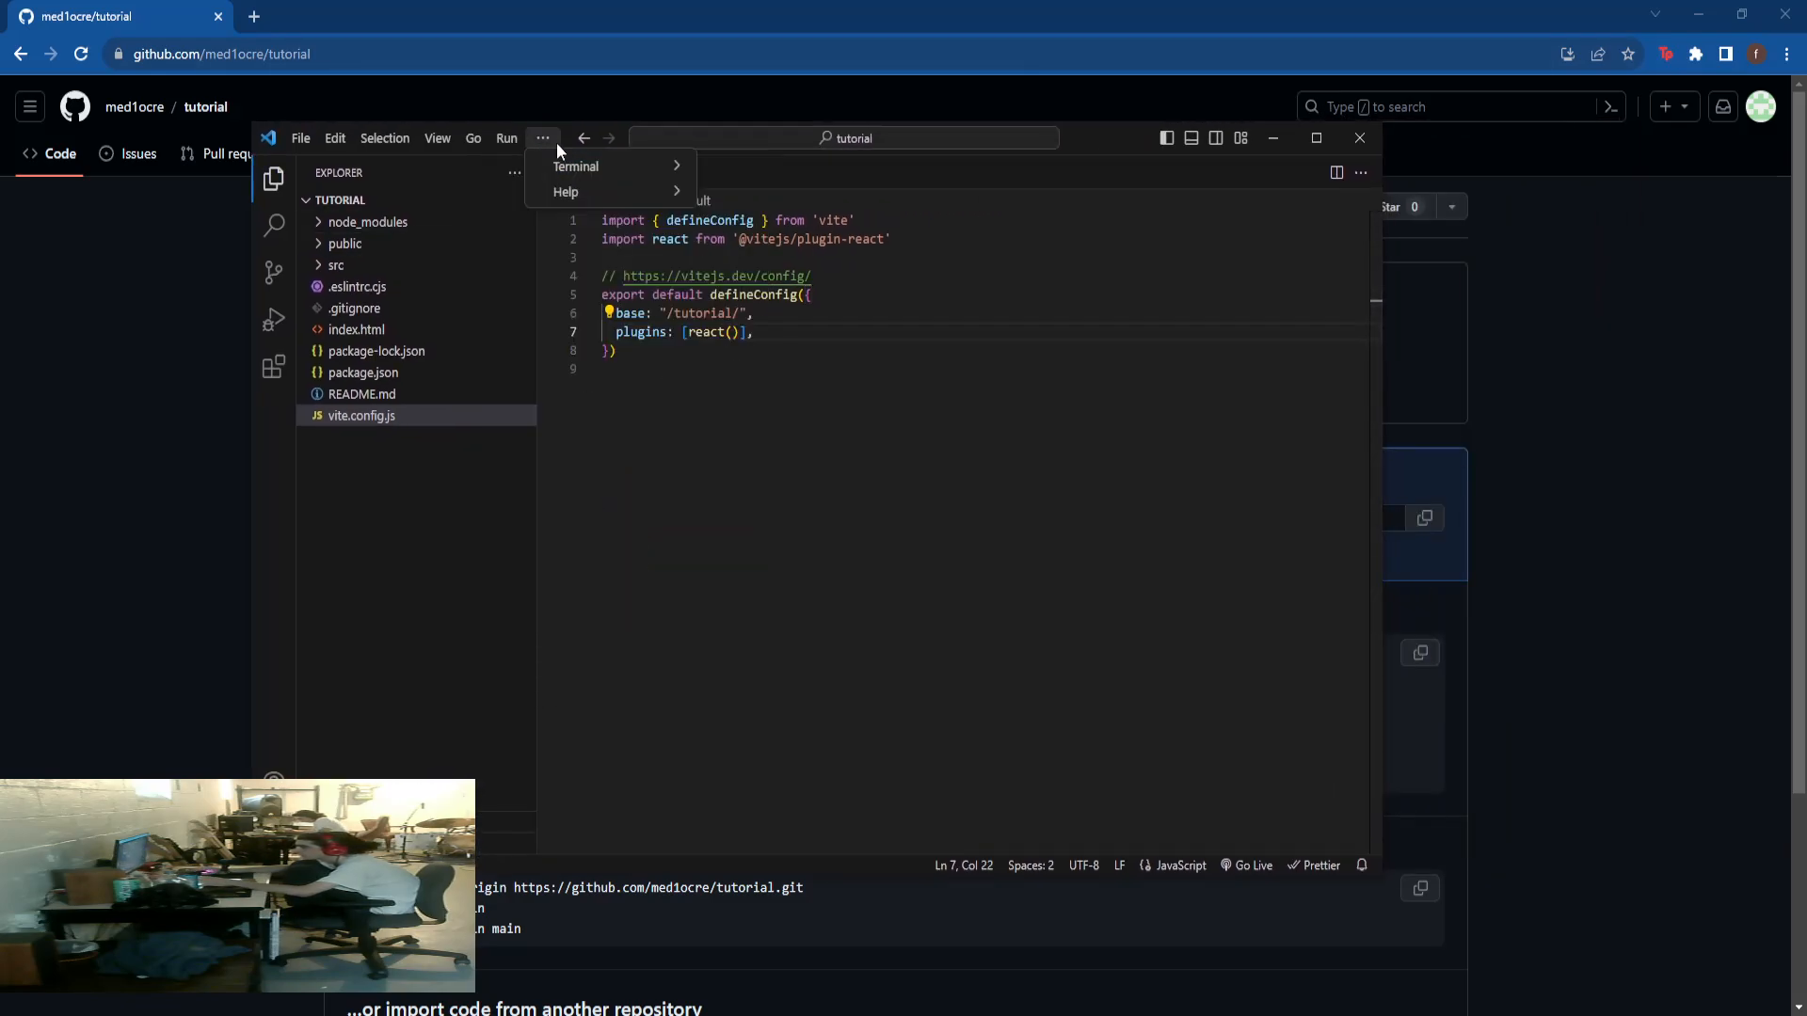
# Open a new project terminal and run git init
pyautogui.click(576, 166)
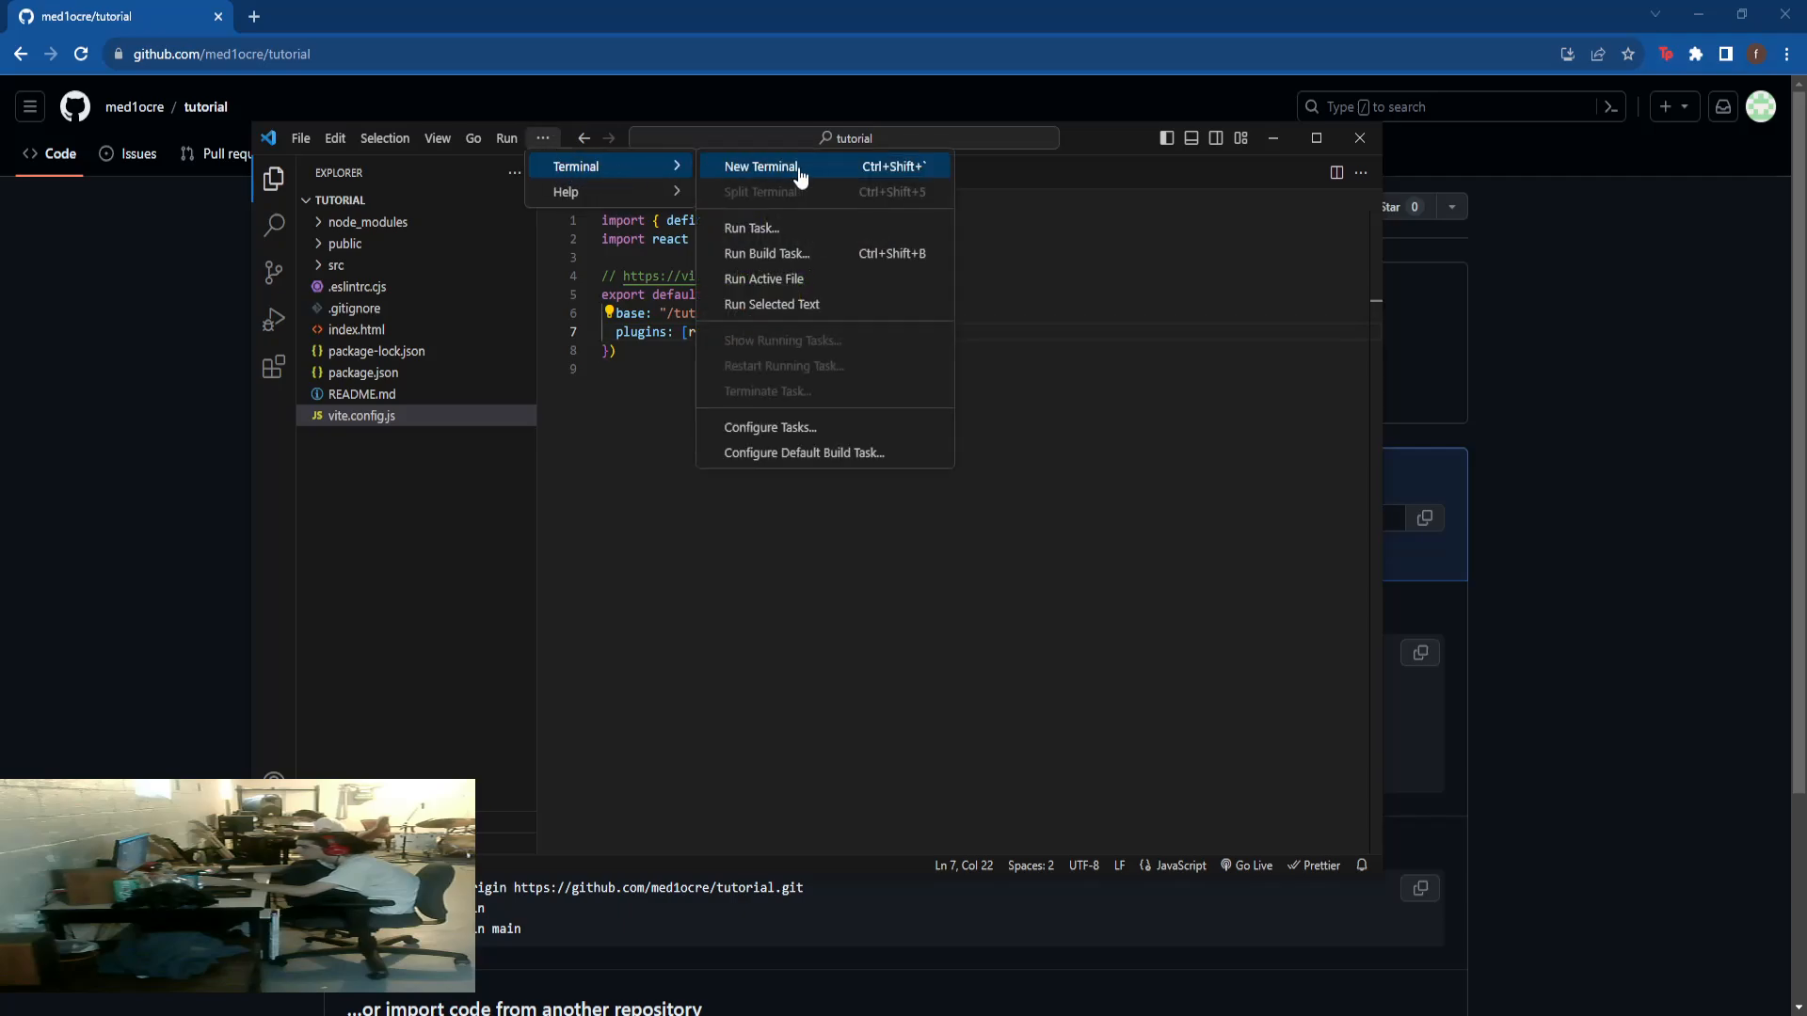
pyautogui.click(760, 165)
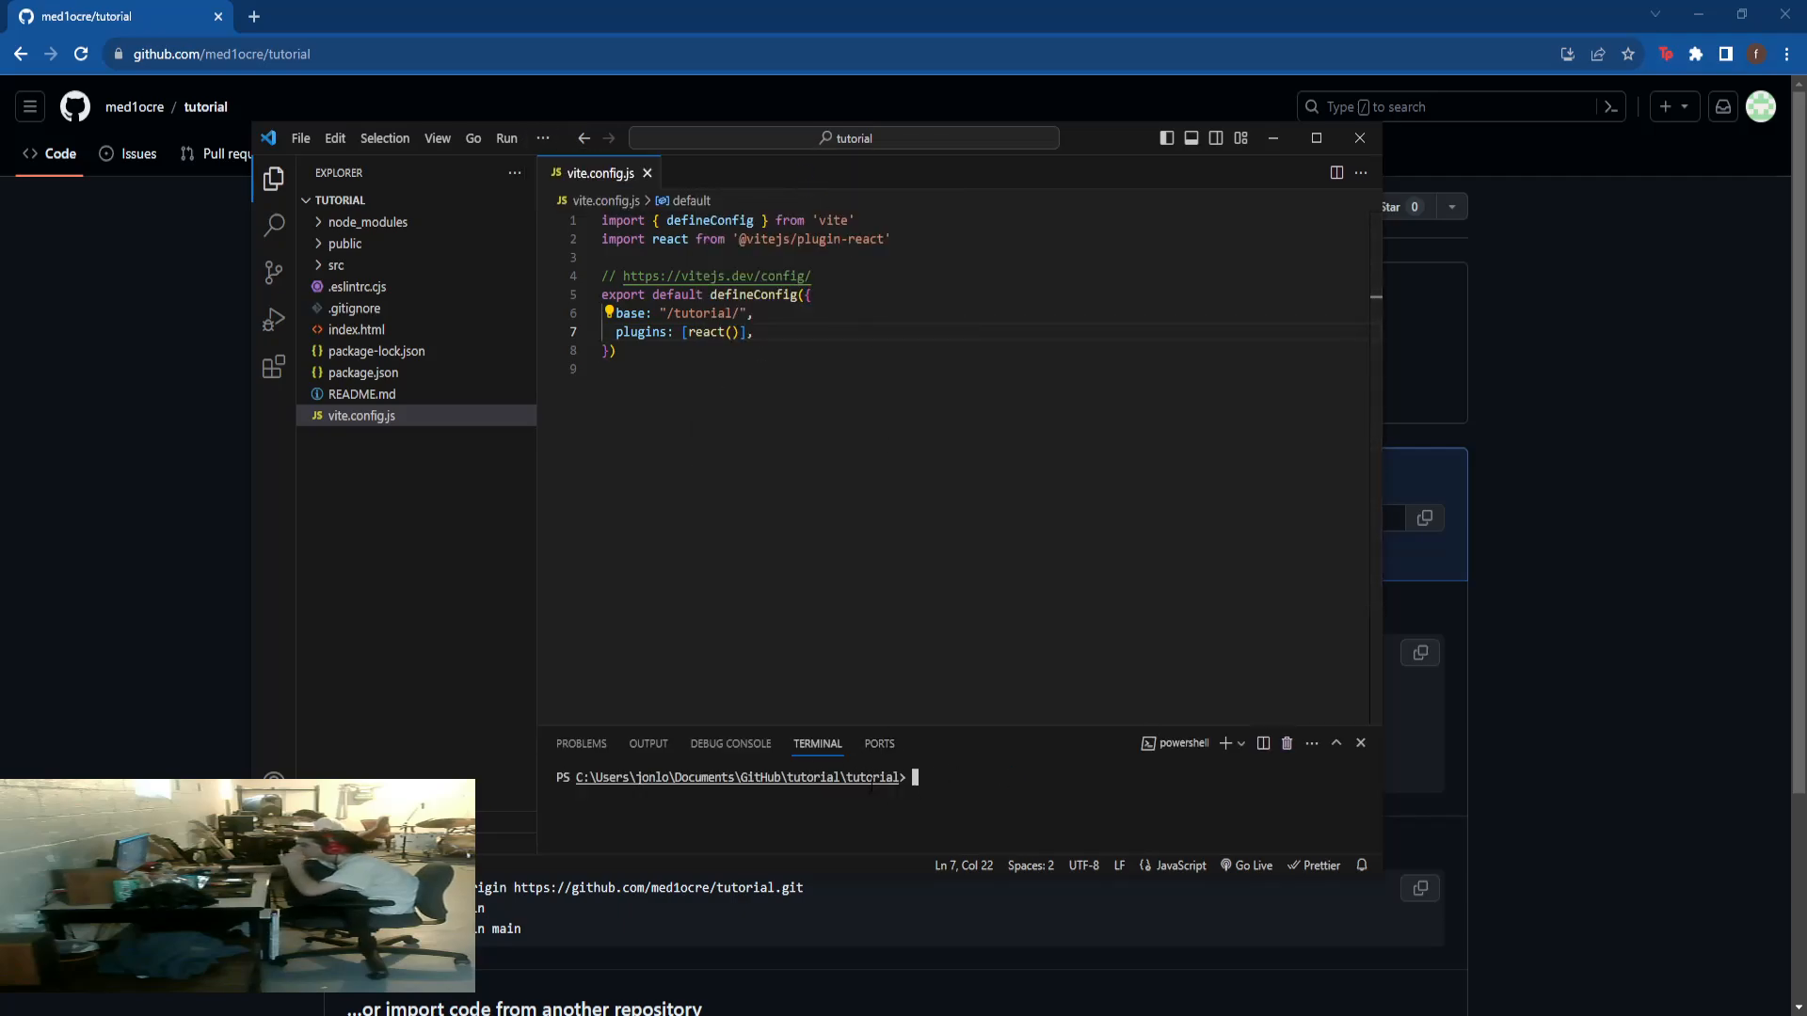
pyautogui.moveTo(997, 768)
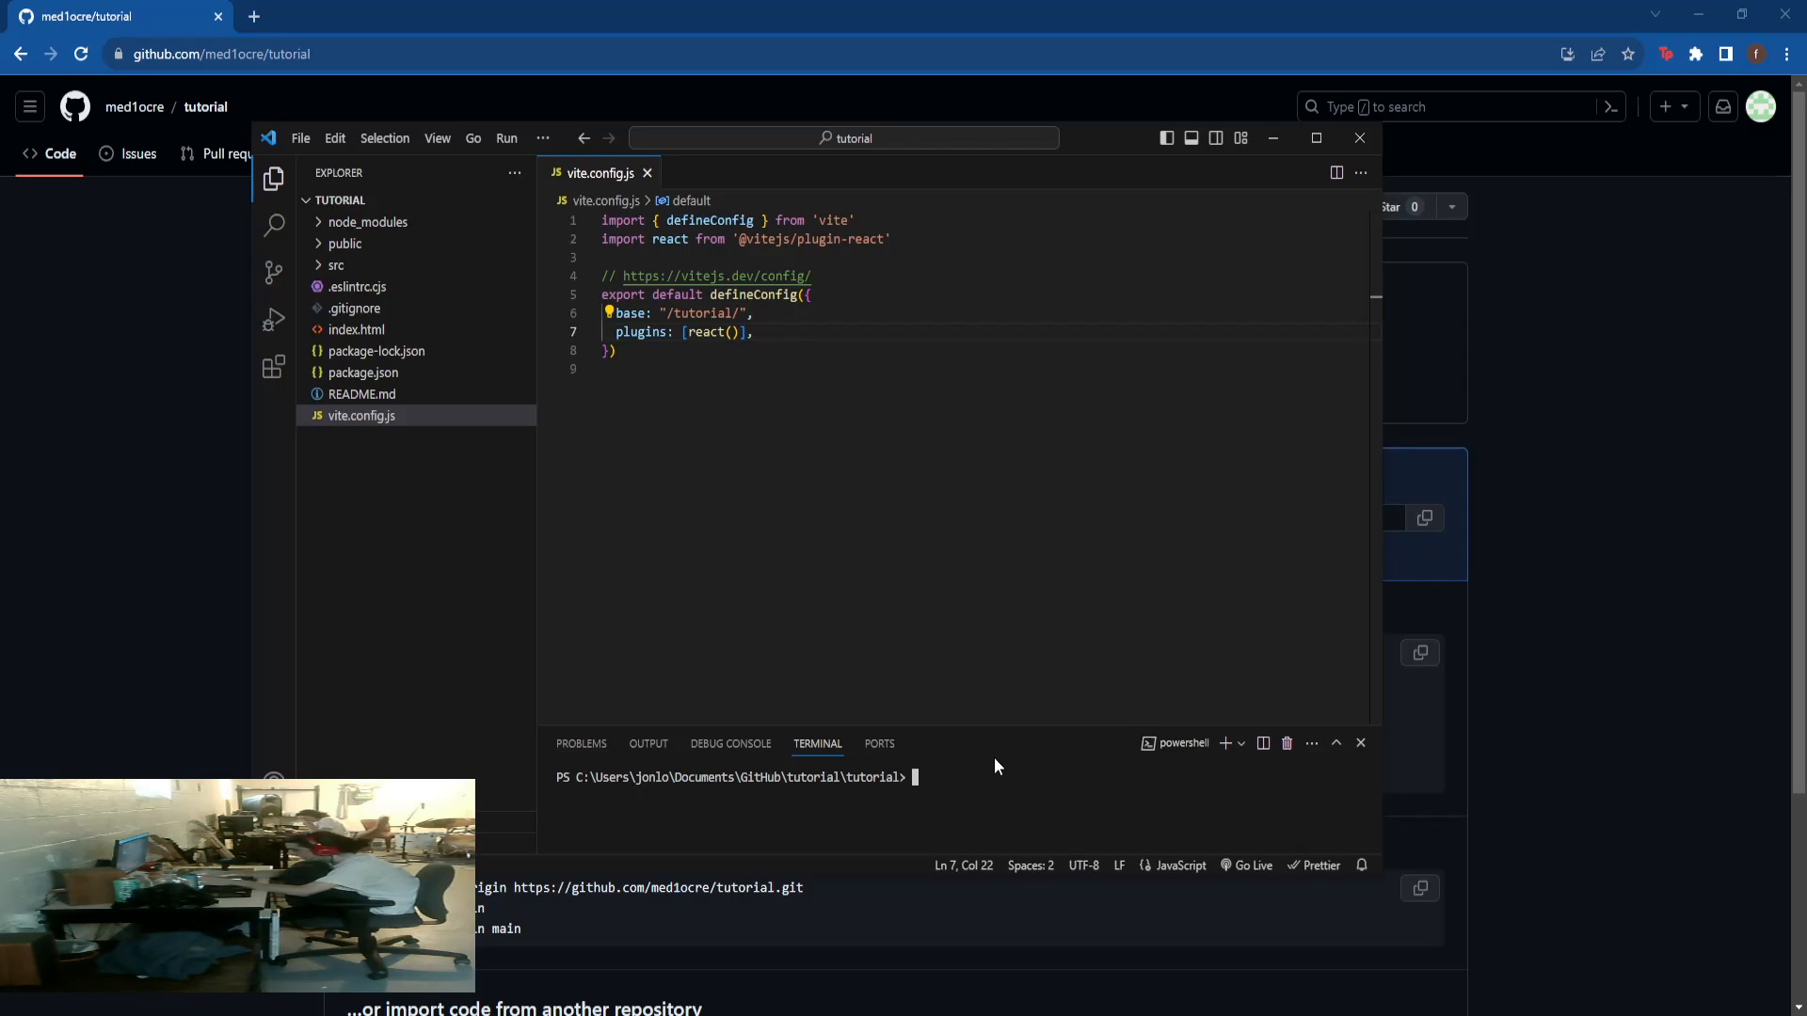
pyautogui.write('git init')
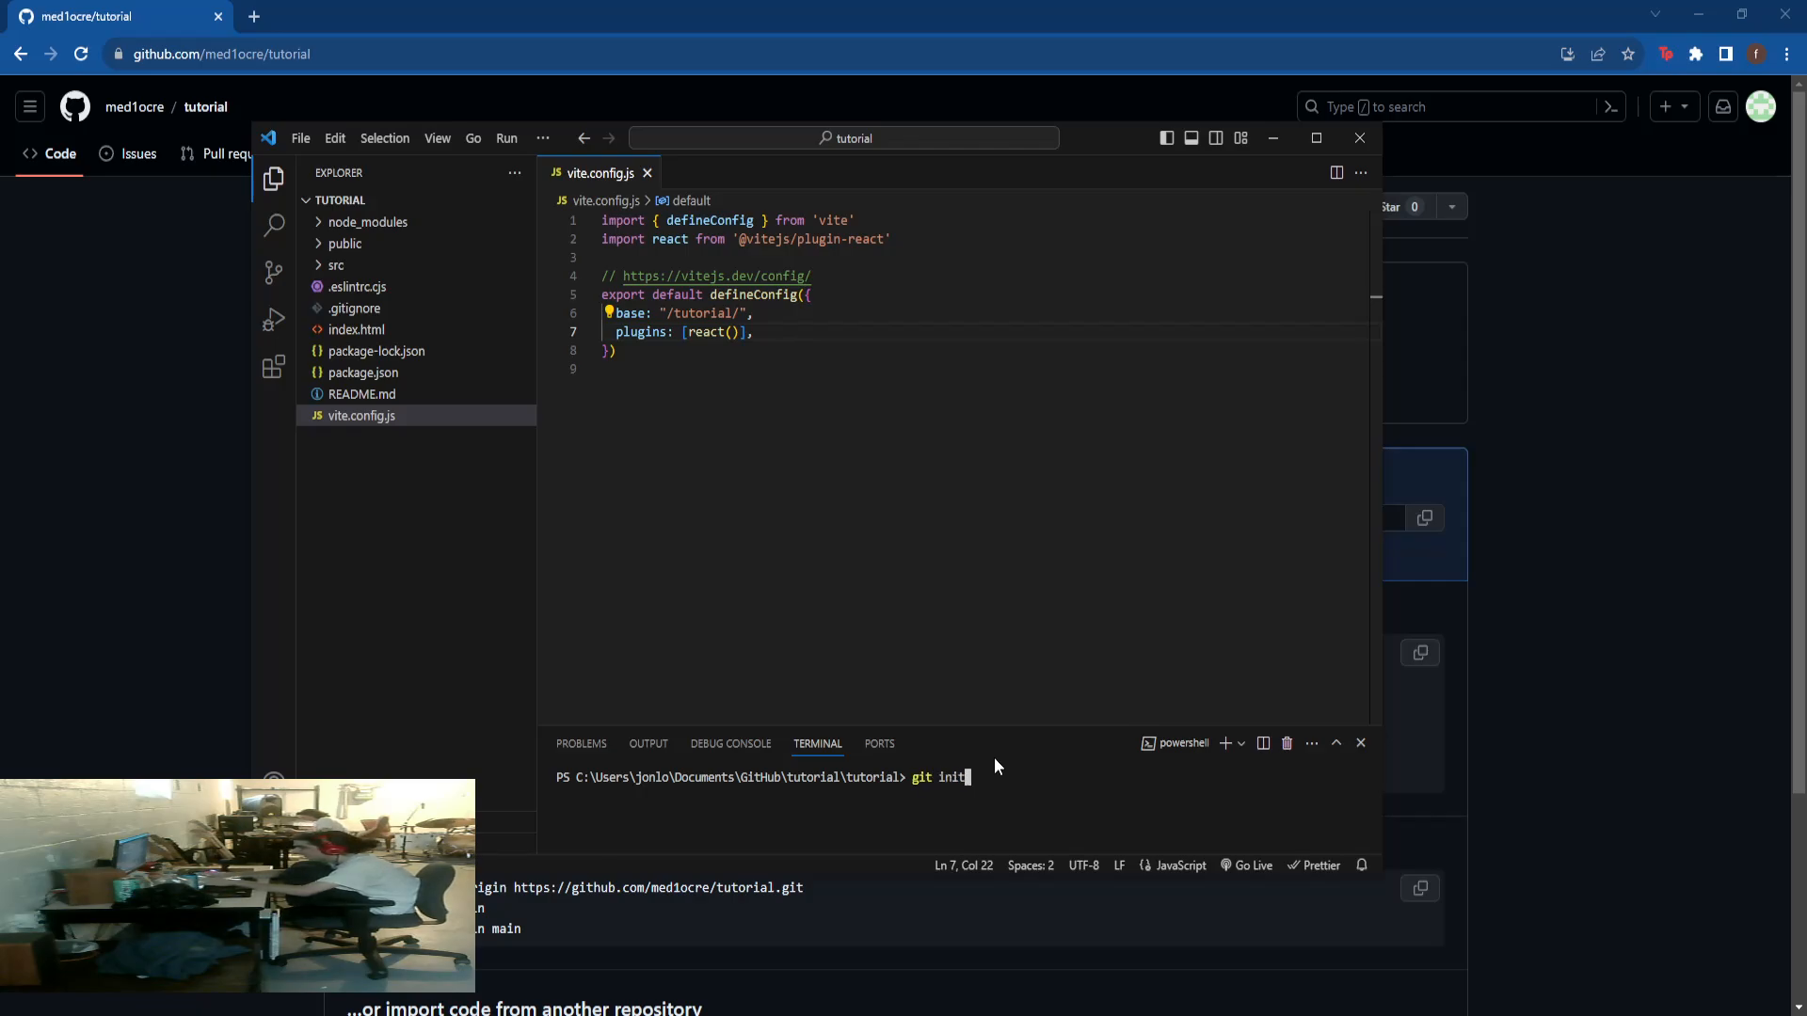
pyautogui.press('Enter')
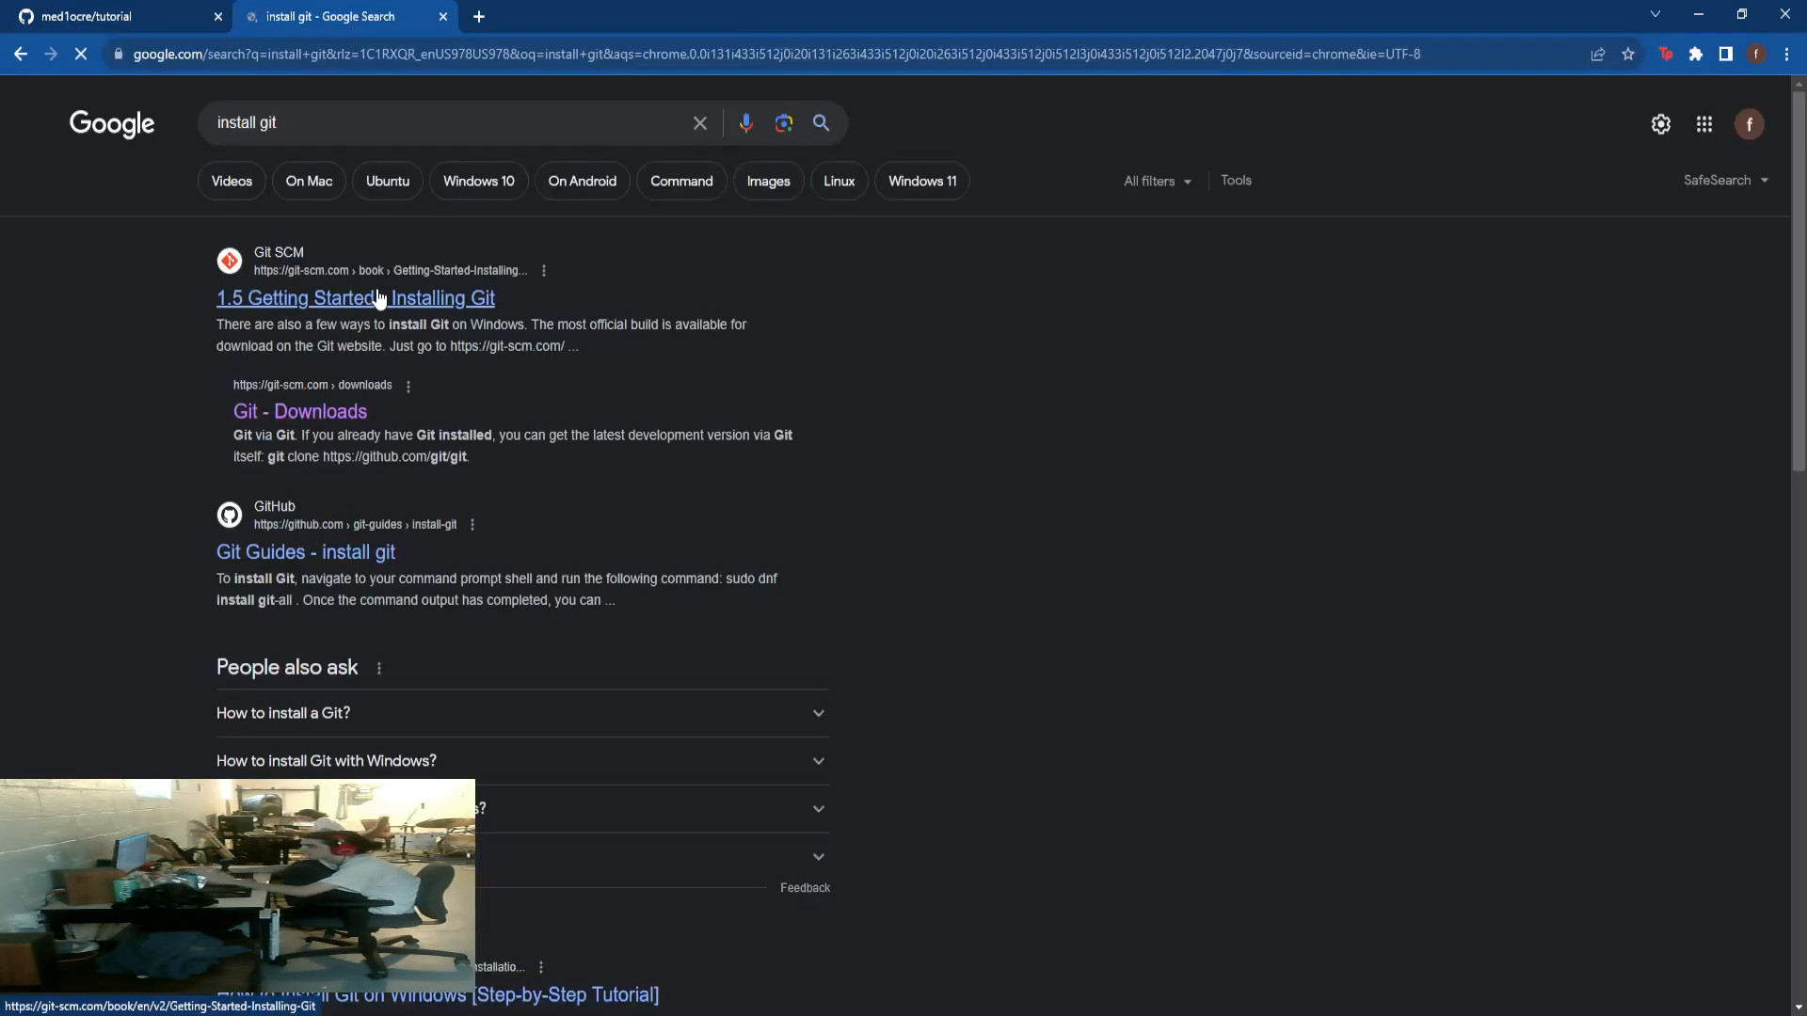
# Open the git-scm.com "Getting Started - Installing Git" result from the Google search
pyautogui.click(354, 297)
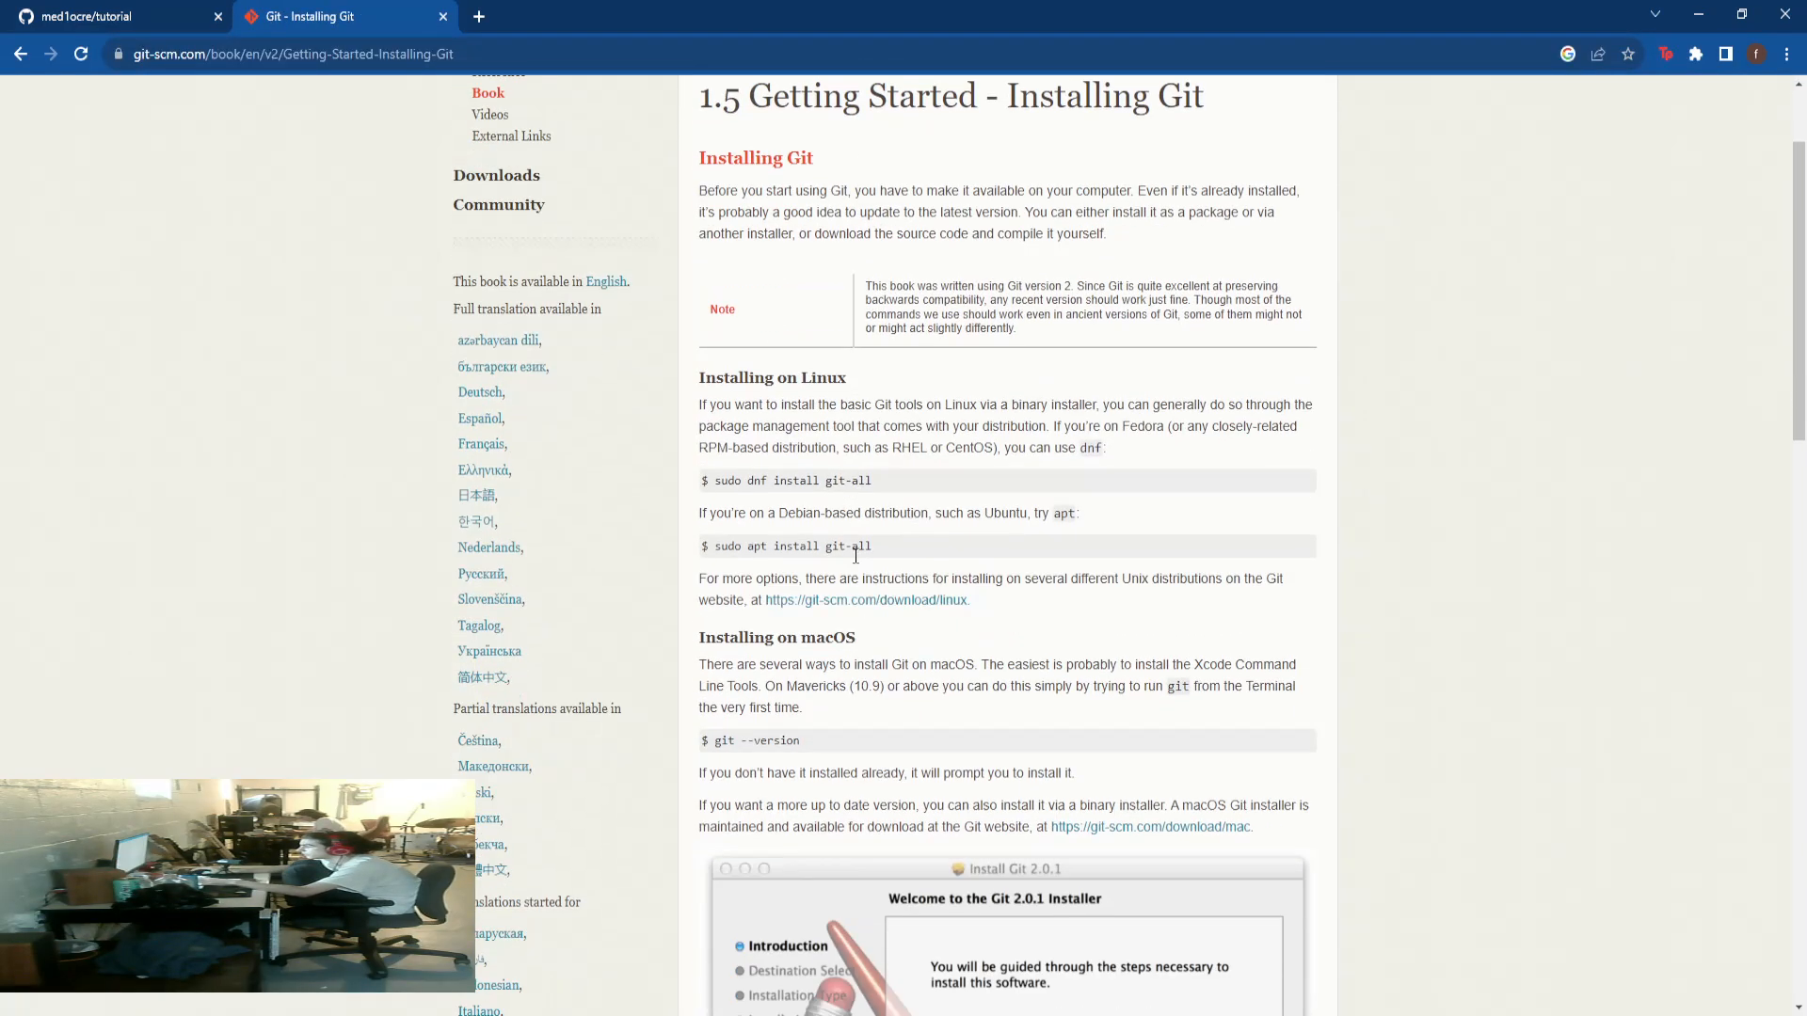
pyautogui.click(113, 17)
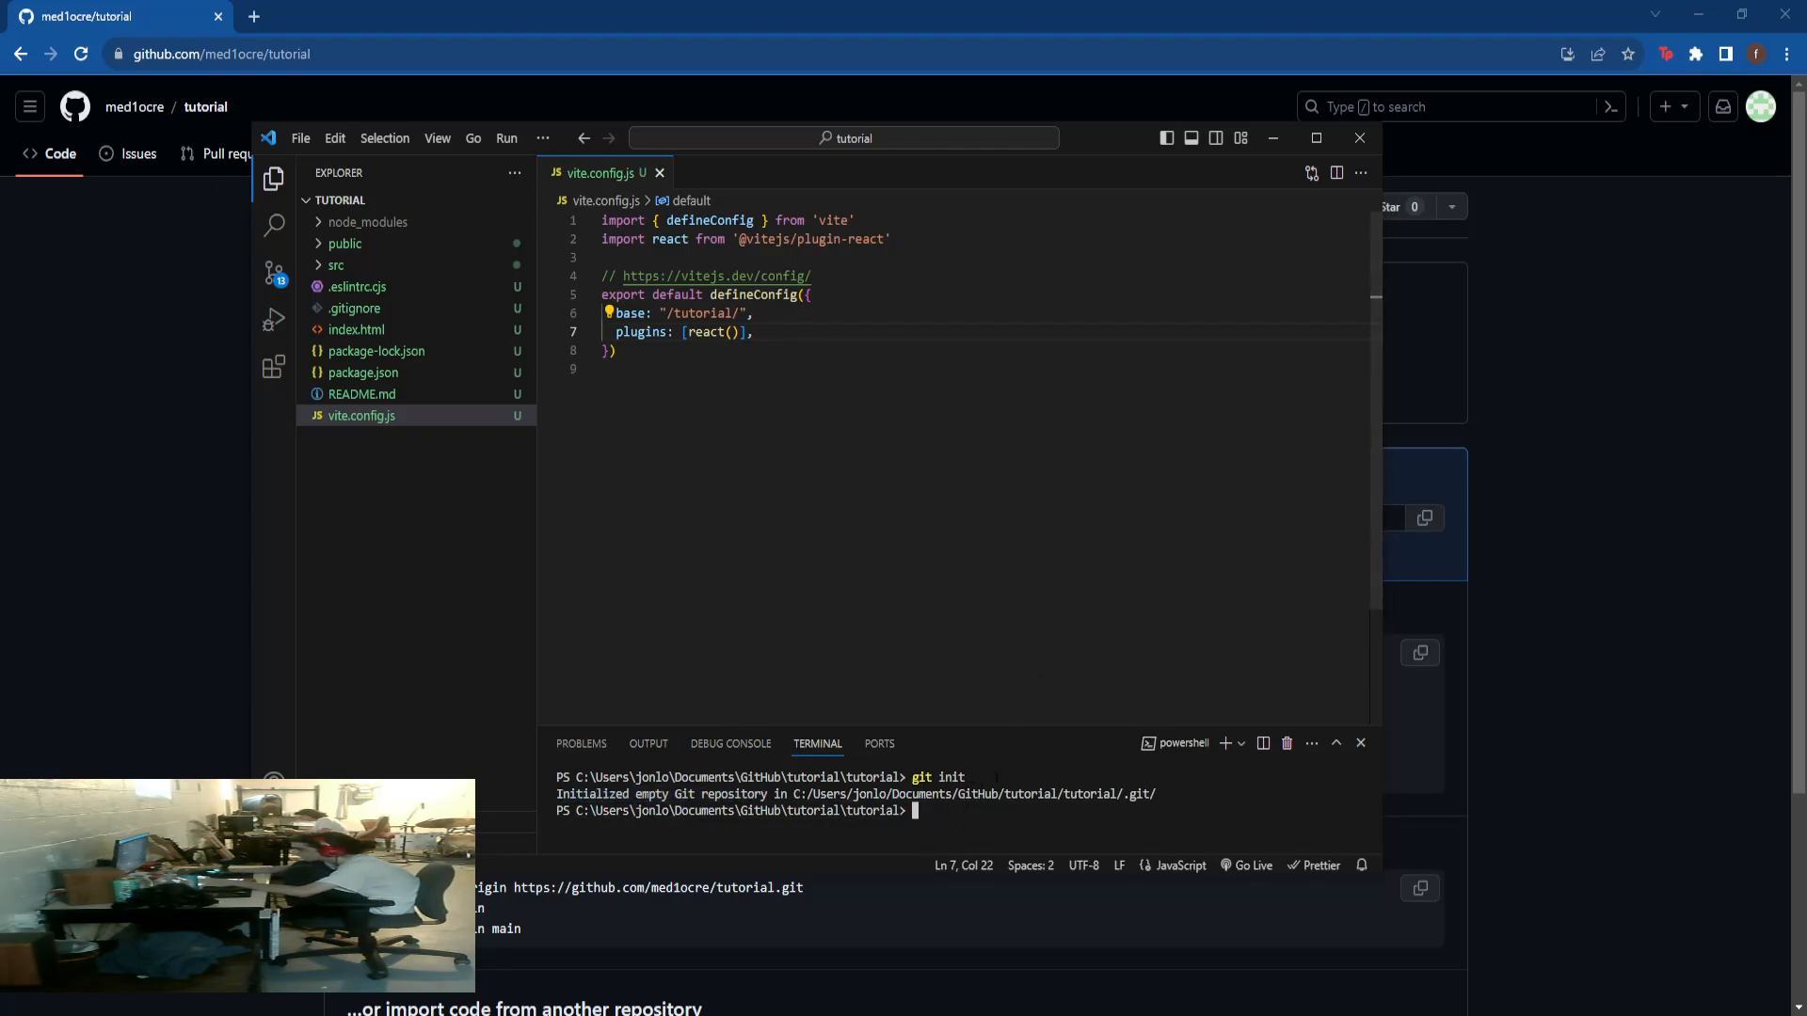
# Stage all project files and commit them with the message "Initial commit"
pyautogui.write('git add .')
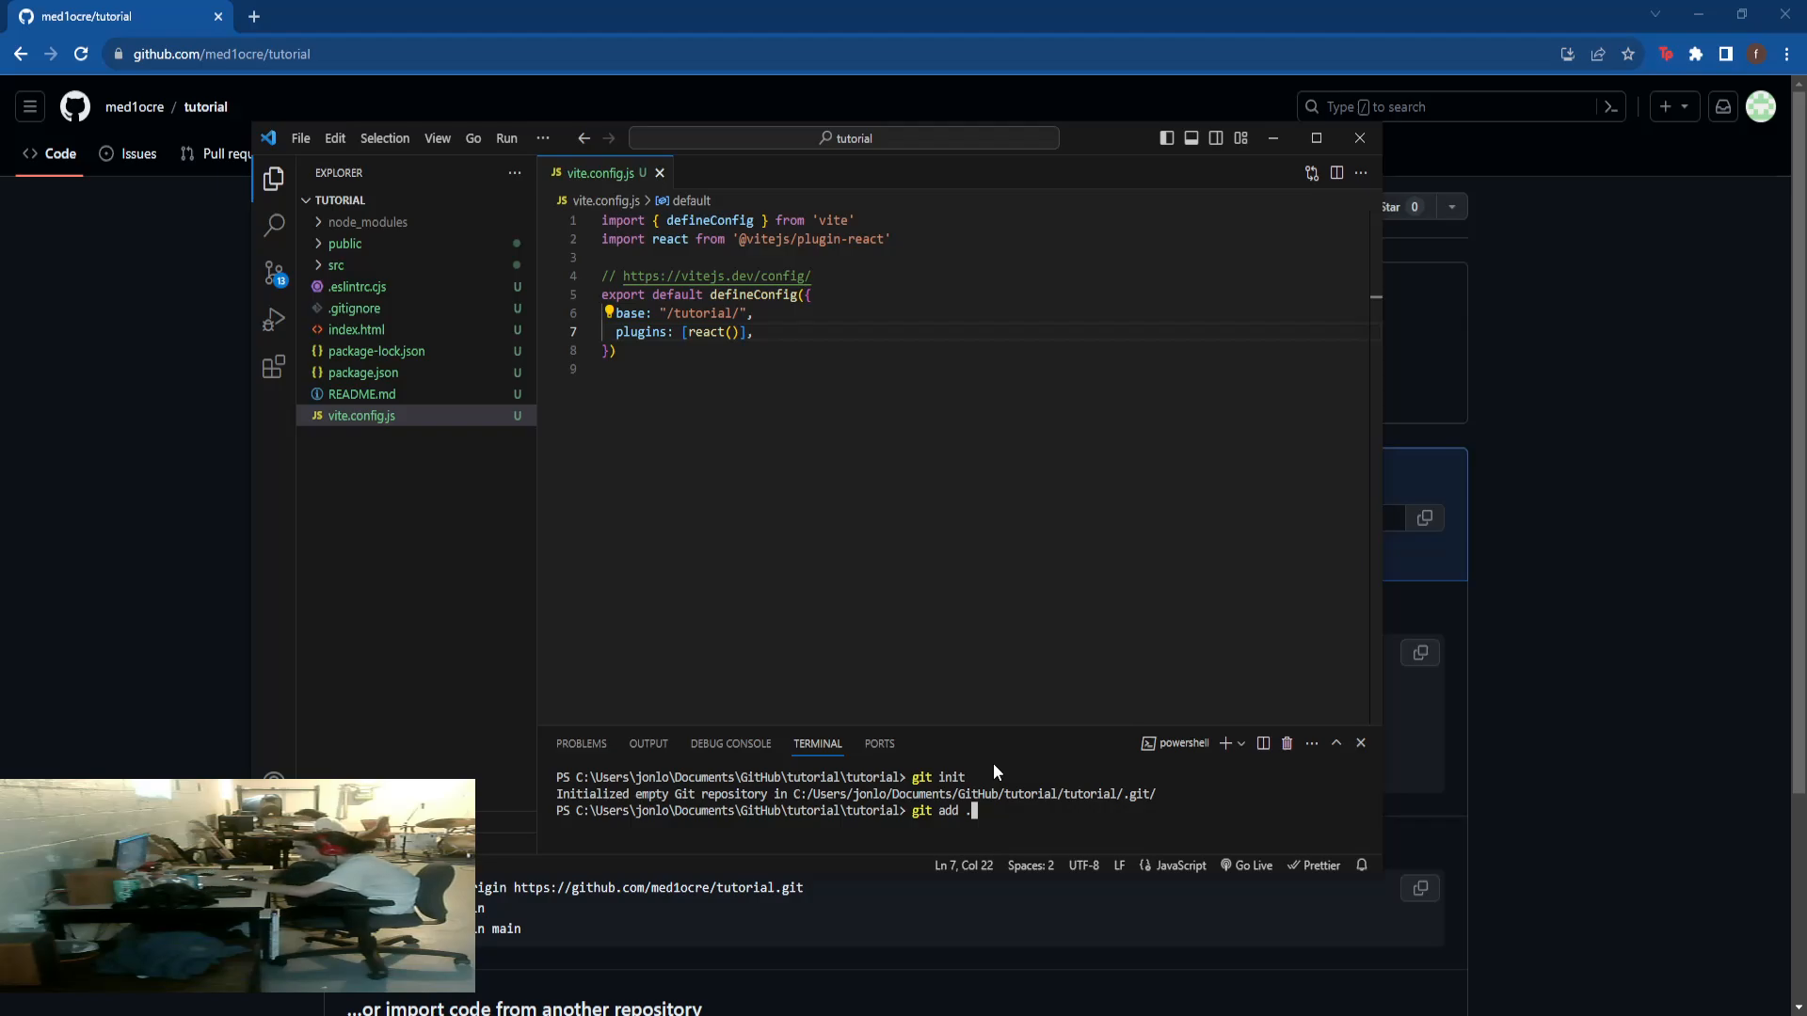
pyautogui.press('Enter')
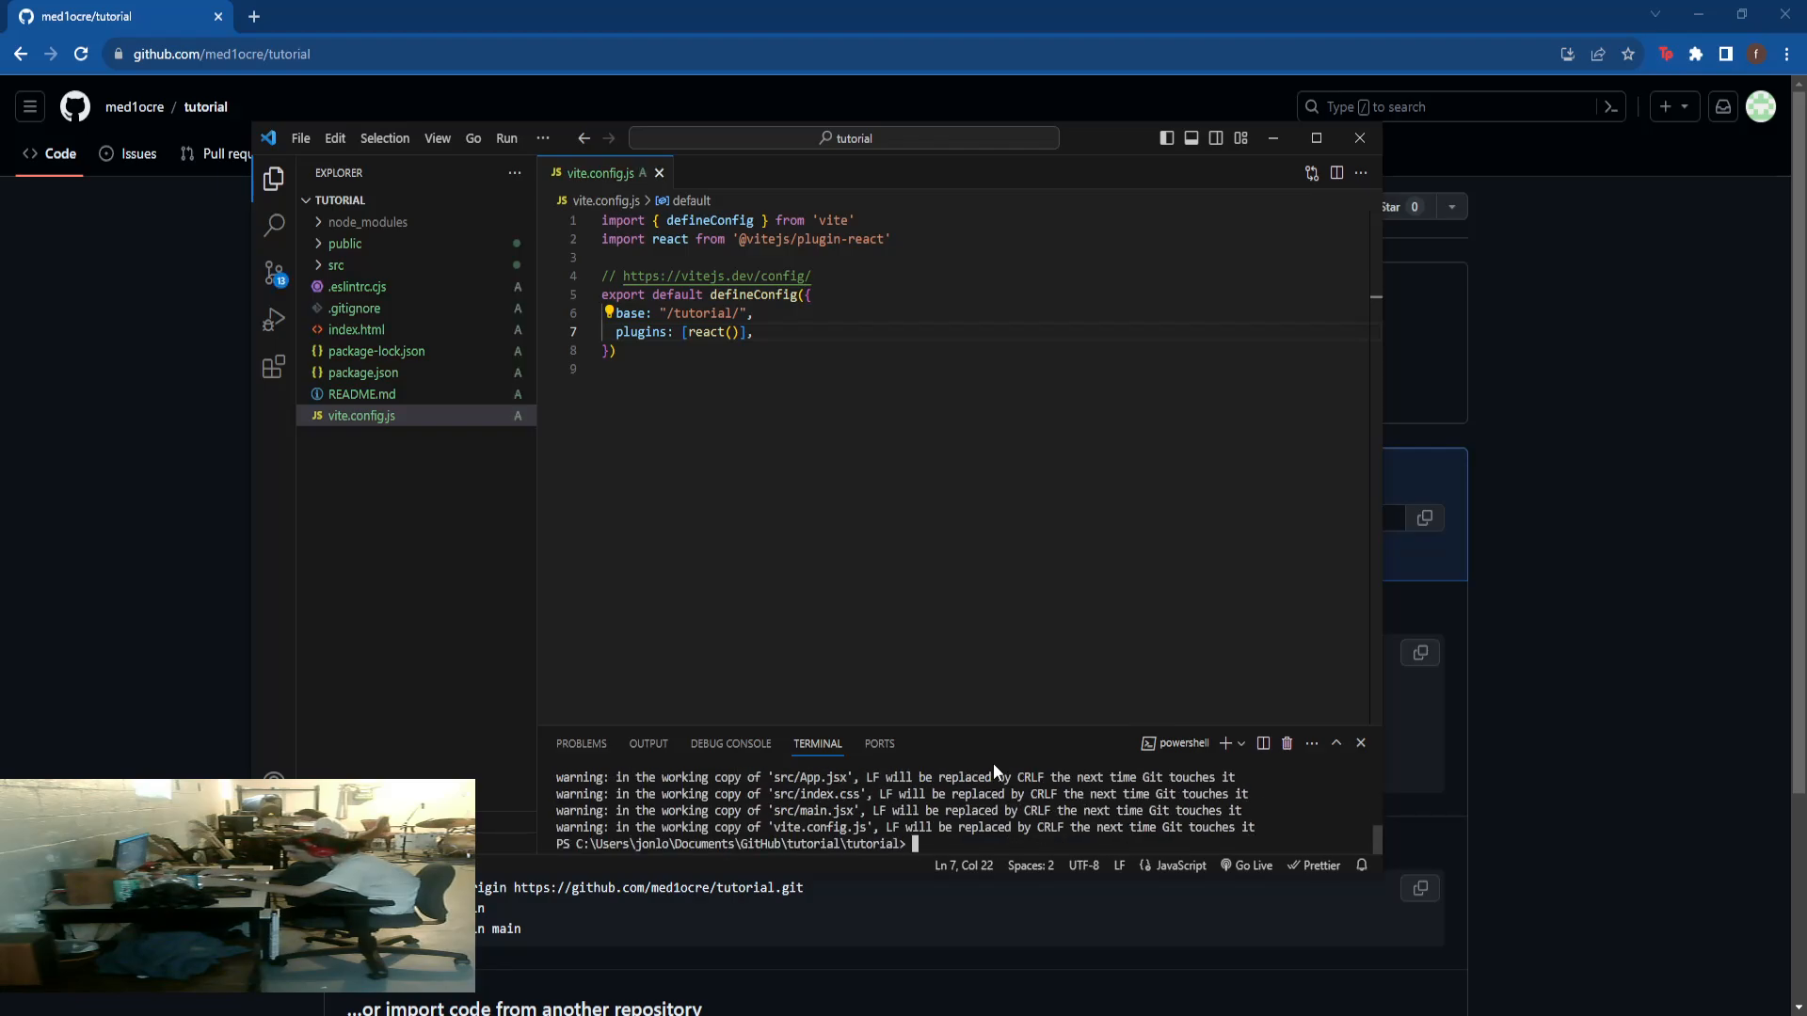
pyautogui.write('git')
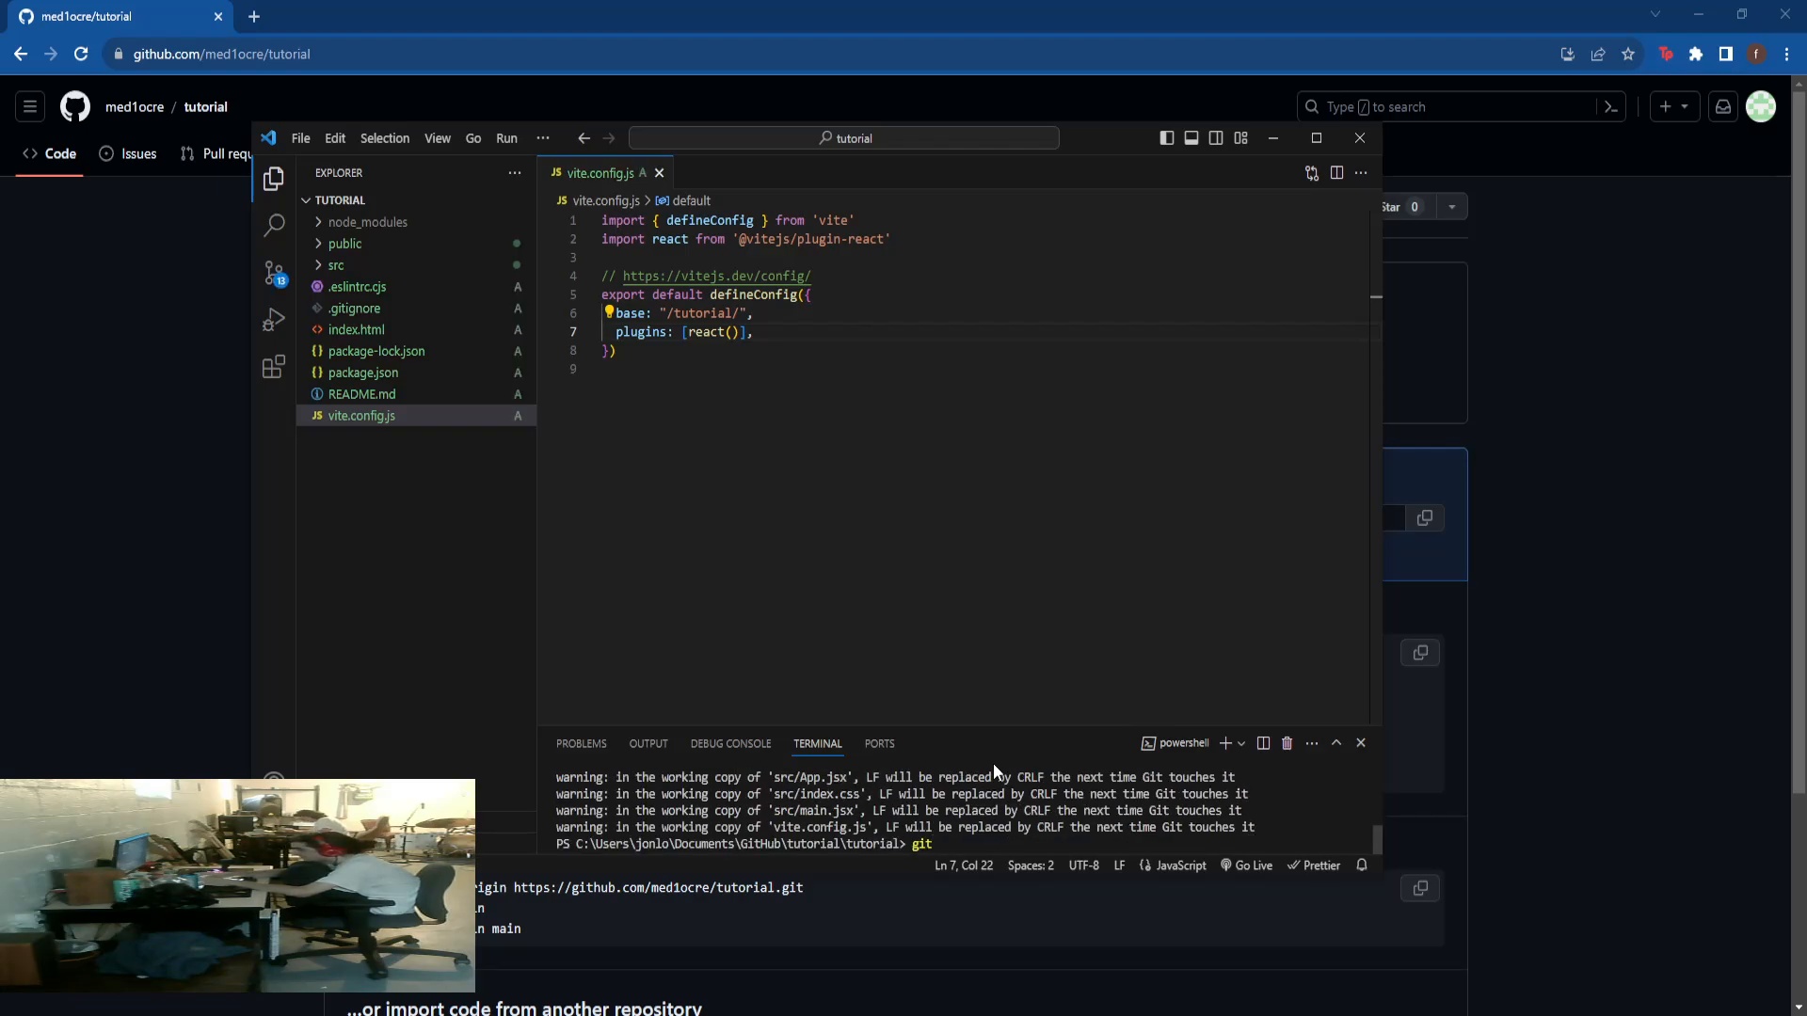
pyautogui.write('commit')
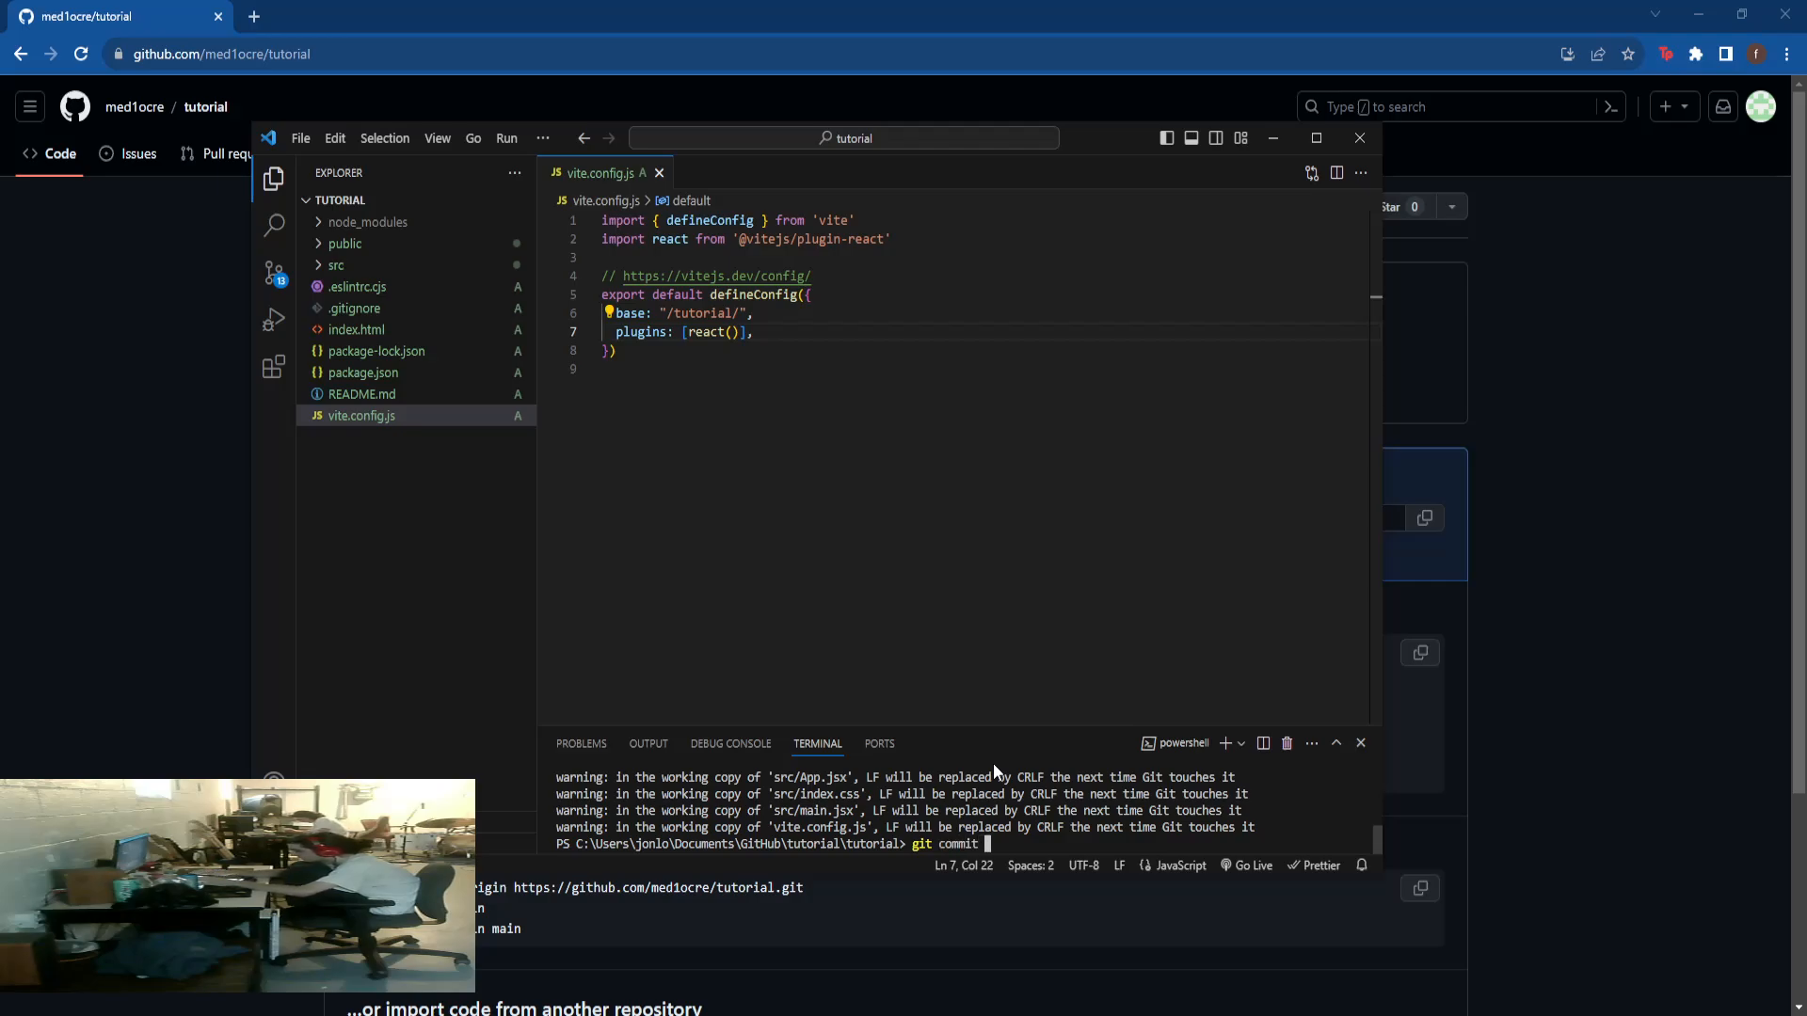
pyautogui.write('-m "')
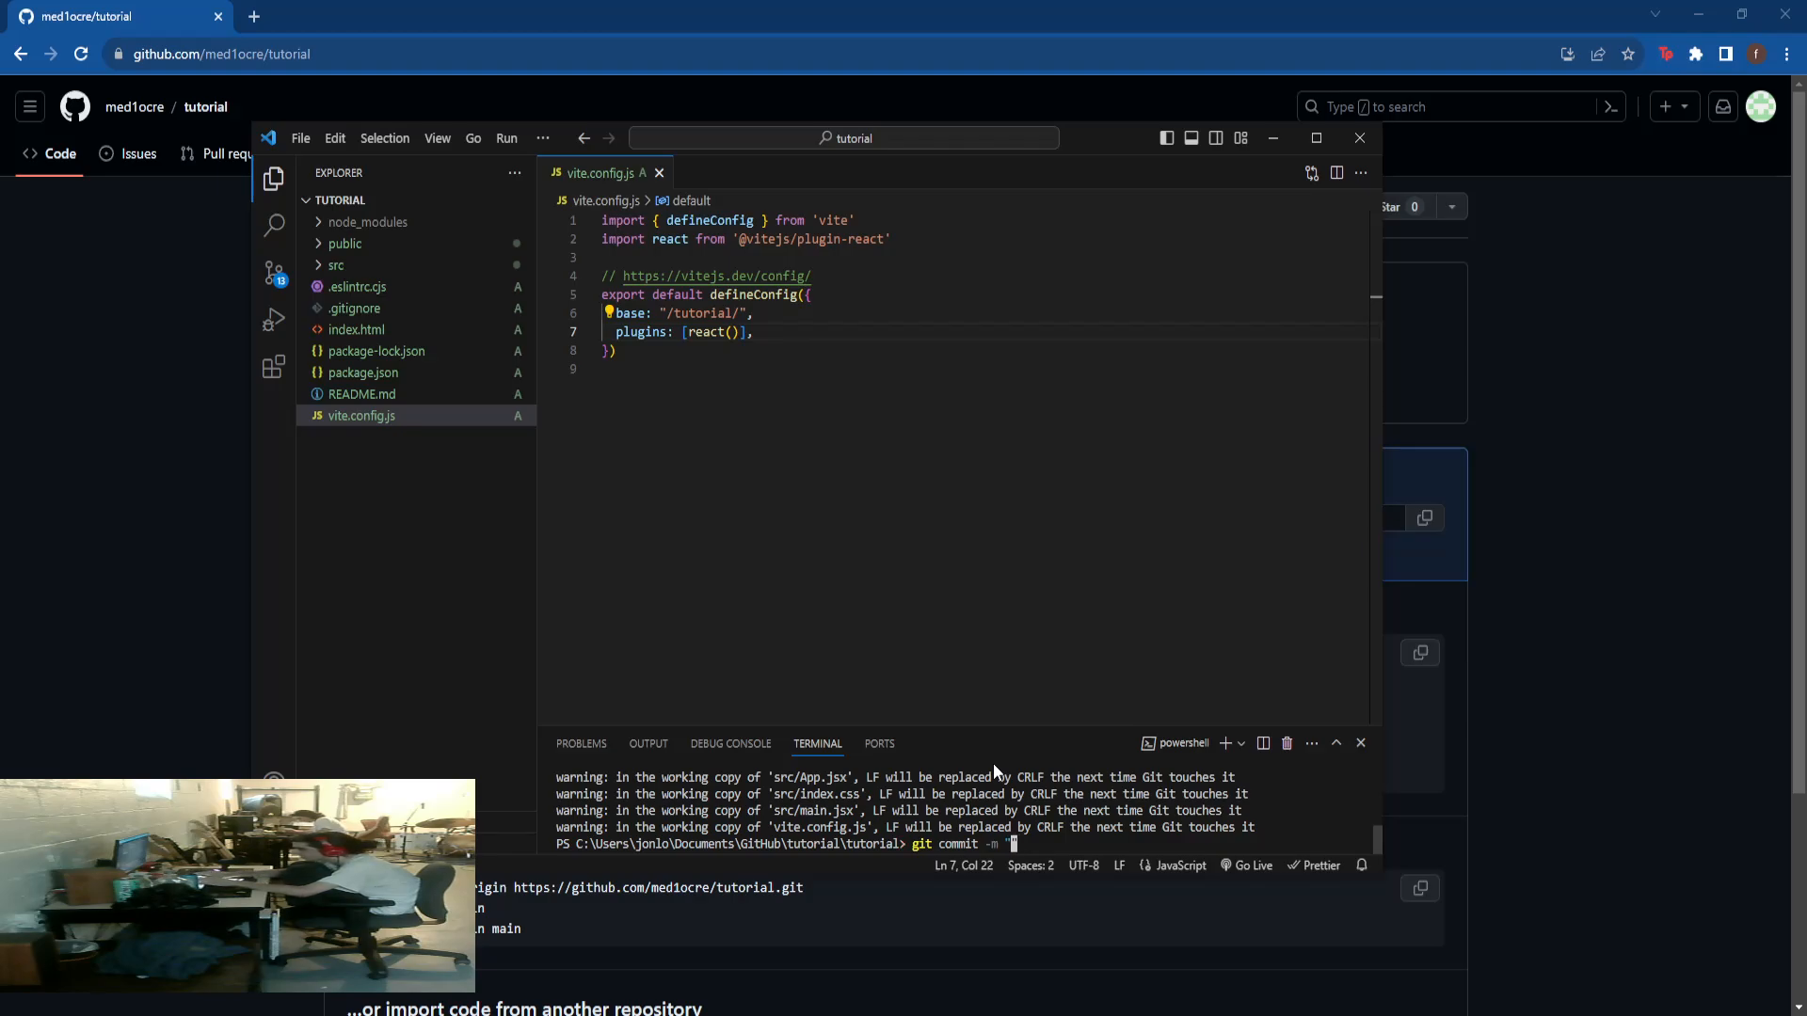
pyautogui.write('Initial;')
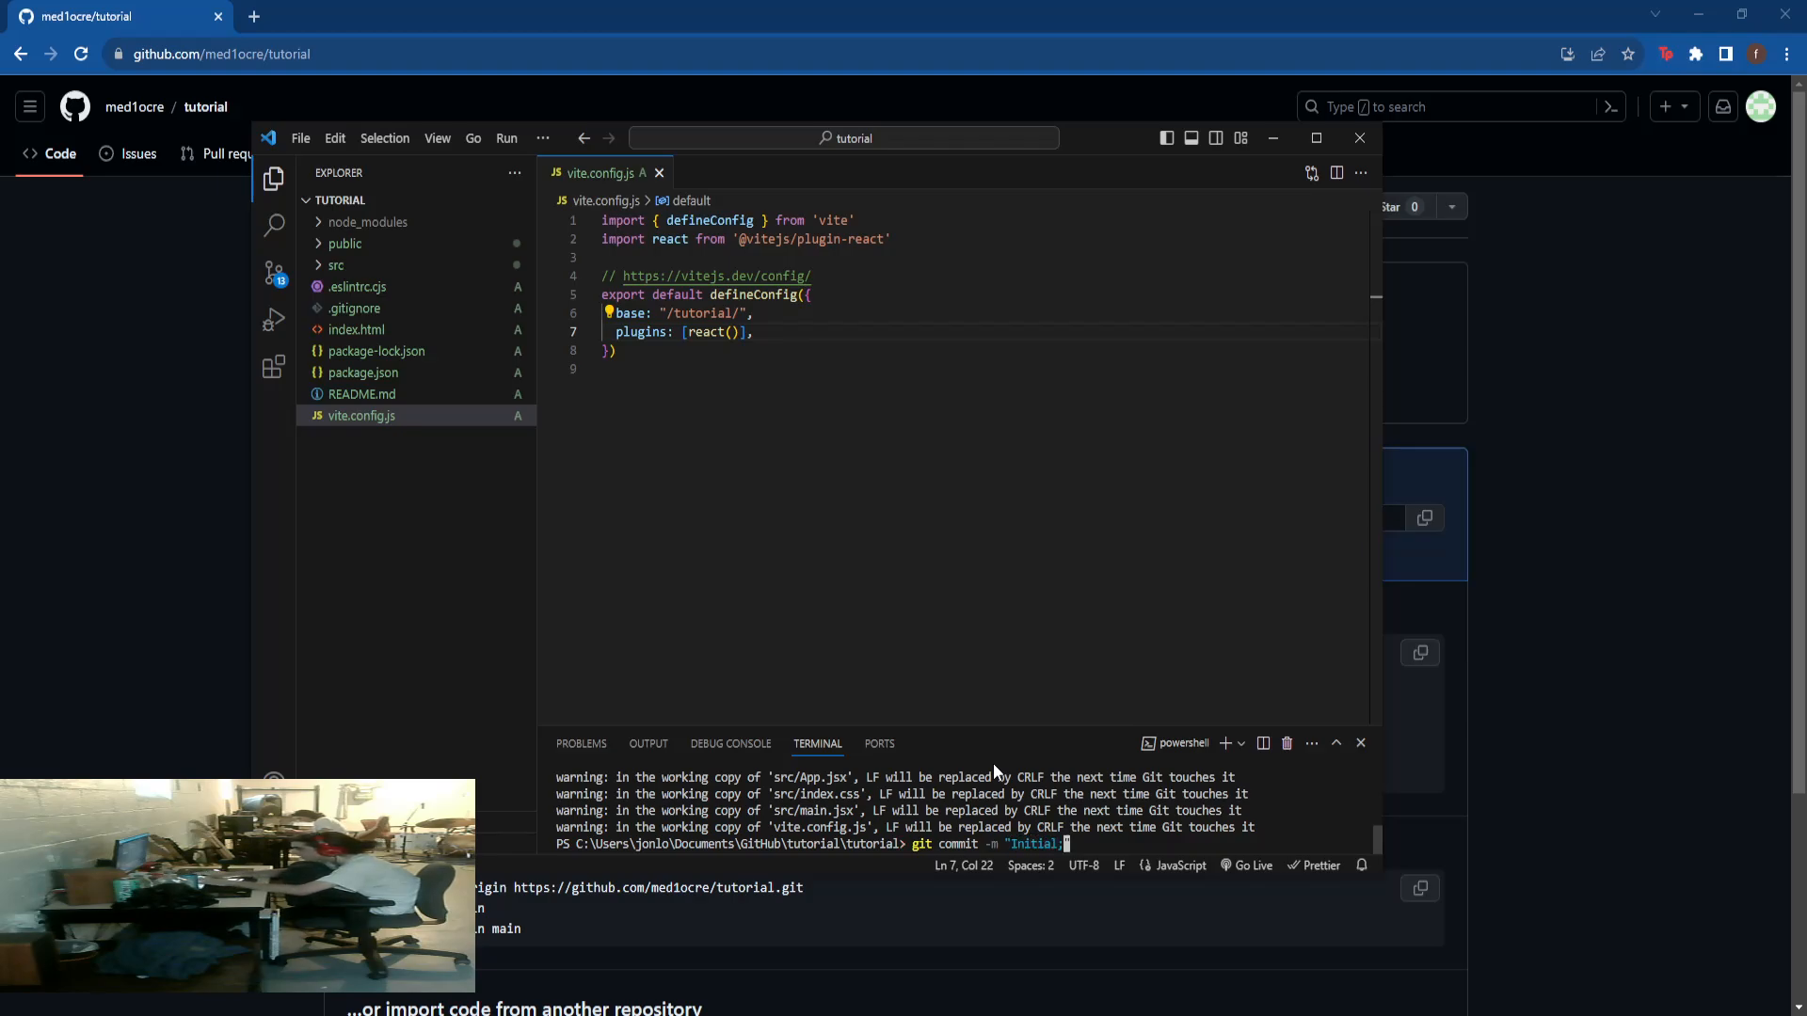
pyautogui.write('commit"')
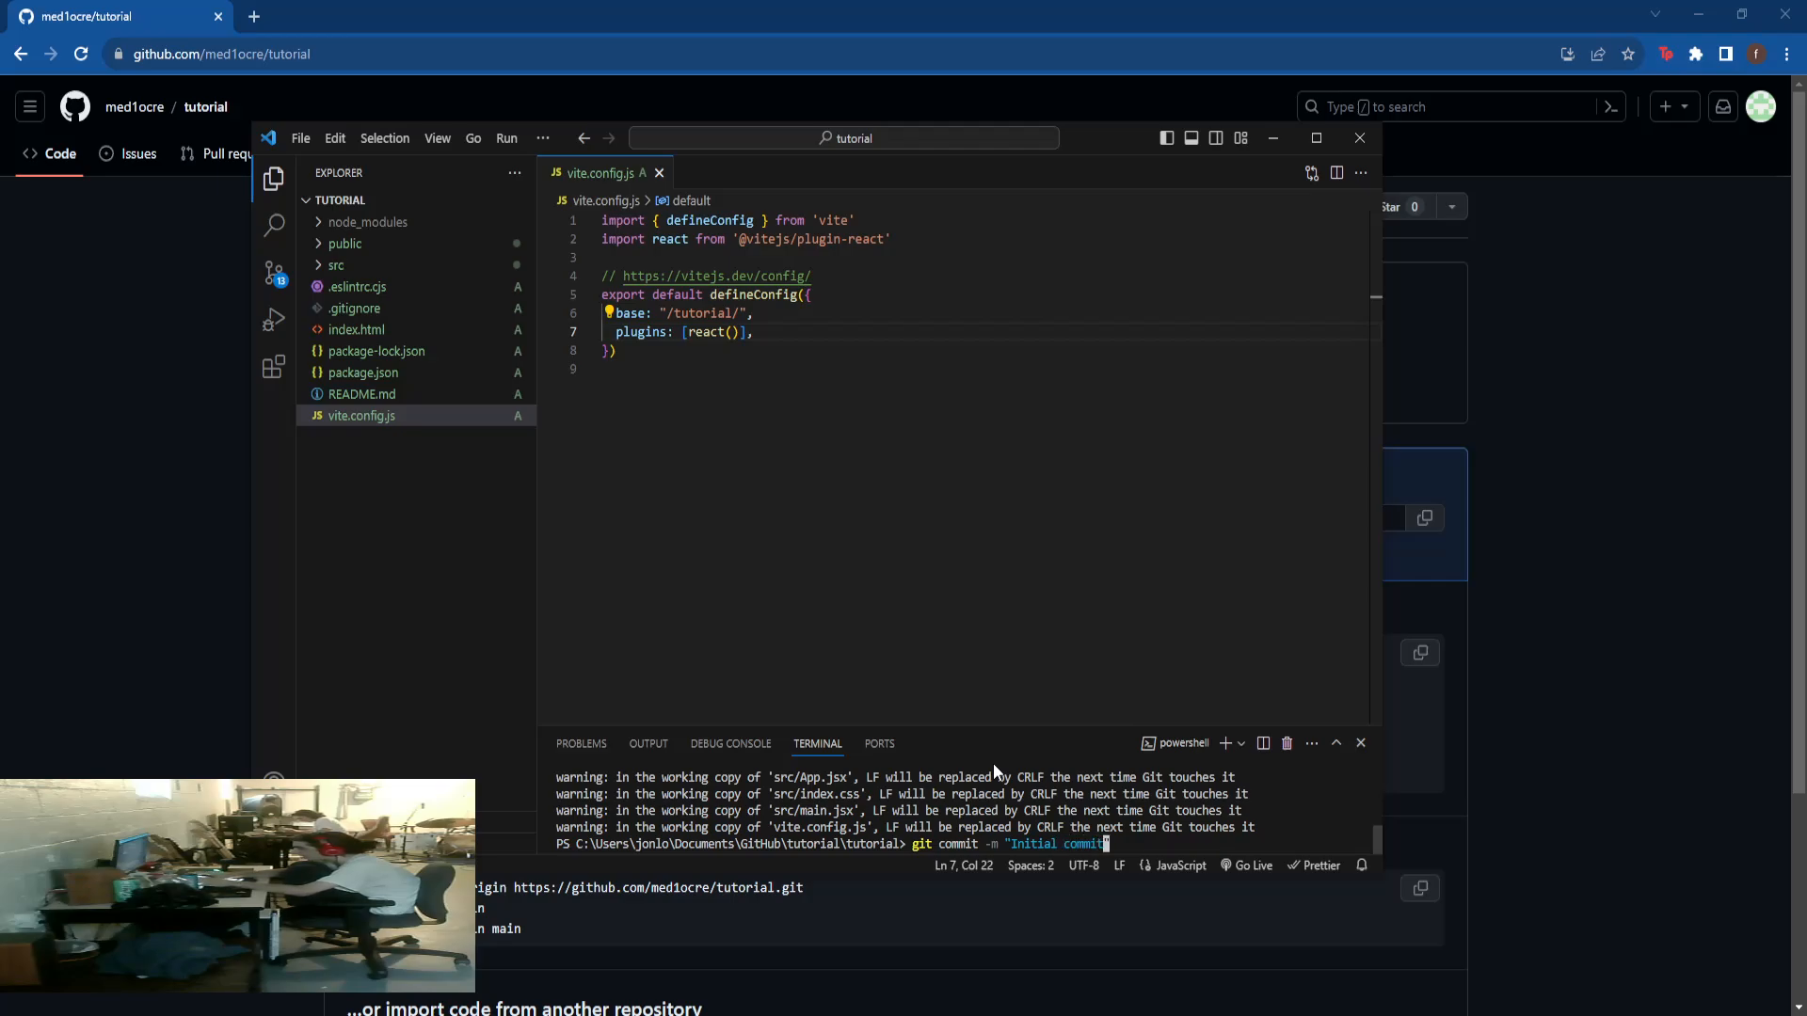
pyautogui.press('Enter')
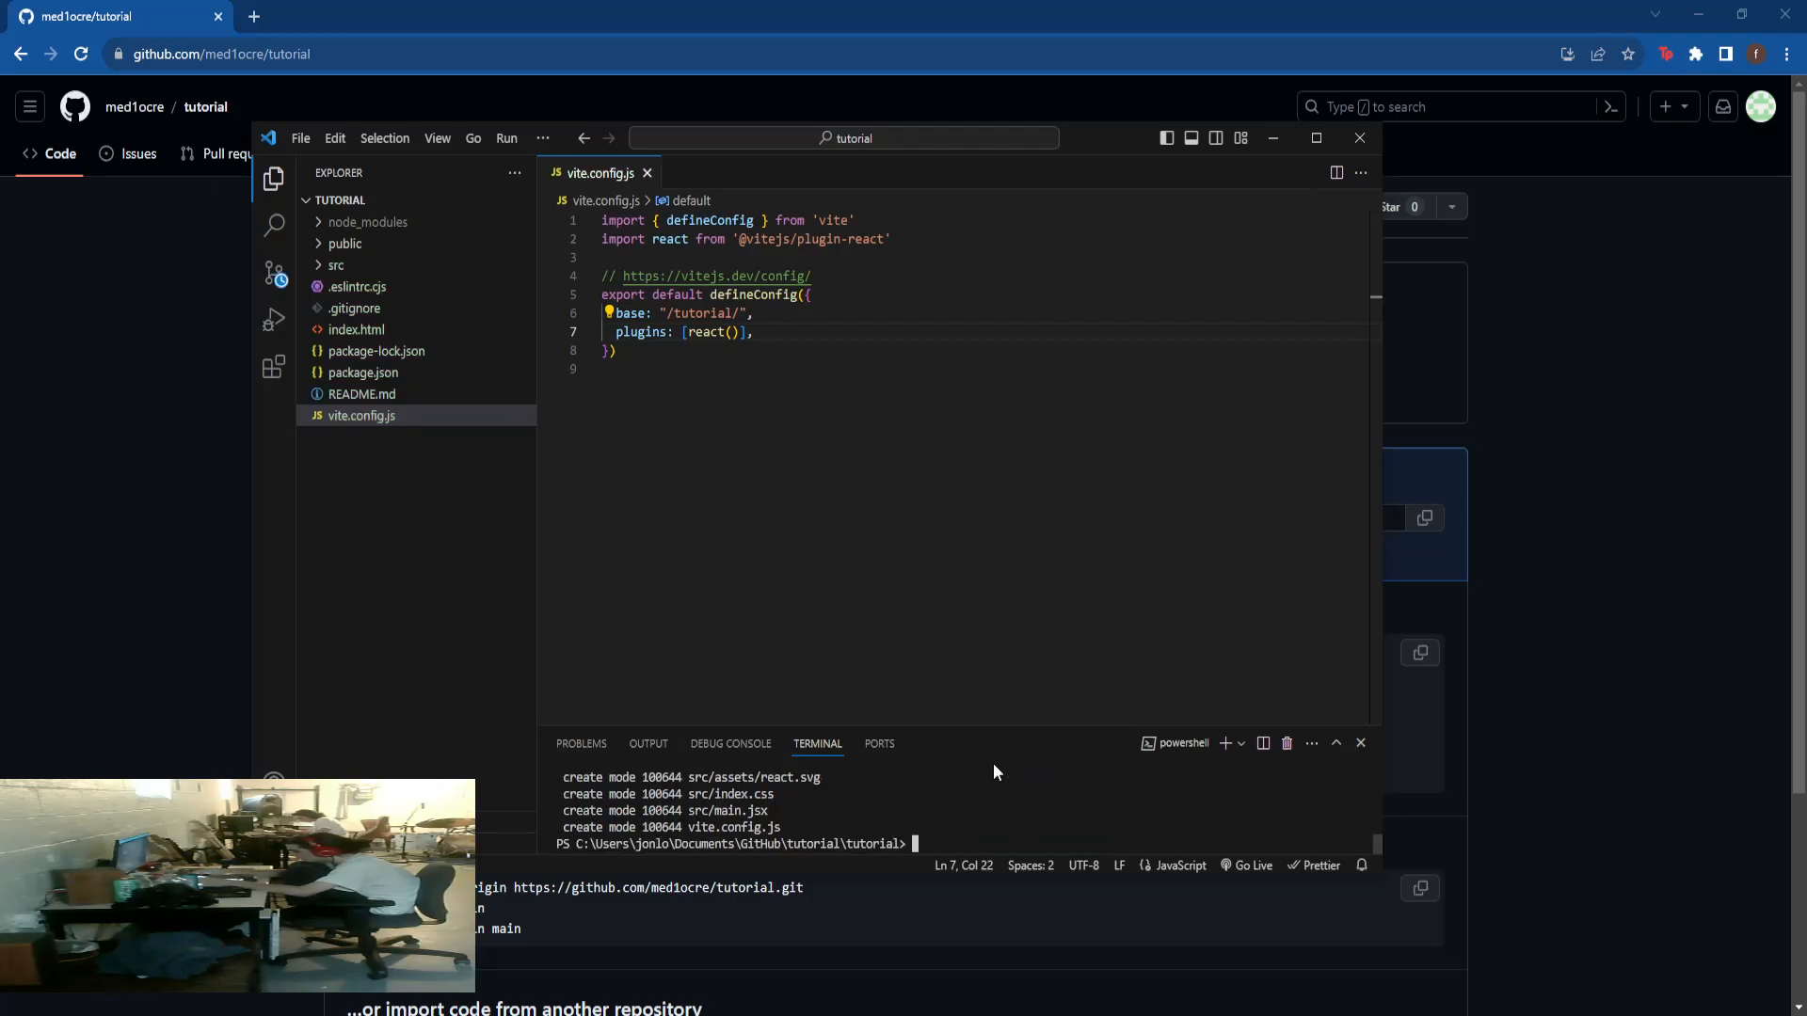
# Rename the current branch to main with git branch -M
pyautogui.write('git')
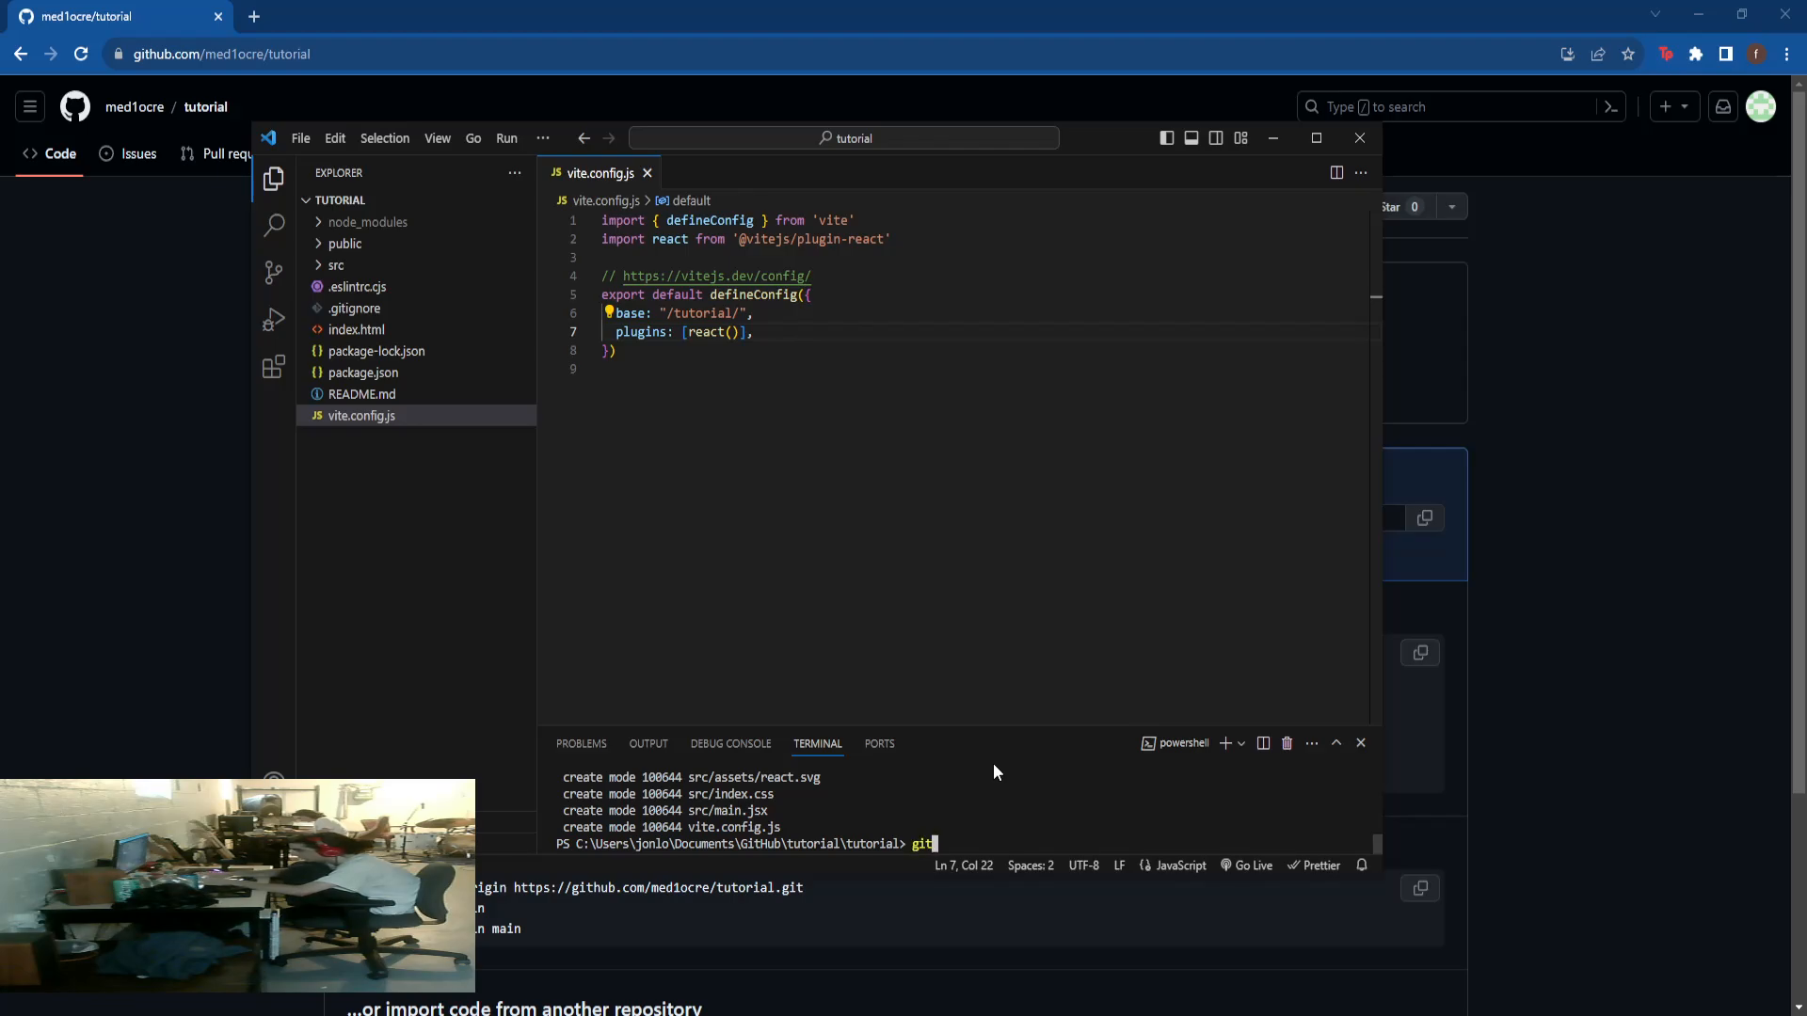
pyautogui.write('branch')
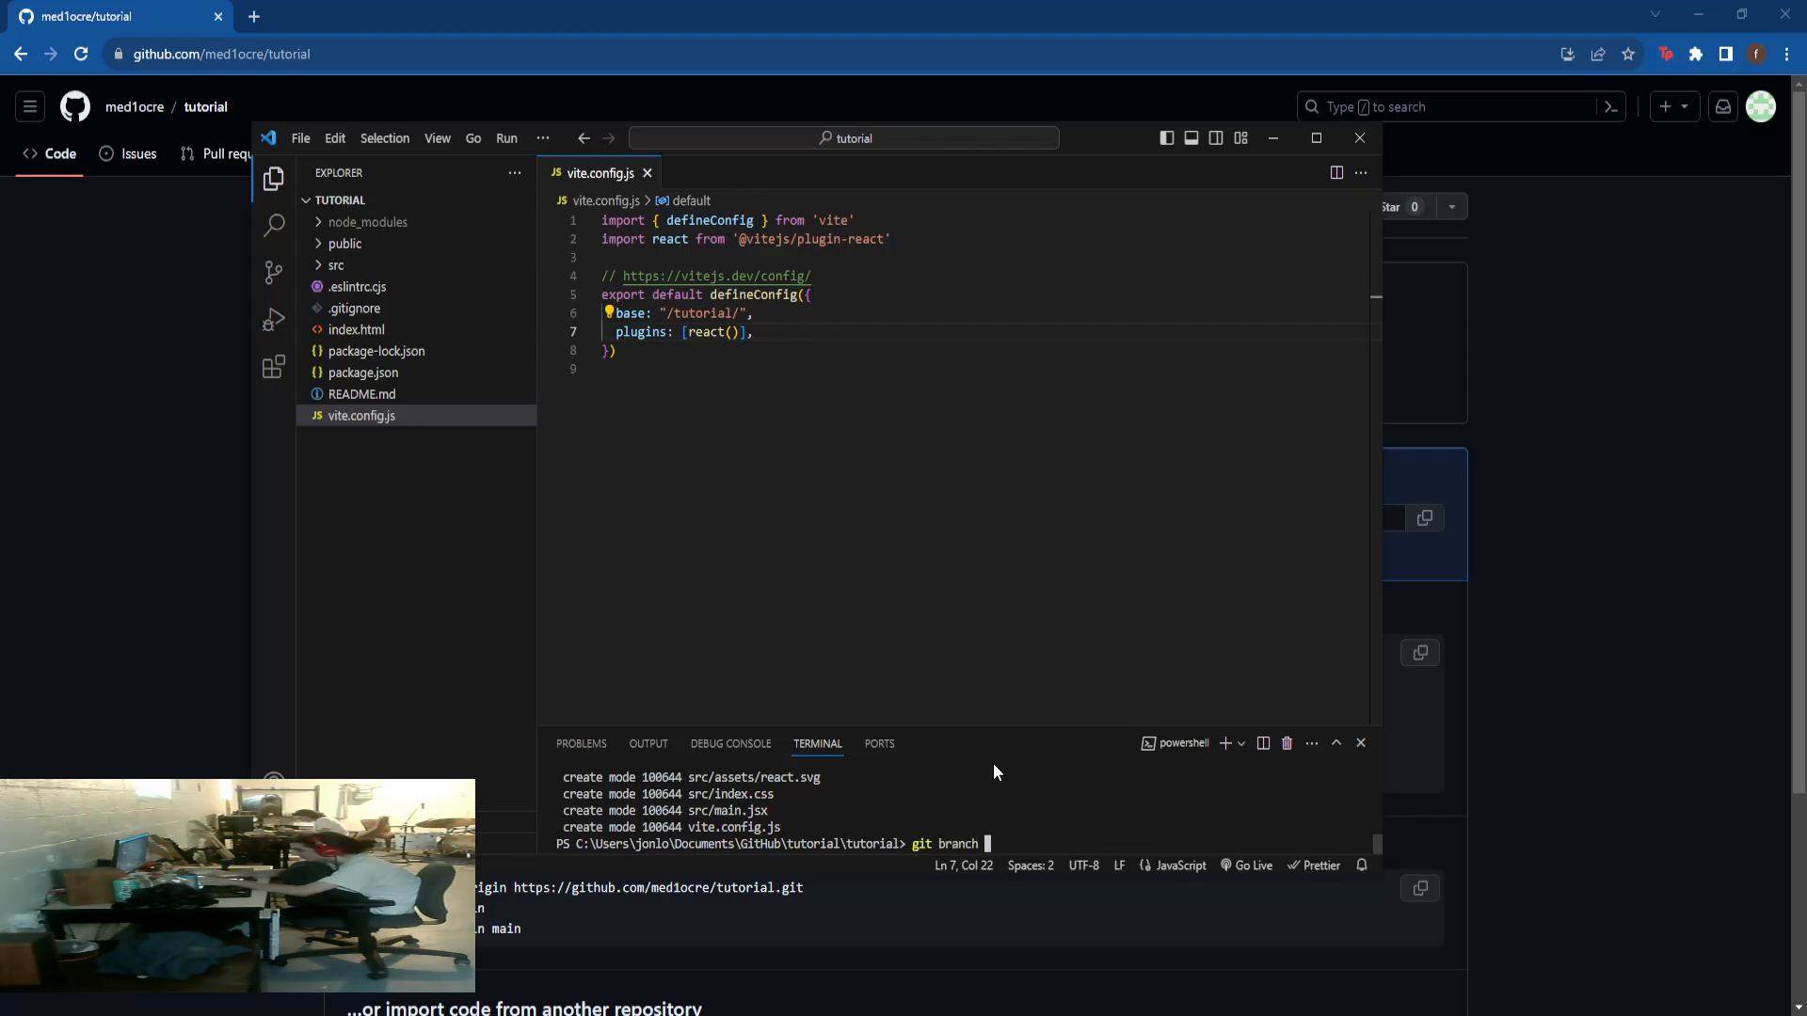
pyautogui.write('-M')
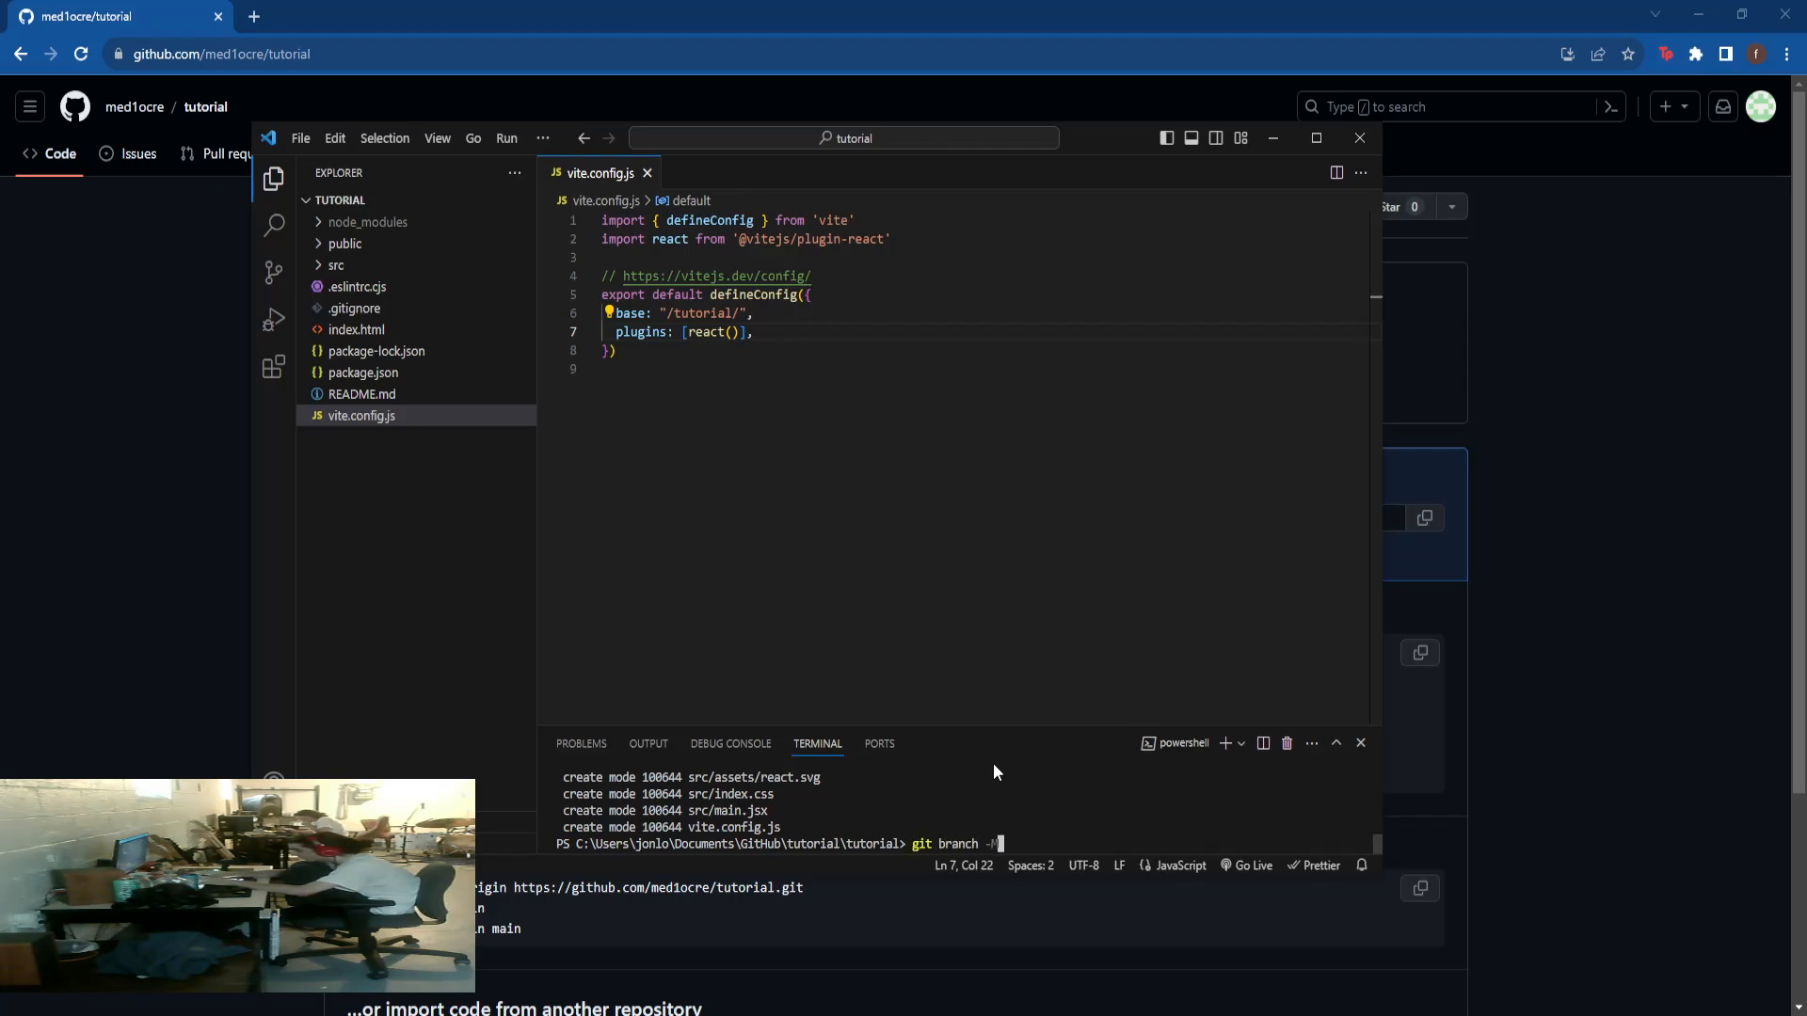
pyautogui.write('main')
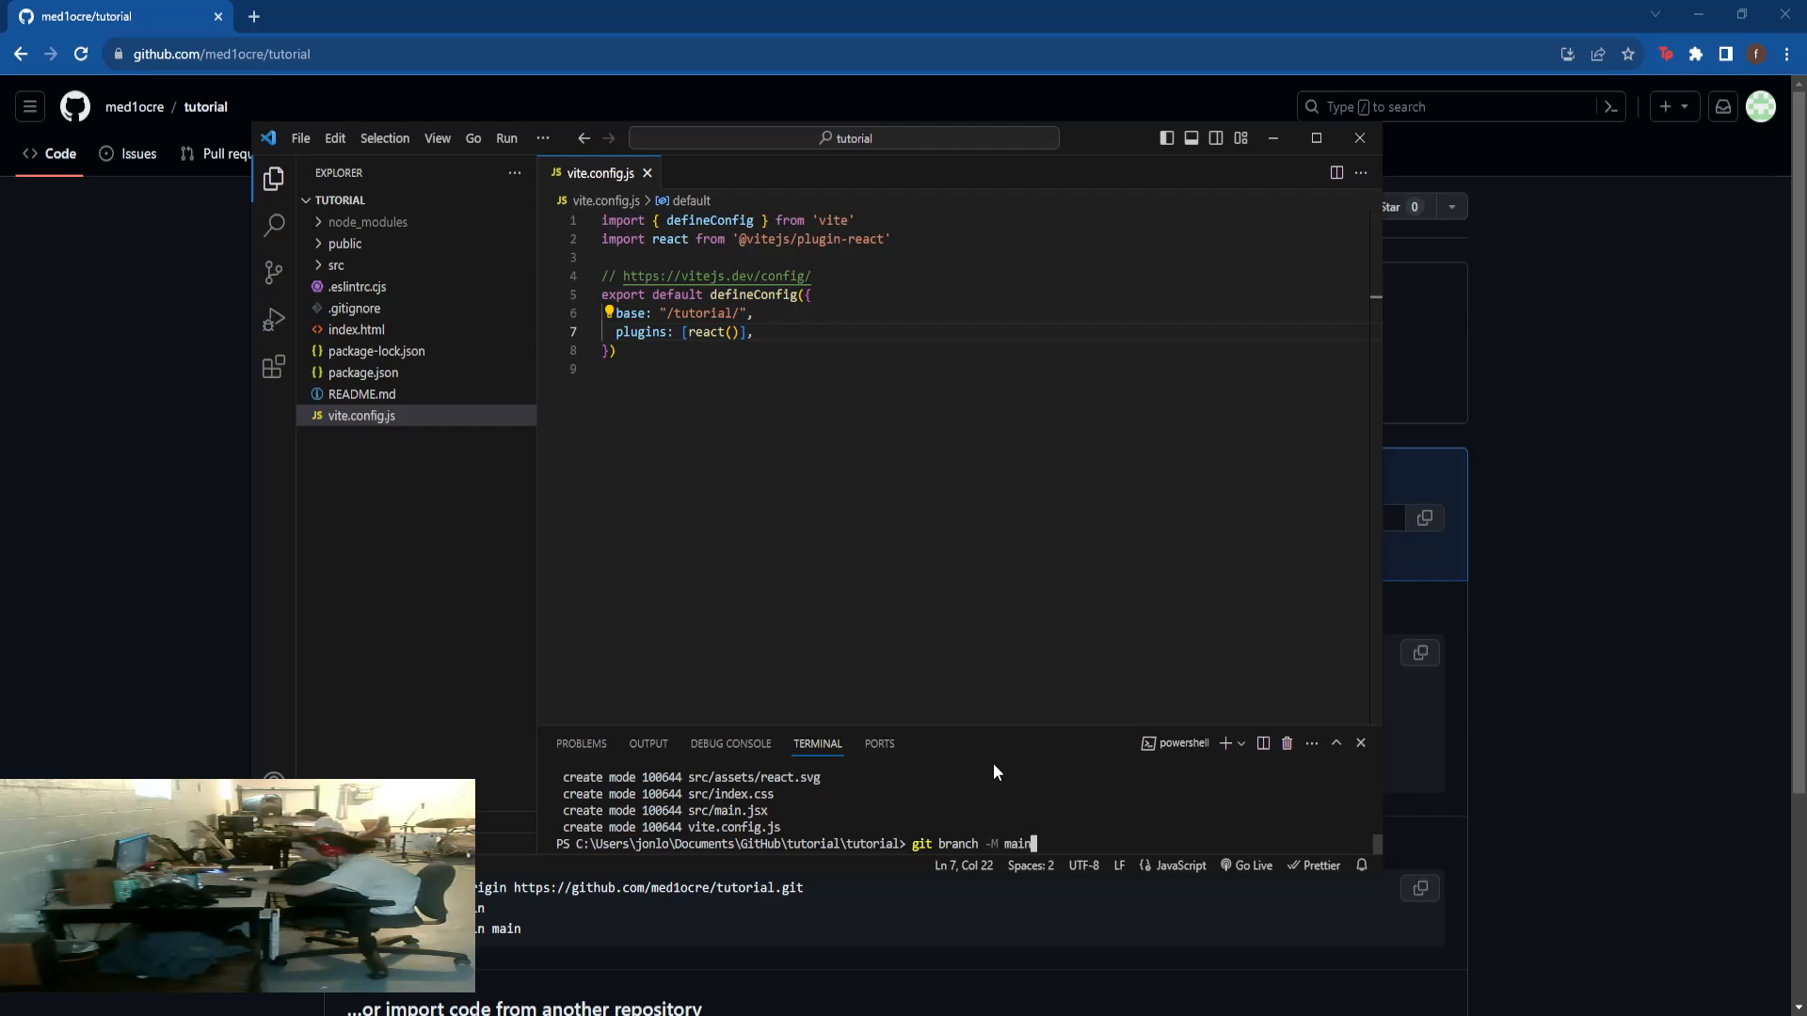
pyautogui.press('Enter')
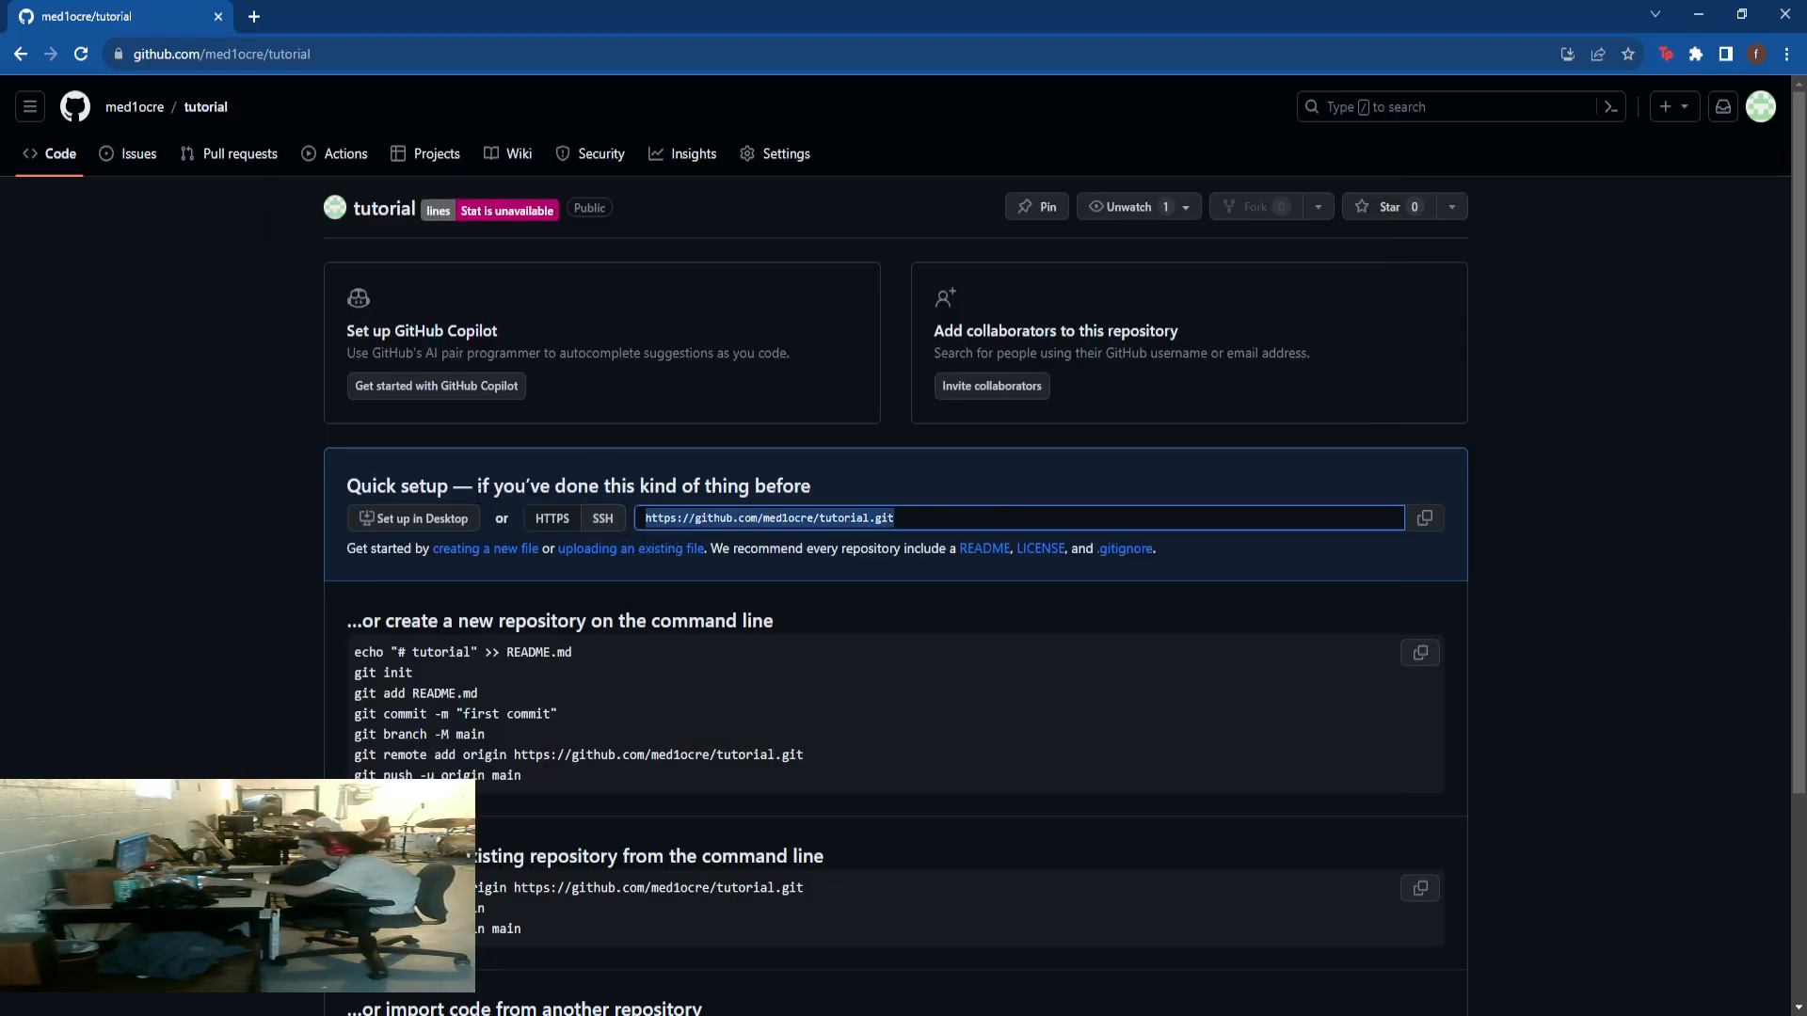
pyautogui.moveTo(847, 501)
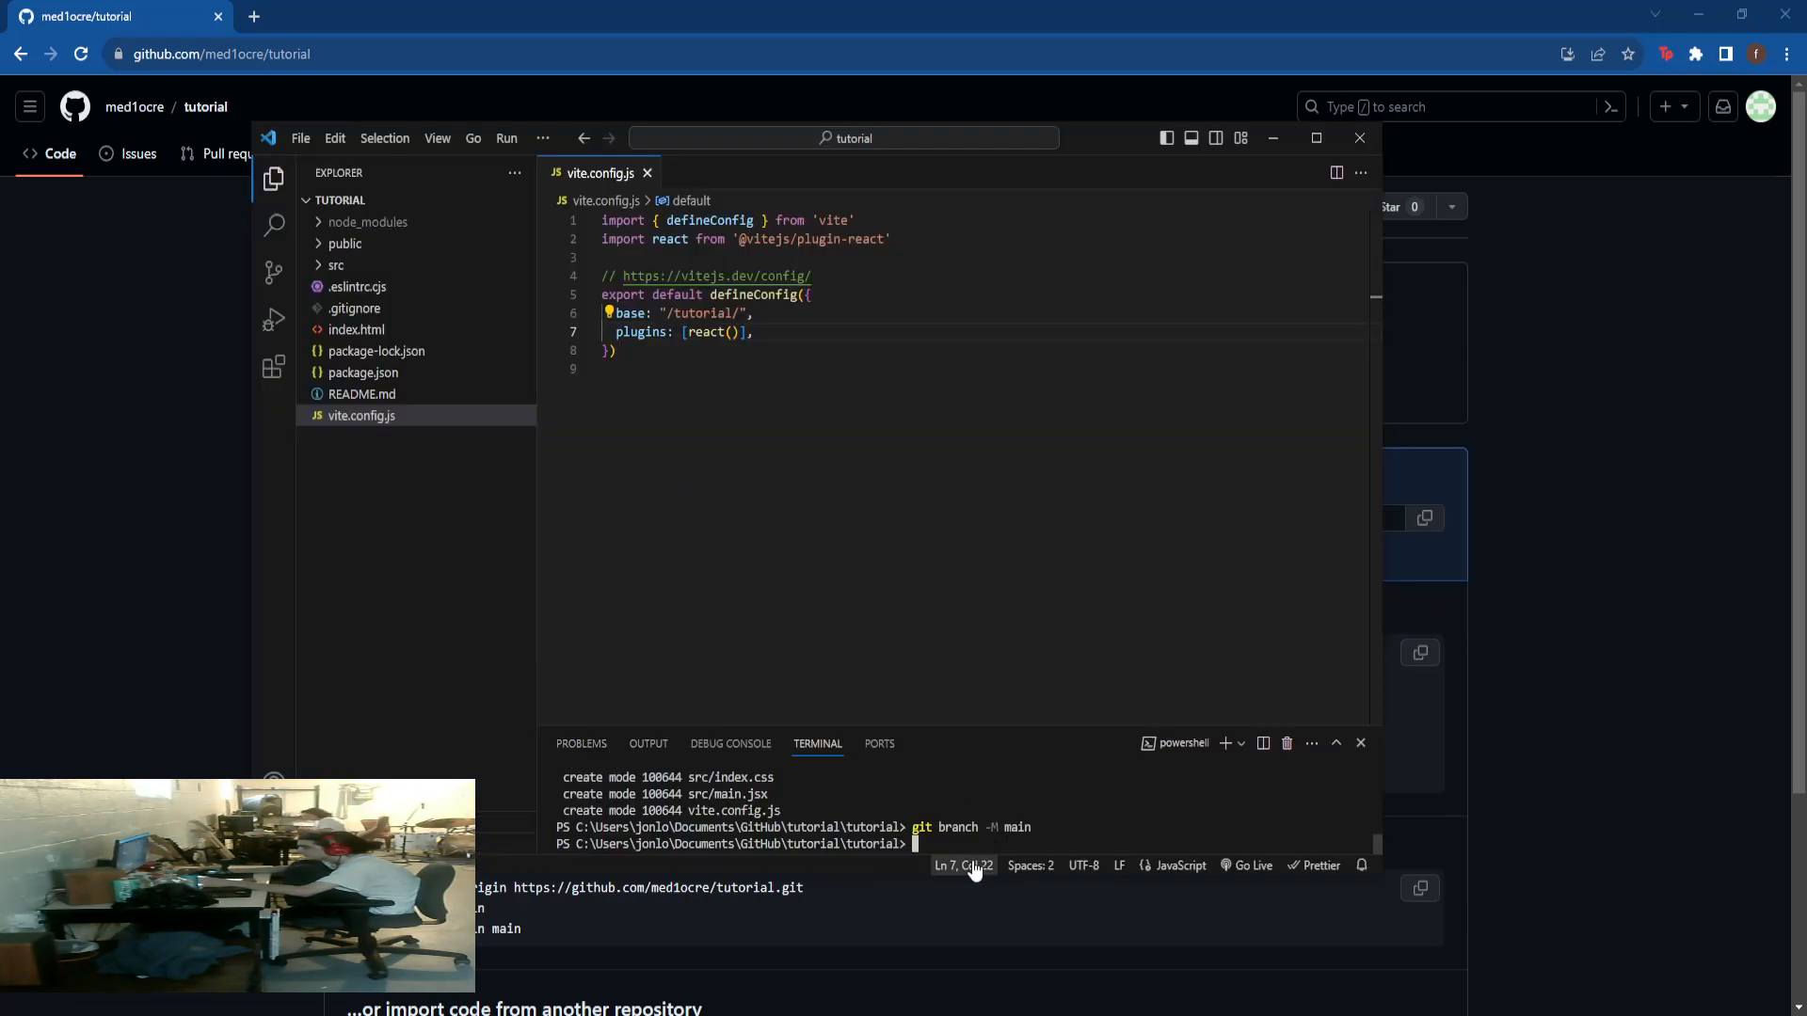
pyautogui.write('git remote add origin https://github.com/med1ocre/tutorial.git')
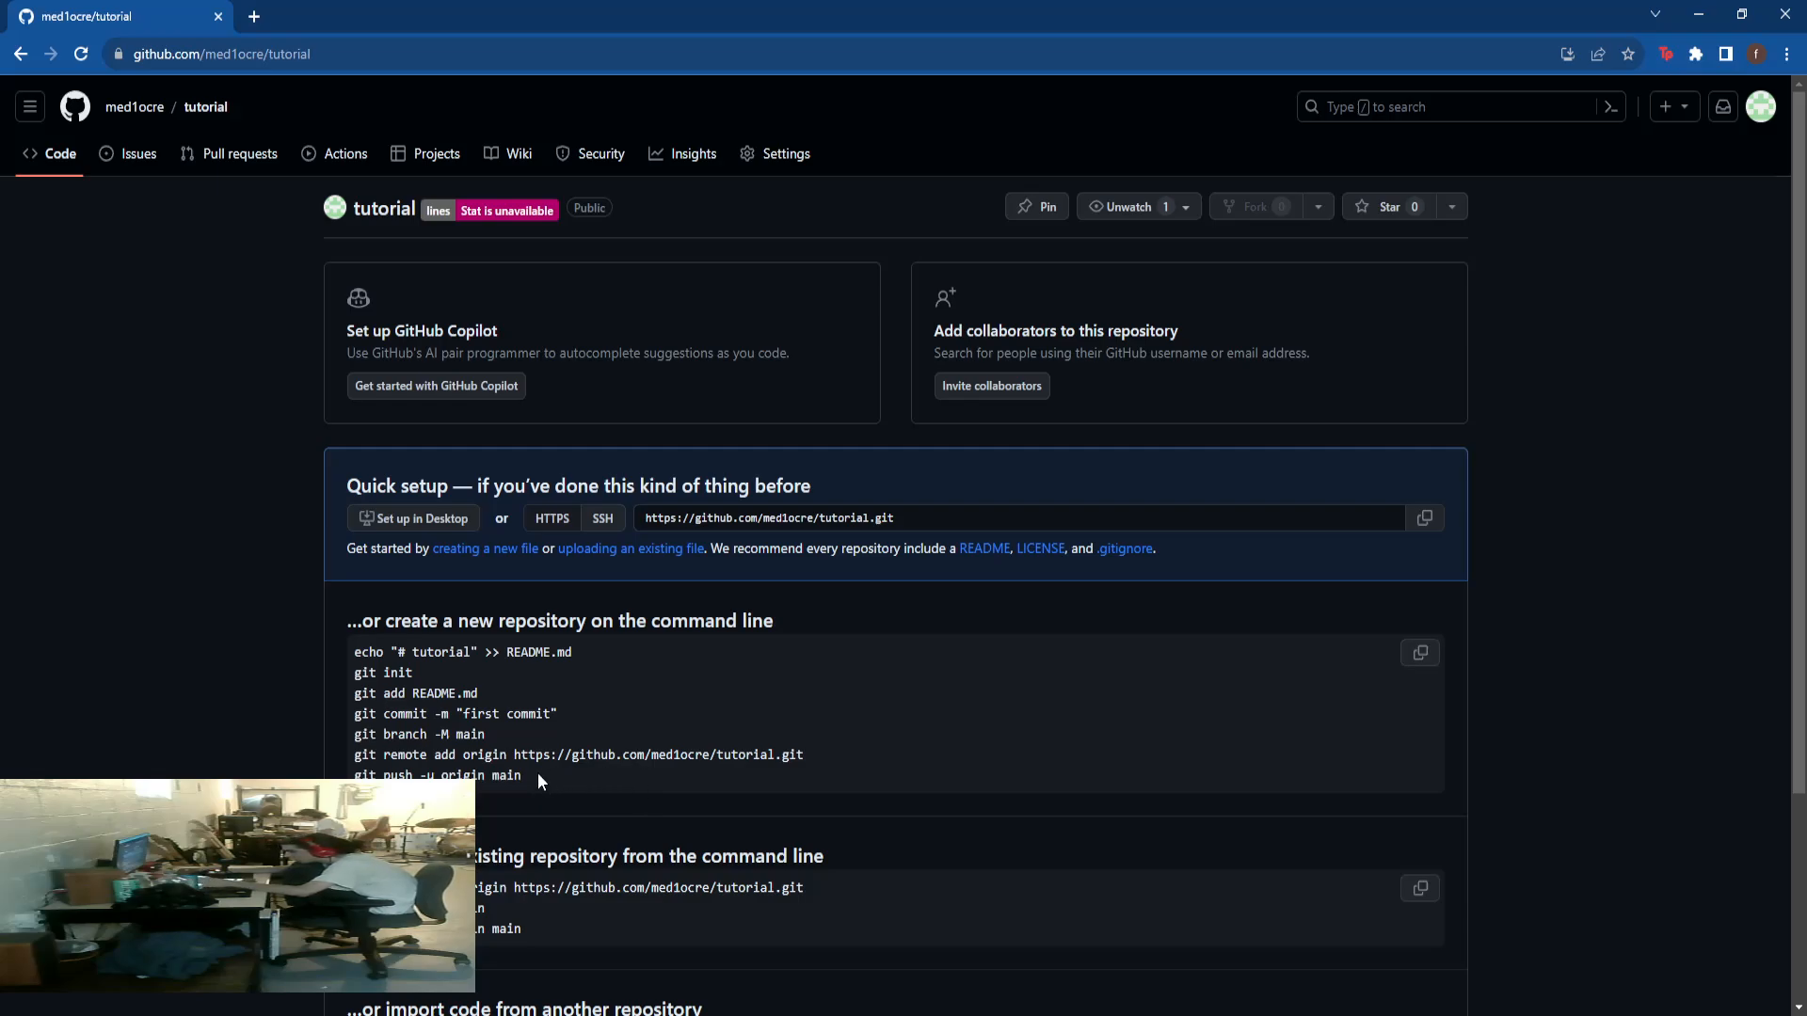
pyautogui.moveTo(749, 744)
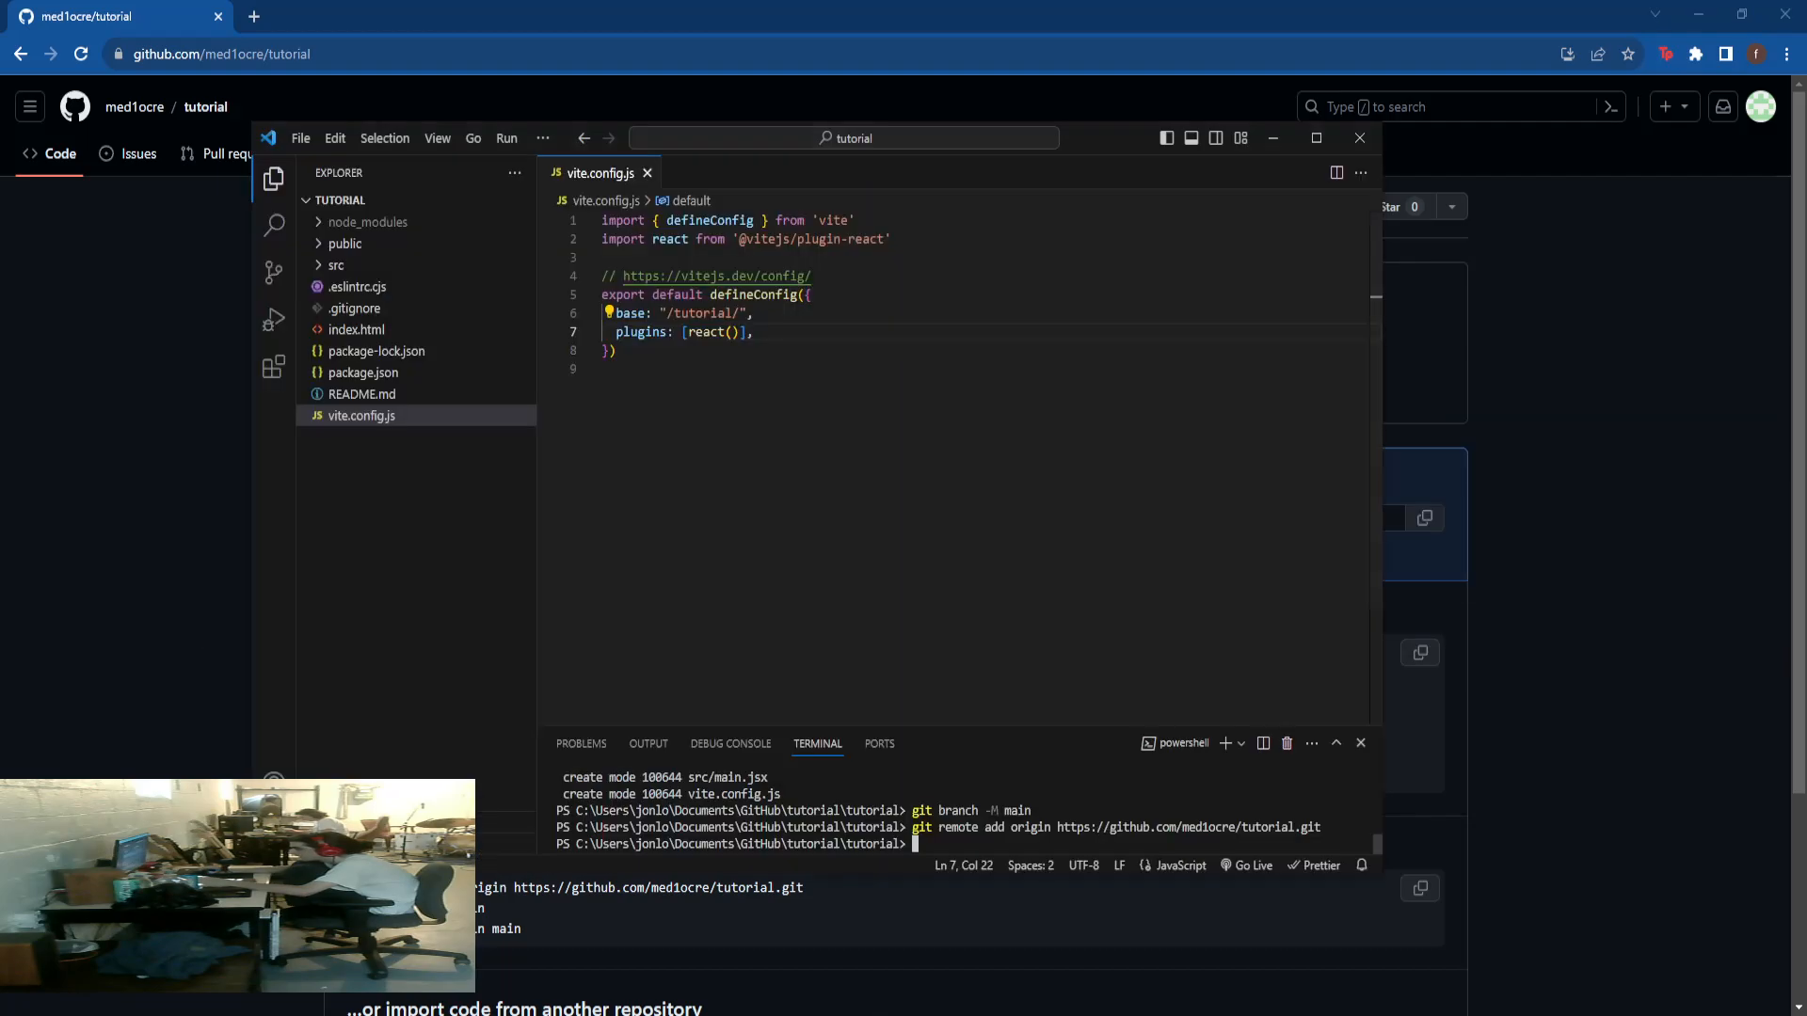
pyautogui.write('git push -u origin main')
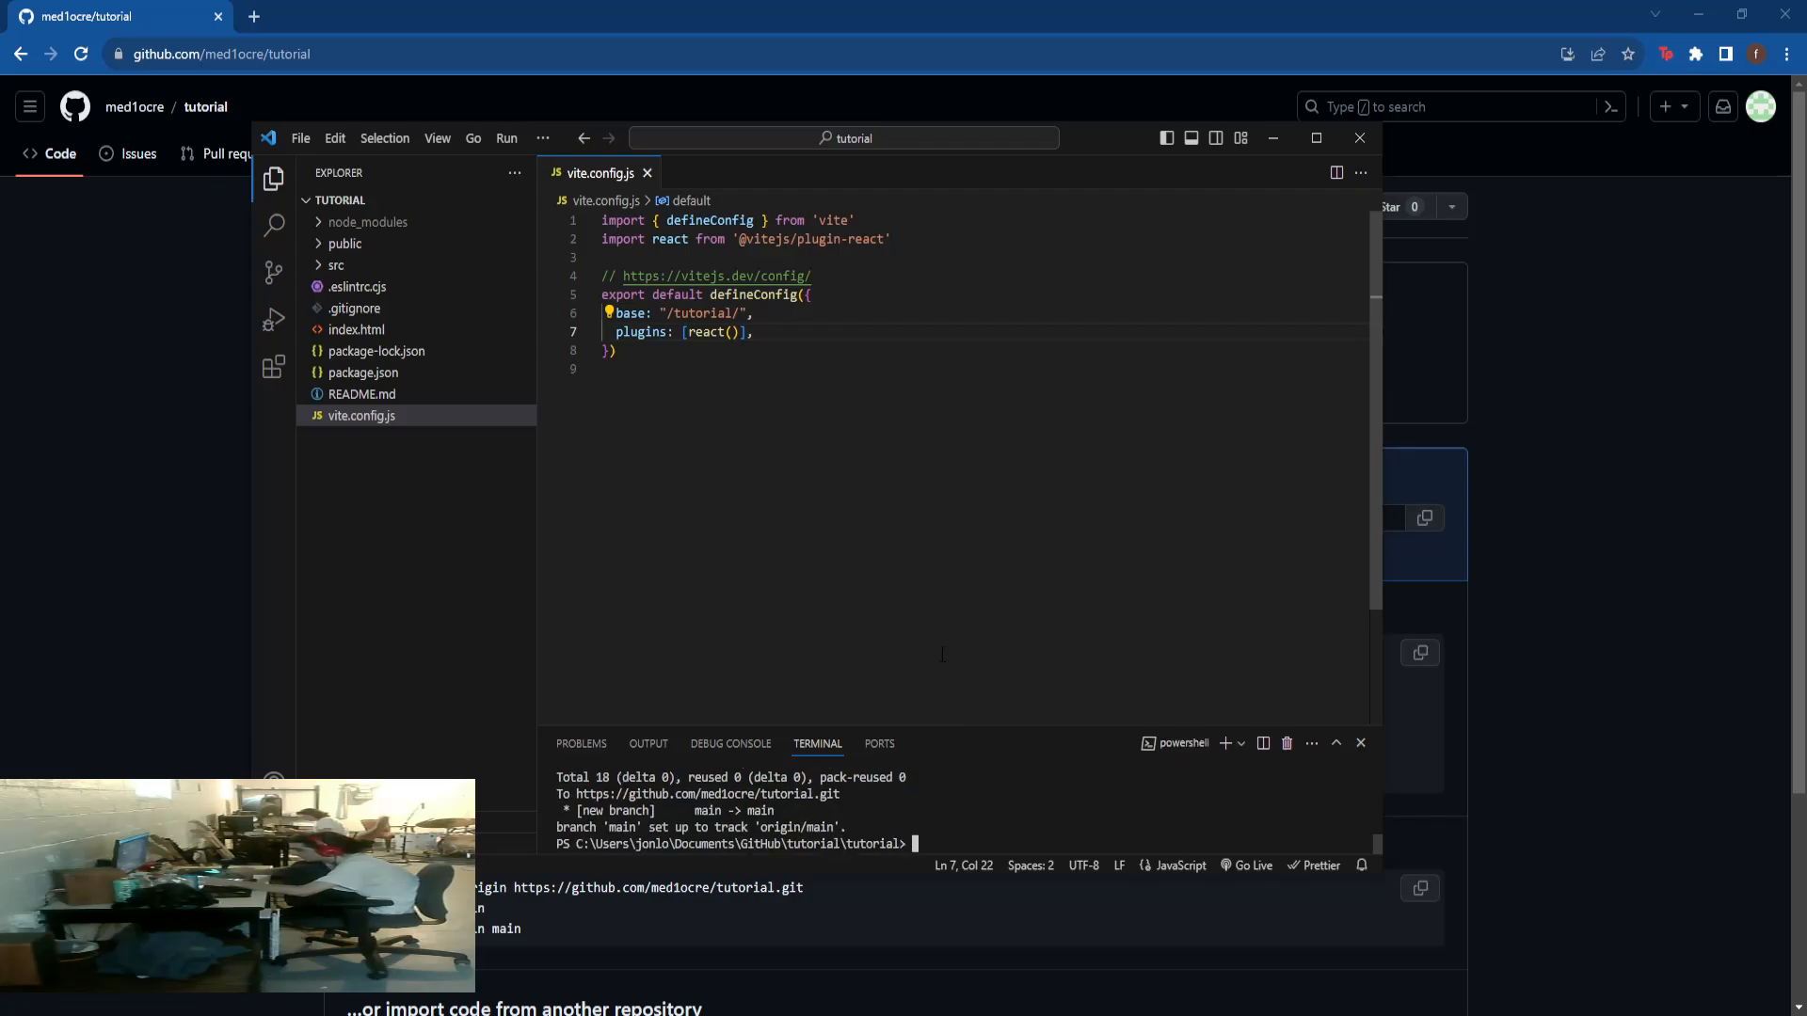
# Launch npm run deploy to build and publish the site to GitHub Pages
pyautogui.write('npm run dfe')
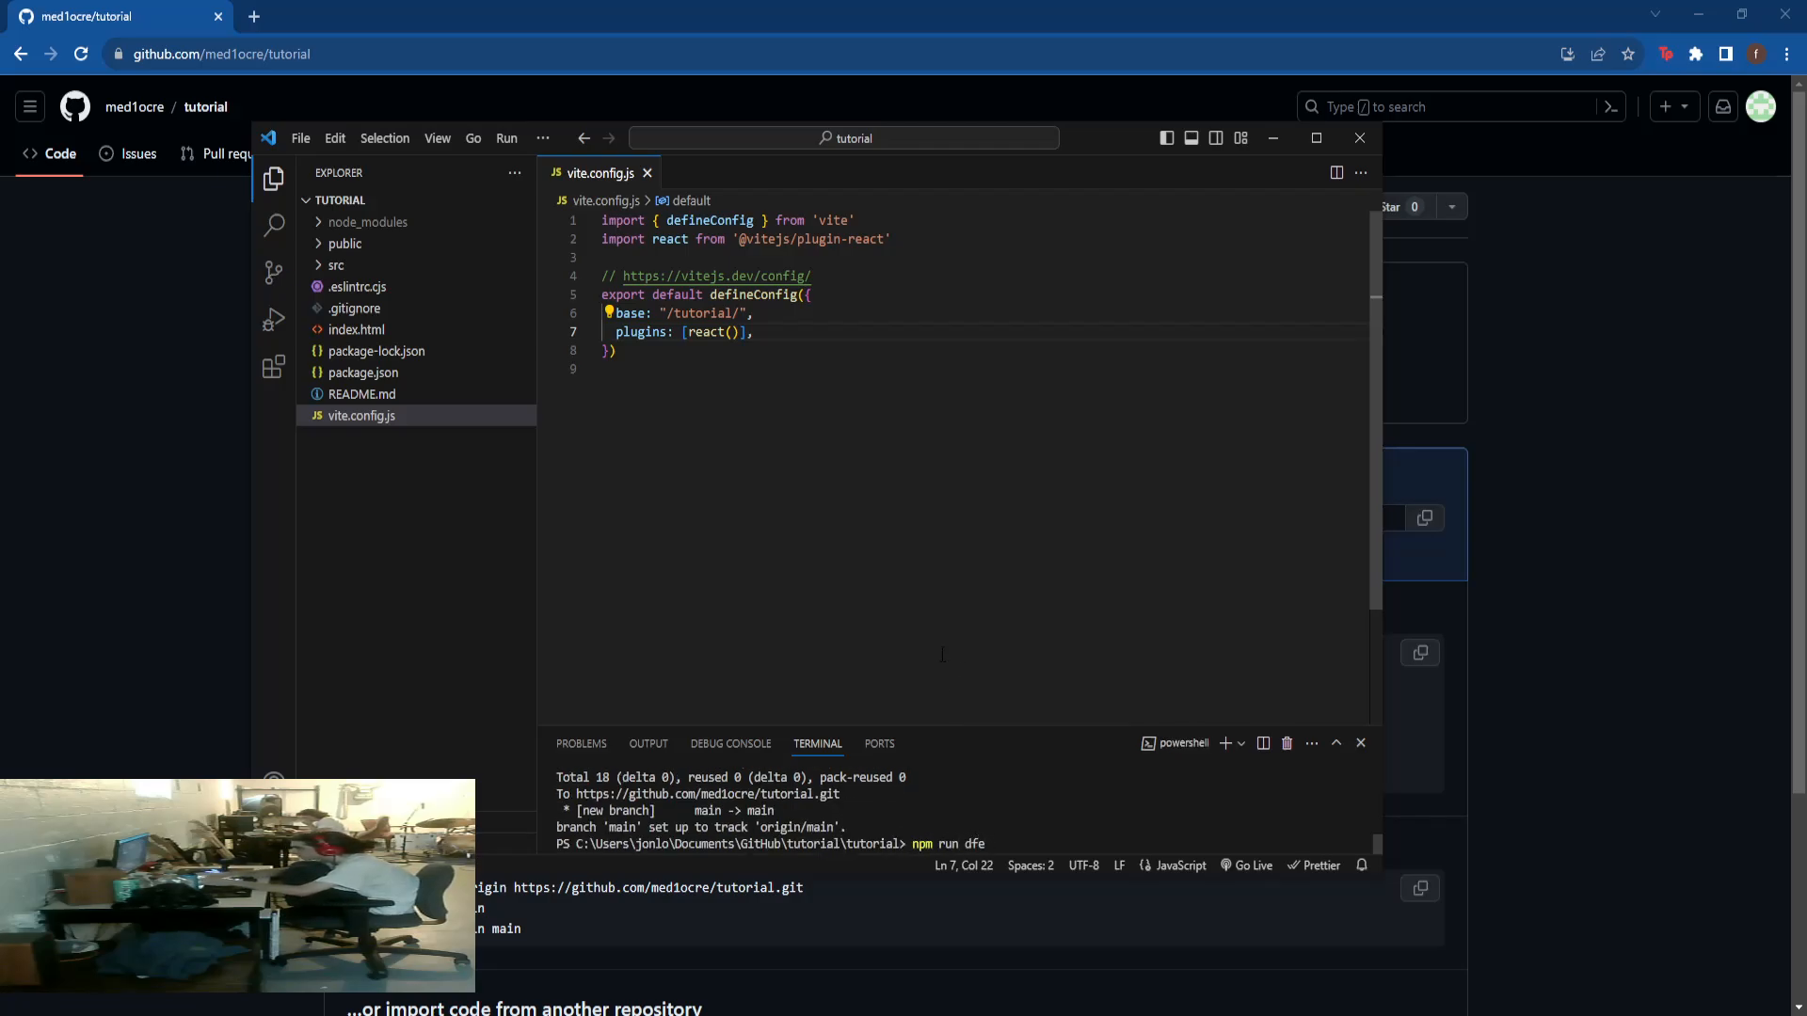
pyautogui.write('npm run deploy')
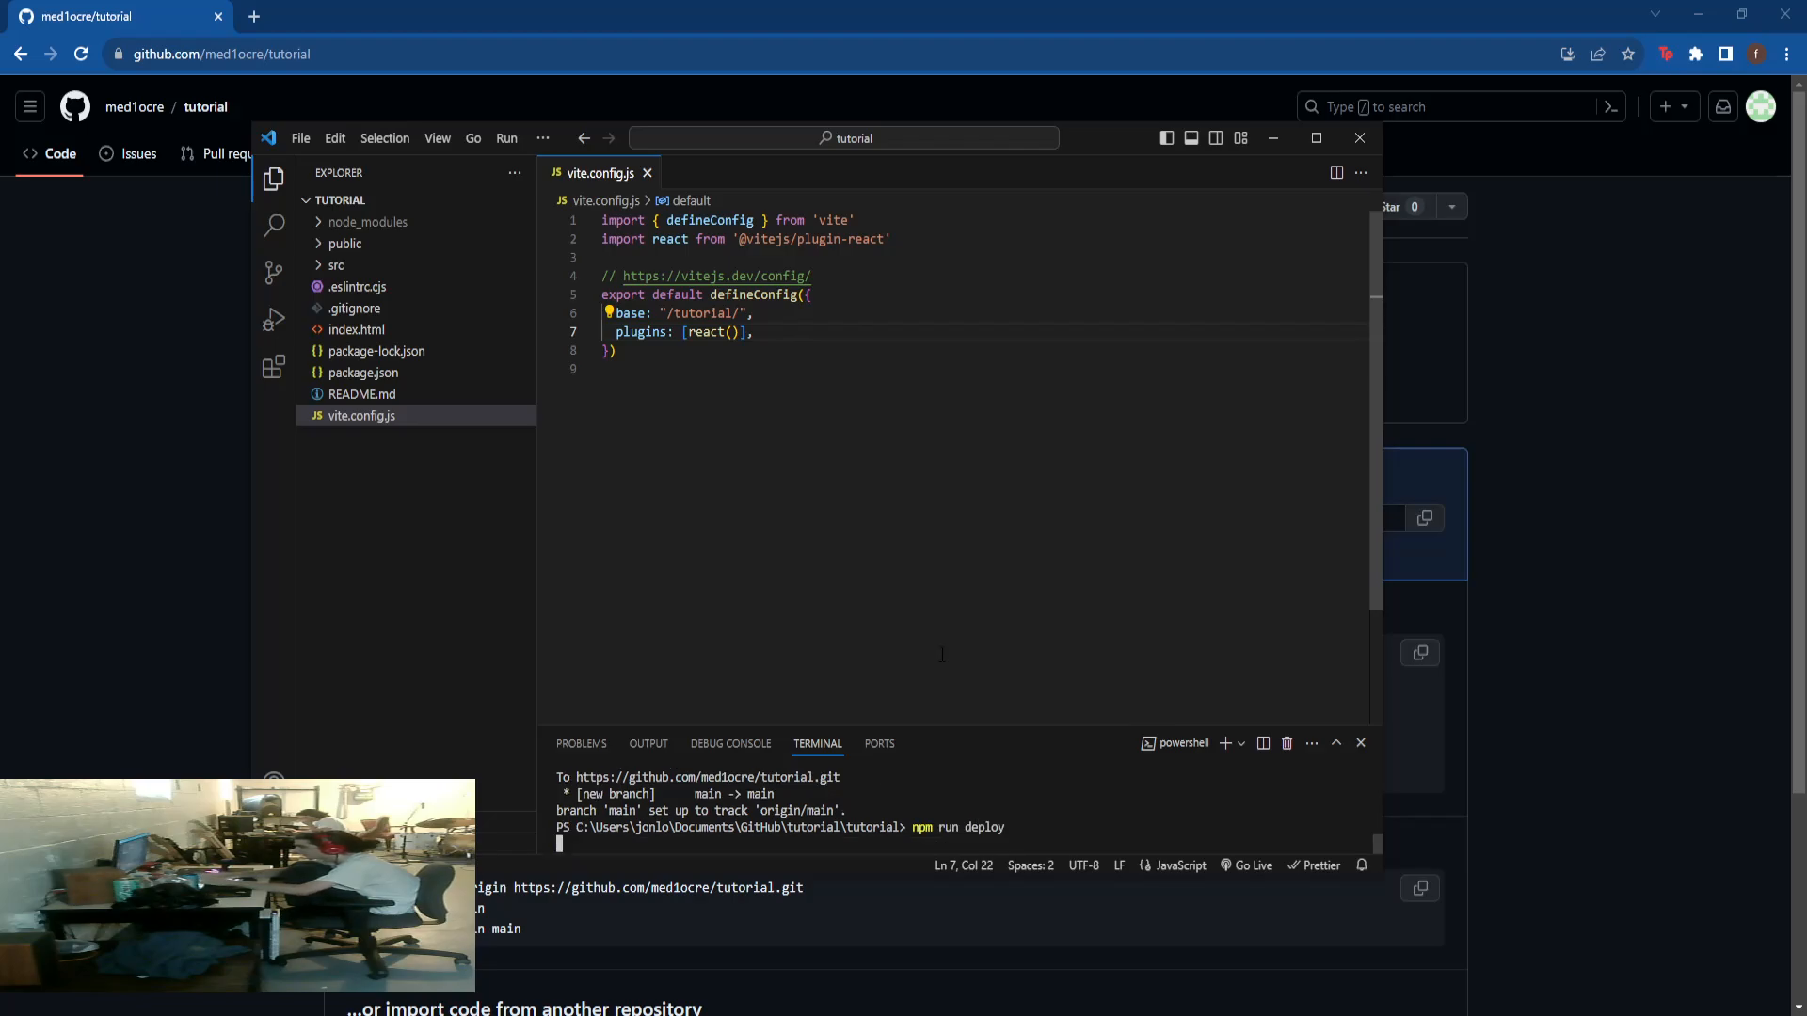
pyautogui.press('Enter')
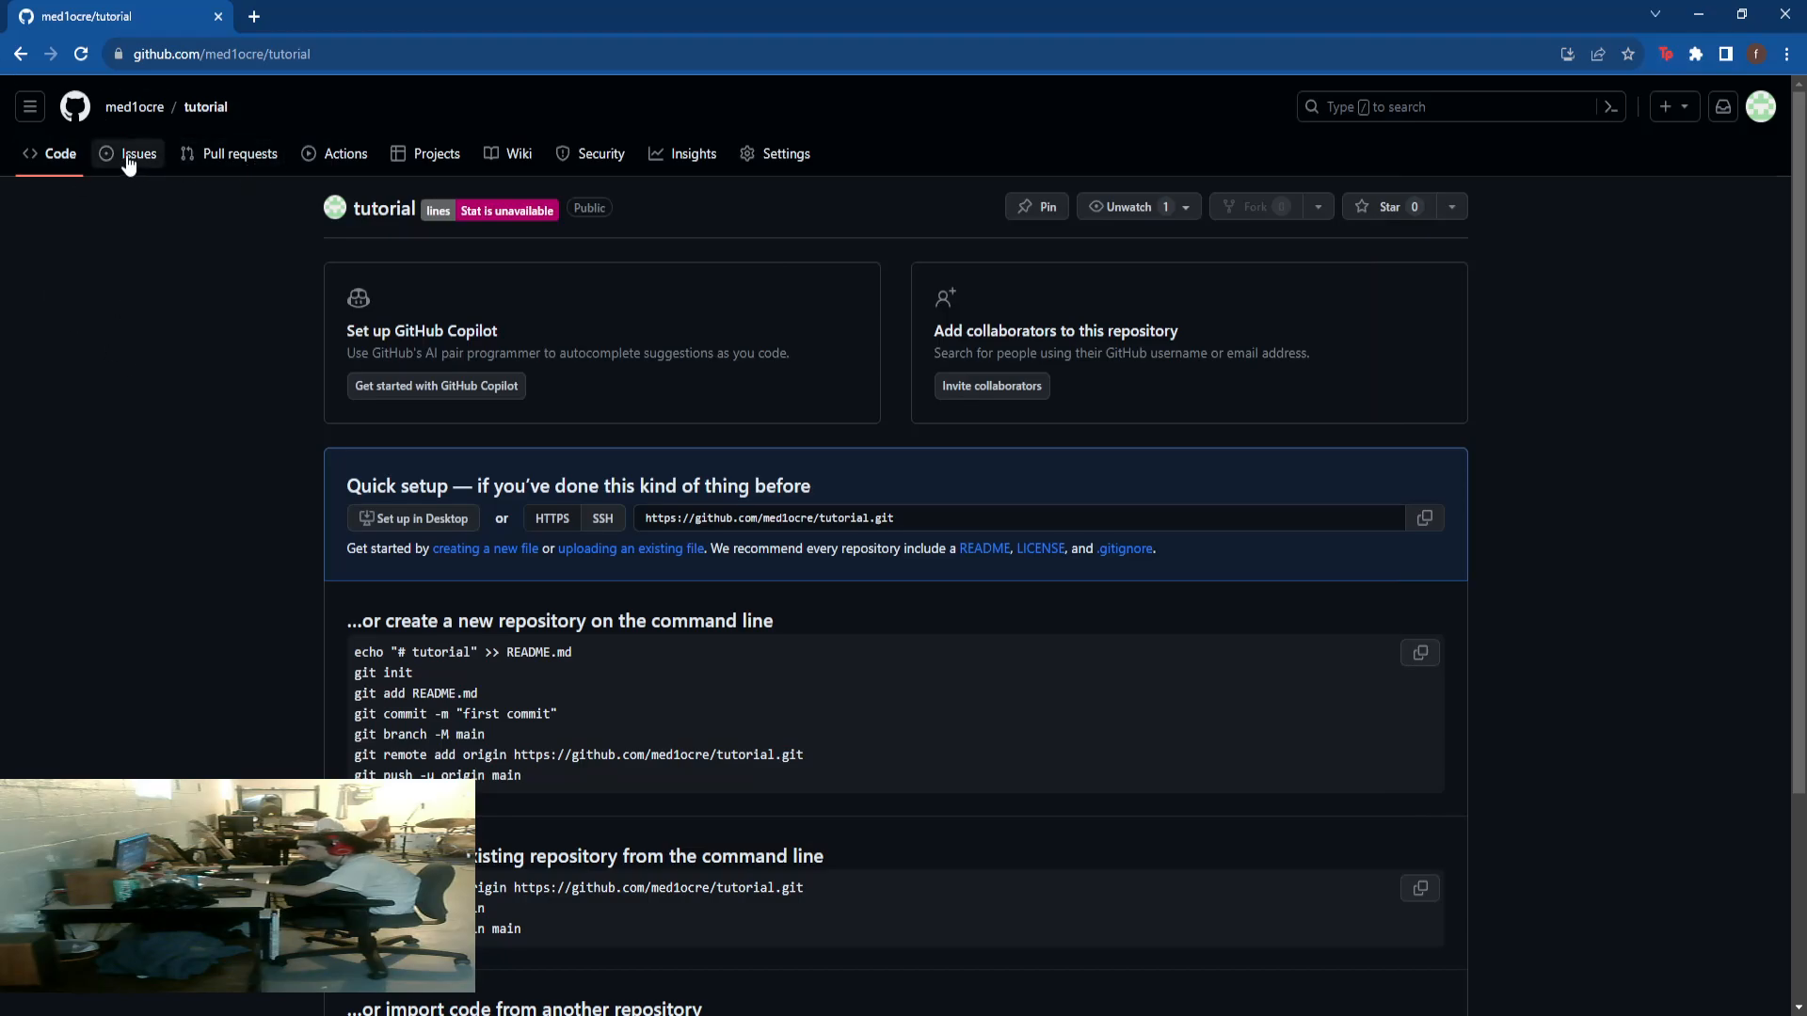
# Check Settings > Pages uses the gh-pages branch, then watch the deployment run in Actions
pyautogui.click(345, 155)
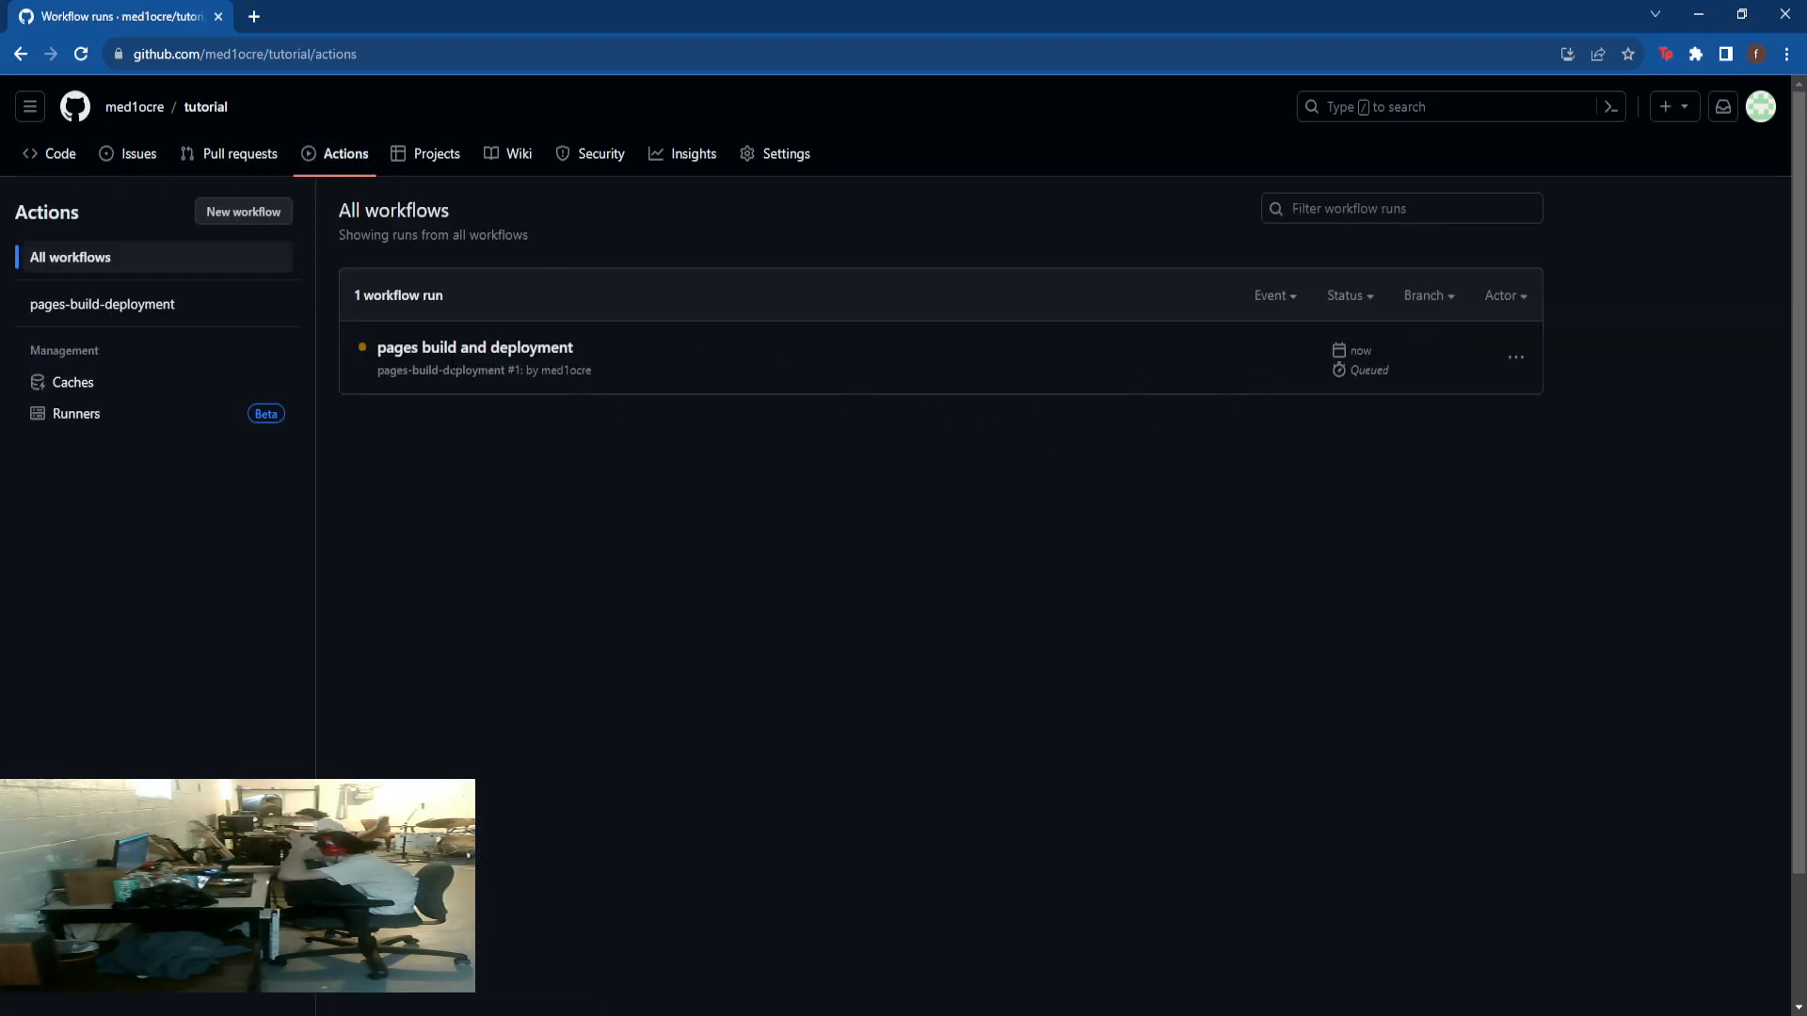
pyautogui.moveTo(478, 405)
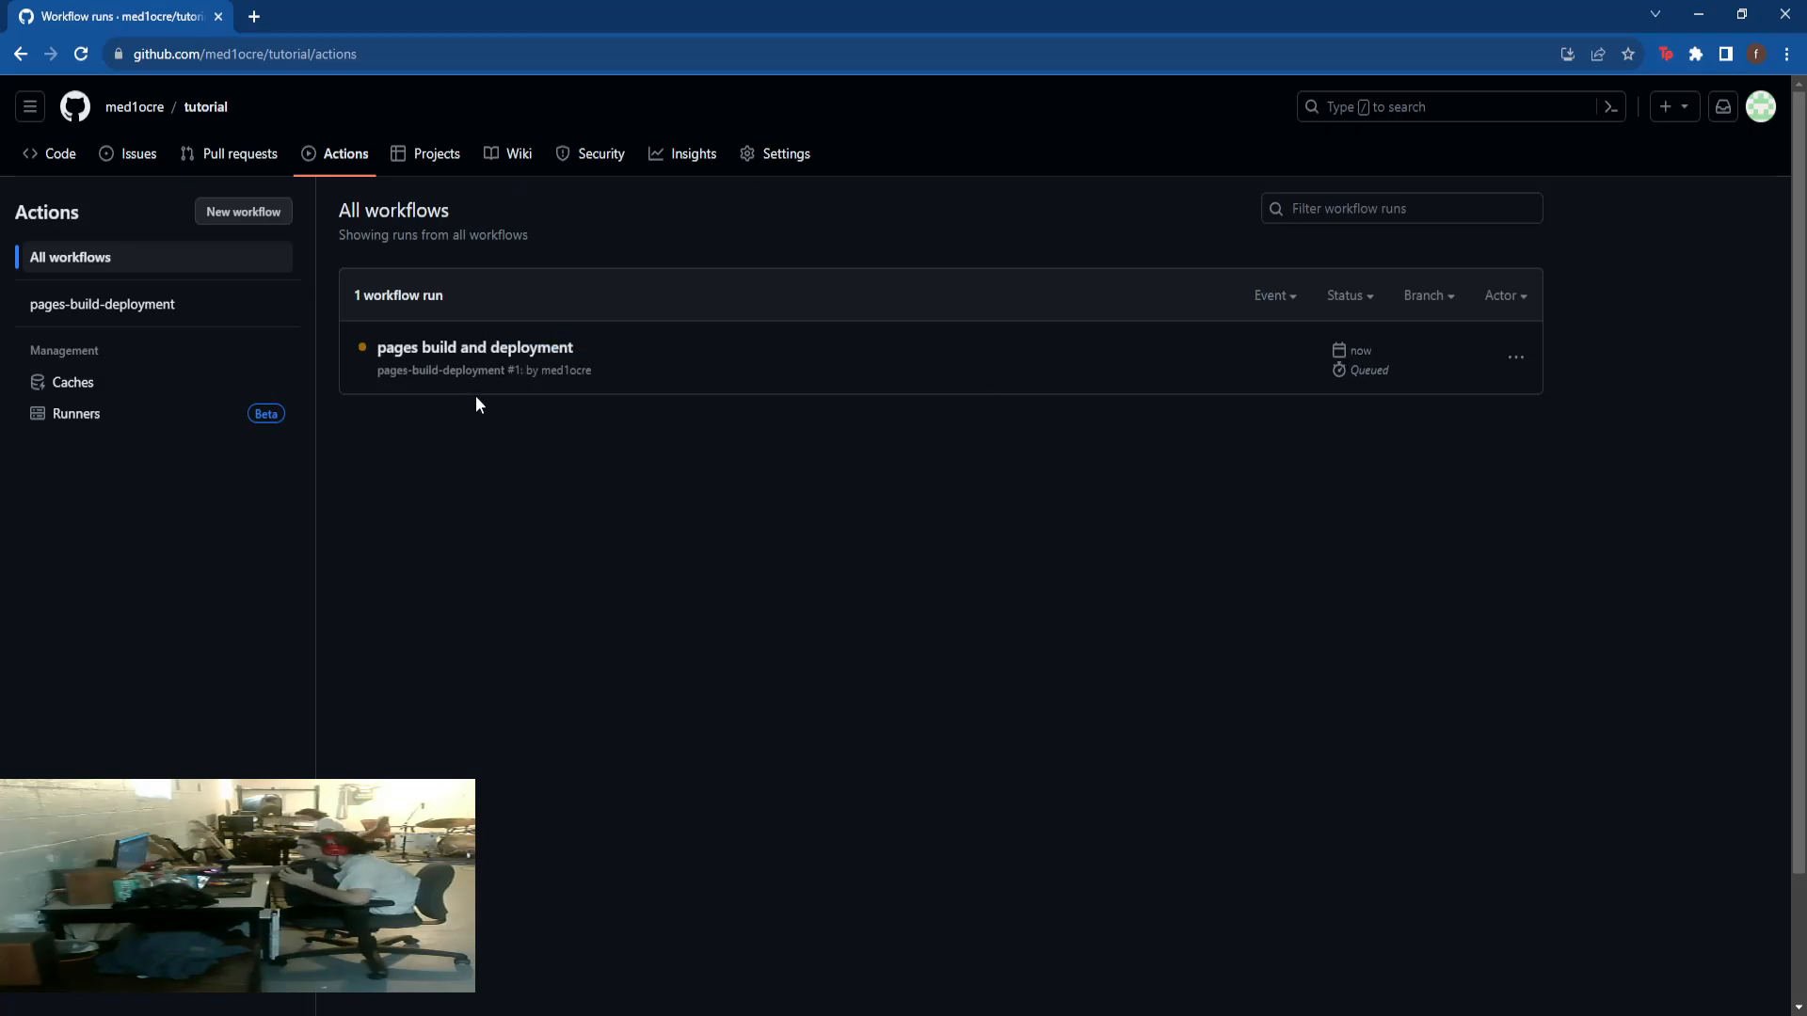
pyautogui.moveTo(783, 186)
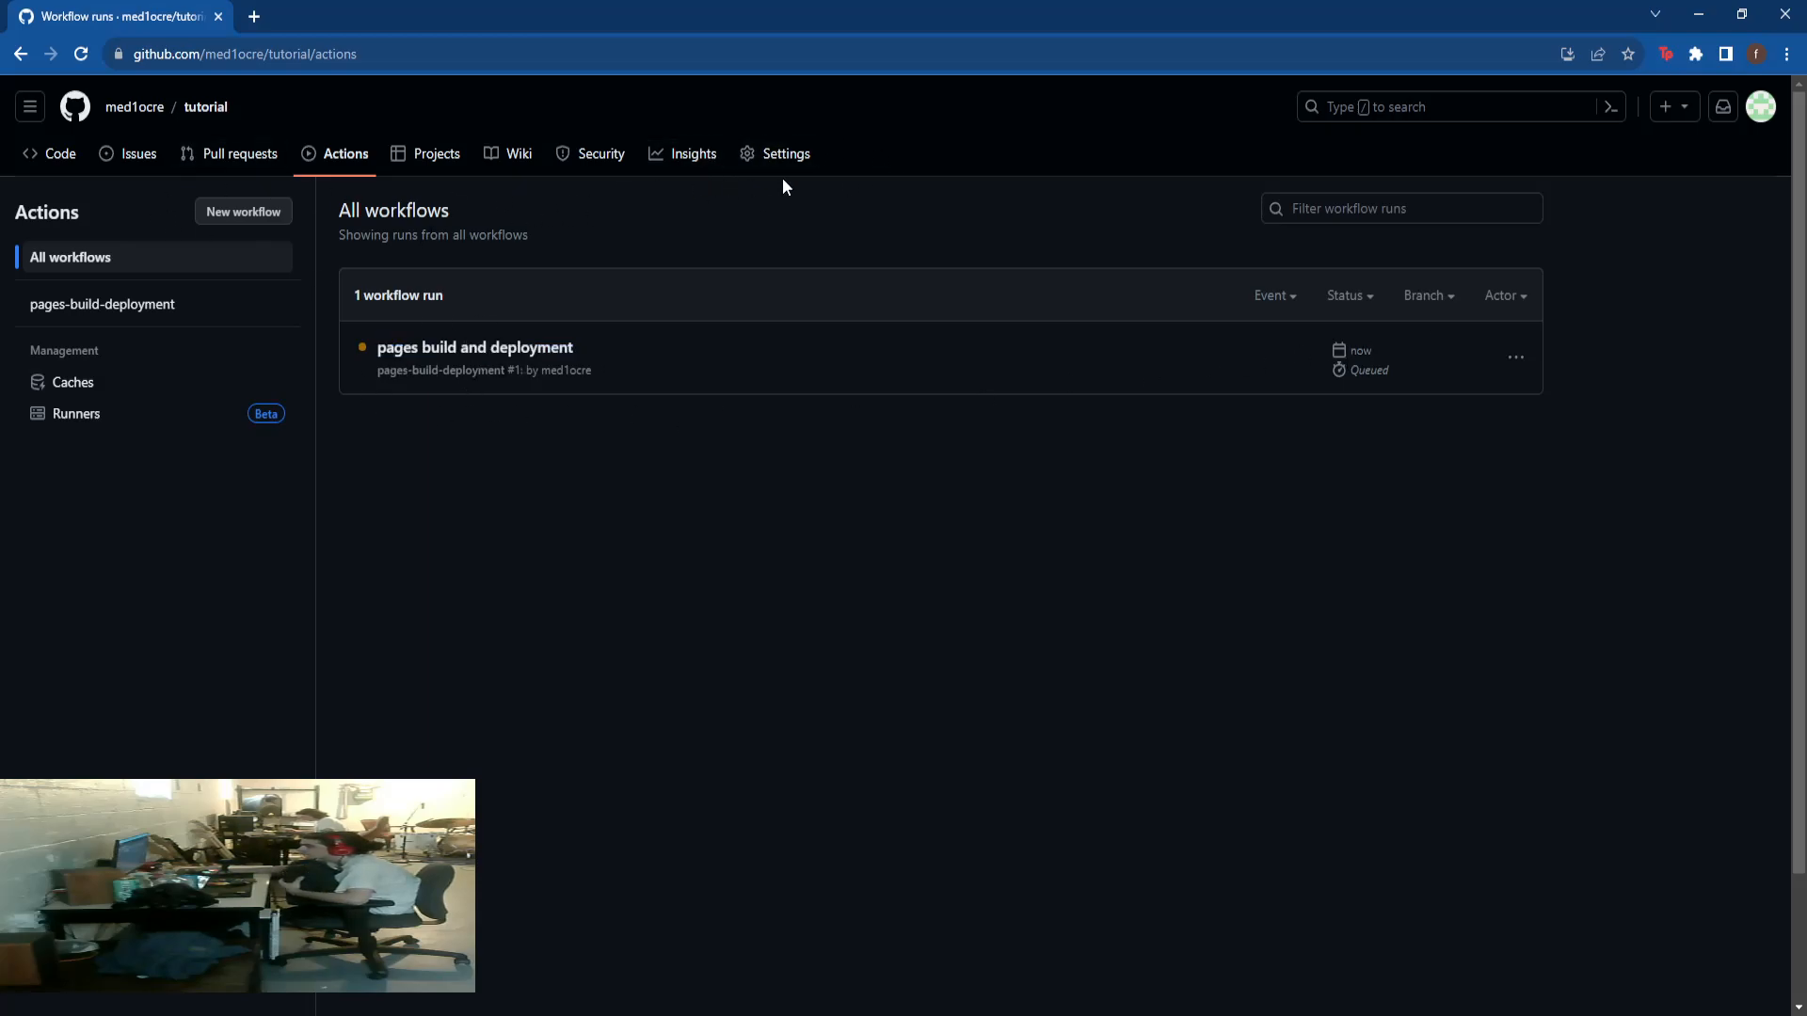
pyautogui.click(784, 155)
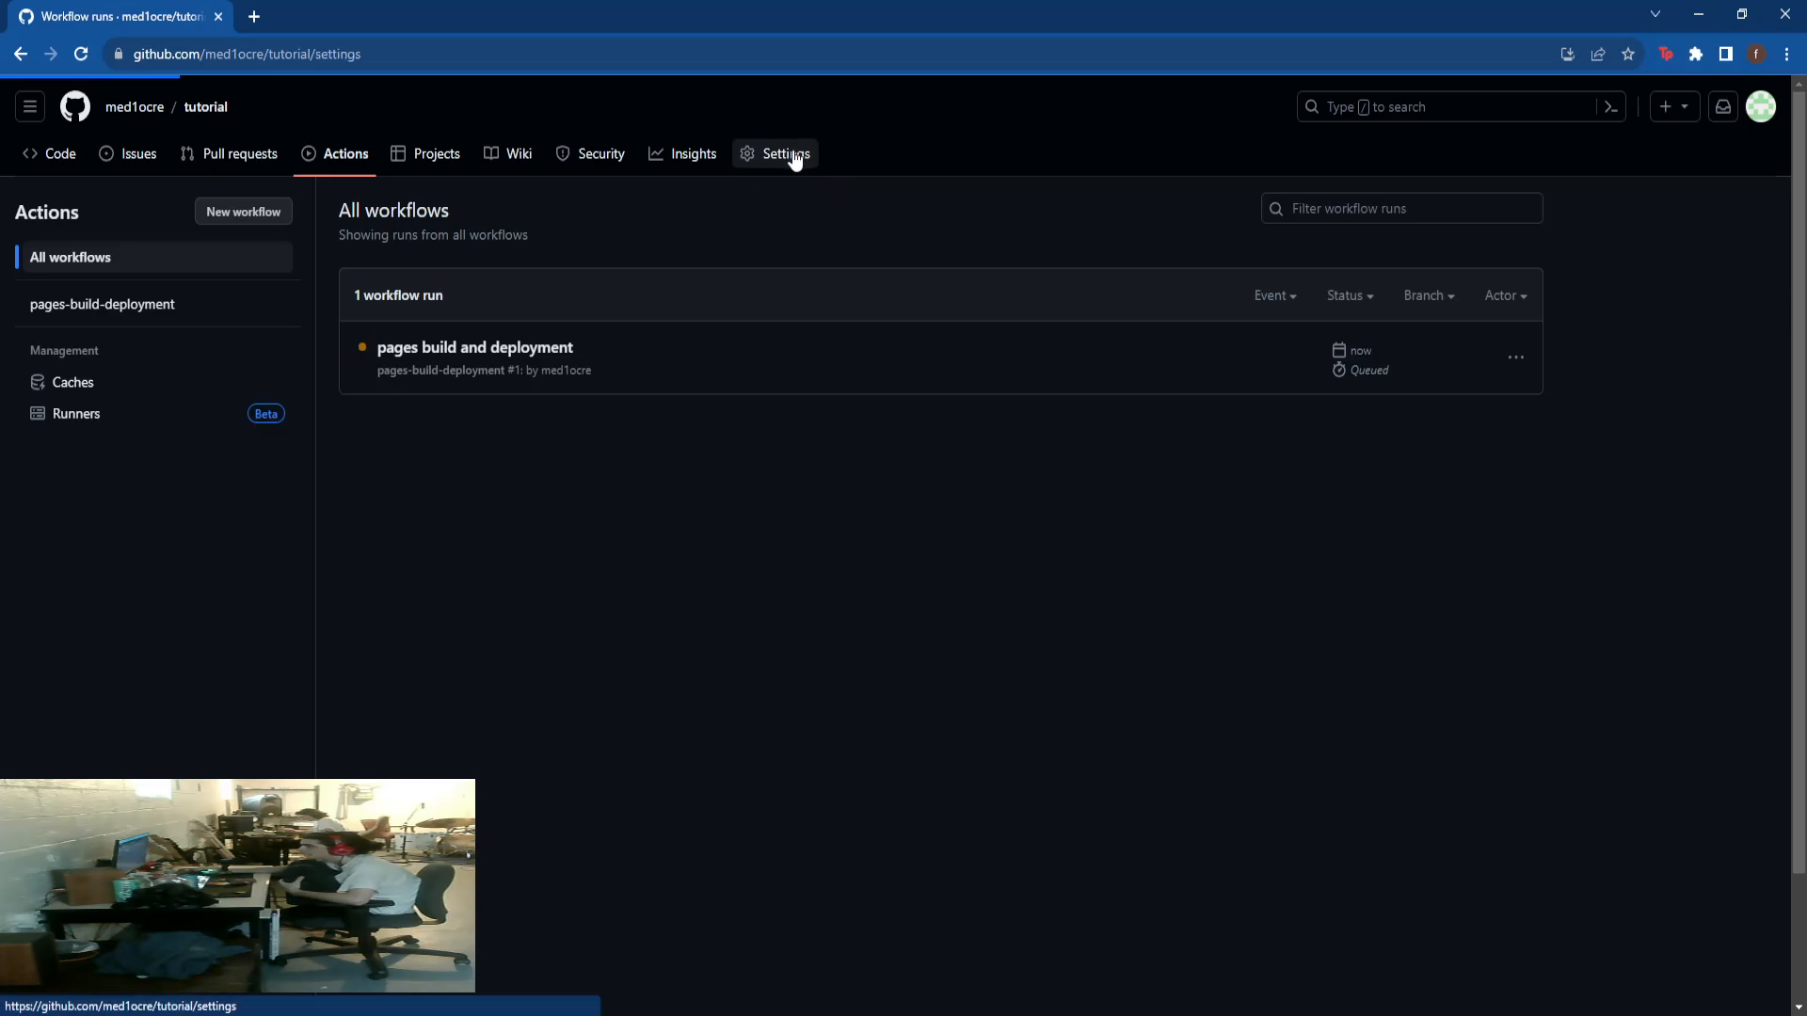
pyautogui.click(787, 154)
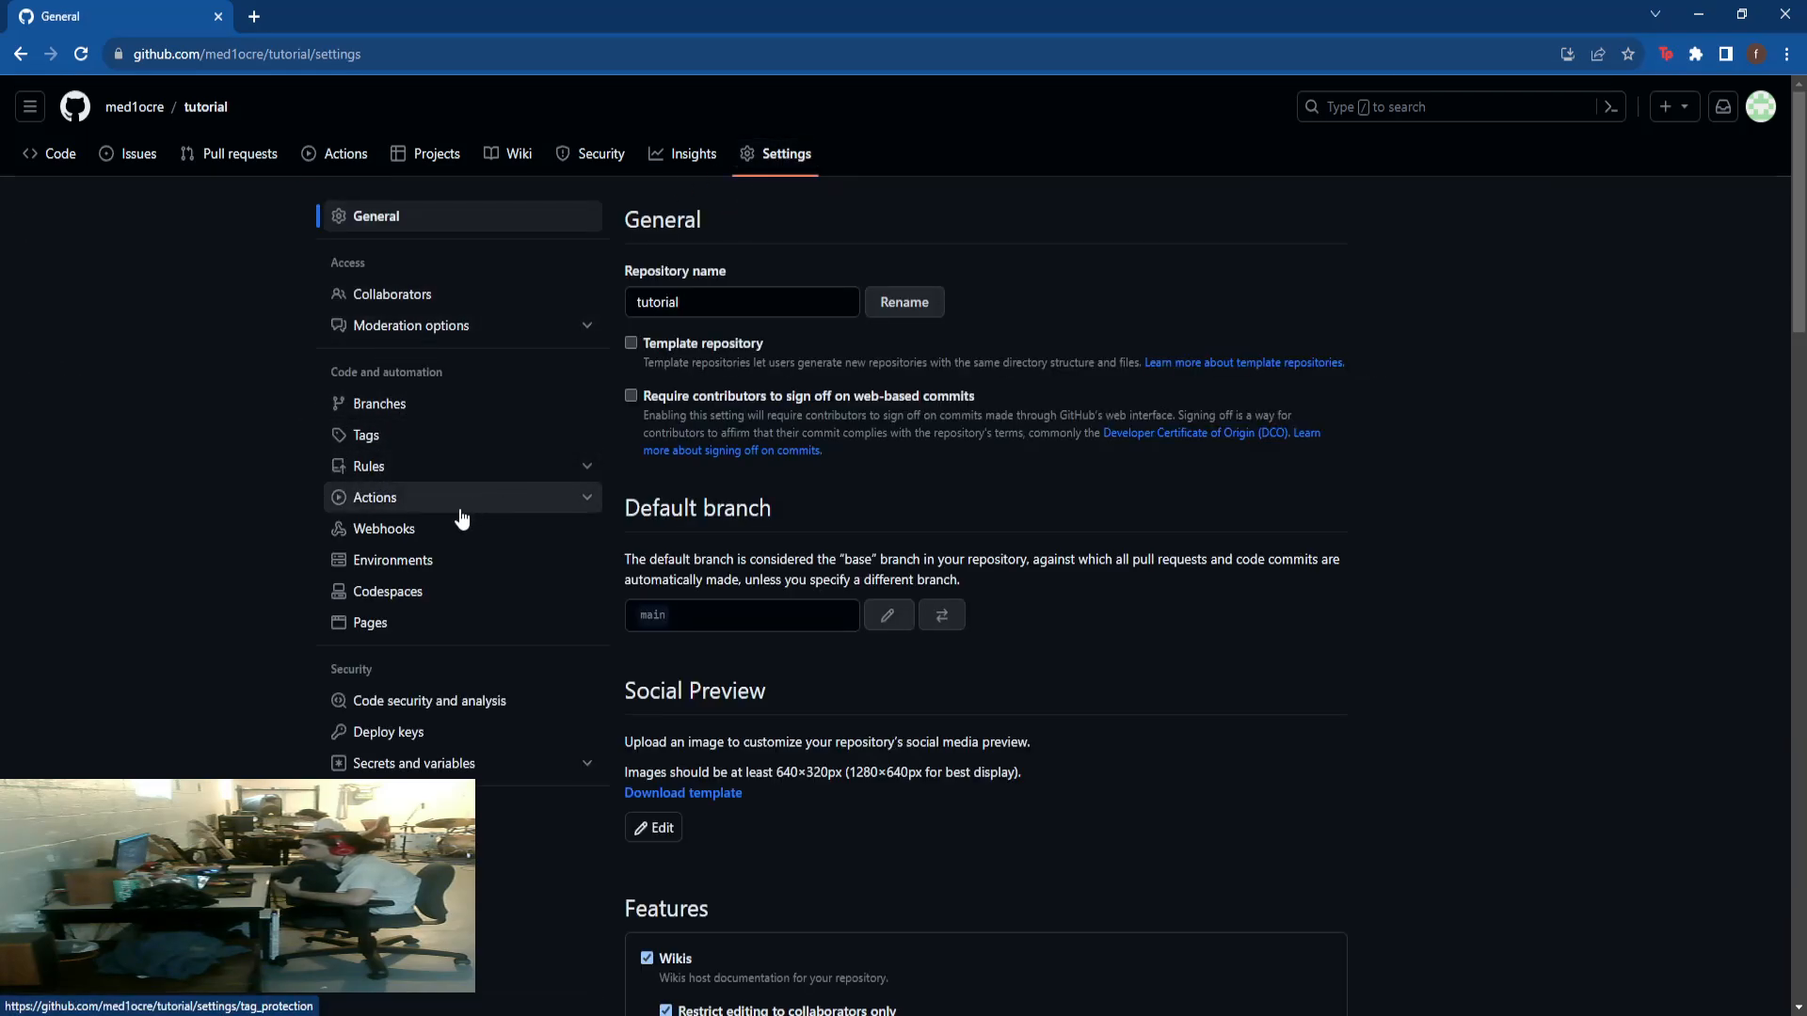
pyautogui.click(369, 621)
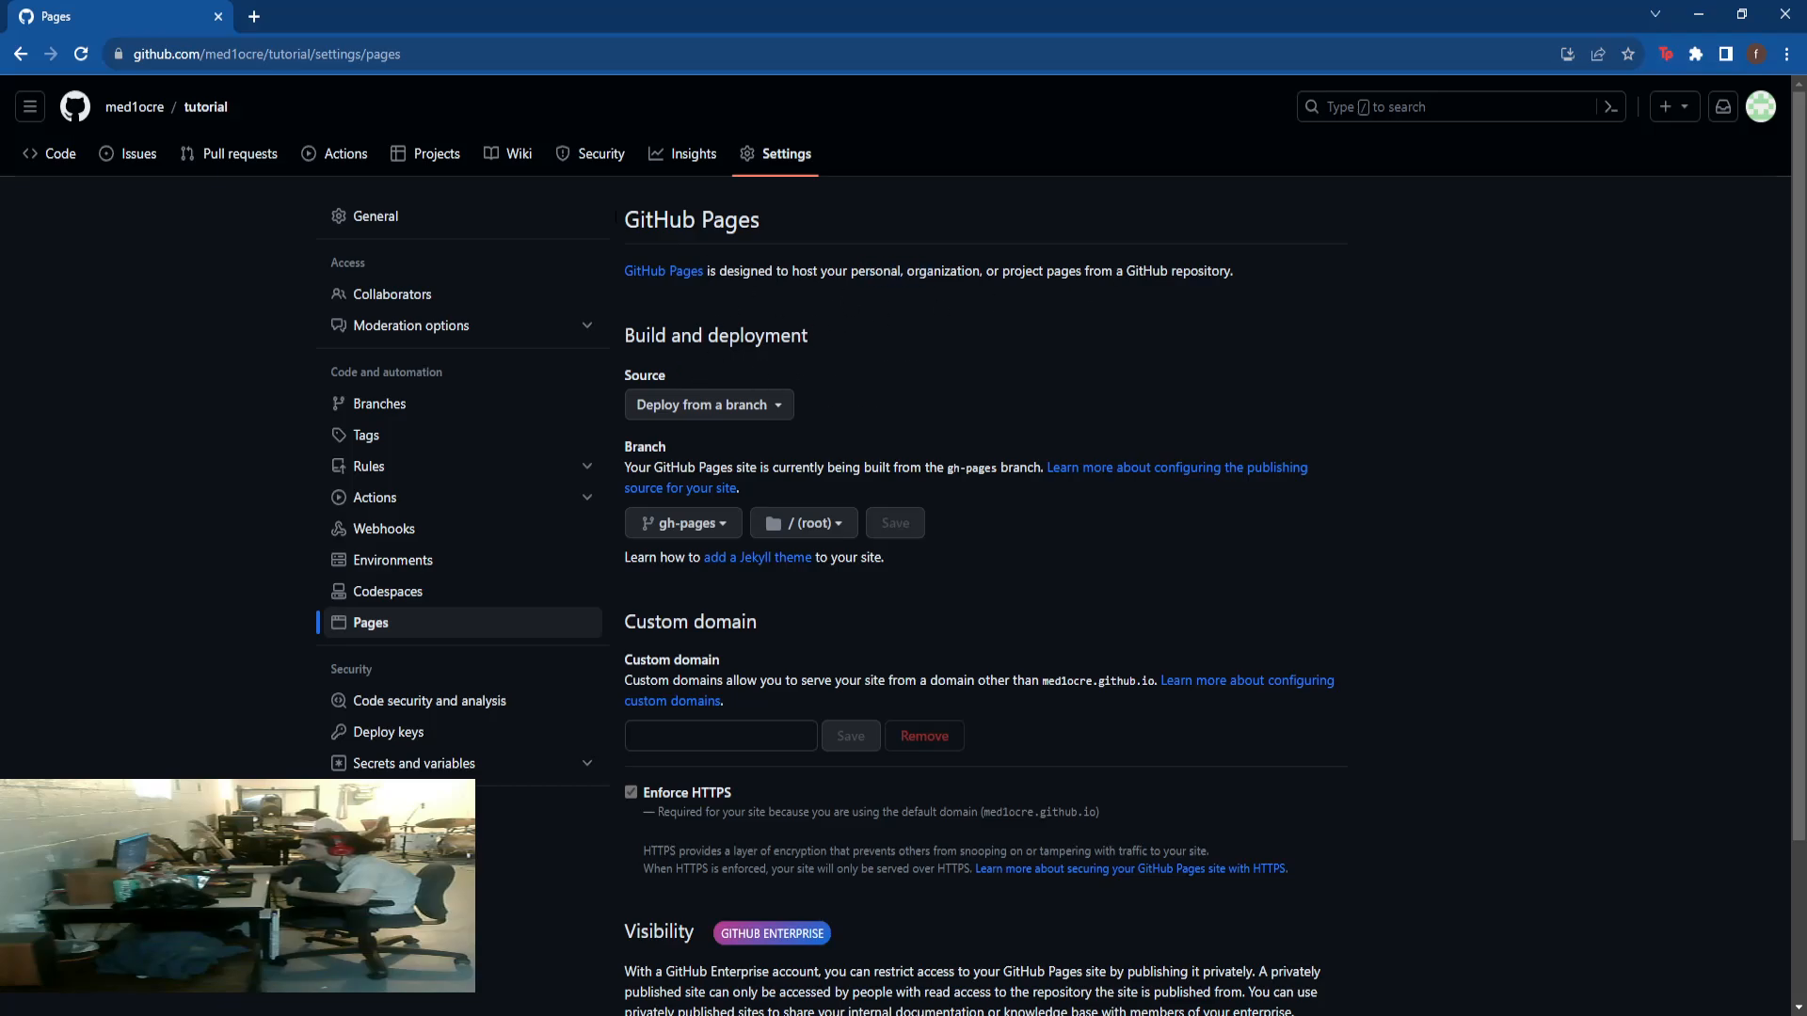
pyautogui.click(344, 154)
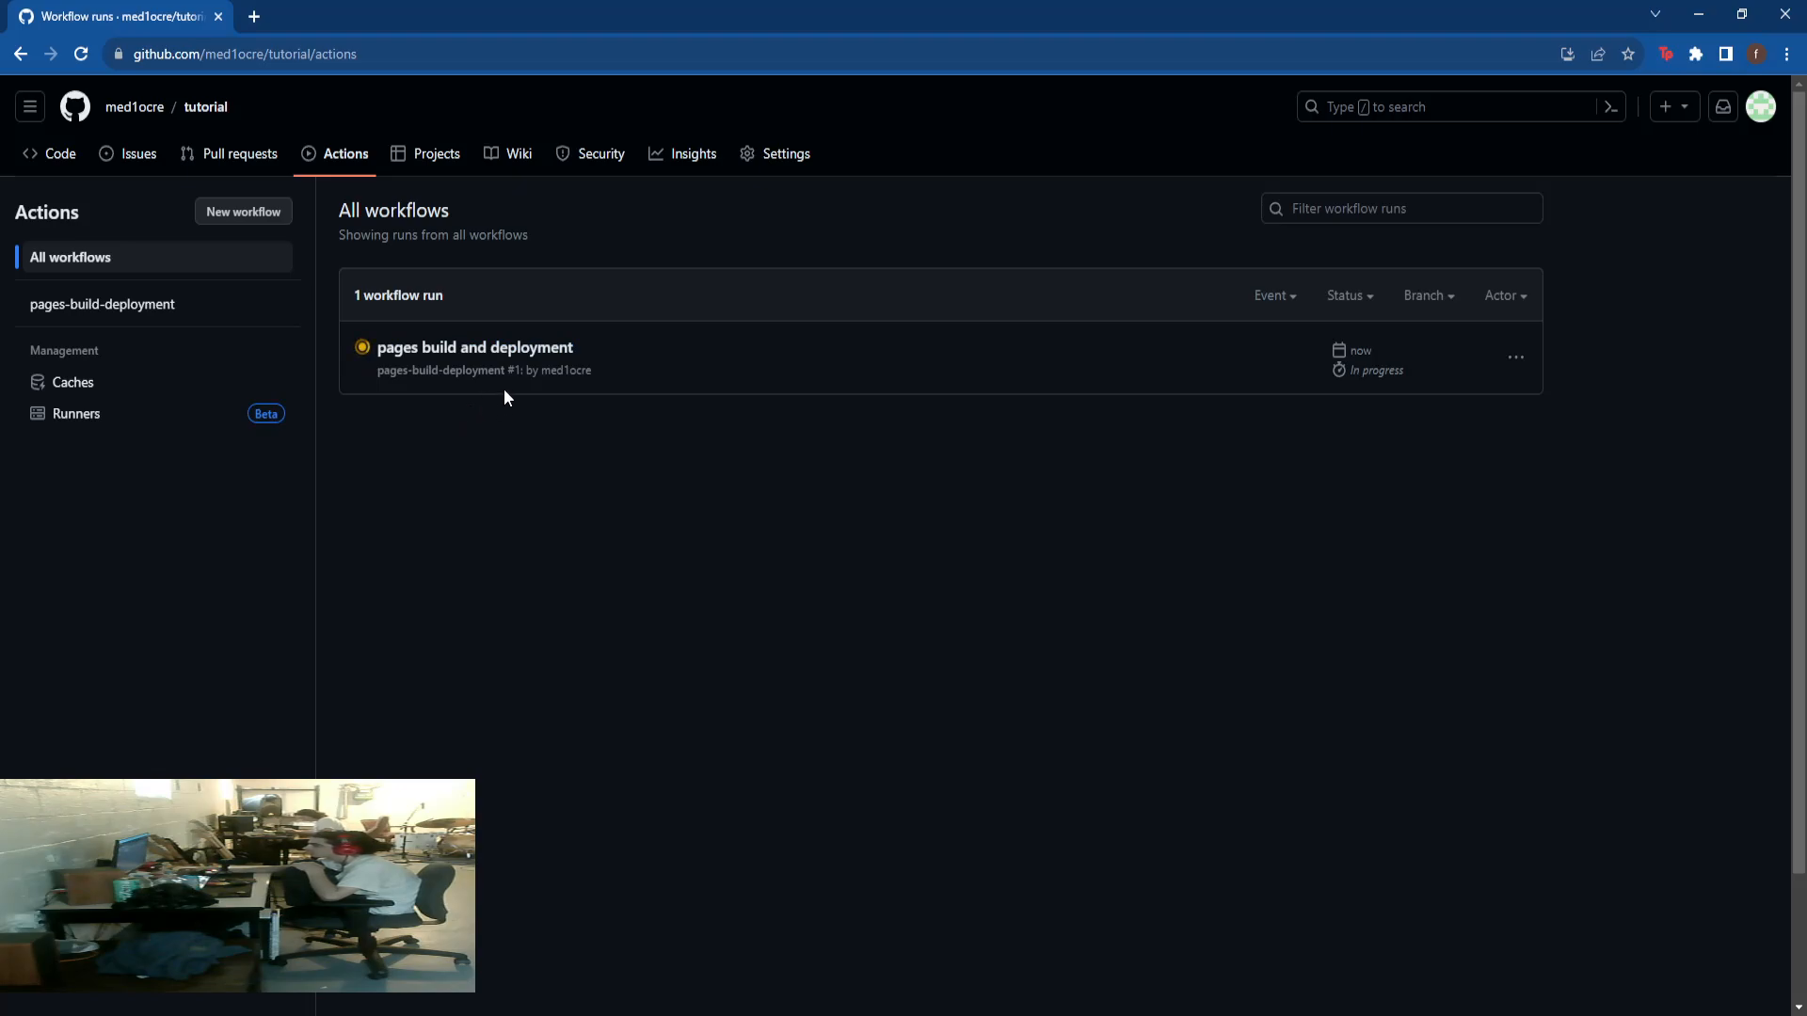
pyautogui.moveTo(500, 411)
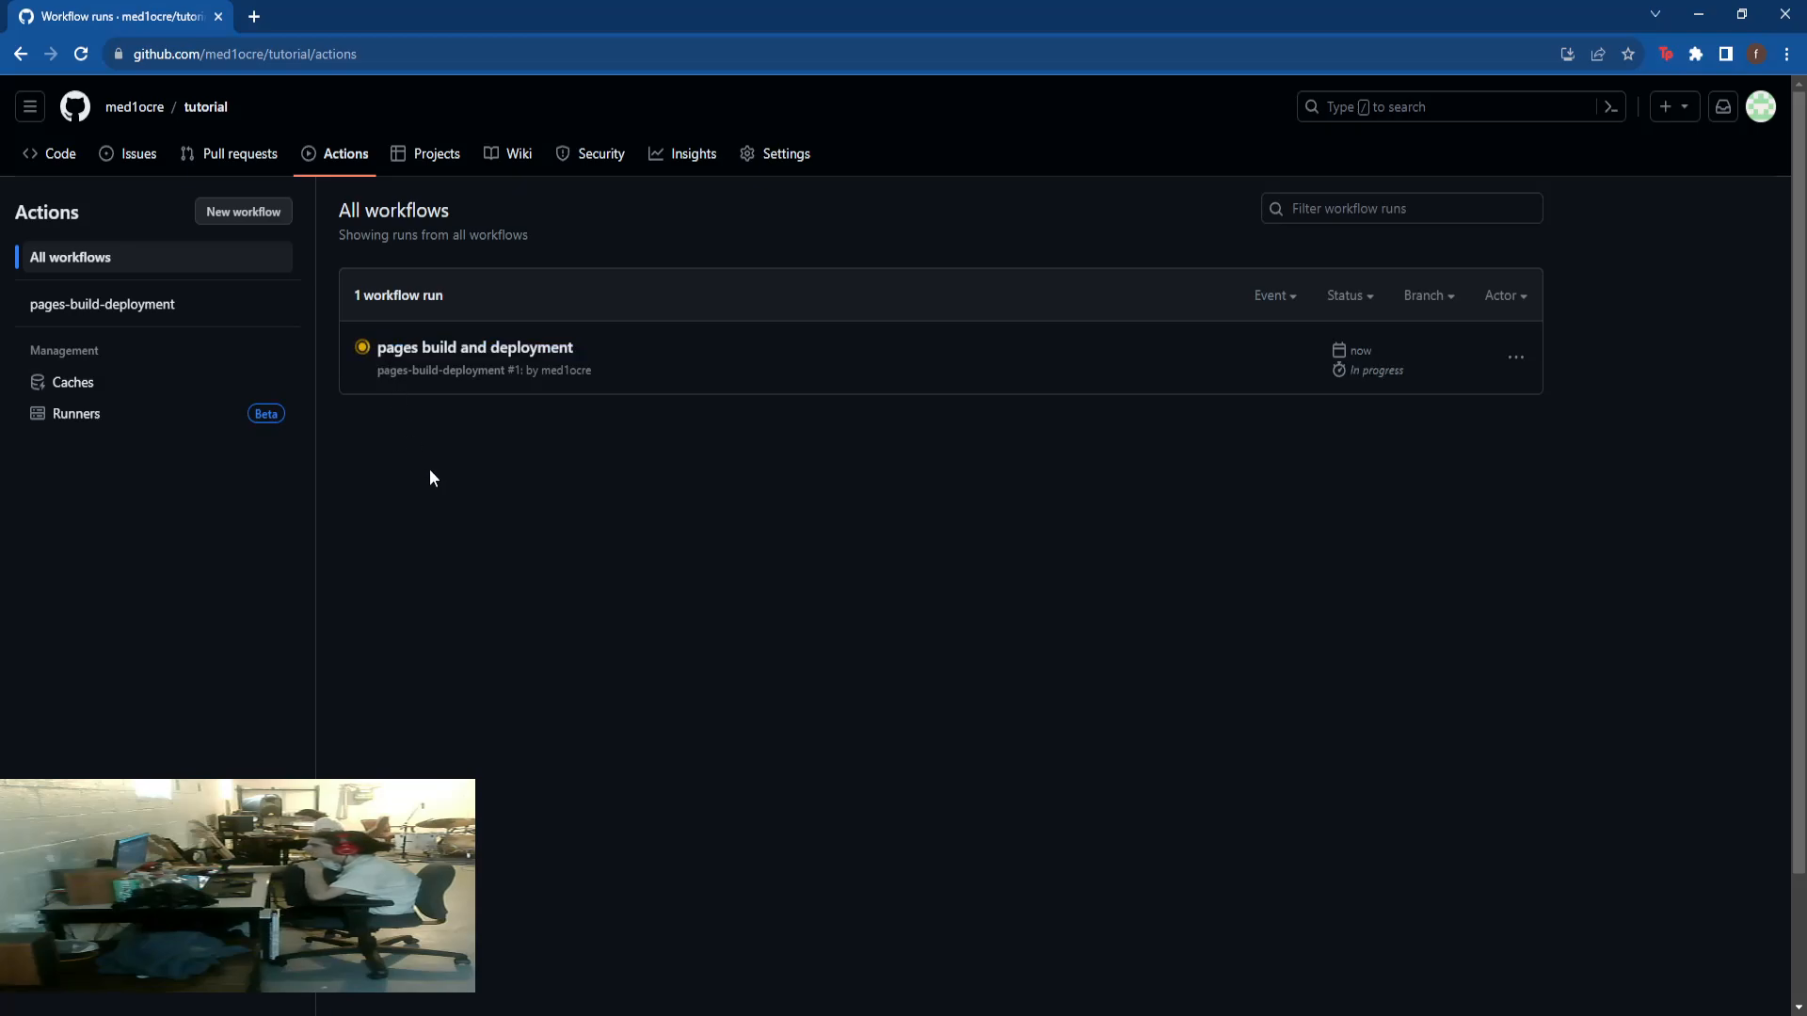
pyautogui.moveTo(416, 457)
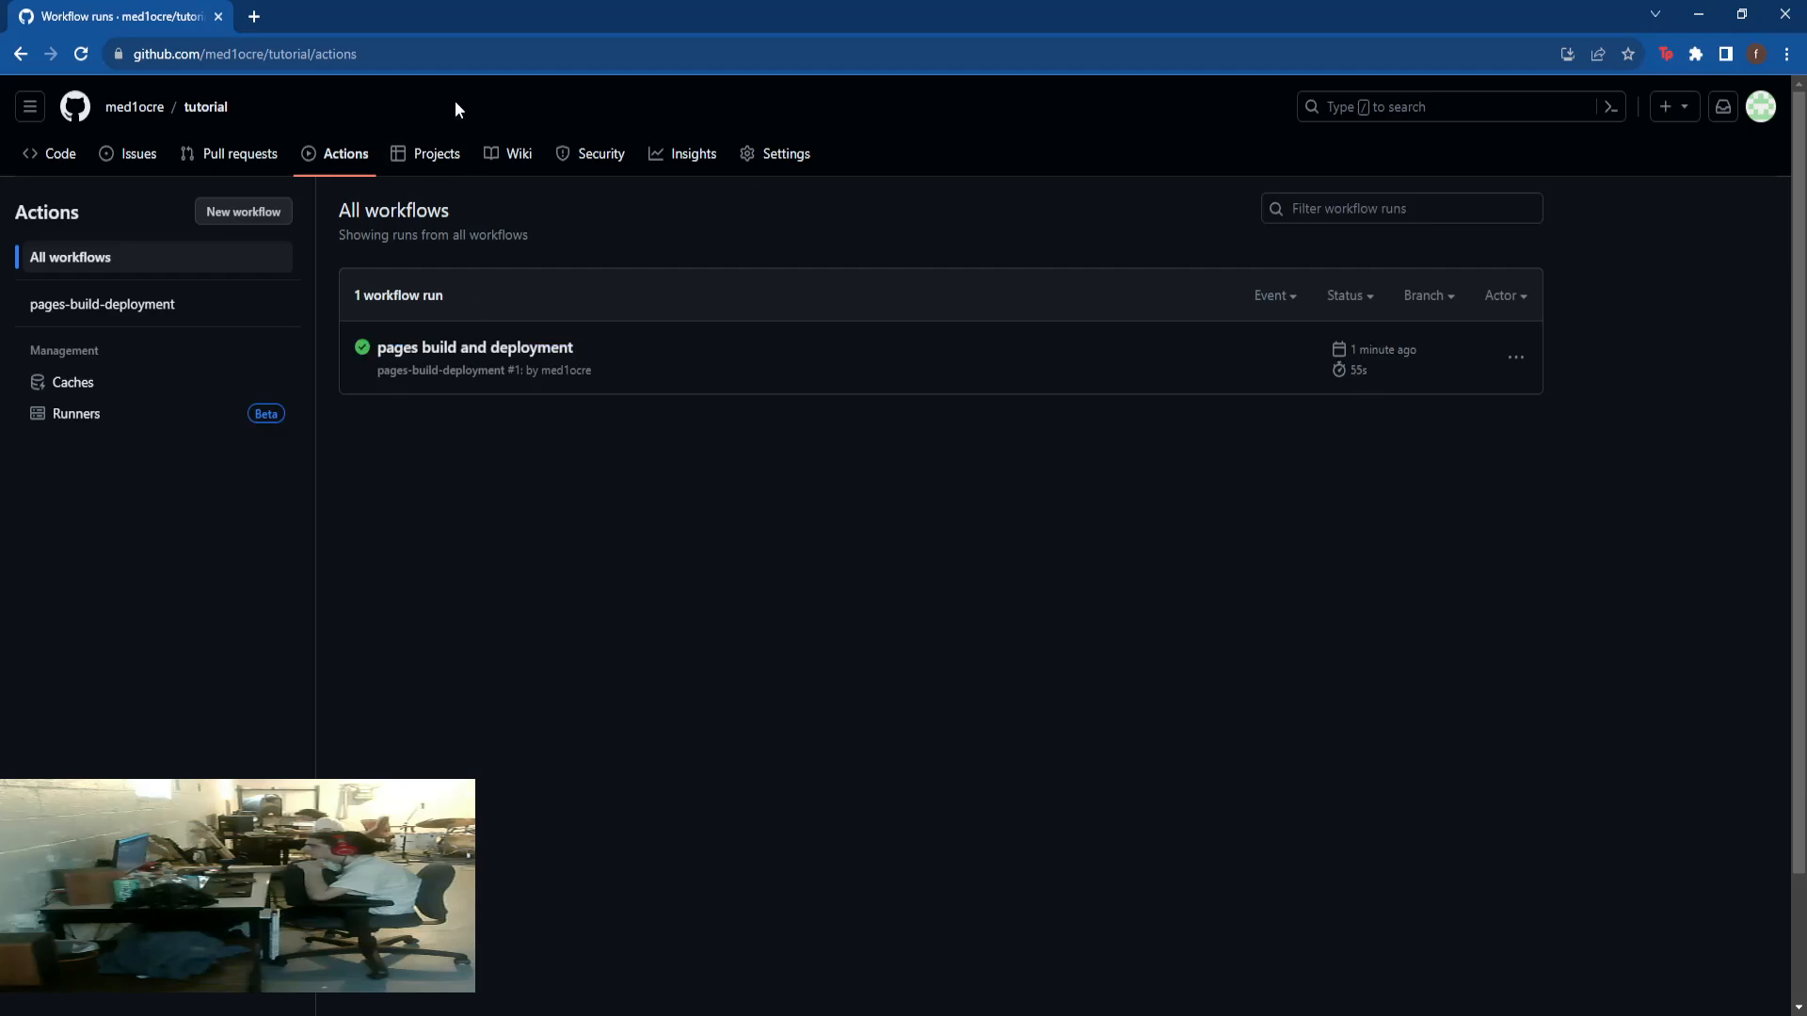
# Reach the live site link from the repository's Settings > Pages
pyautogui.click(787, 154)
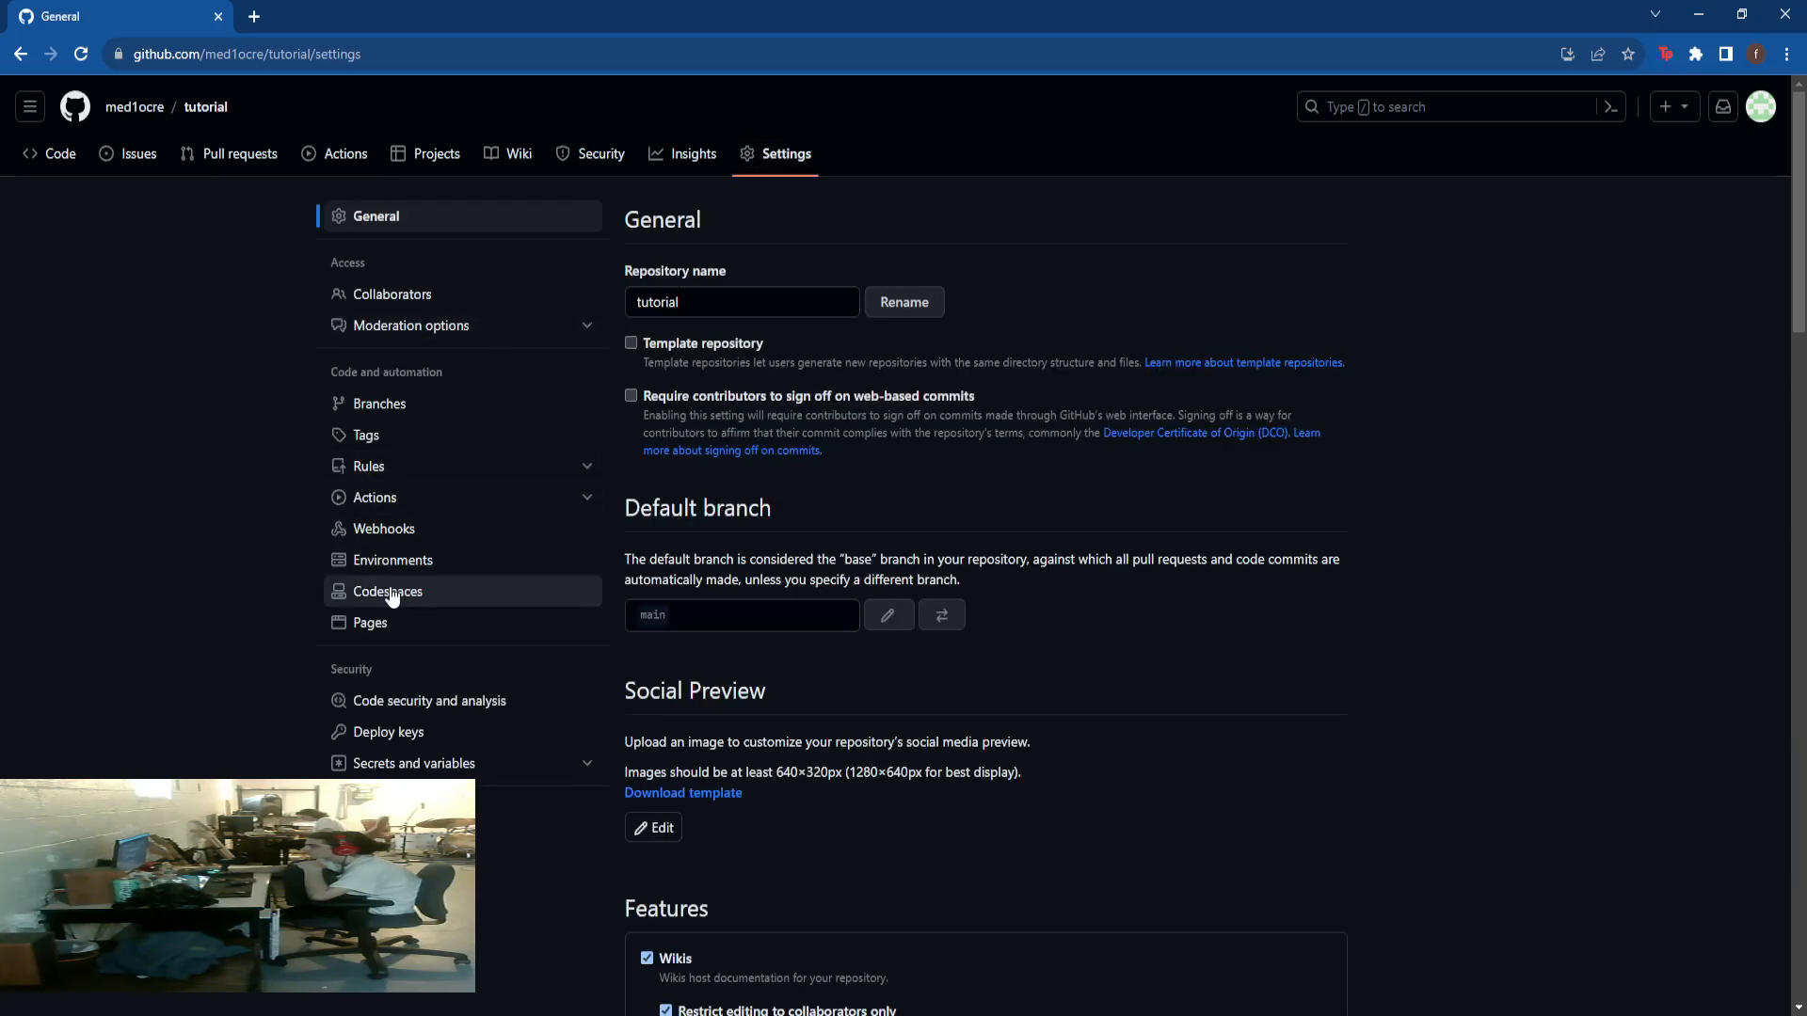
pyautogui.click(369, 621)
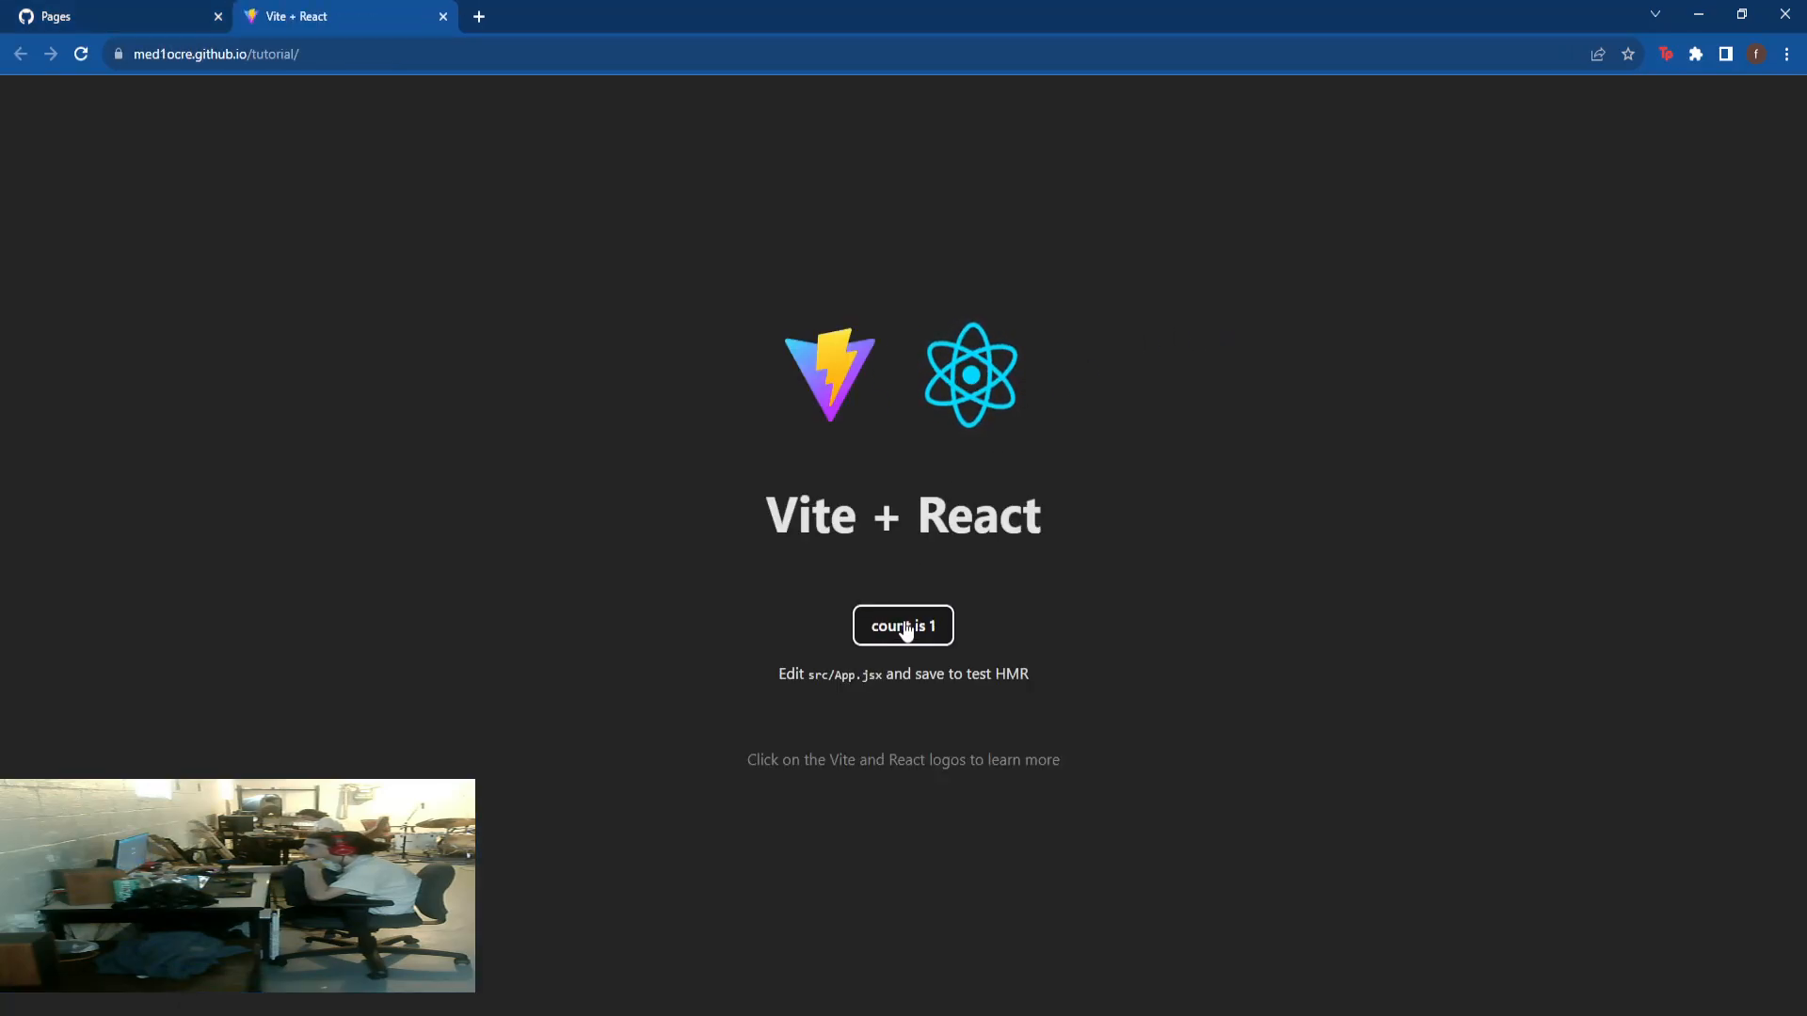
# Increment the counter on med1ocre.github.io/tutorial and inspect the DevTools console
pyautogui.click(904, 627)
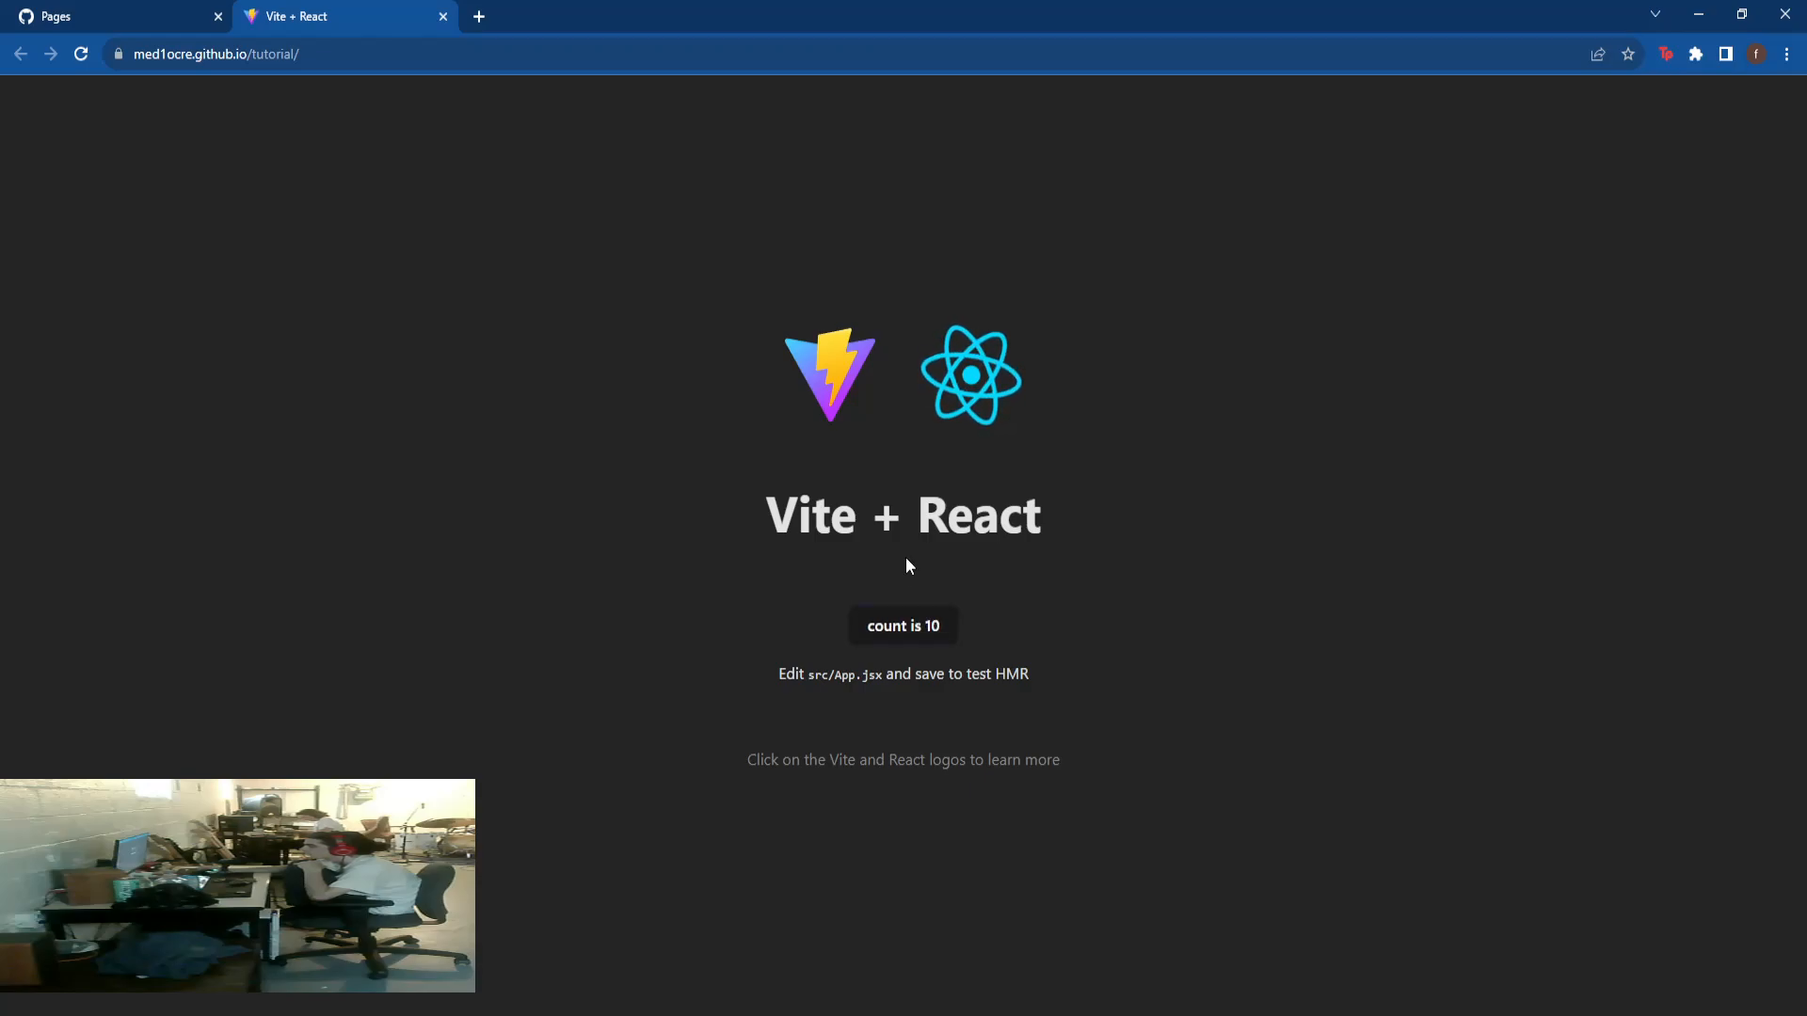
pyautogui.press('F12')
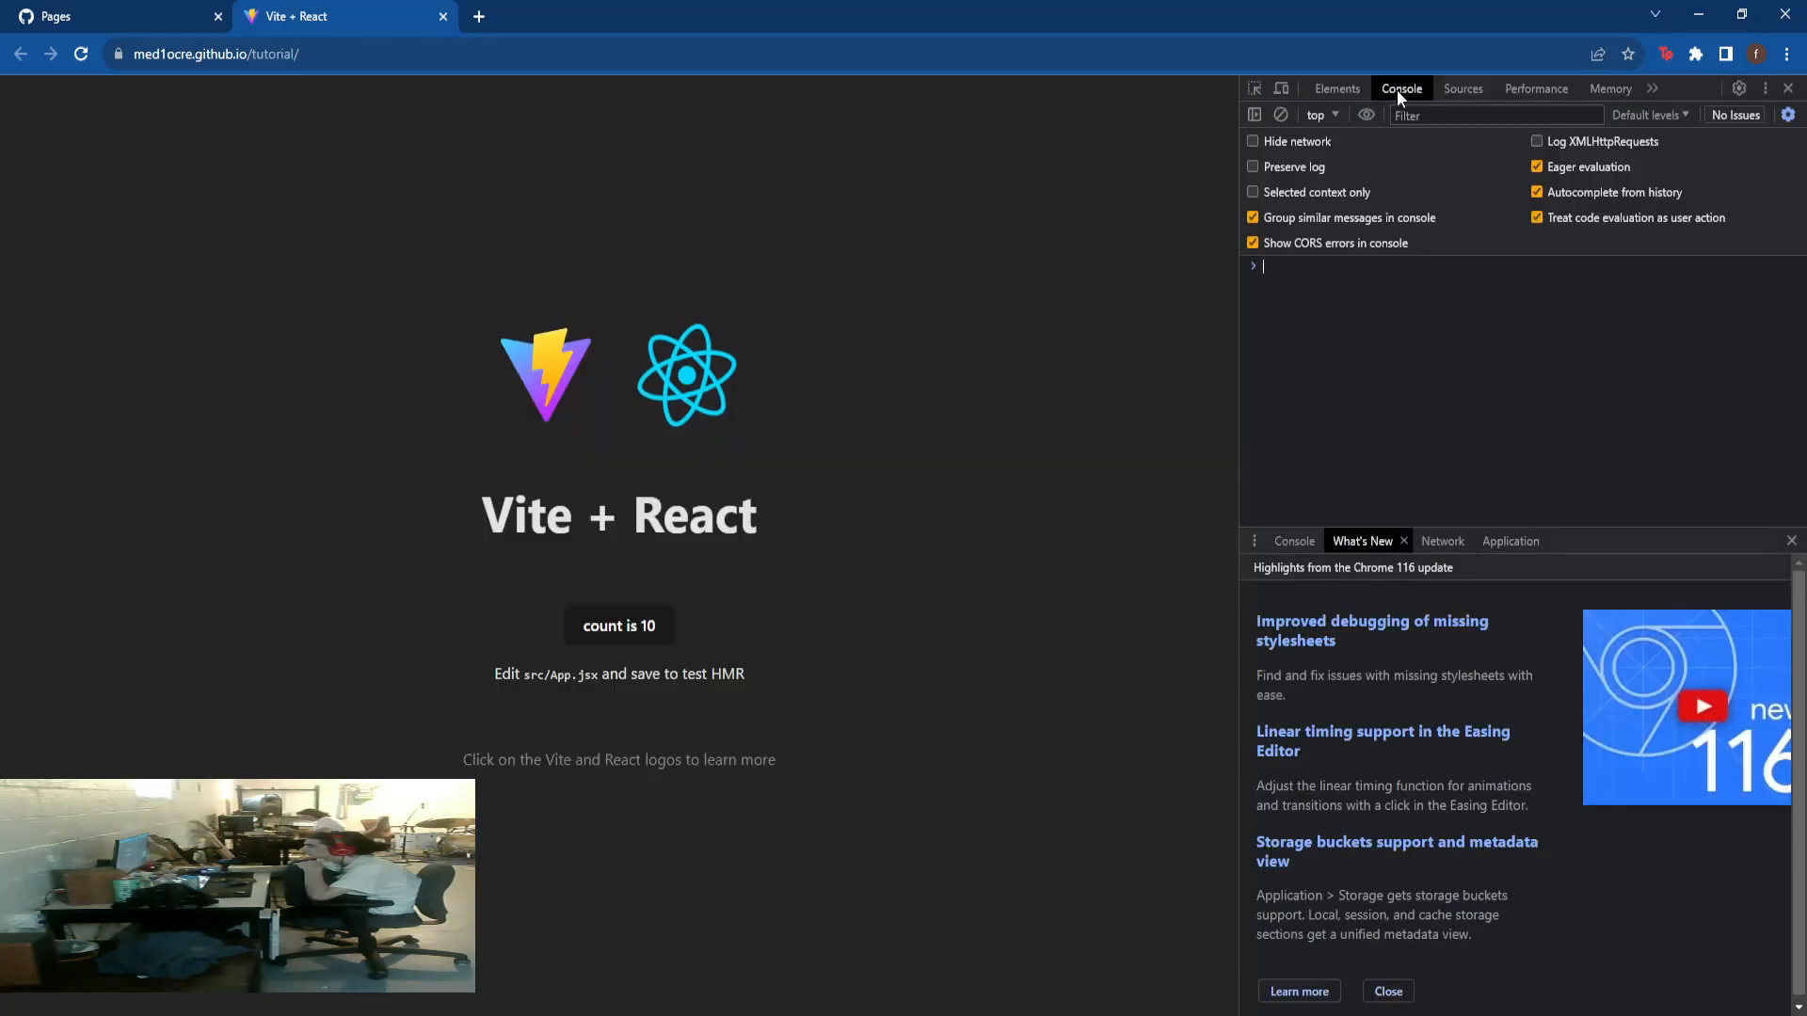
pyautogui.click(617, 627)
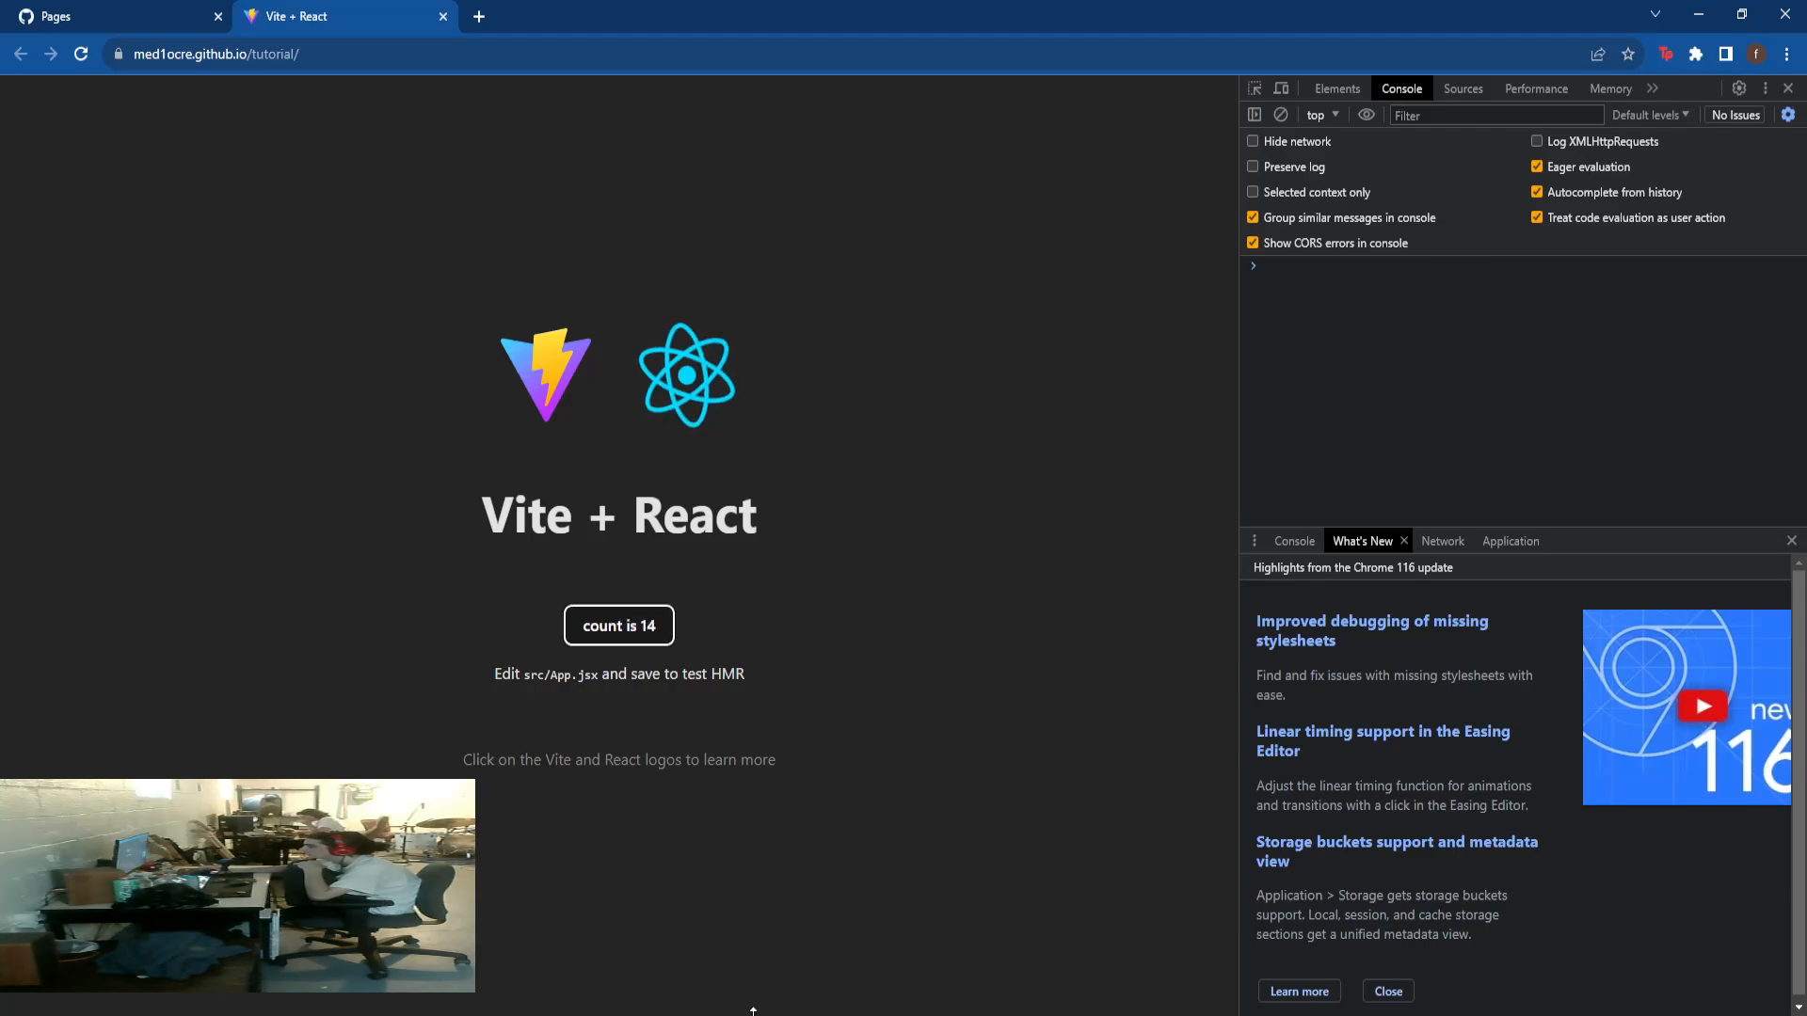